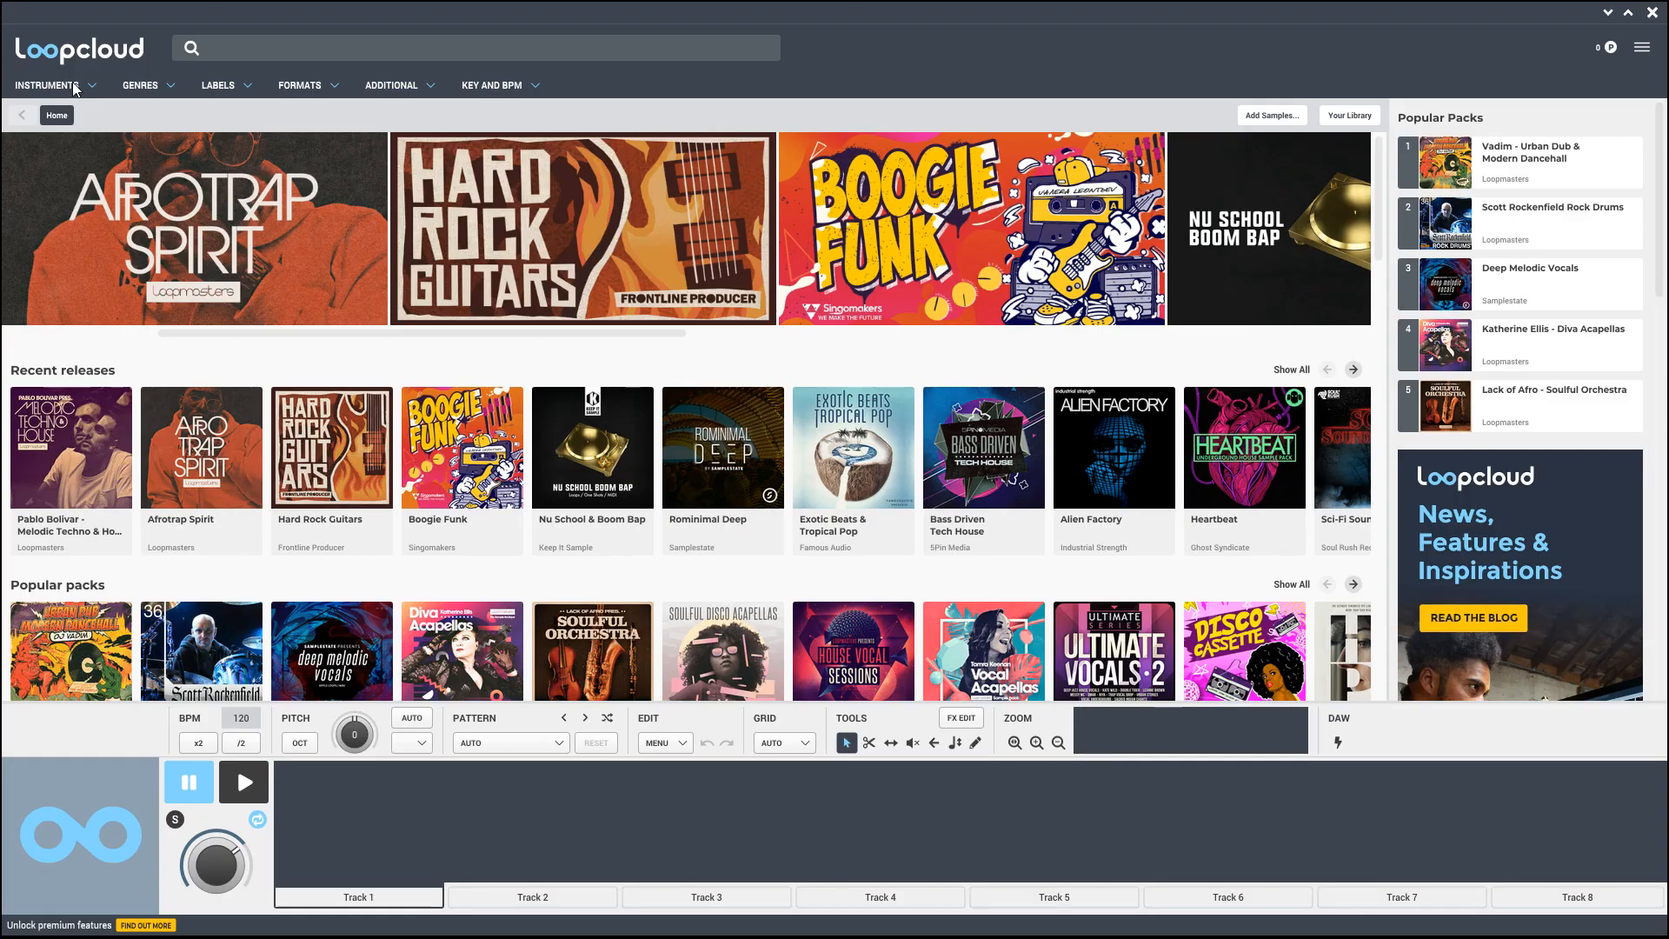
Step: Tag the search with Kick and Funk, pick a label, and preview the second electric bass loop
{"action": "left_click", "coordinate": [47, 86]}
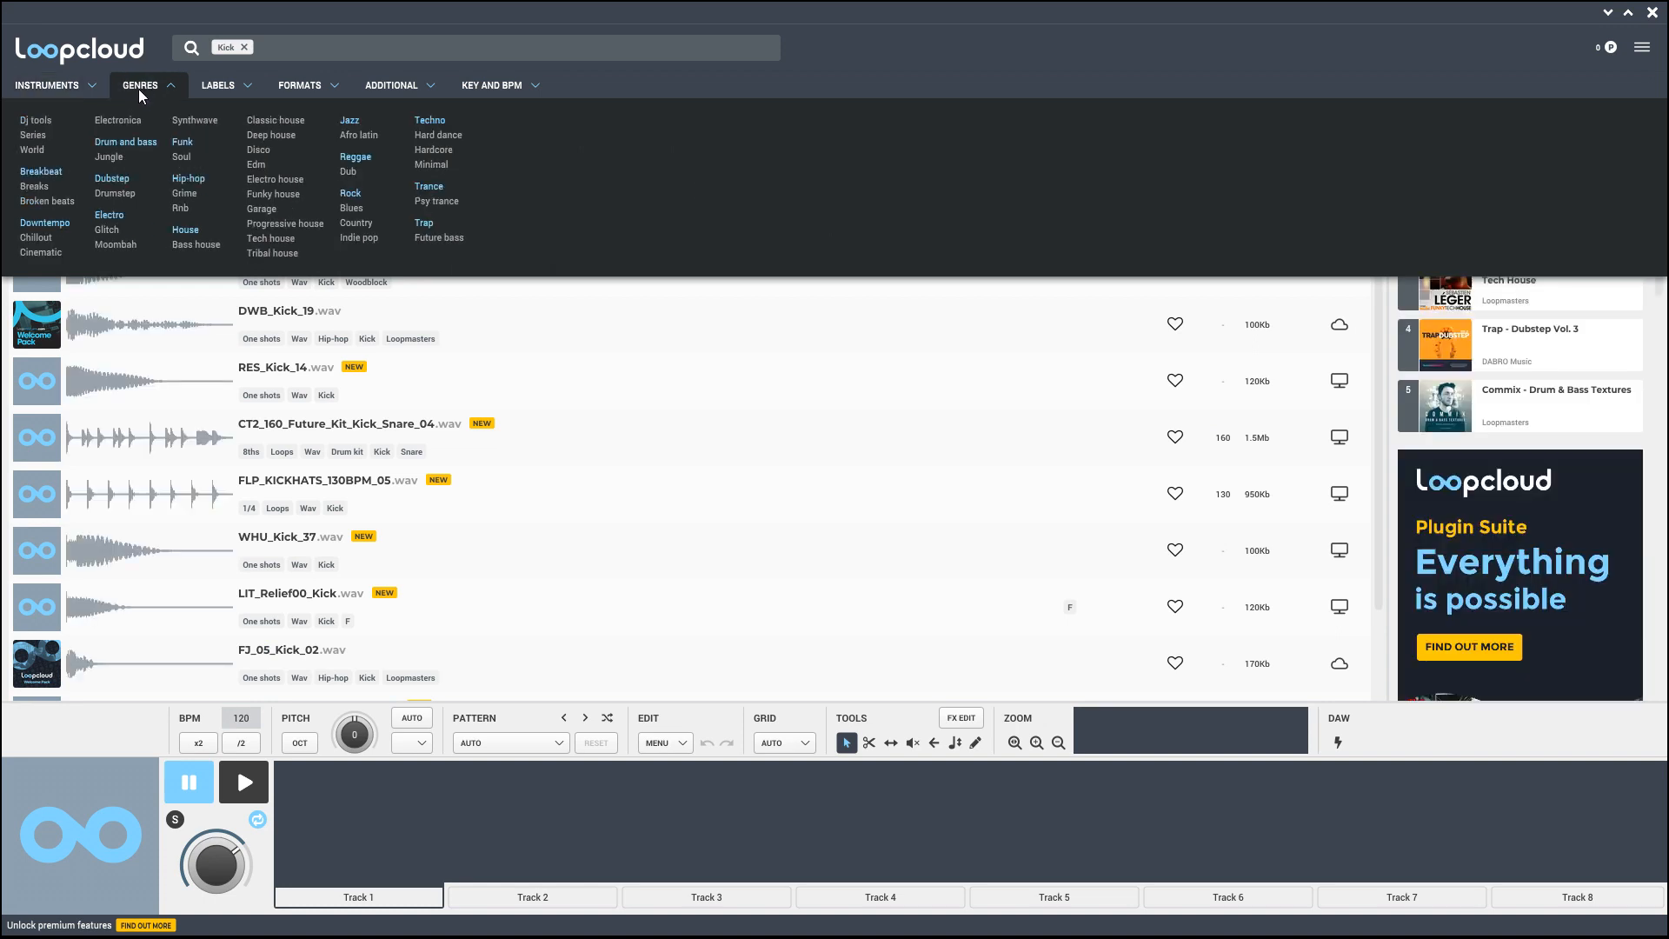
{"action": "mouse_move", "coordinate": [183, 147]}
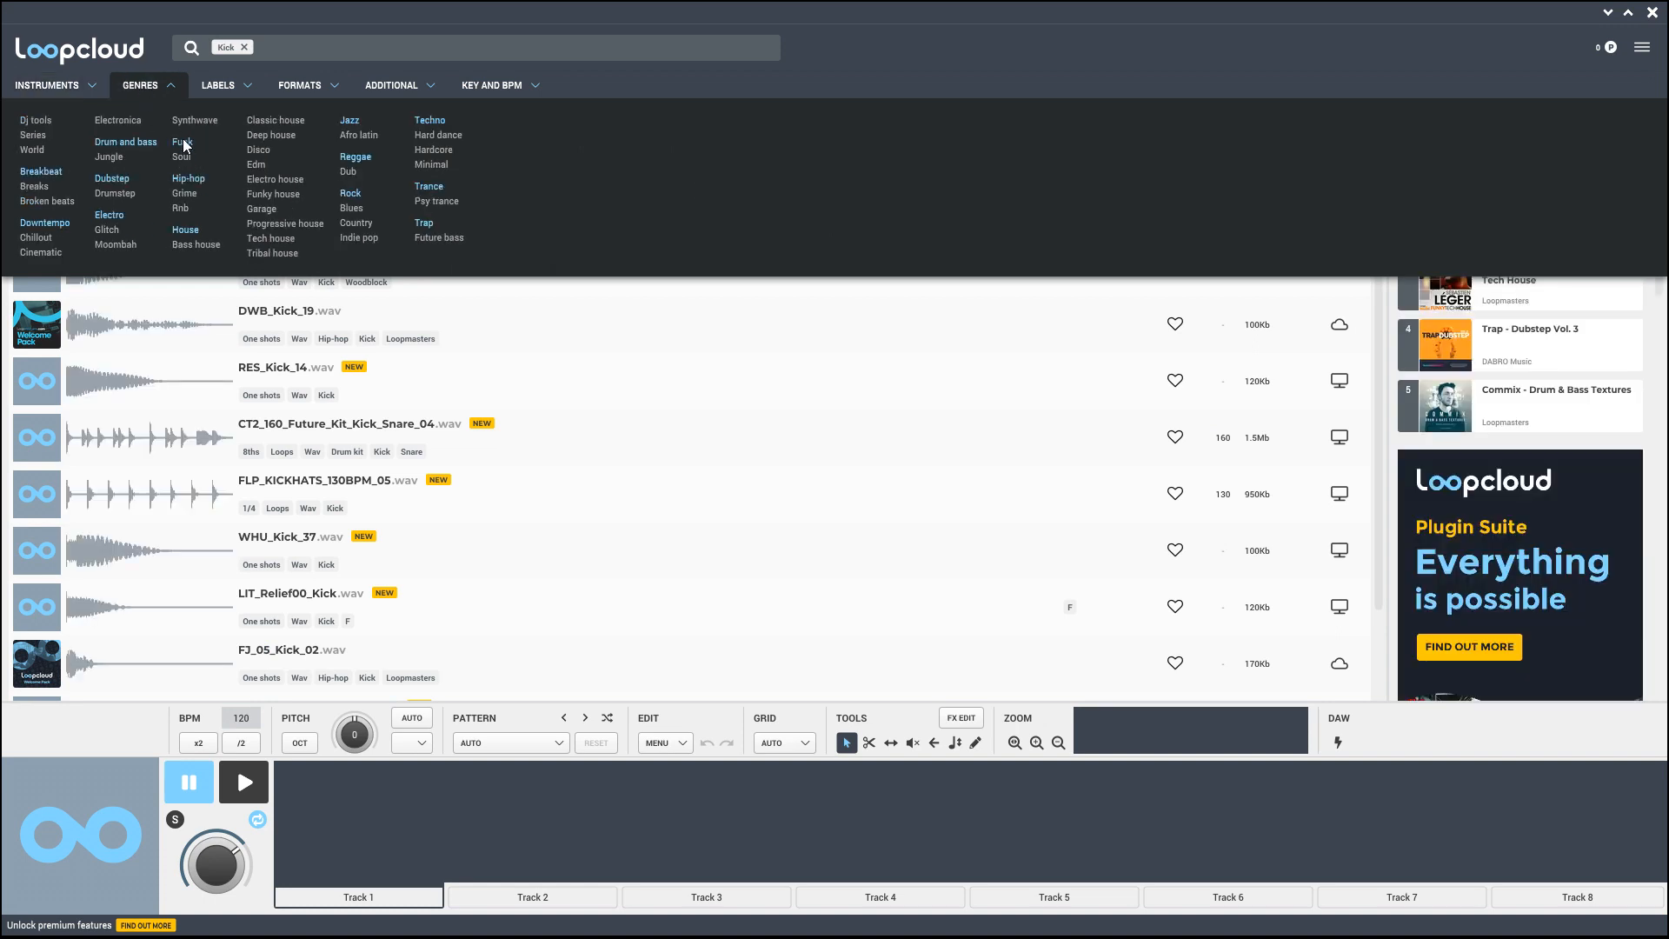
{"action": "left_click", "coordinate": [182, 142]}
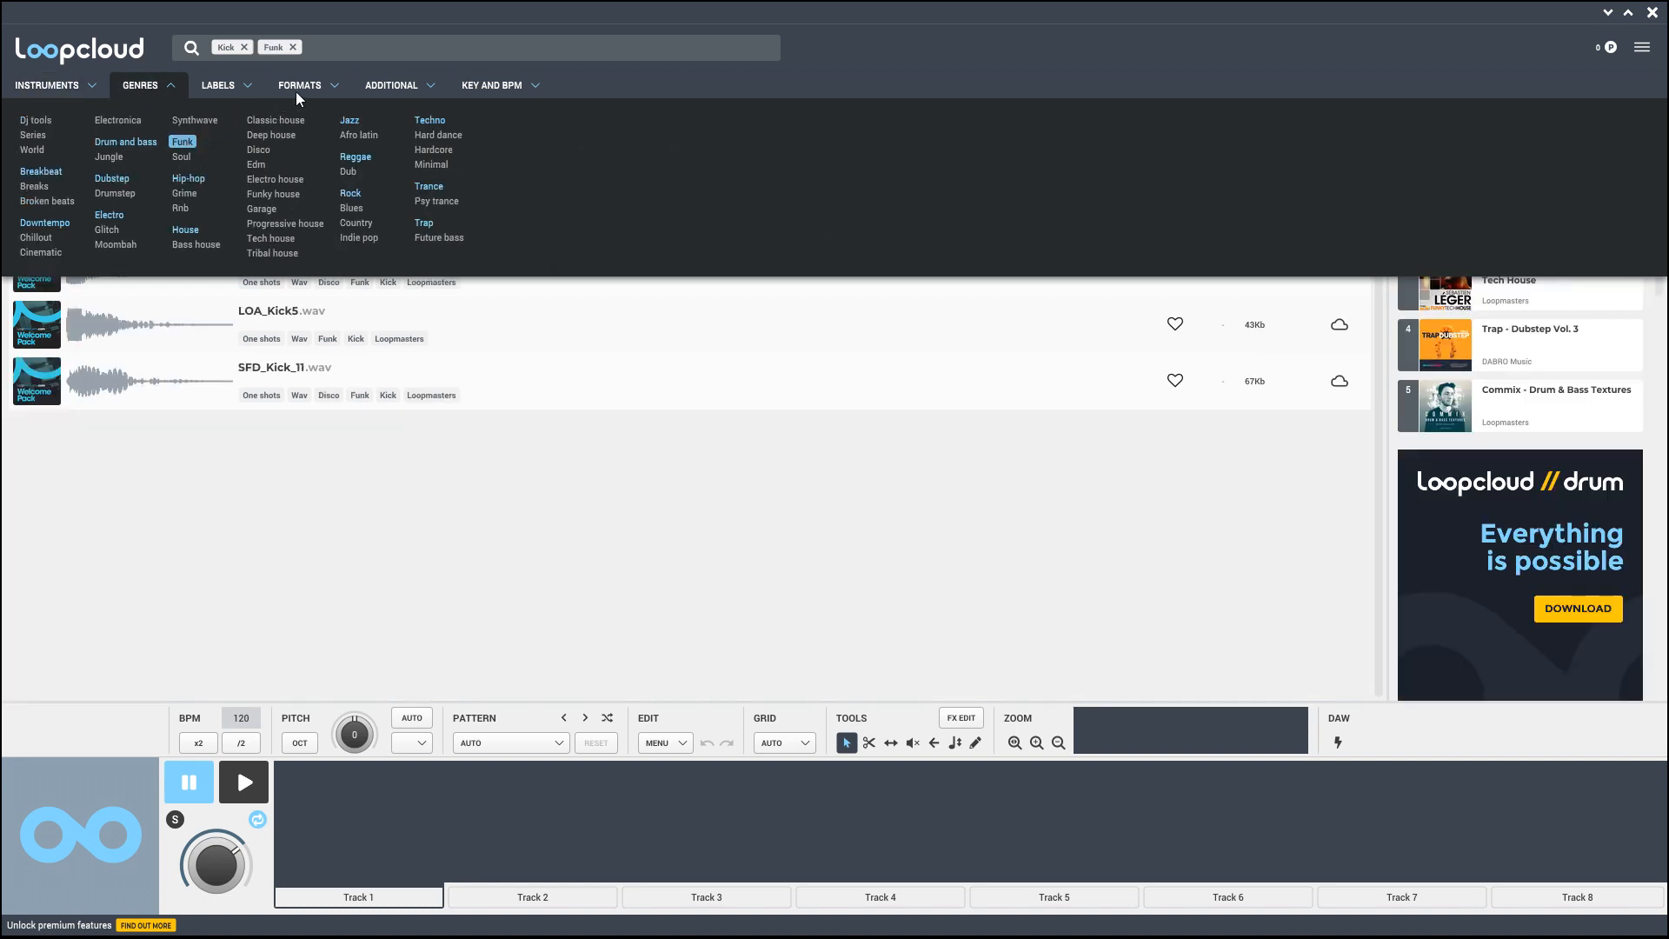
{"action": "left_click", "coordinate": [218, 85]}
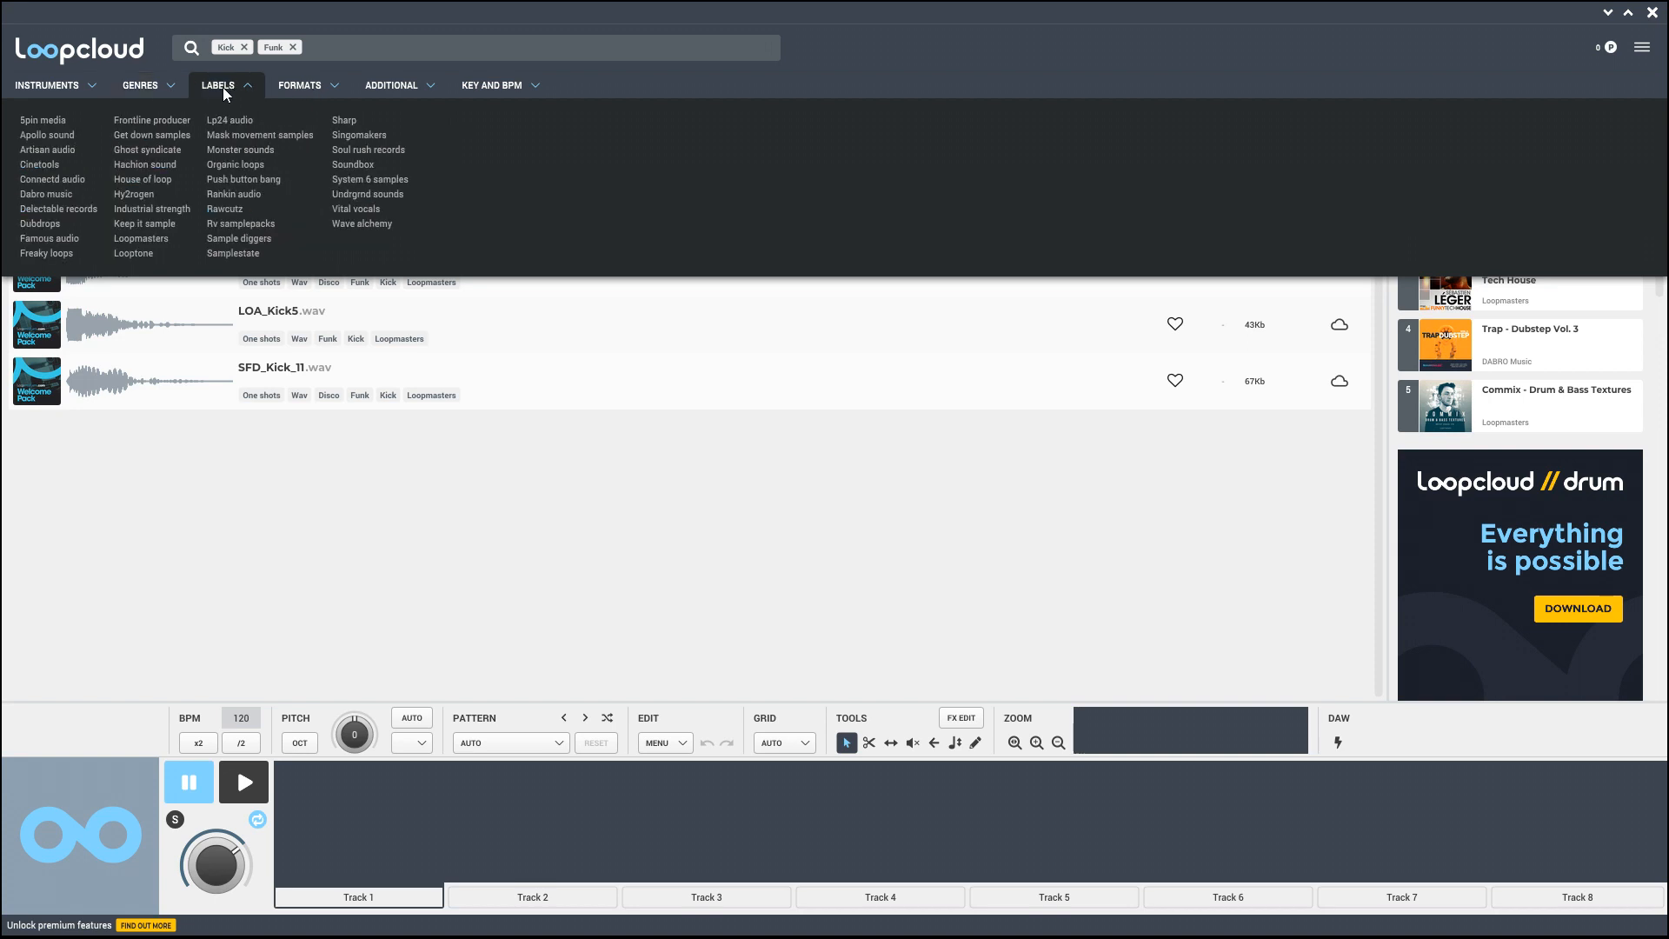
{"action": "left_click", "coordinate": [39, 223]}
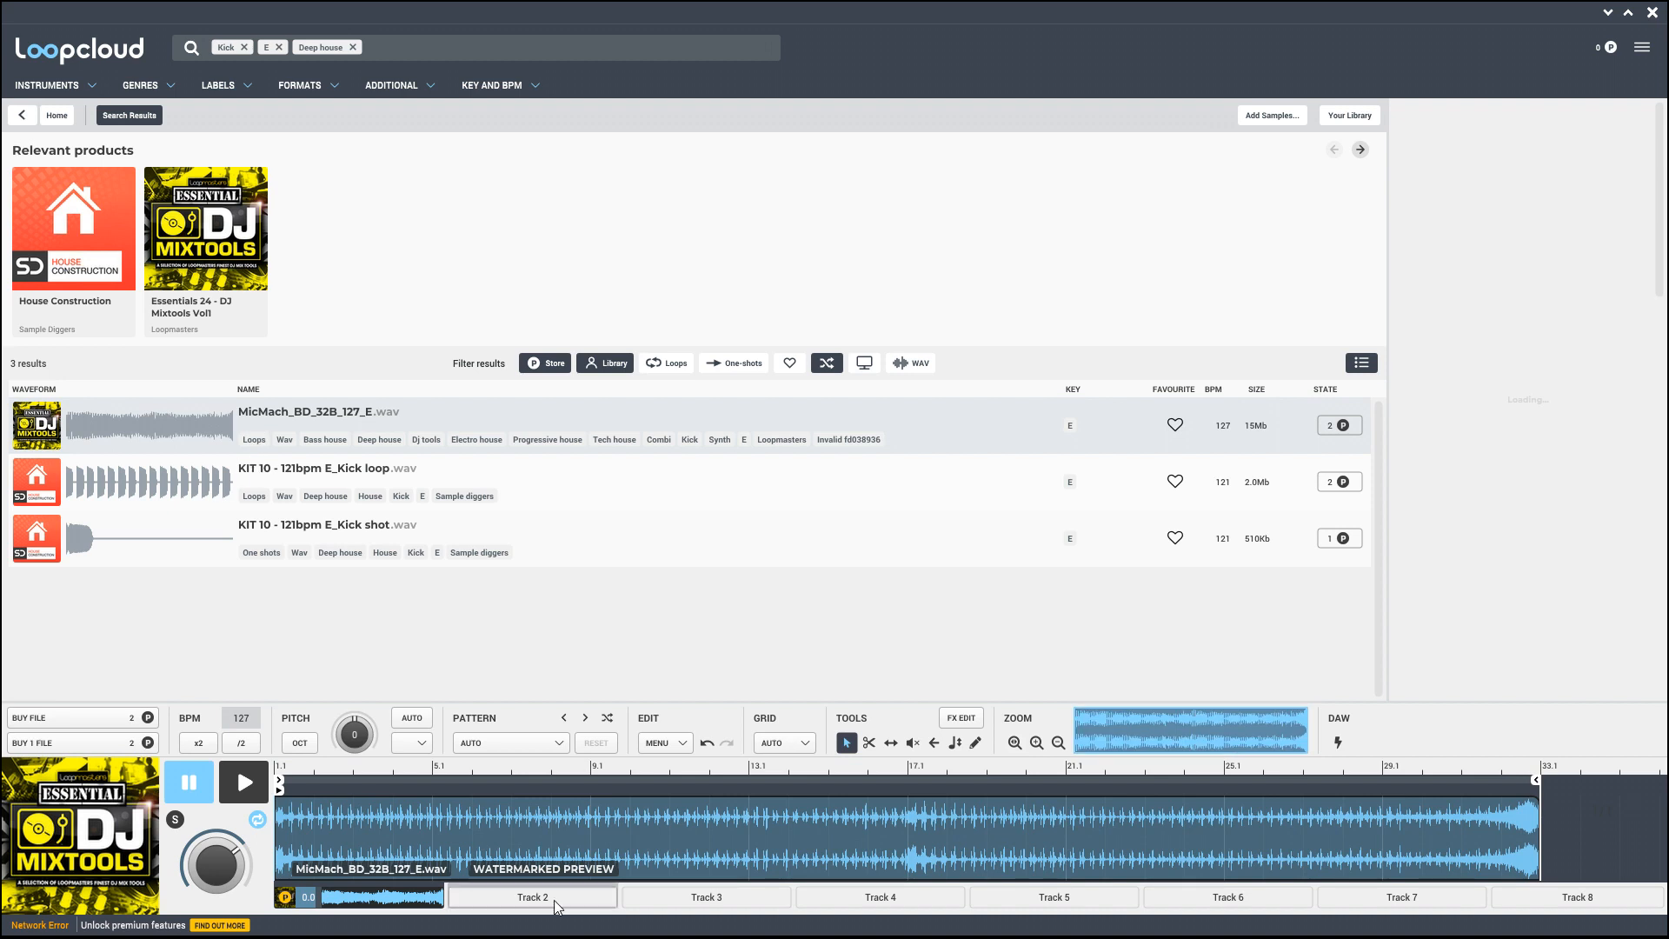
{"action": "mouse_move", "coordinate": [514, 918]}
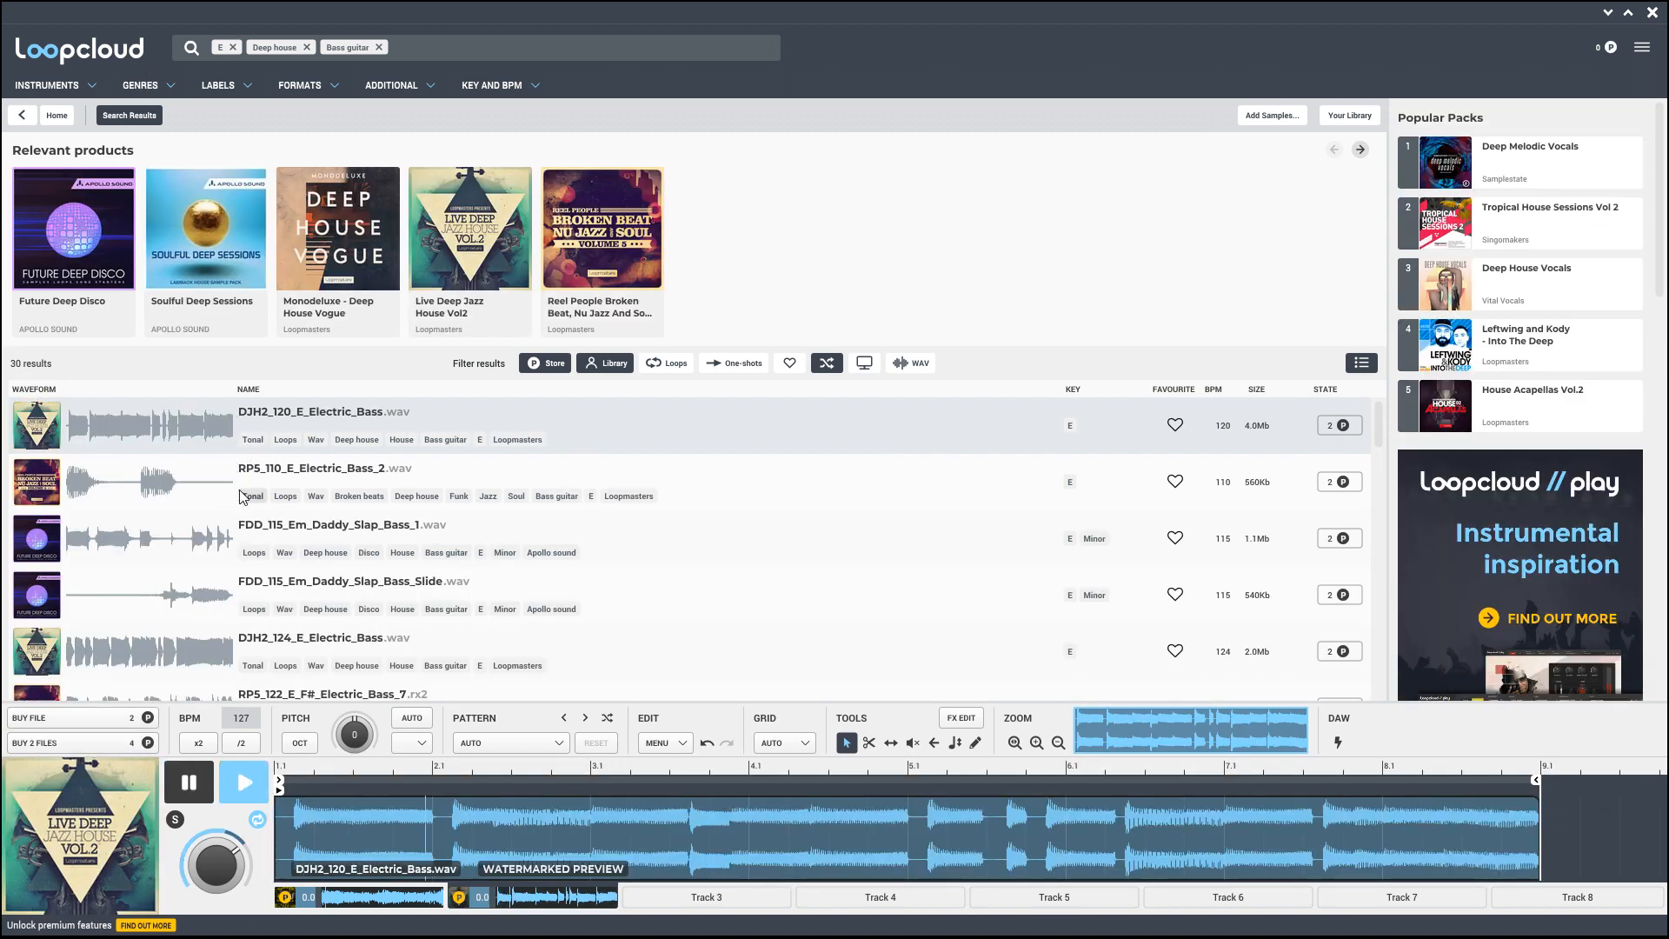
{"action": "left_click", "coordinate": [508, 741]}
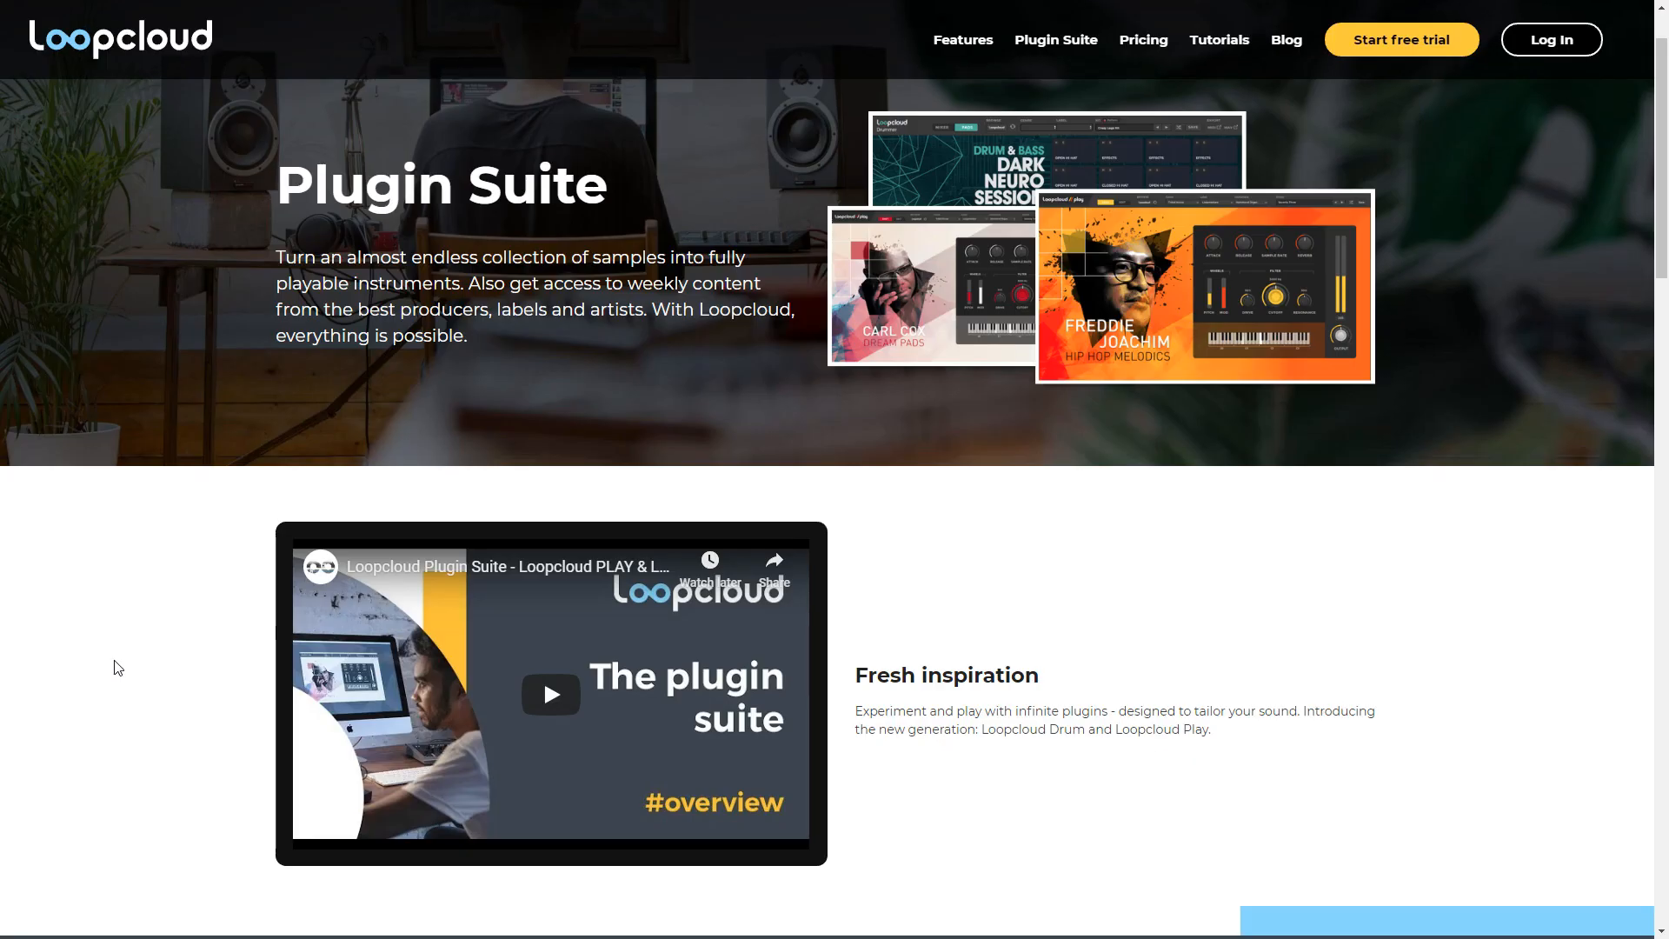
Step: Scroll the Plugin Suite page down past the Loopcloud Drum and Play sections
{"action": "scroll", "scroll_direction": "down", "scroll_amount": 3}
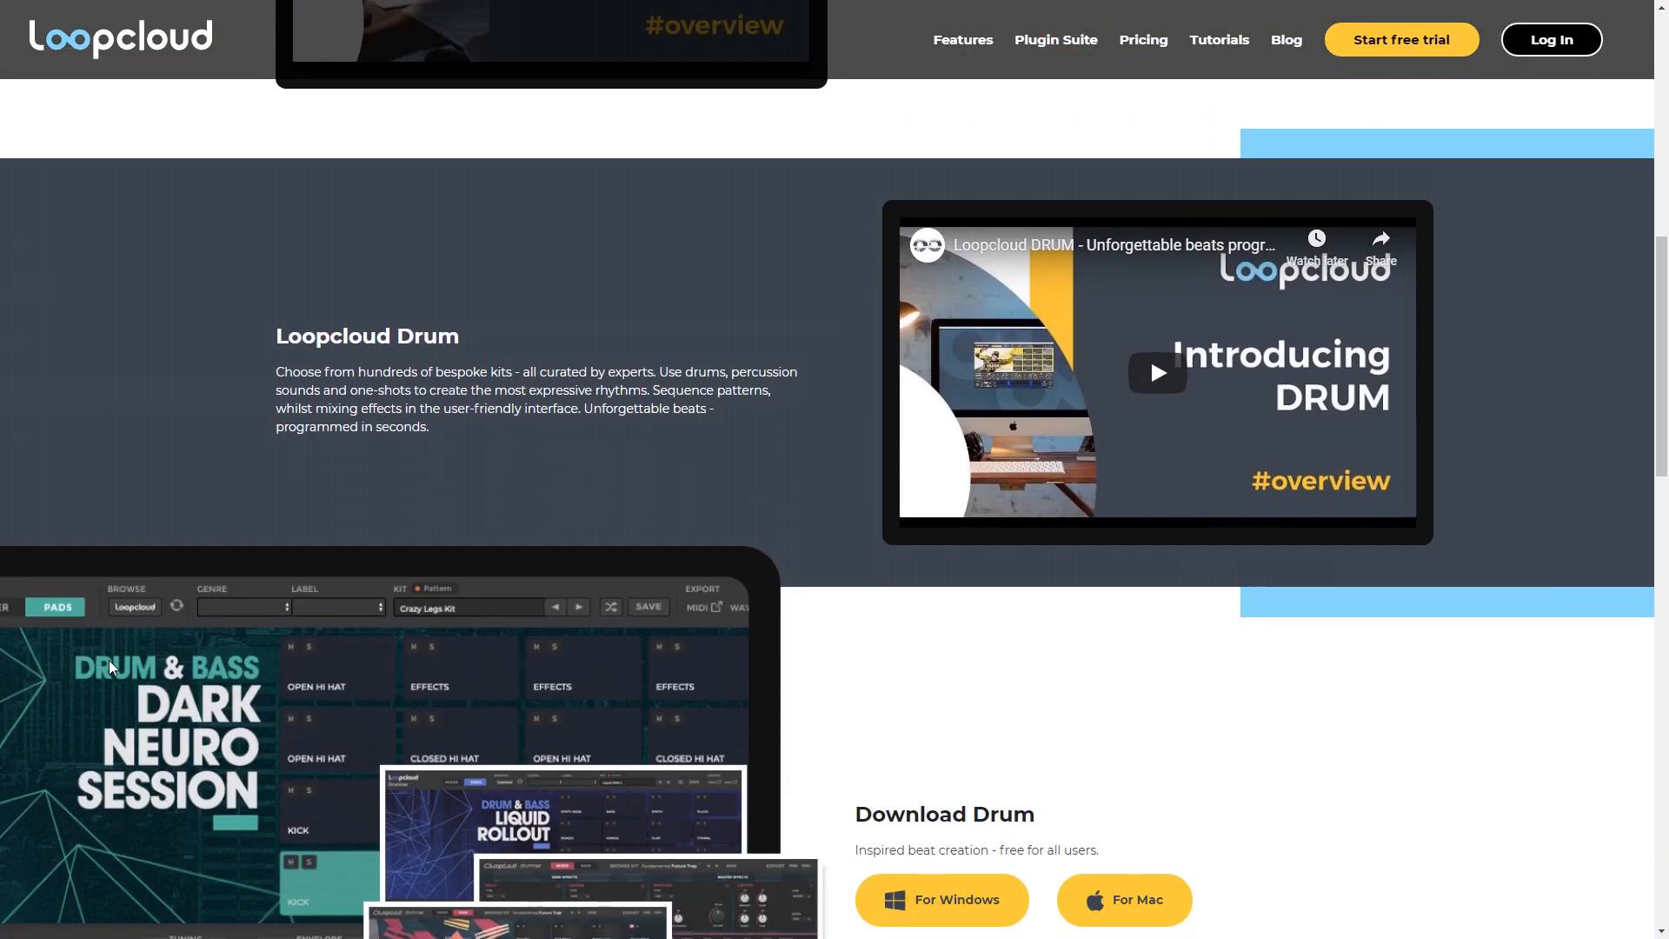
{"action": "scroll", "scroll_direction": "down", "scroll_amount": 3}
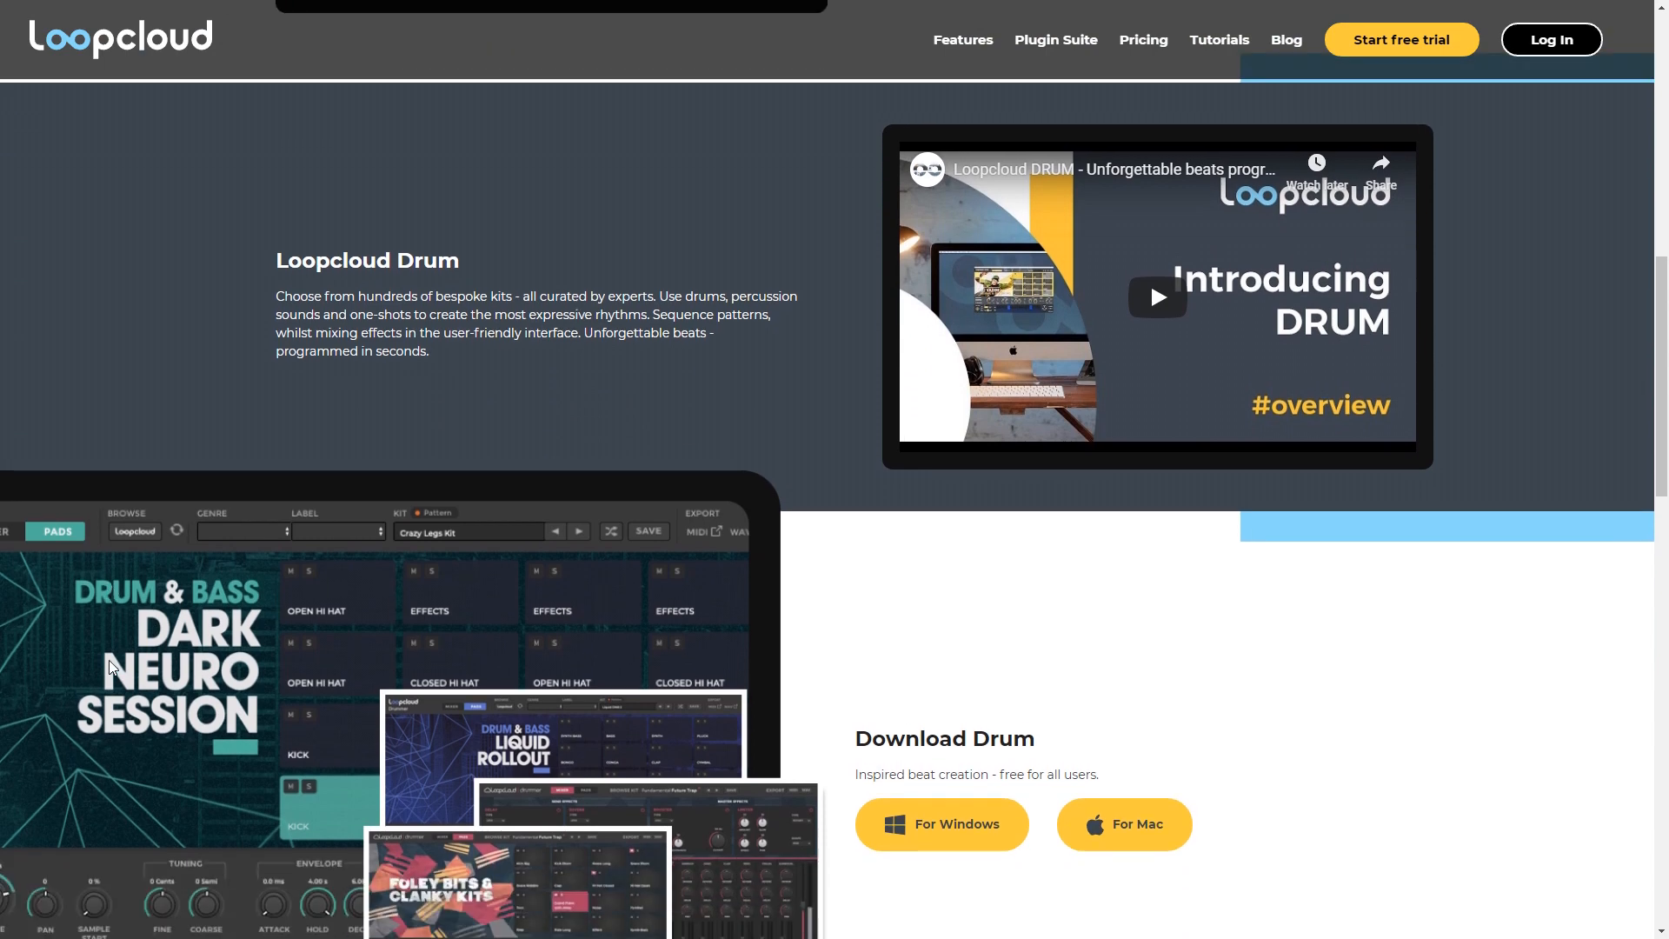
{"action": "scroll", "scroll_direction": "down", "scroll_amount": 3}
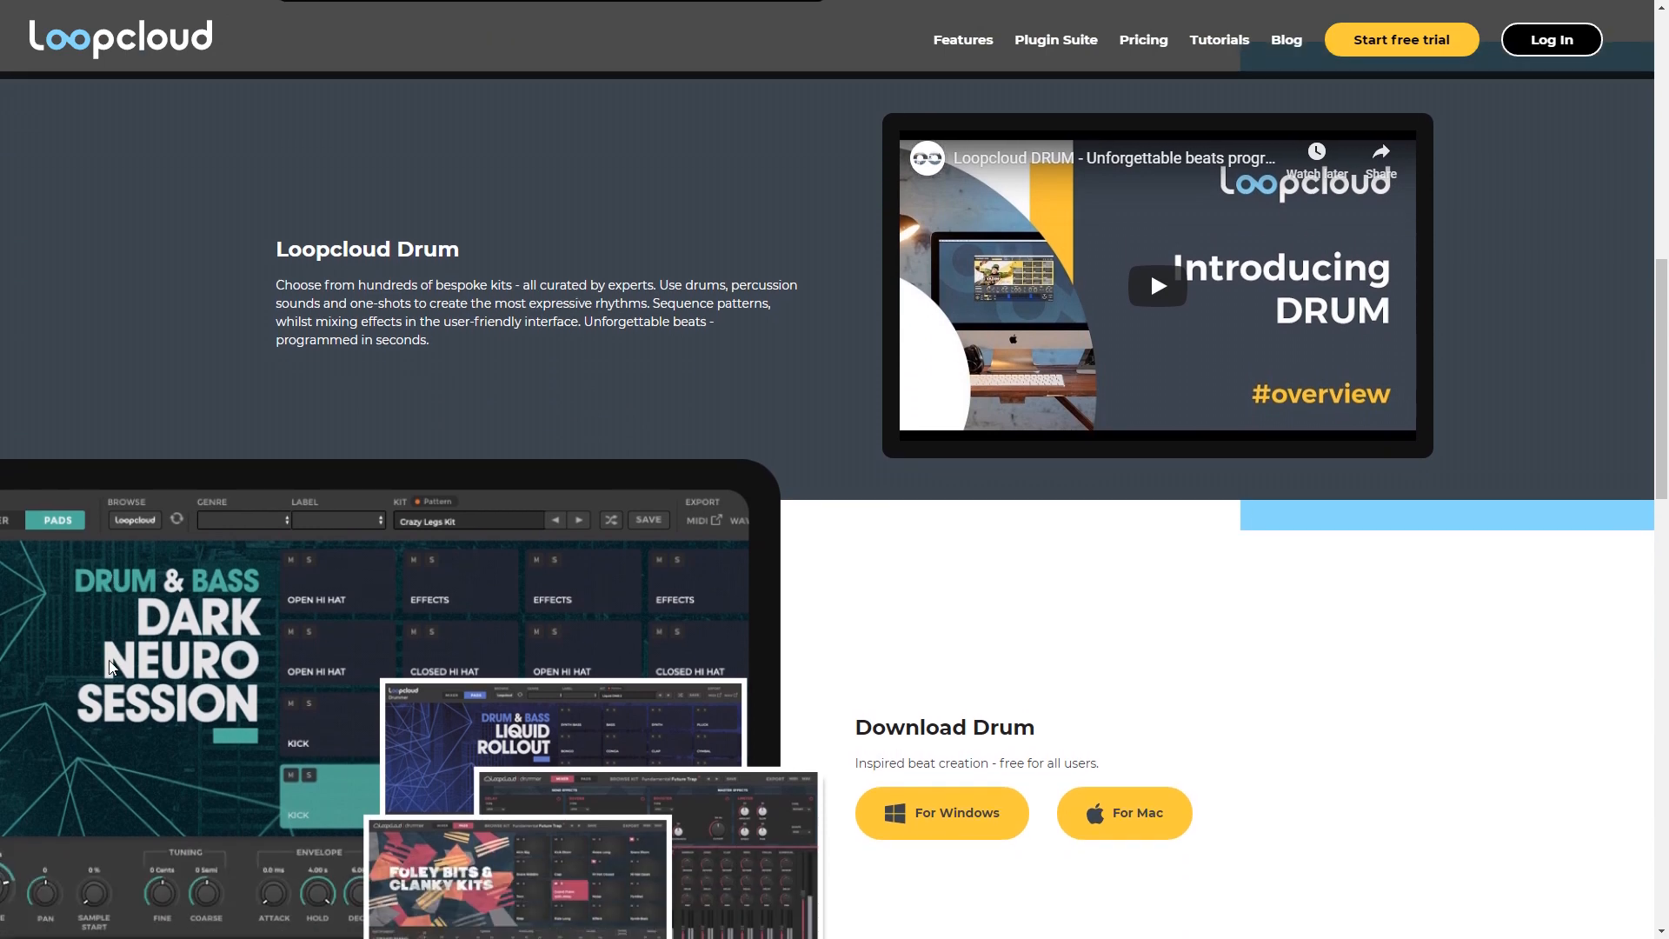
{"action": "scroll", "scroll_direction": "down", "scroll_amount": 3}
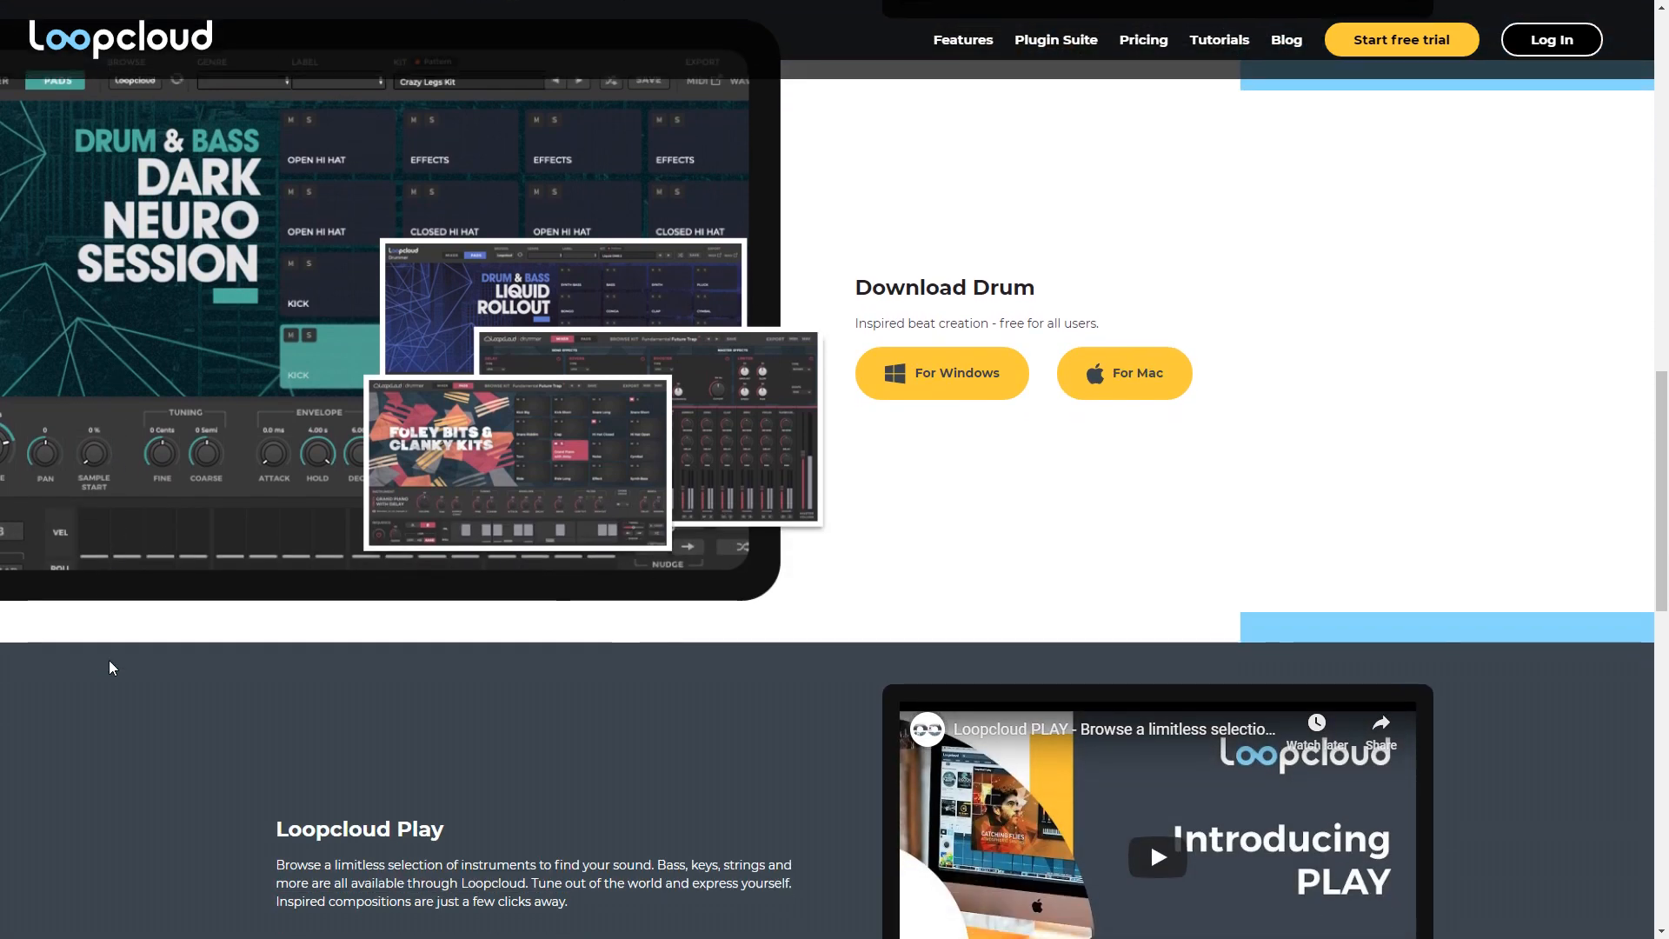
{"action": "scroll", "scroll_direction": "down", "scroll_amount": 3}
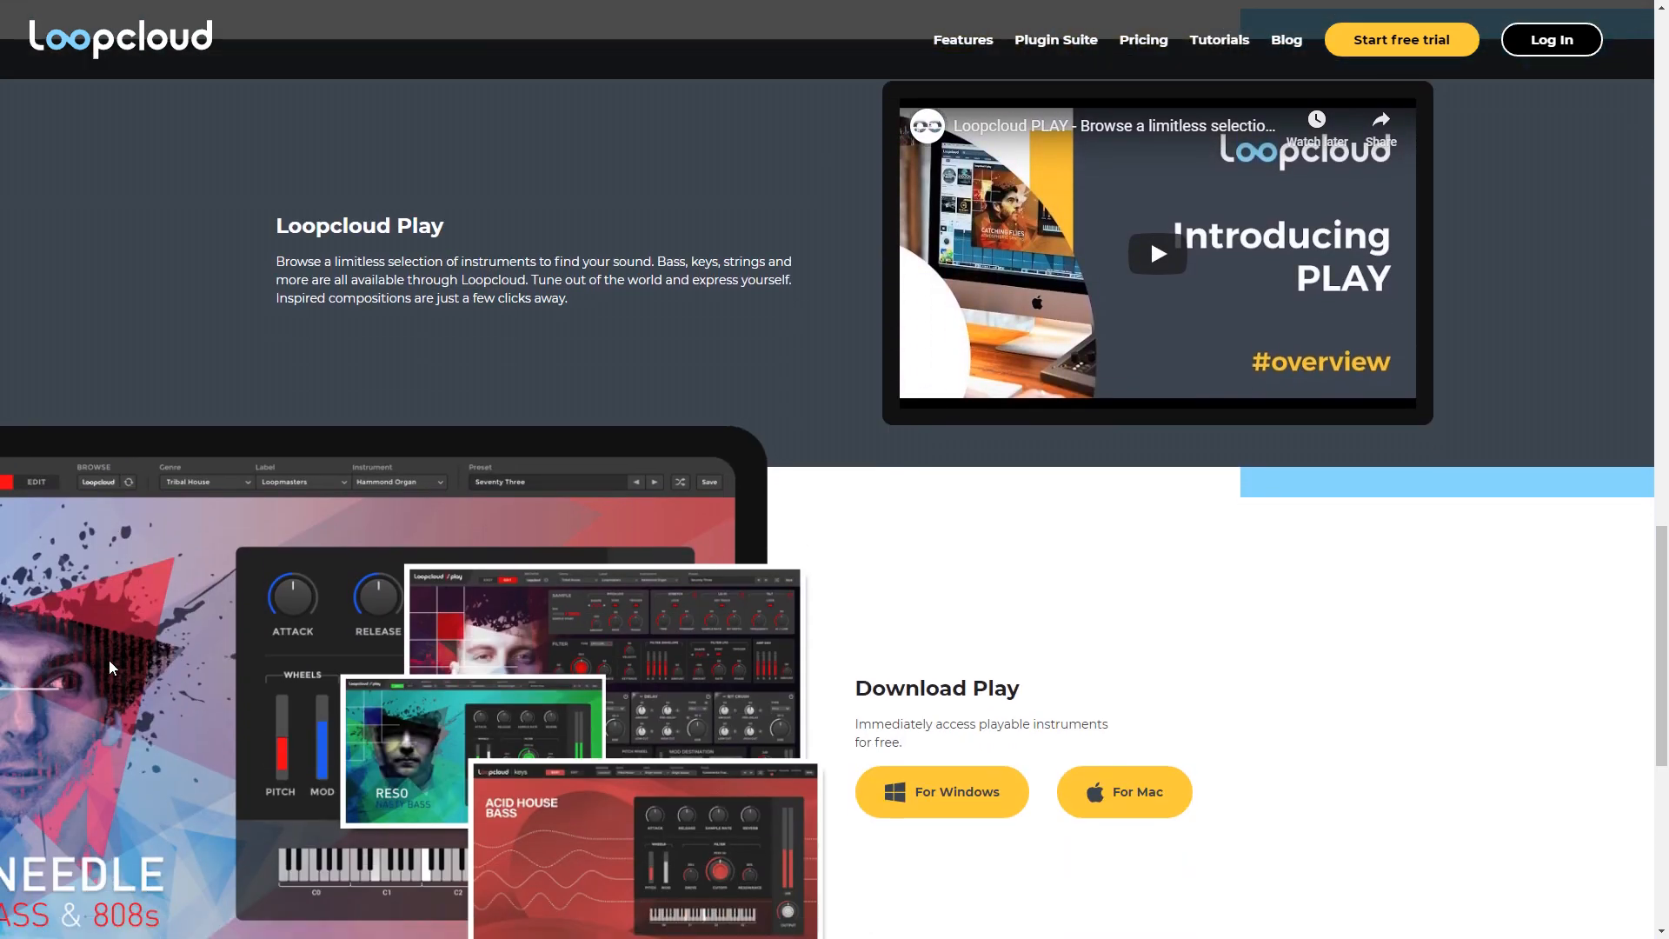
{"action": "left_click", "coordinate": [1142, 39]}
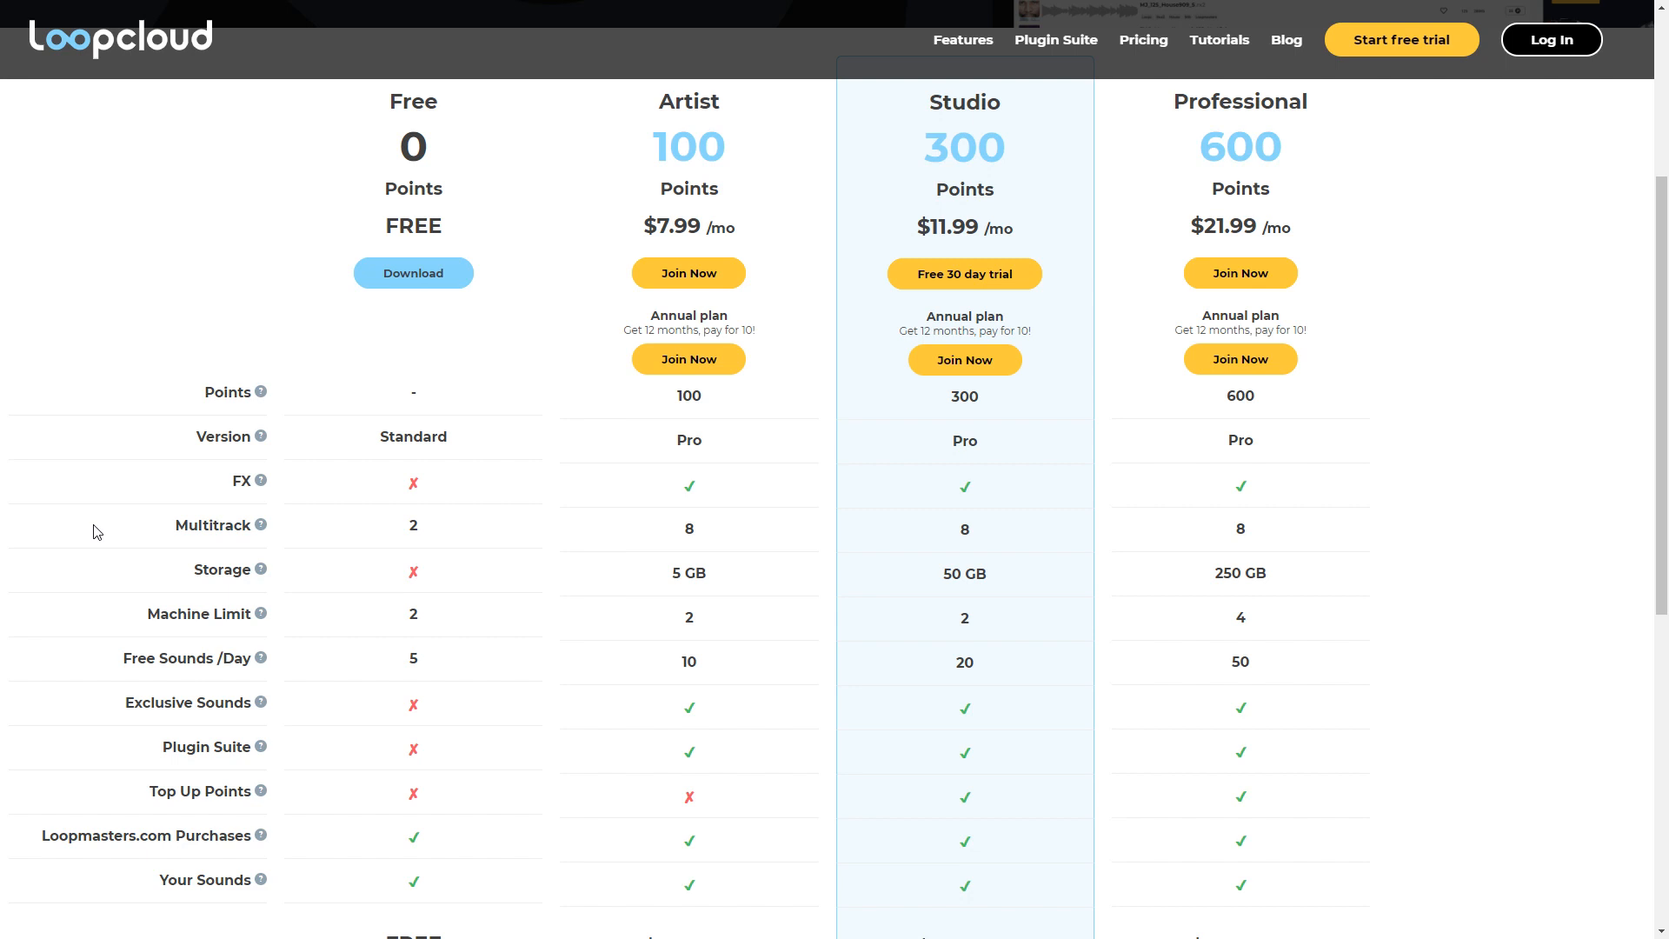
Step: Scroll up and down through the Free, Artist, Studio and Professional plan table
{"action": "scroll", "scroll_direction": "down", "scroll_amount": 3}
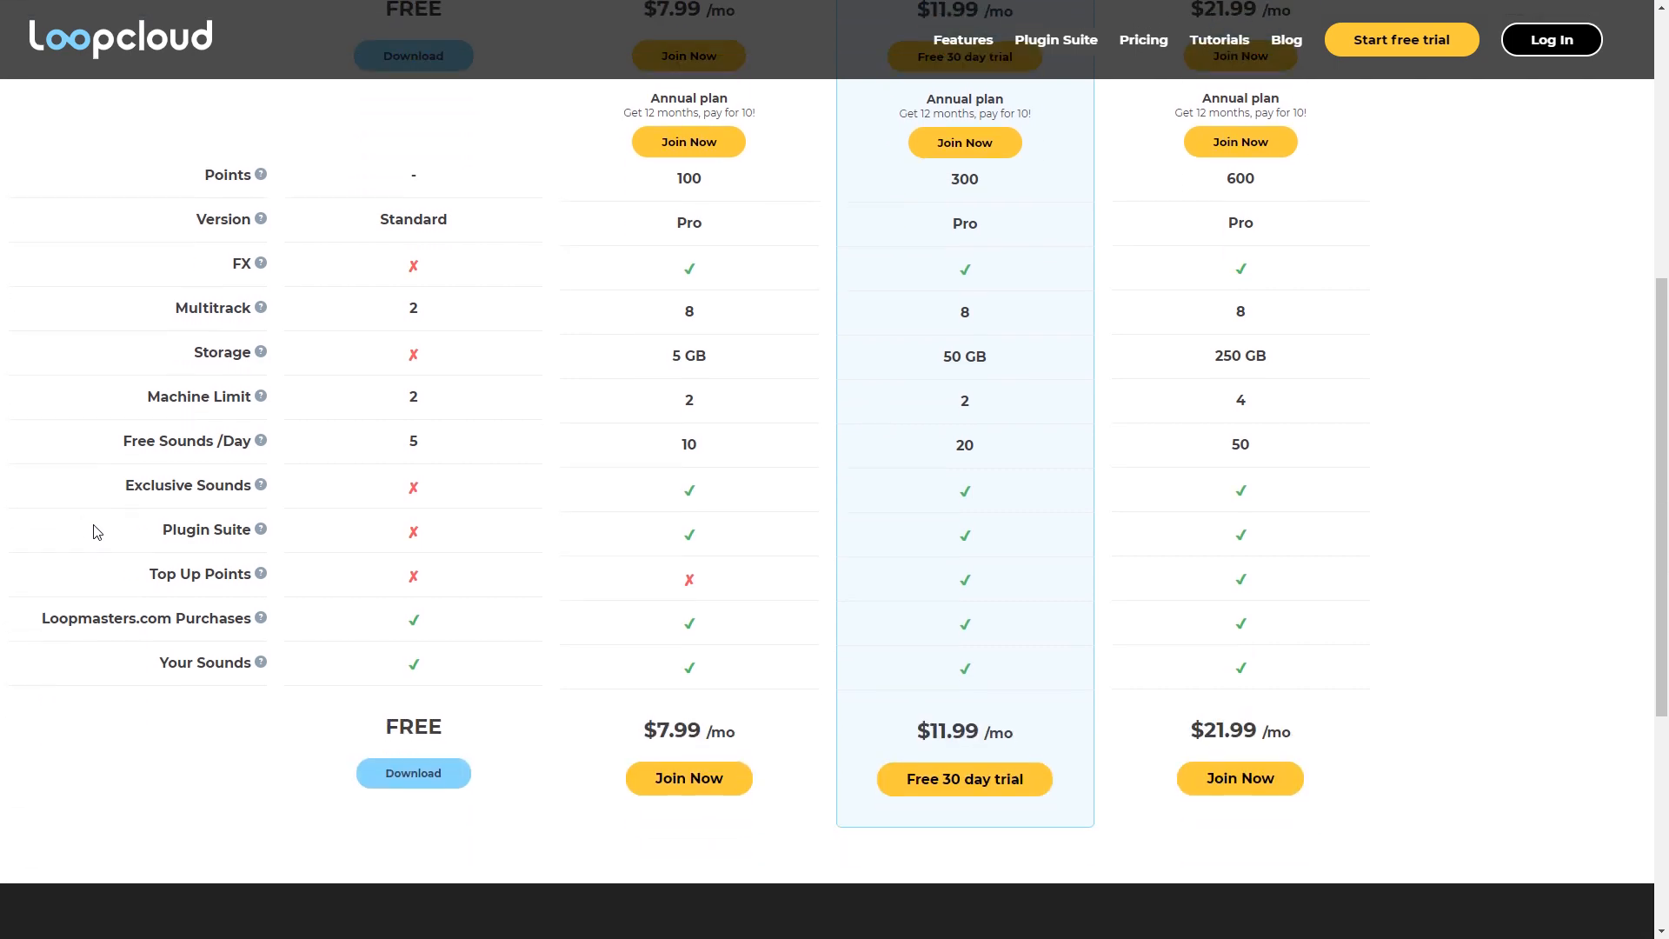
{"action": "scroll", "scroll_direction": "down", "scroll_amount": 3}
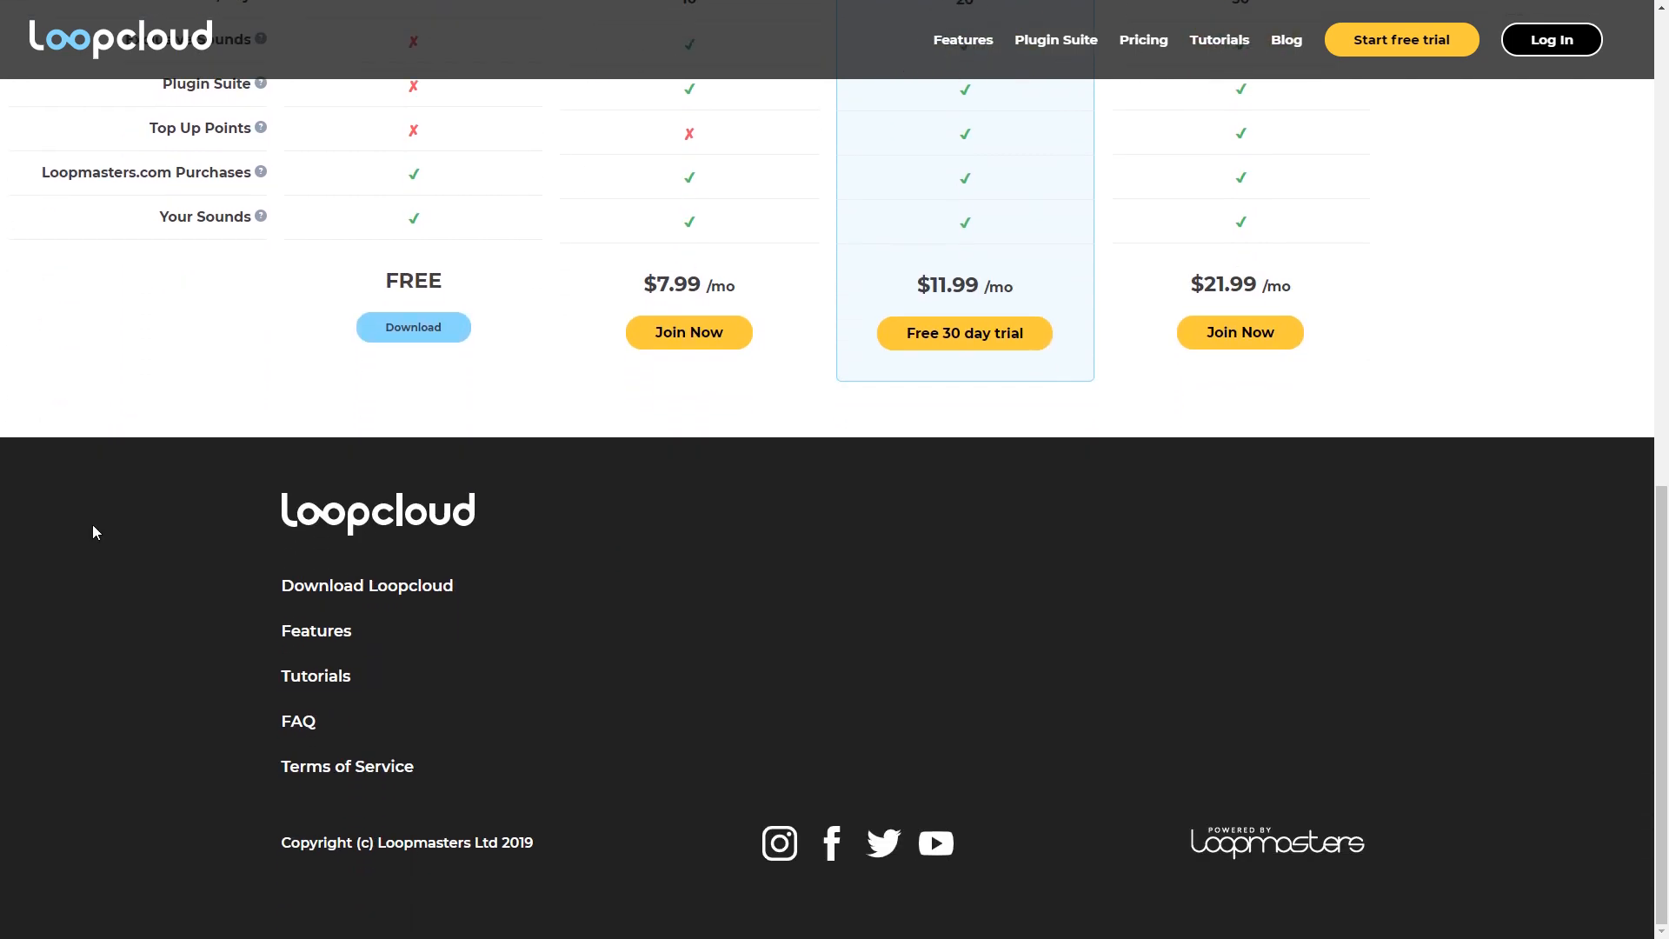
{"action": "scroll", "scroll_direction": "up", "scroll_amount": 3}
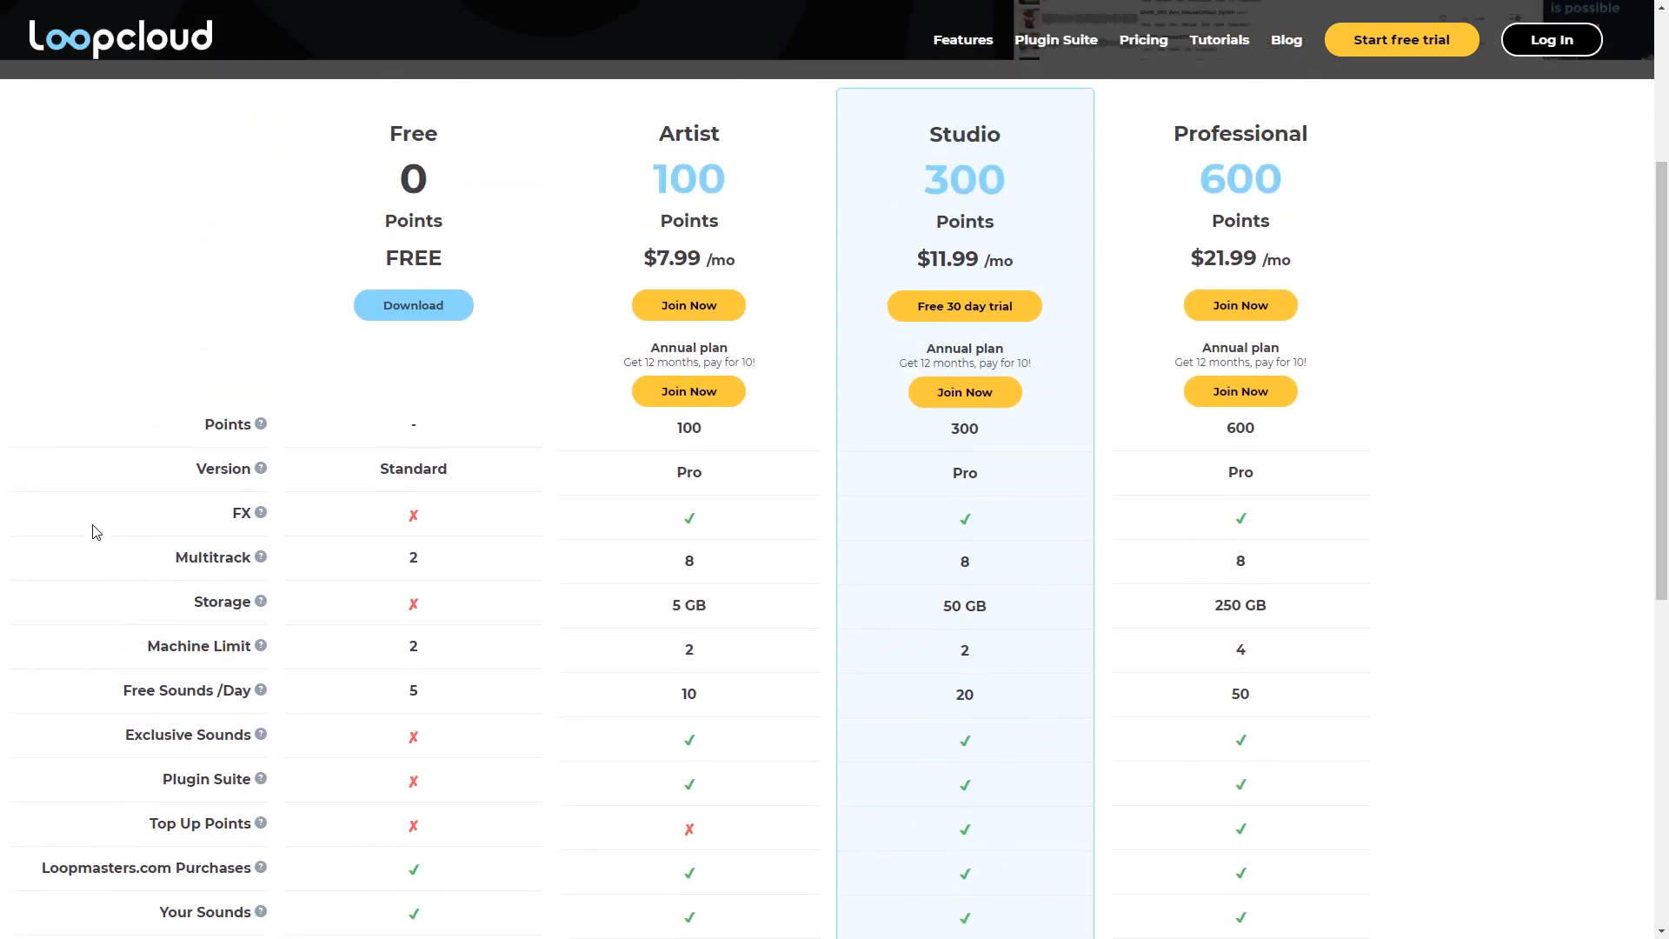
{"action": "scroll", "scroll_direction": "down", "scroll_amount": 3}
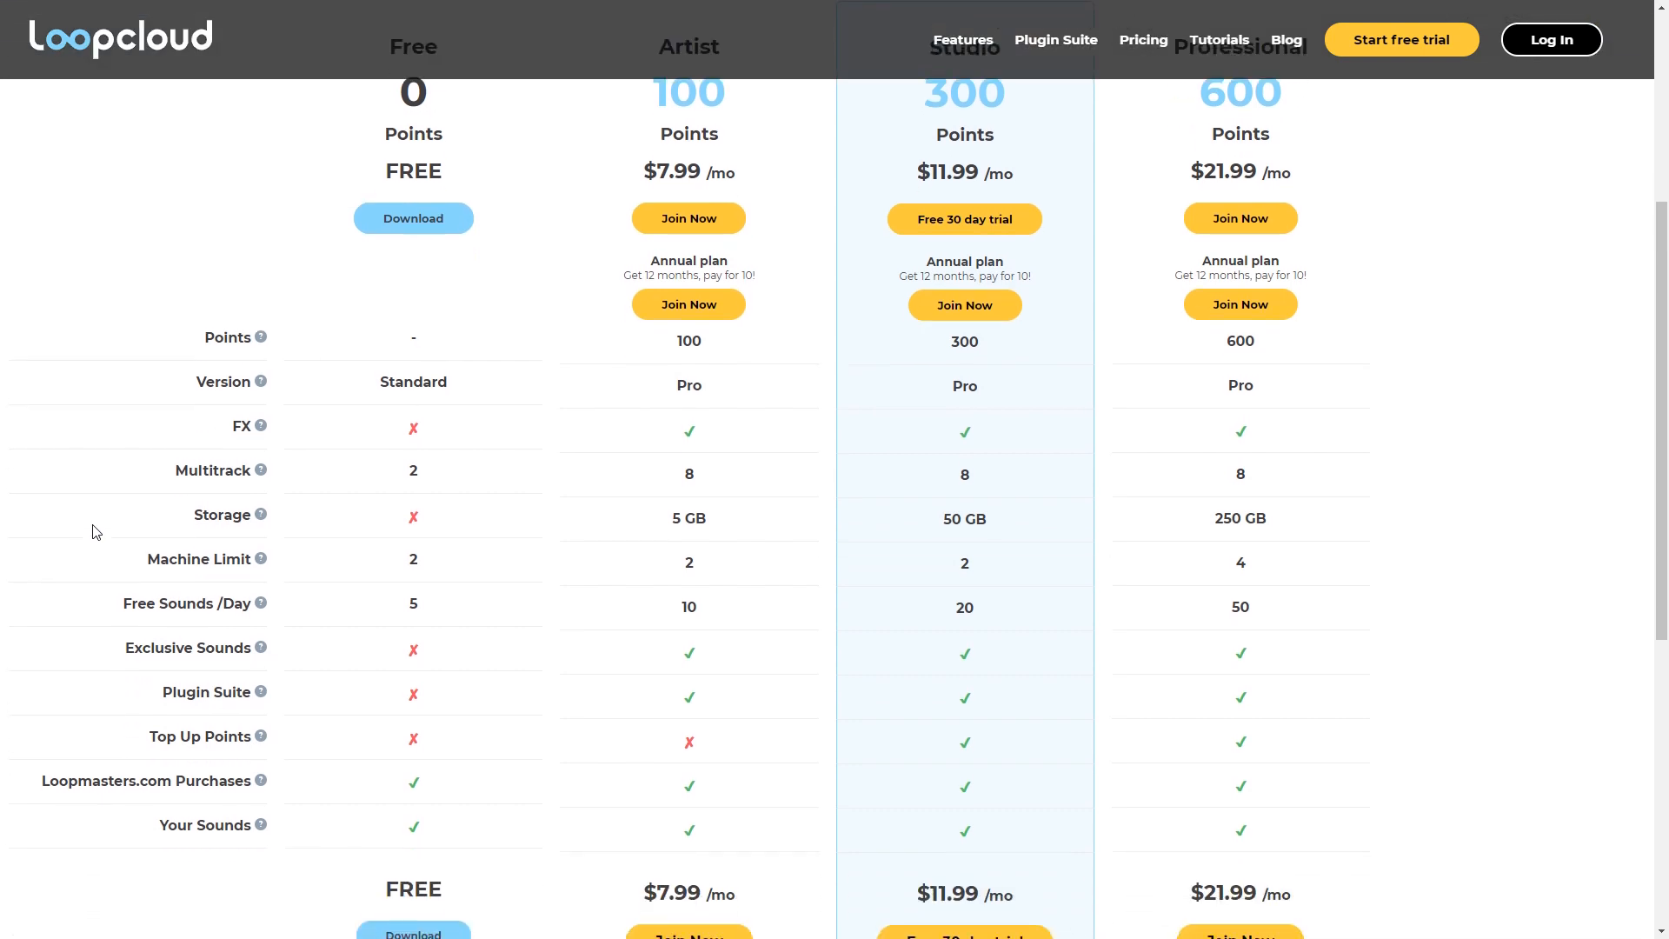
{"action": "scroll", "scroll_direction": "up", "scroll_amount": 3}
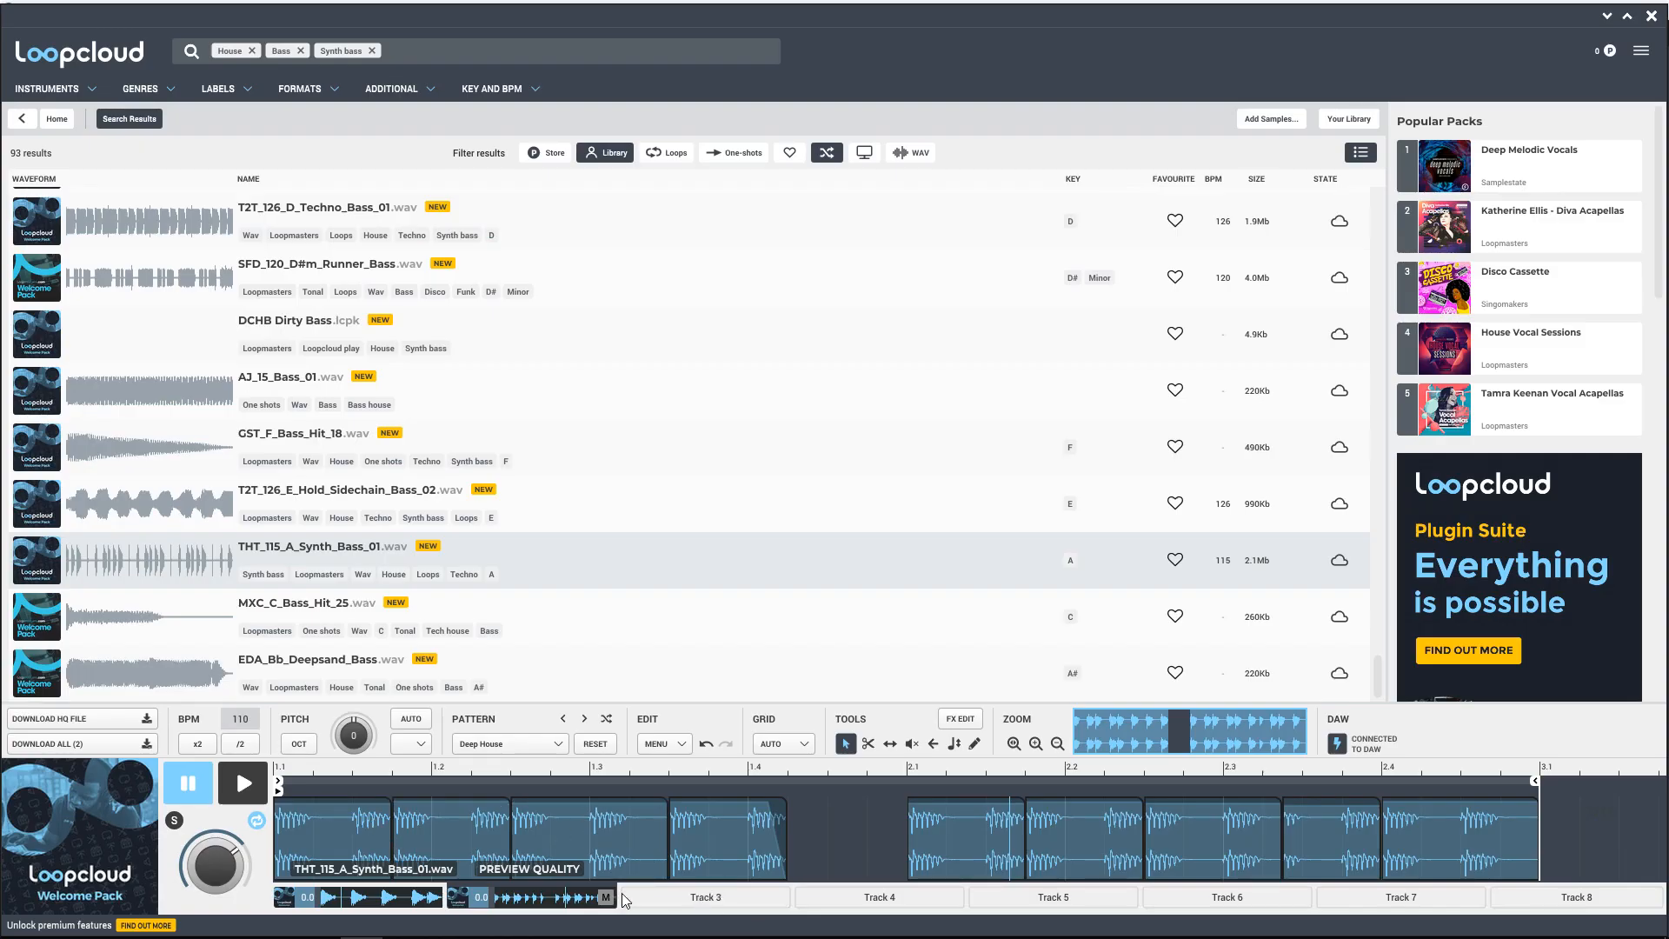
{"action": "left_click", "coordinate": [706, 896]}
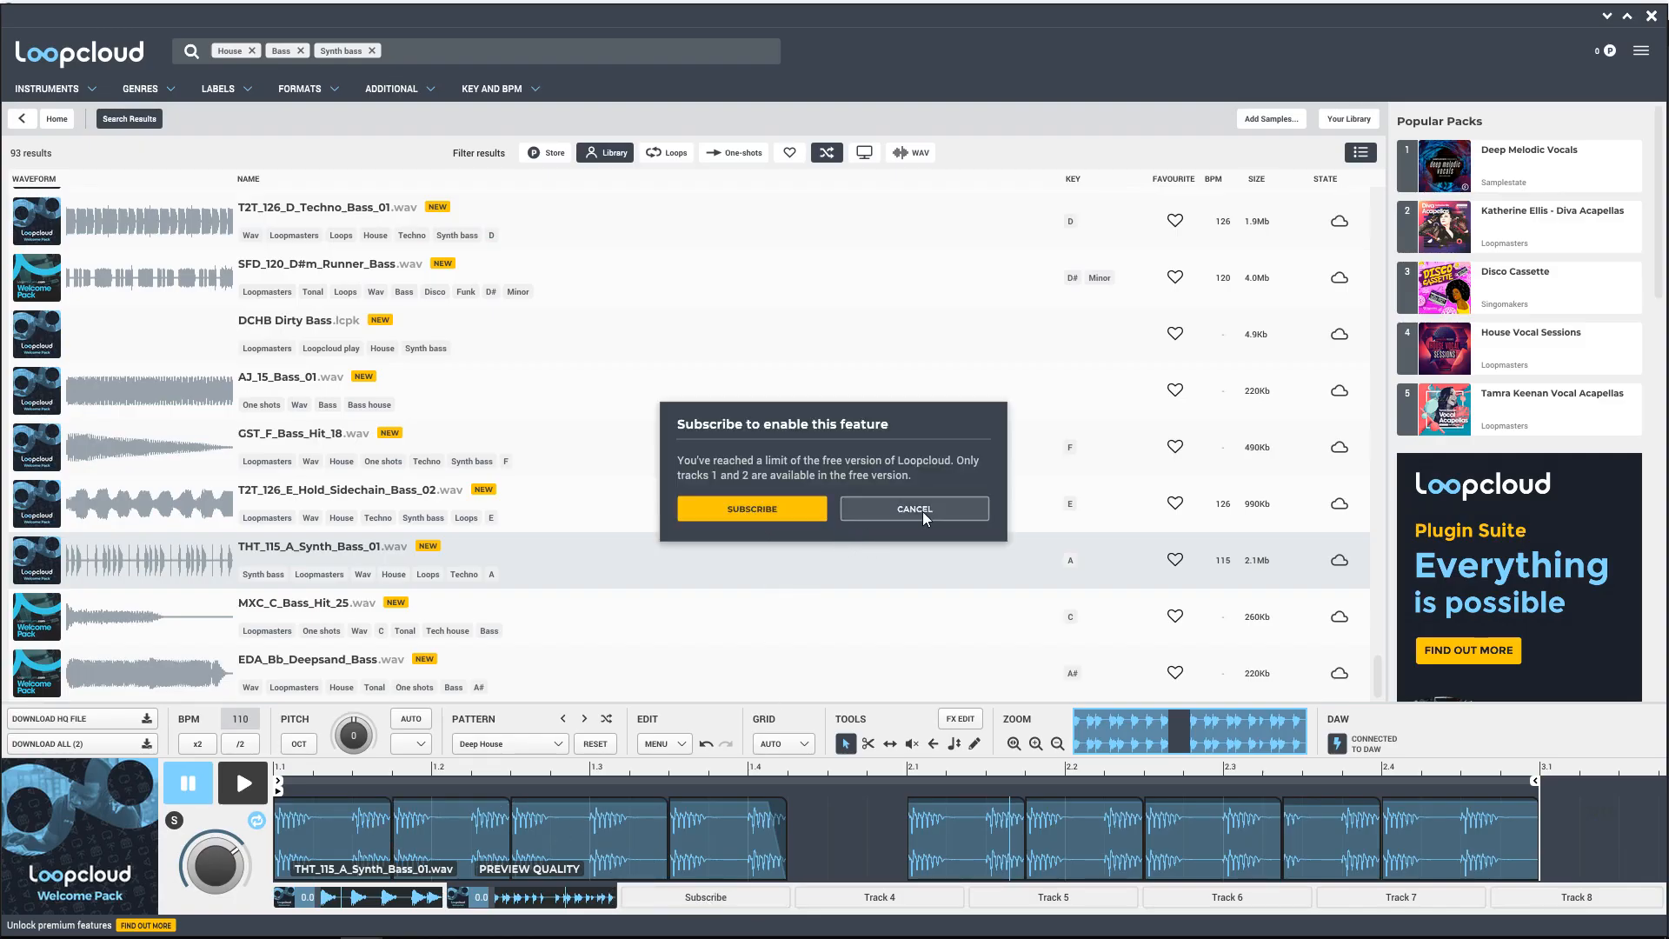
{"action": "left_click", "coordinate": [913, 507]}
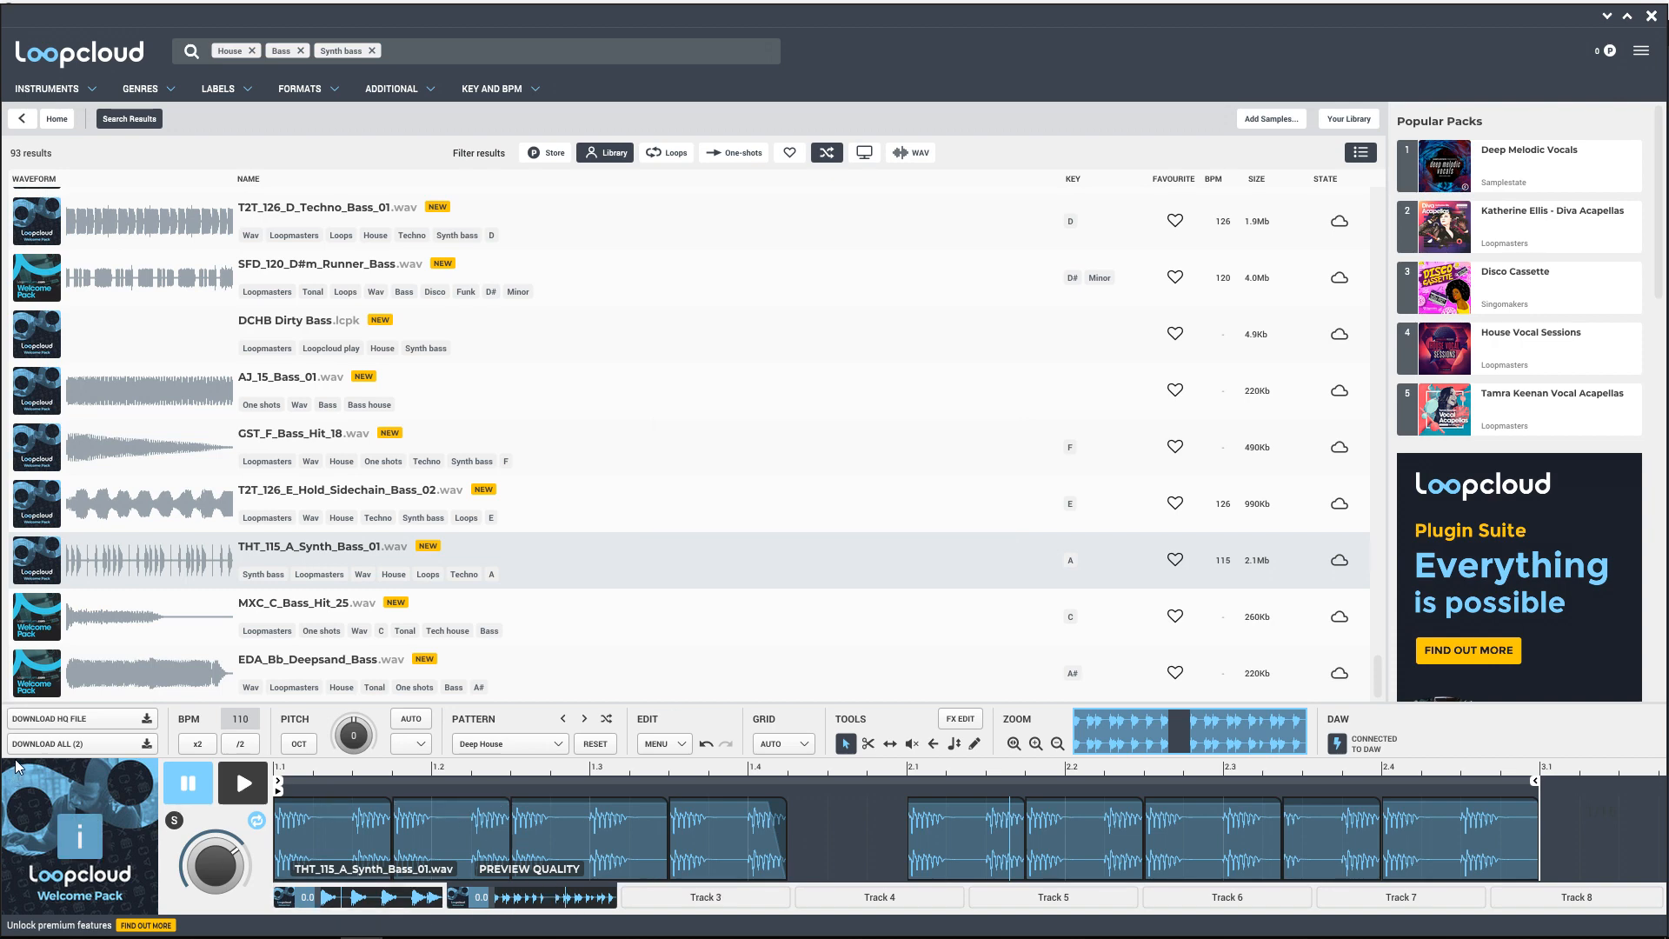
{"action": "left_click", "coordinate": [1347, 118]}
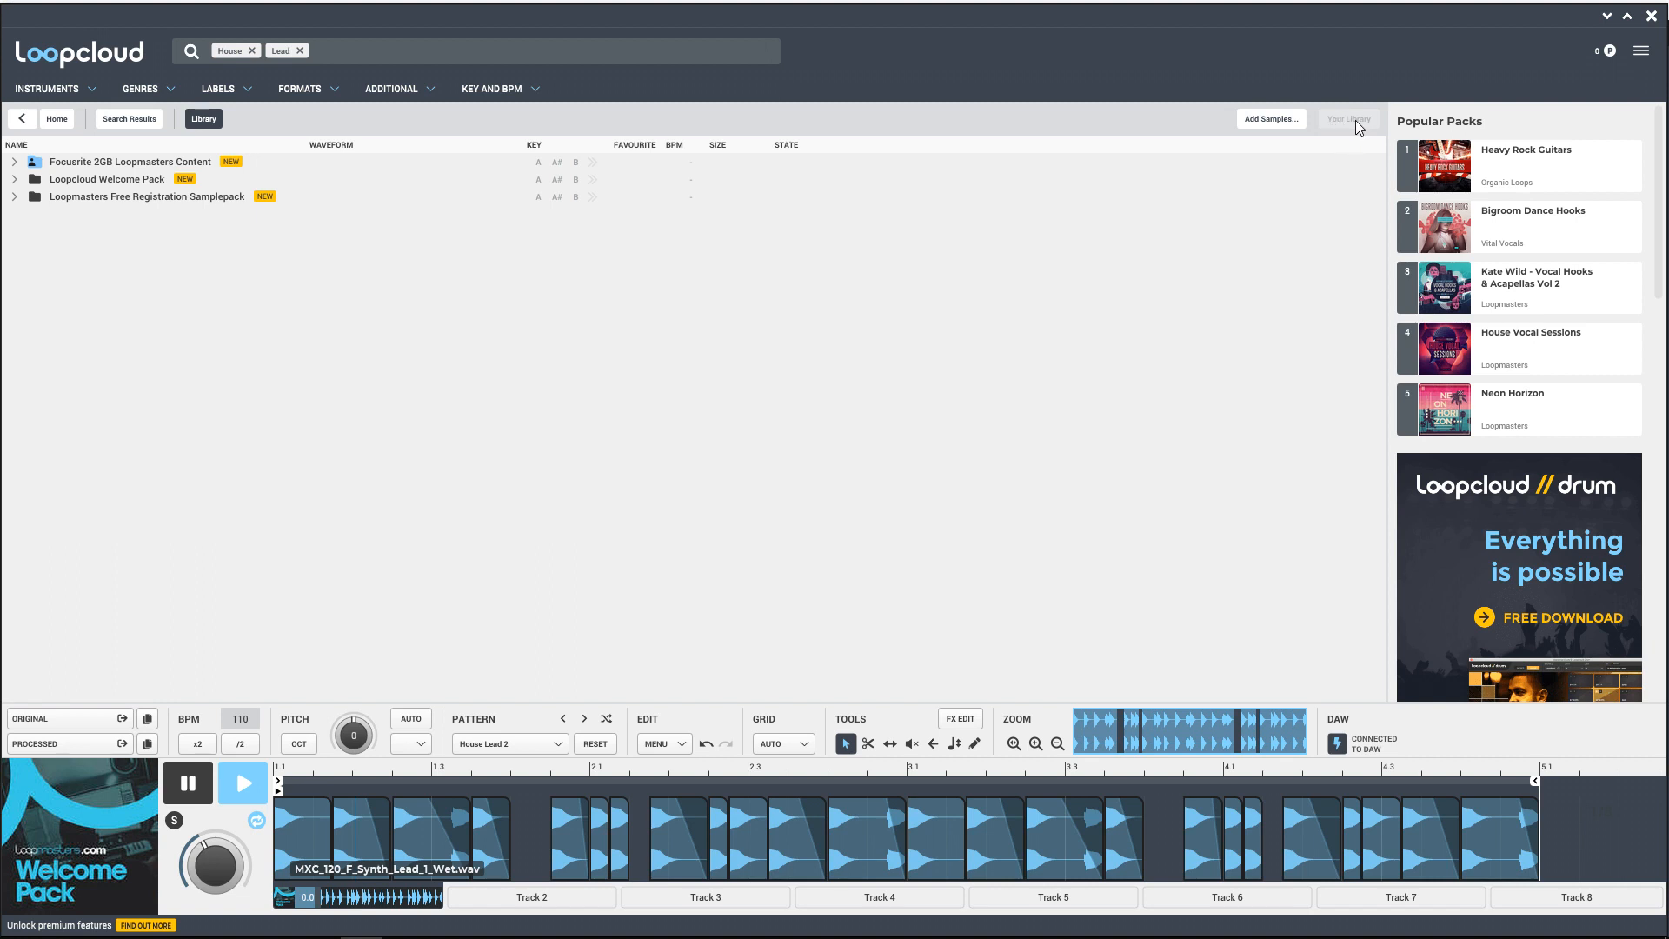
{"action": "mouse_move", "coordinate": [1270, 119]}
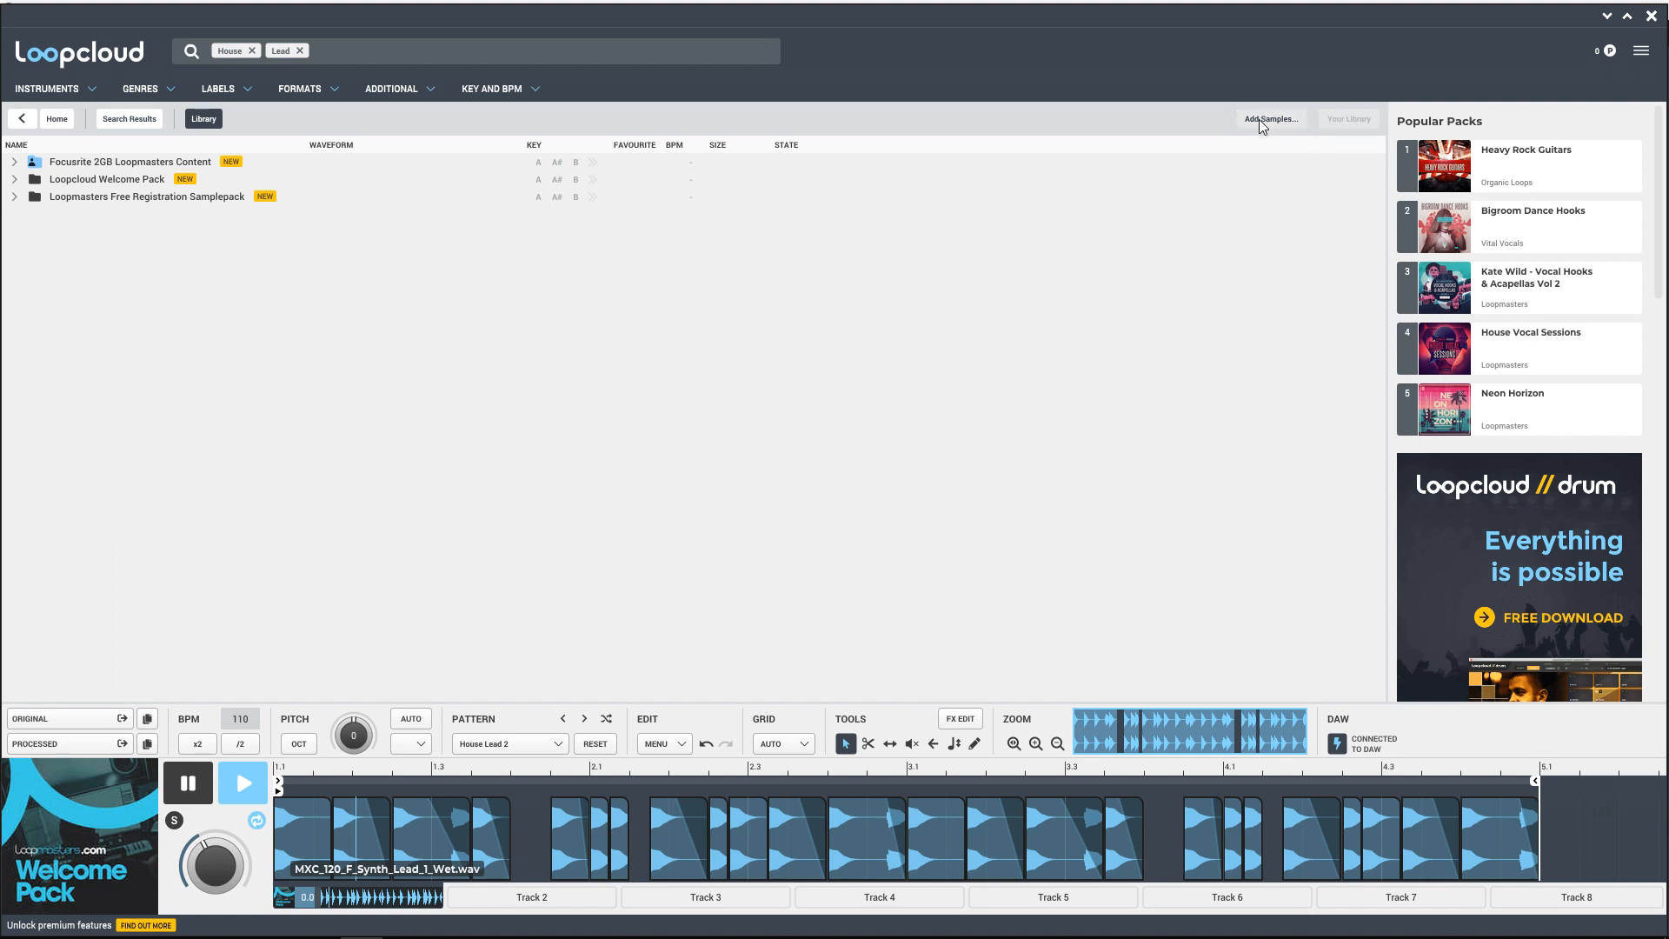
Step: Start Add Samples and browse into This PC in the folder chooser
{"action": "left_click", "coordinate": [1270, 118]}
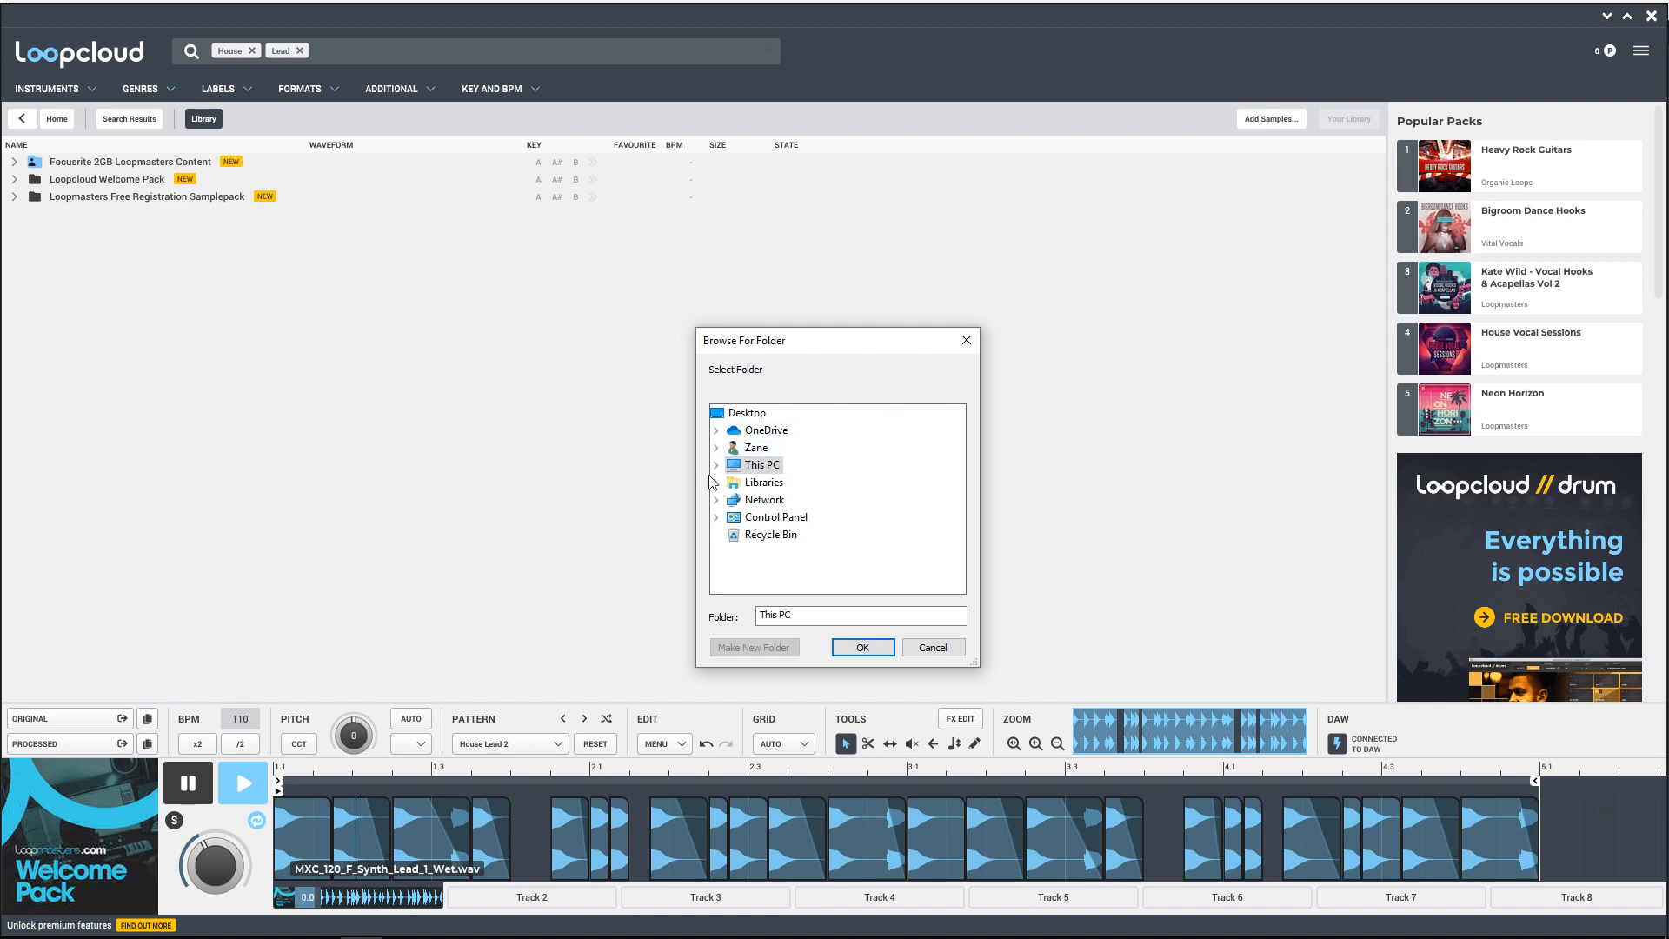
{"action": "left_click", "coordinate": [716, 464]}
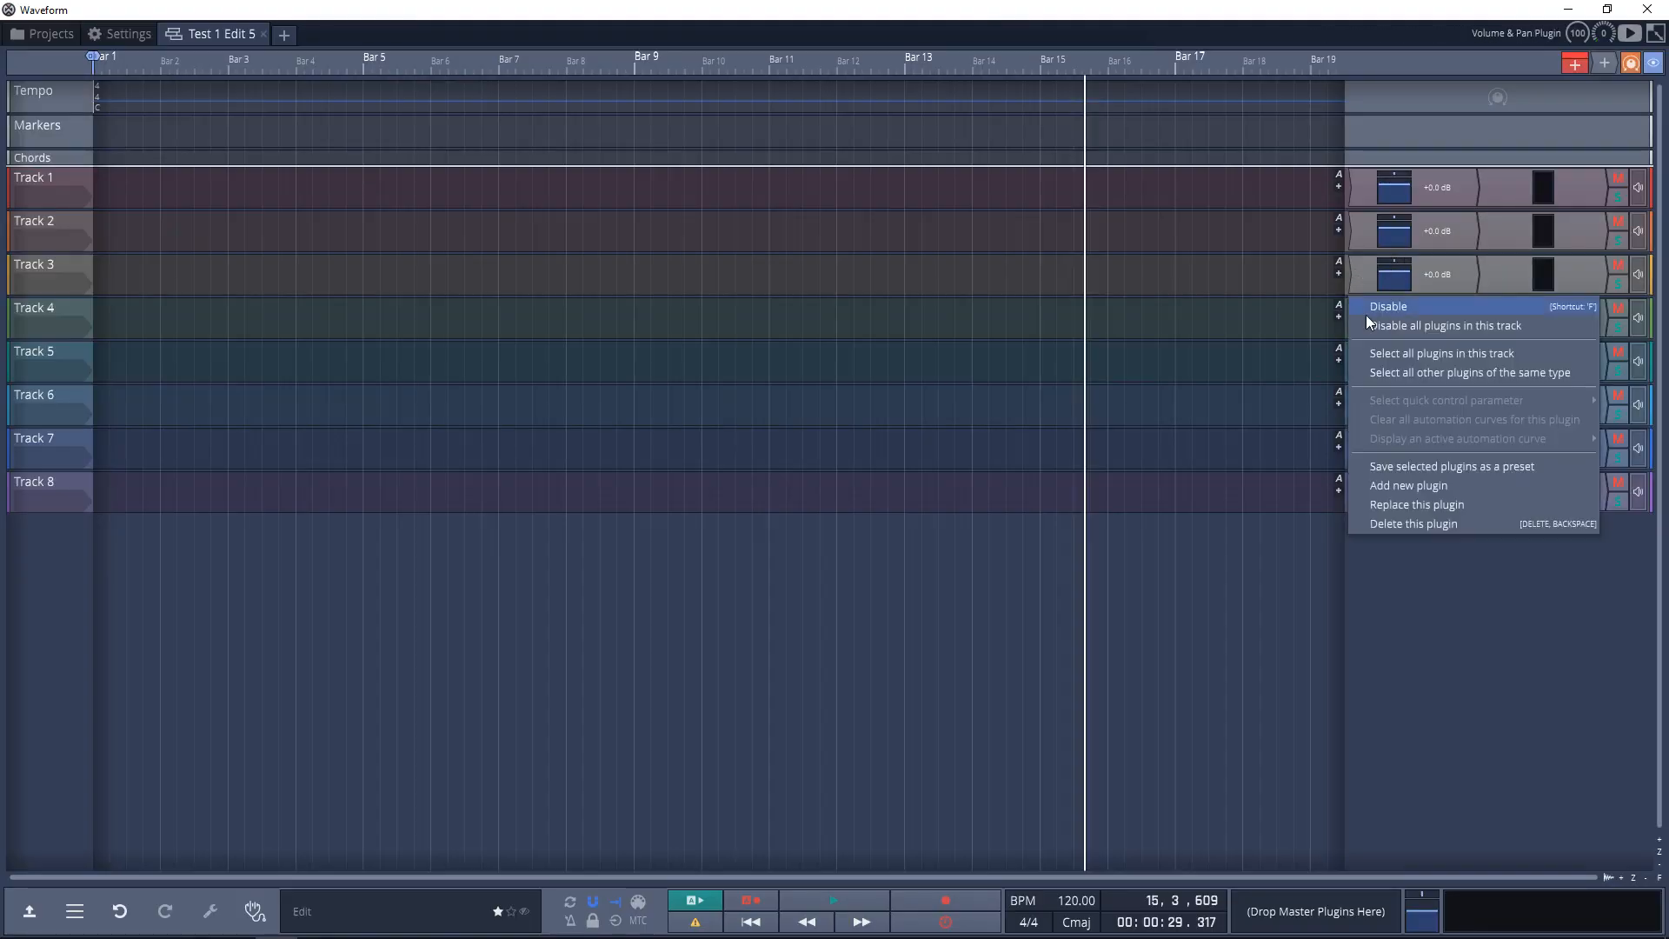
Step: Add the Loopcloud instrument plugin to Track 4's plugin slot
{"action": "left_click", "coordinate": [1407, 485]}
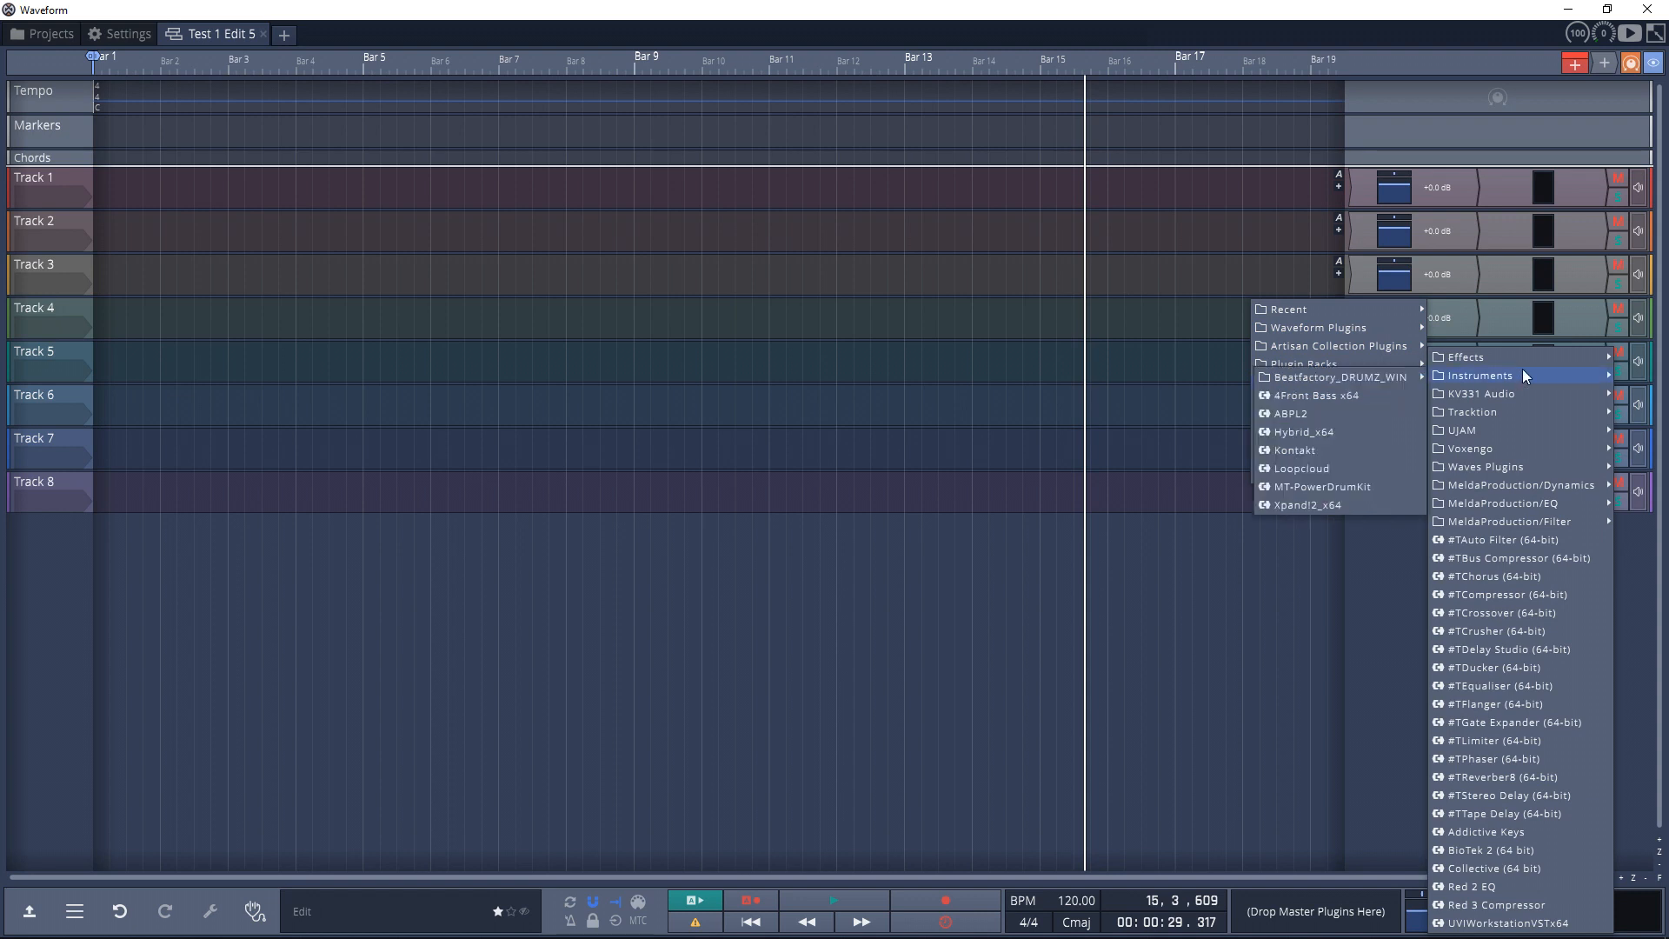
{"action": "mouse_move", "coordinate": [1329, 472]}
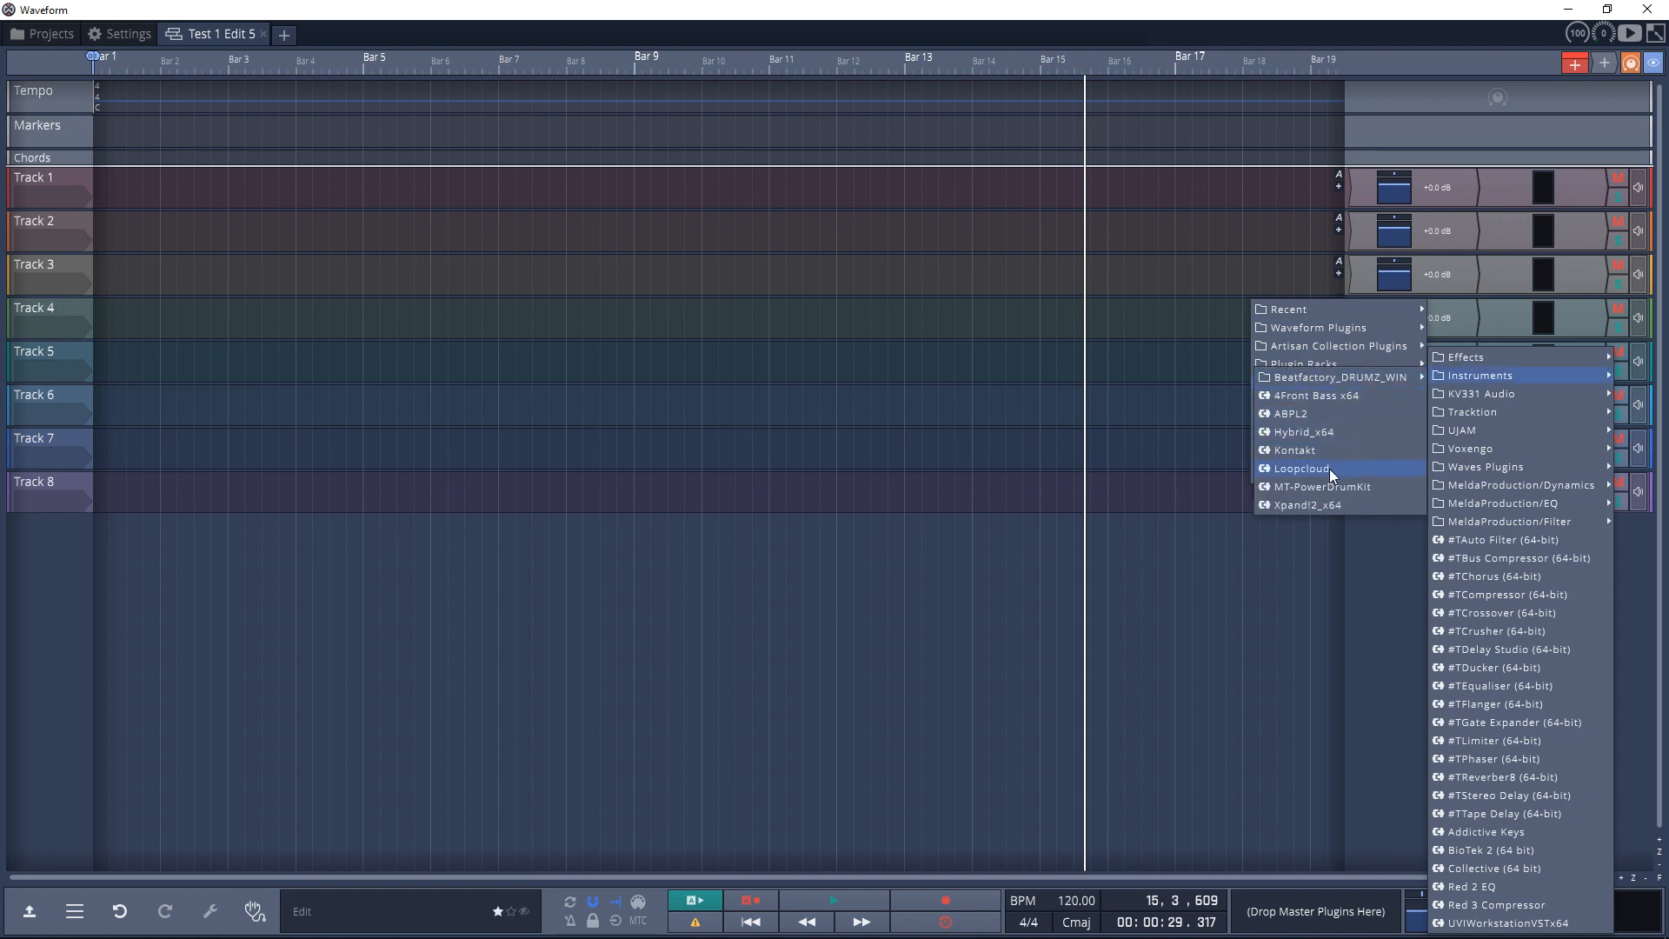
{"action": "left_click", "coordinate": [1300, 467]}
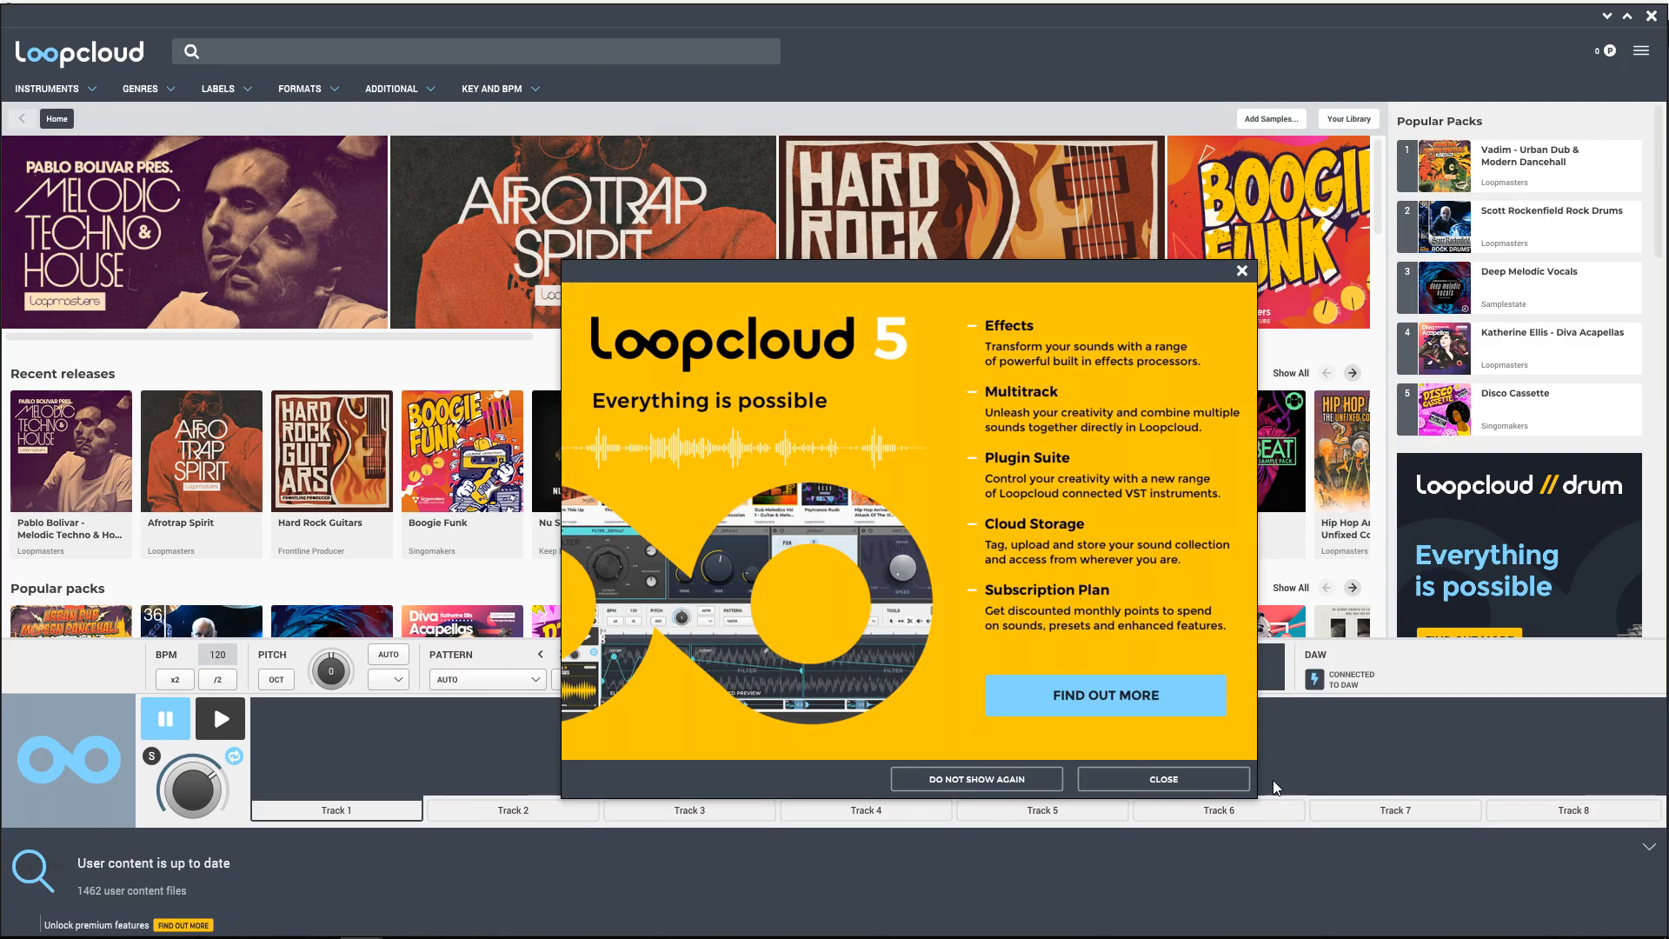
Step: Dismiss the Loopcloud 5 feature announcement and return to the home page
{"action": "left_click", "coordinate": [1162, 778]}
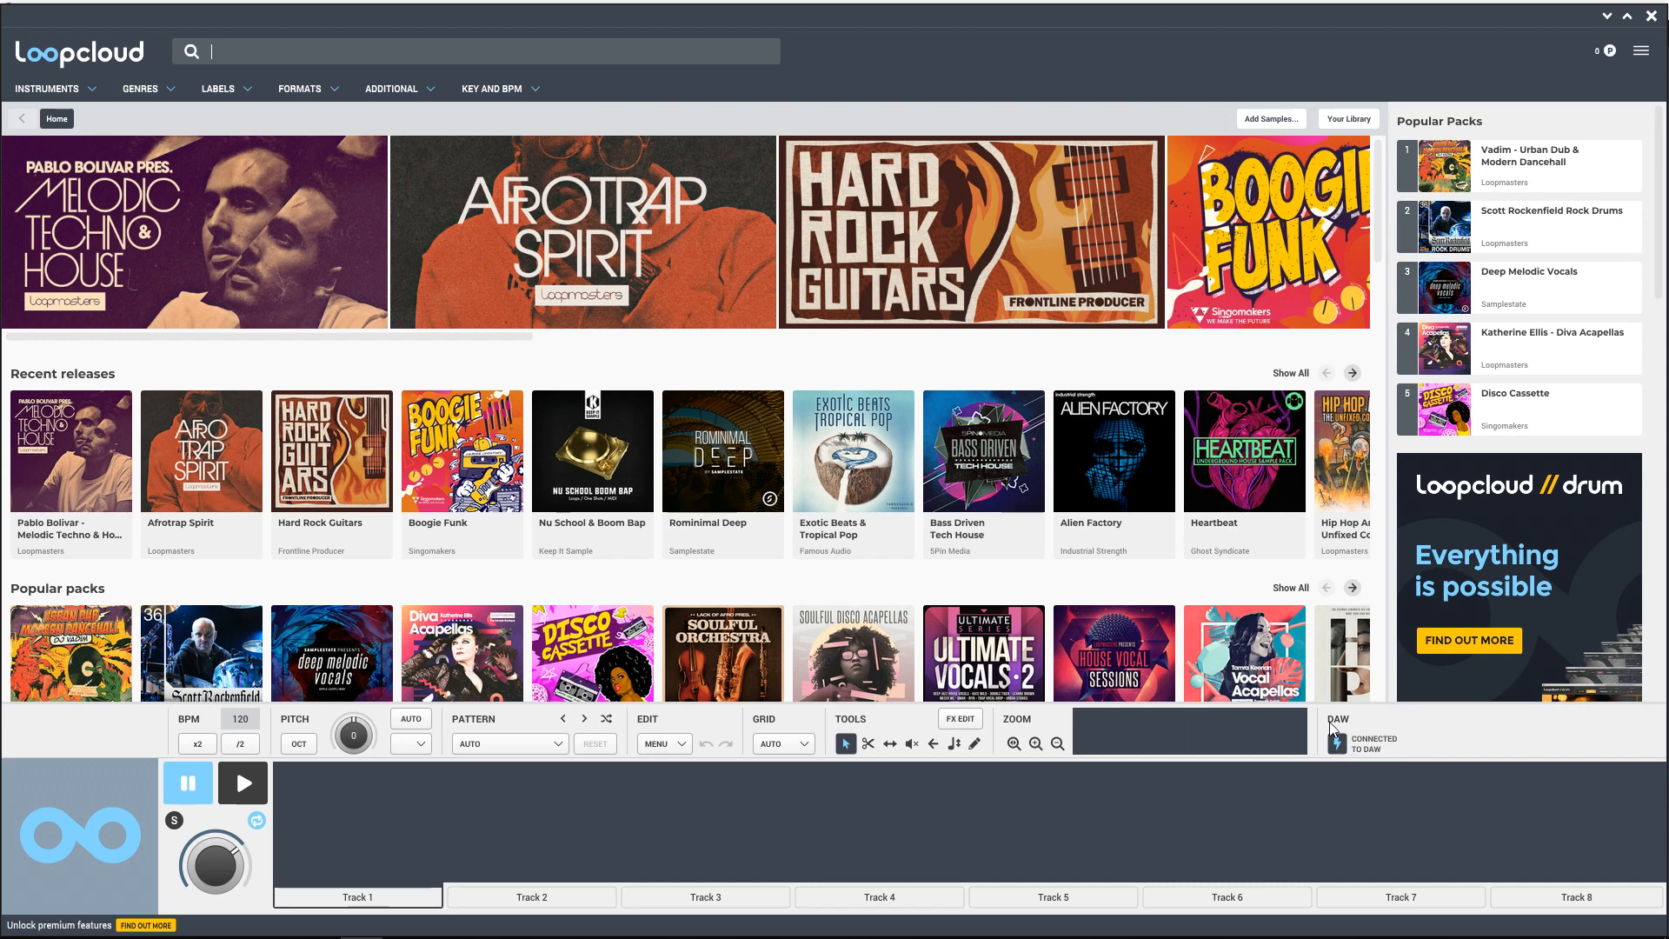
{"action": "mouse_move", "coordinate": [1367, 779]}
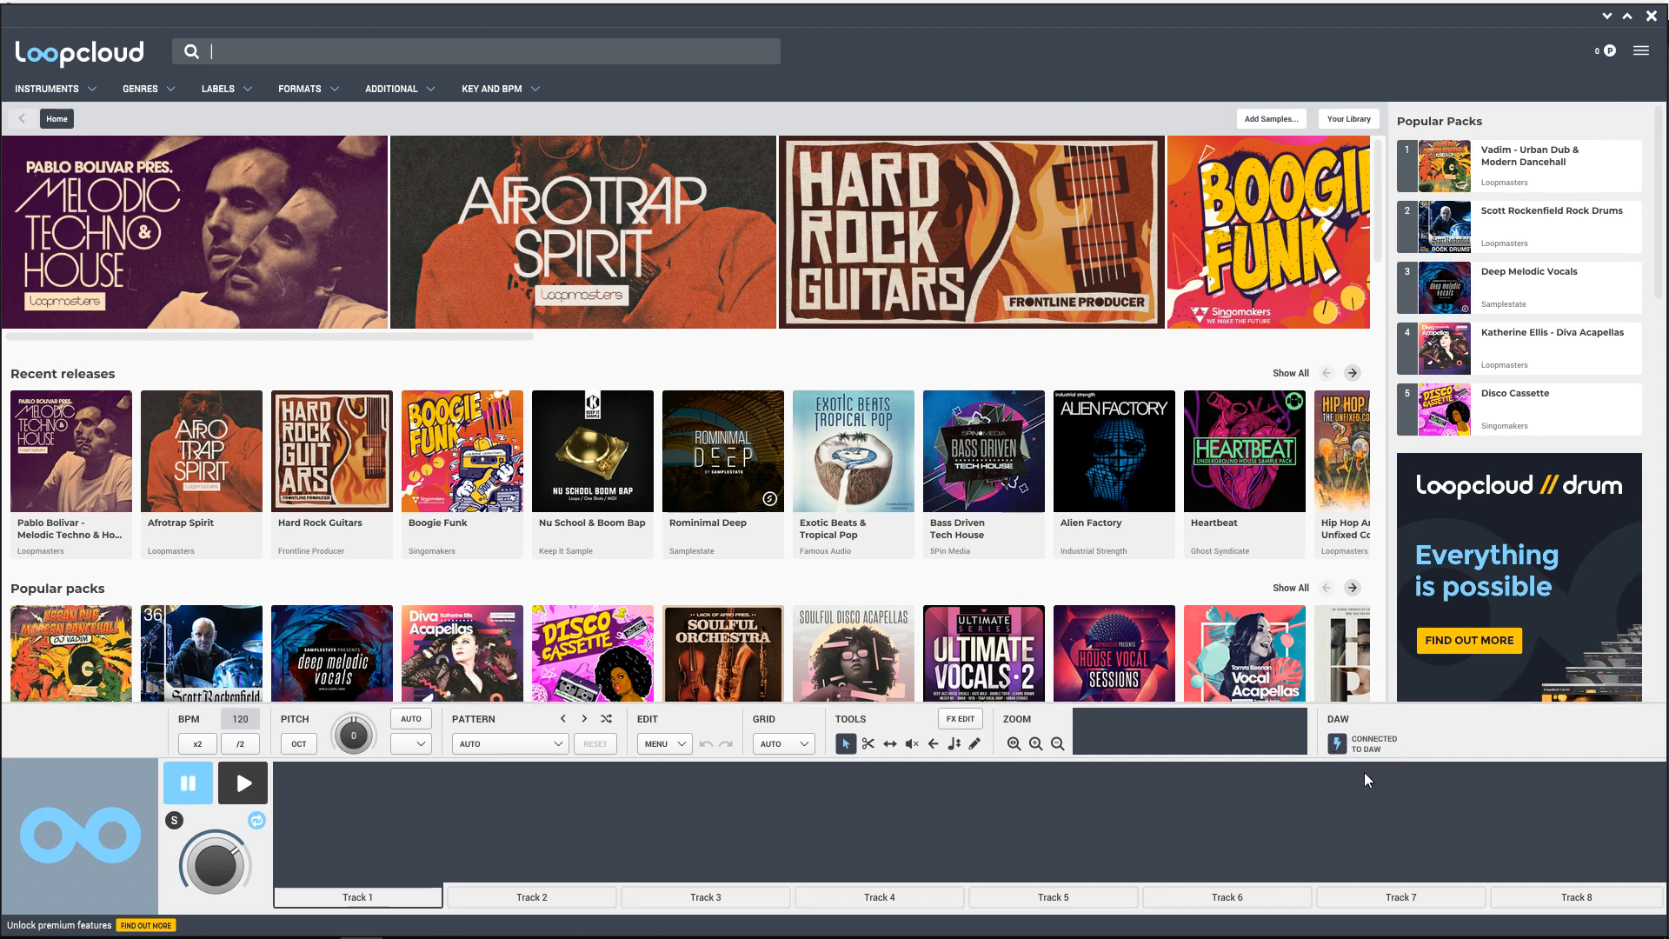
{"action": "mouse_move", "coordinate": [479, 812]}
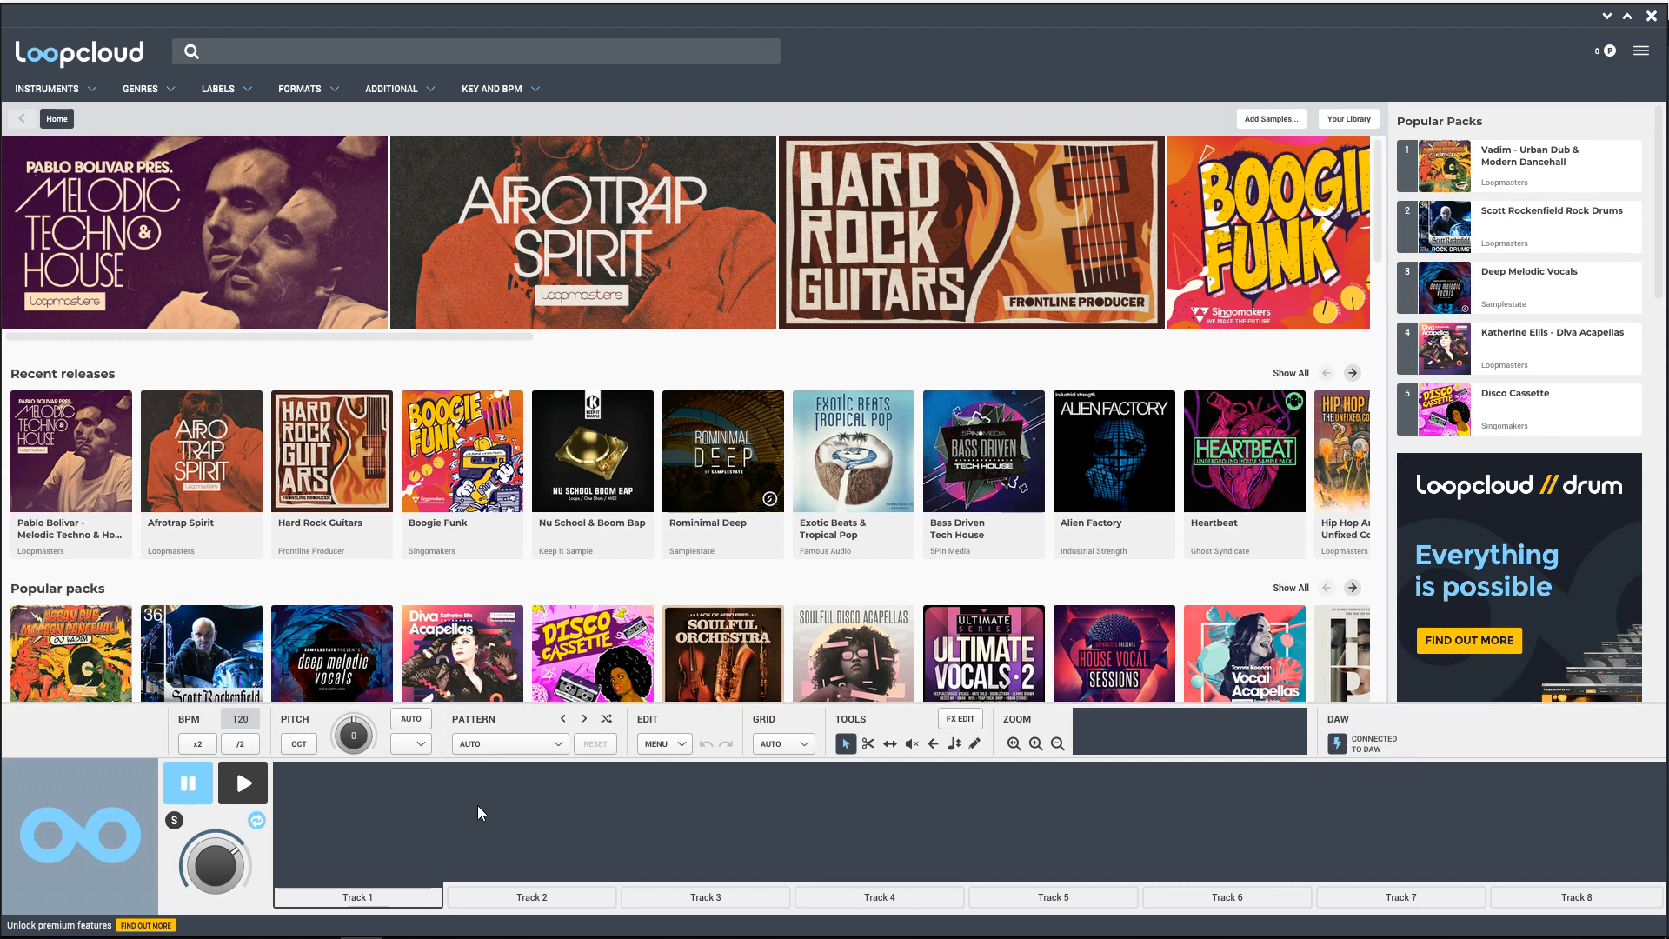
{"action": "left_click", "coordinate": [476, 51]}
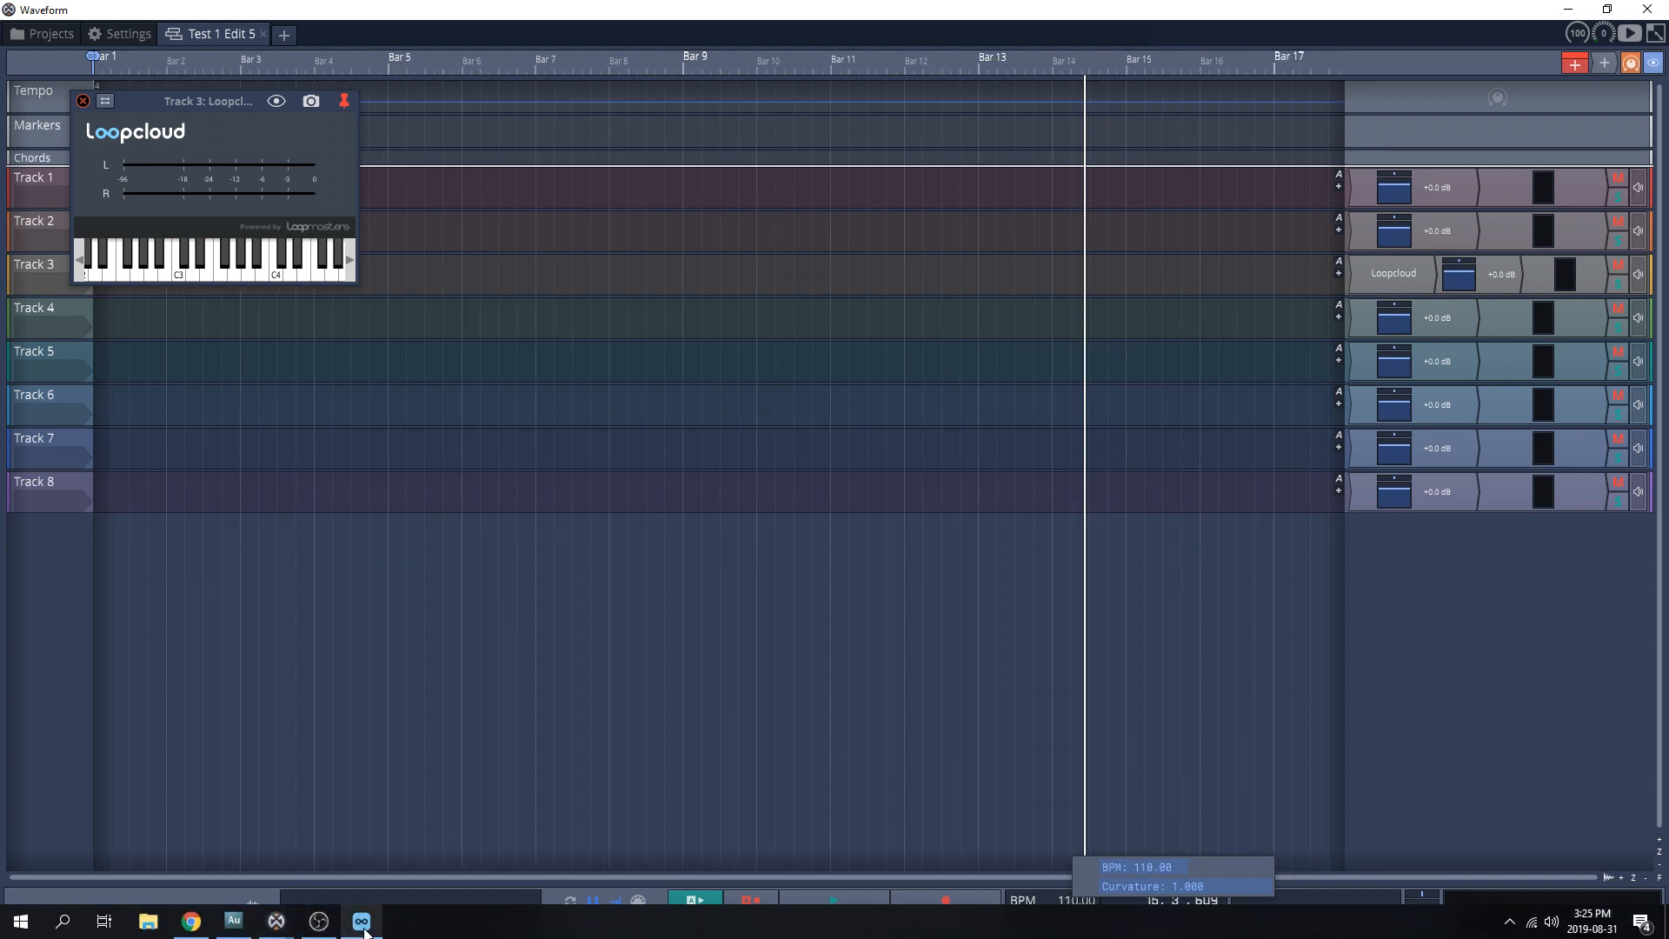
Step: Switch from Waveform to the standalone Loopcloud app via the taskbar
{"action": "left_click", "coordinate": [361, 920]}
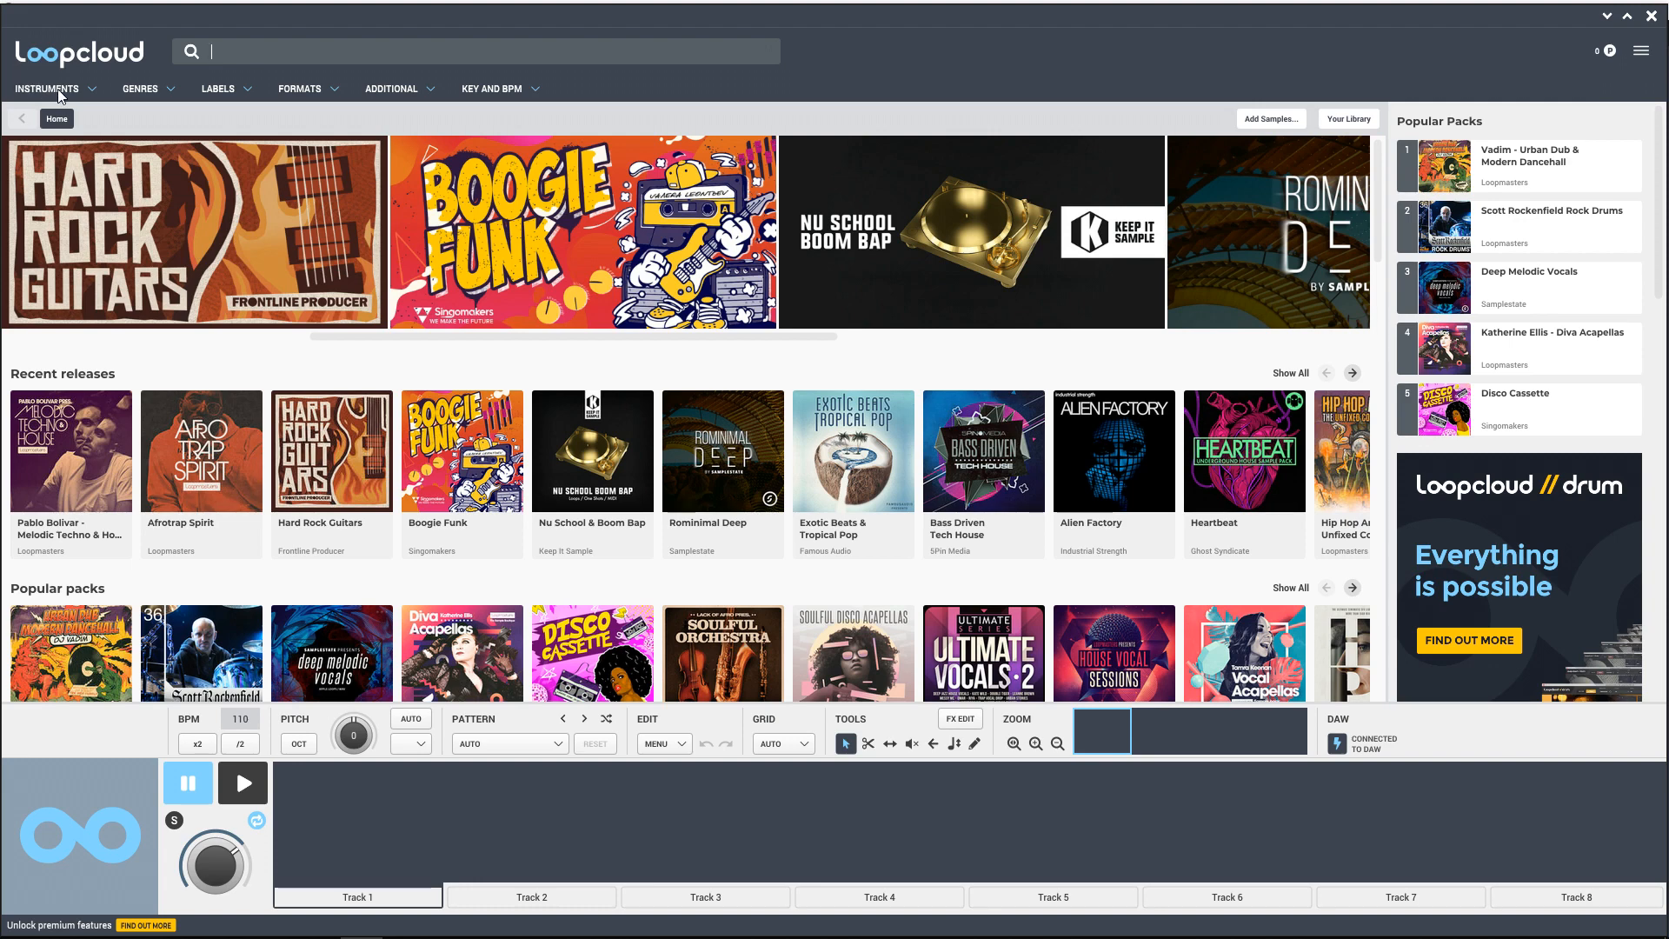
{"action": "mouse_move", "coordinate": [304, 97]}
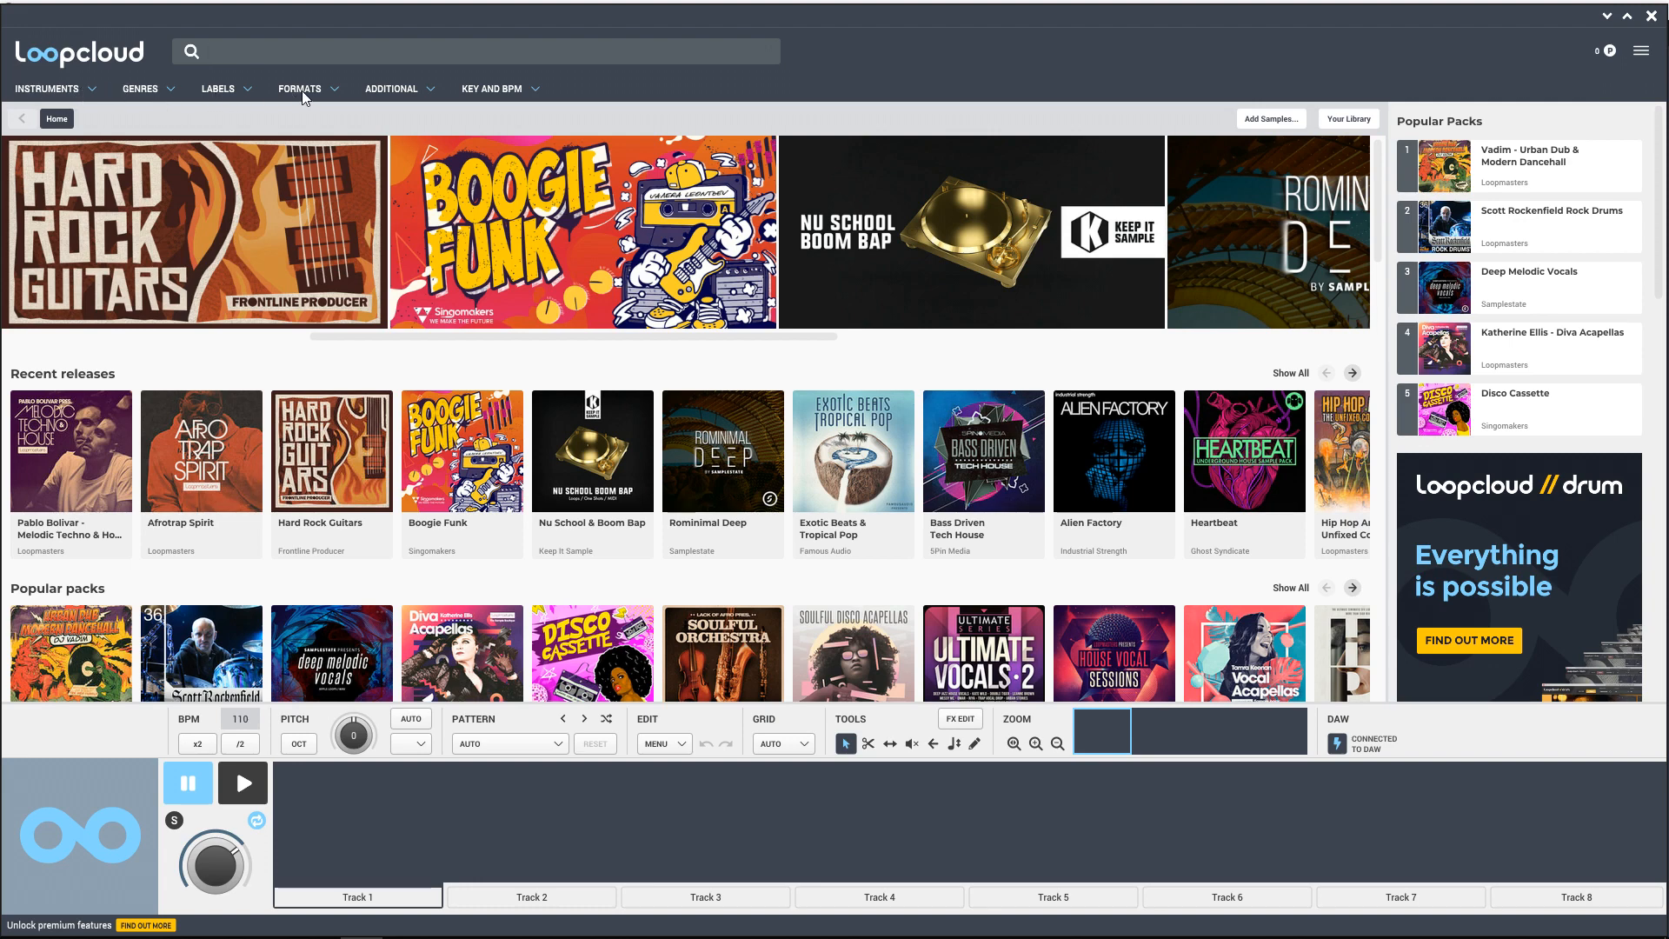
Step: Add House as a genre tag and scroll through the 407 results
{"action": "left_click", "coordinate": [469, 52]}
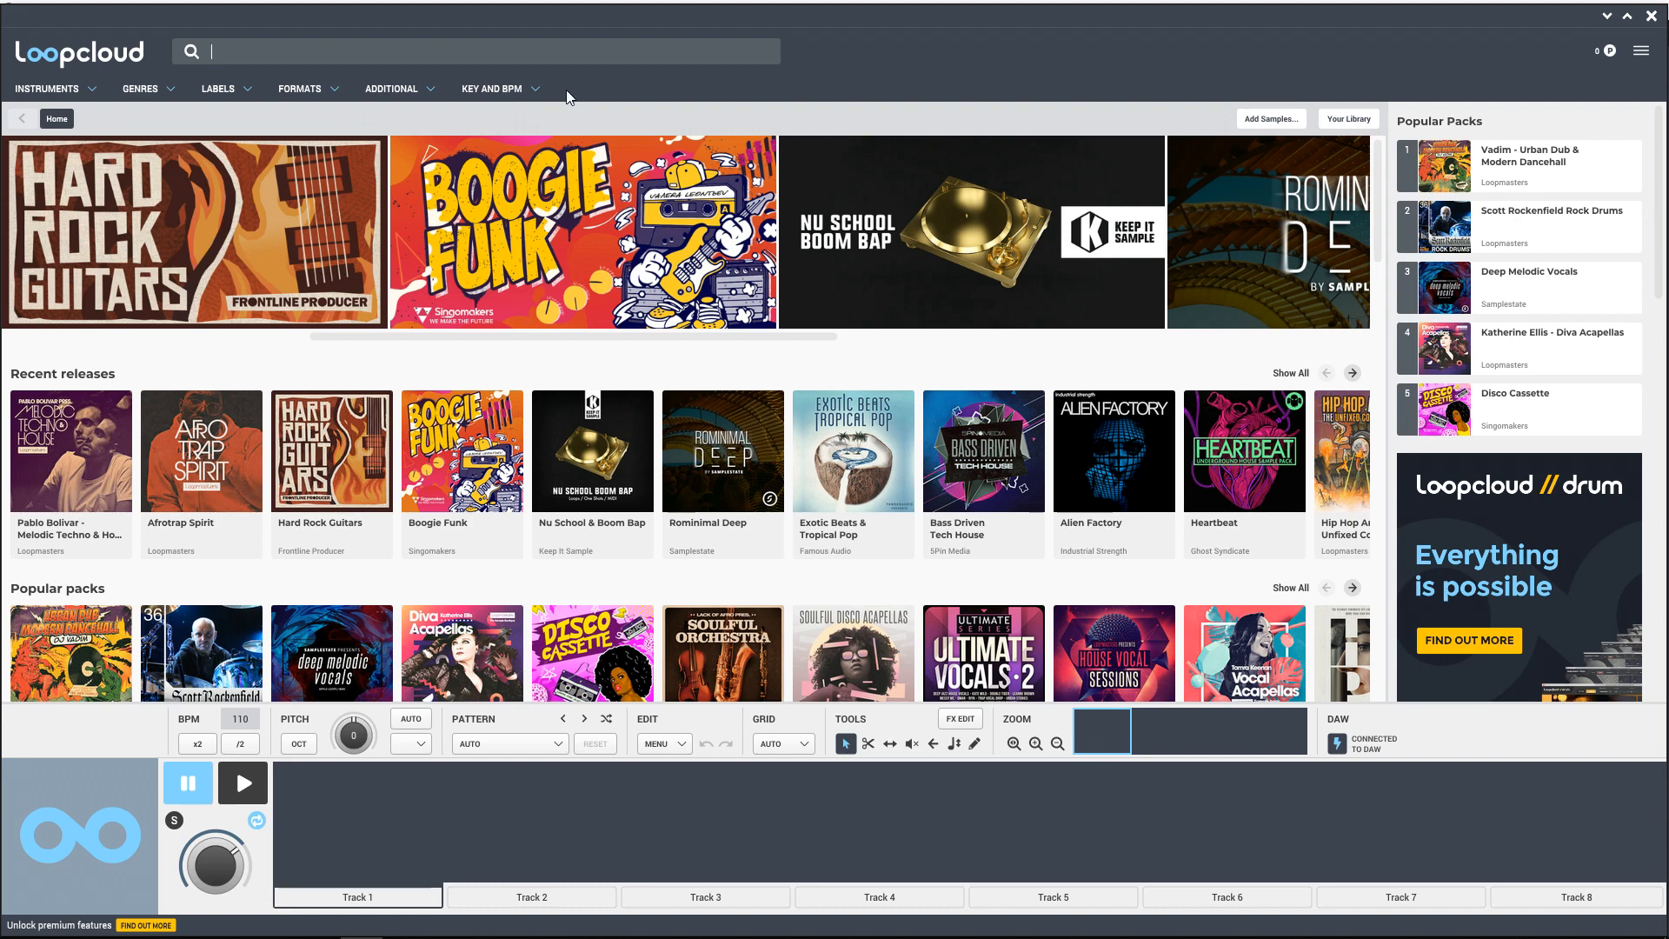
{"action": "left_click", "coordinate": [139, 88]}
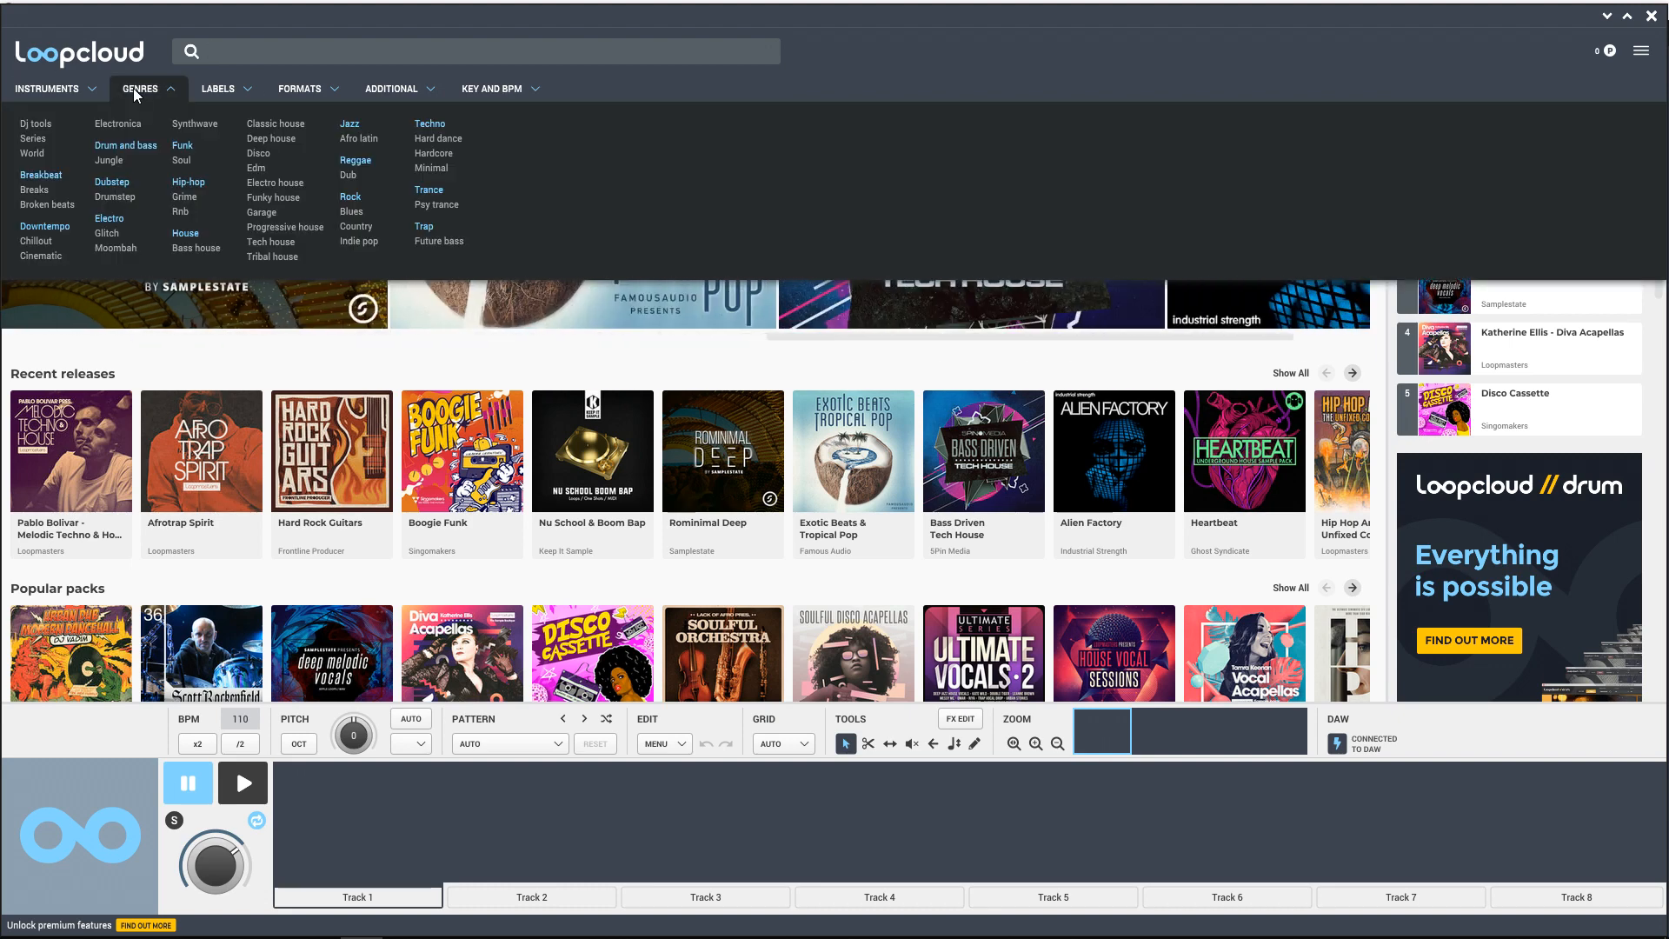
{"action": "left_click", "coordinate": [185, 233]}
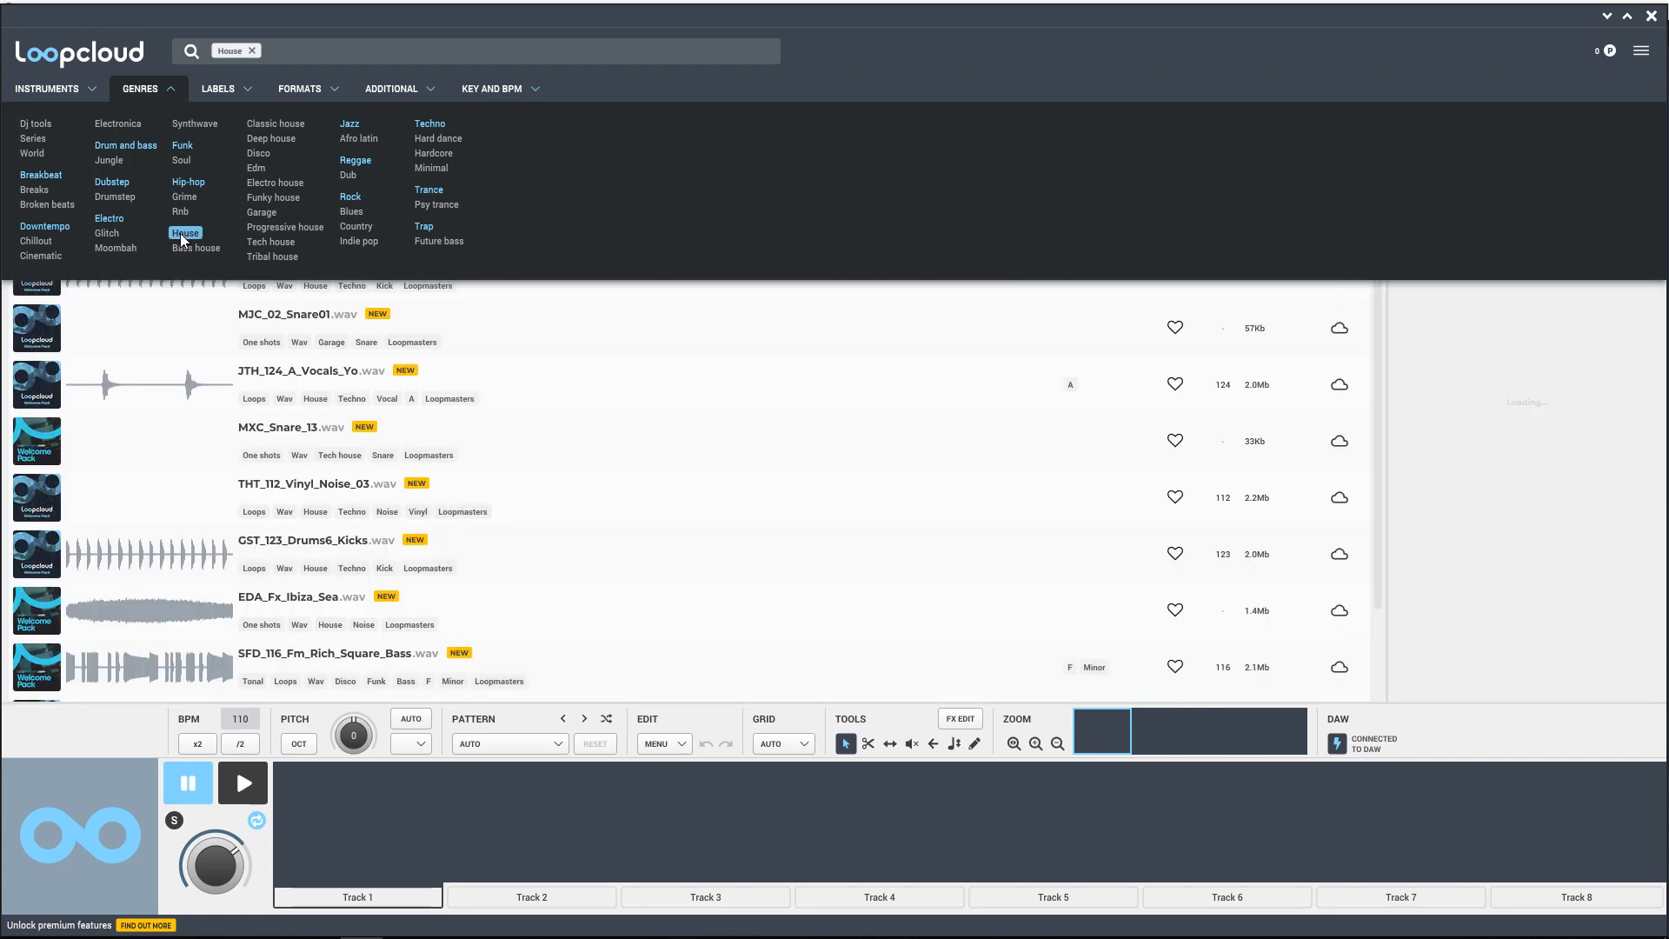
{"action": "left_click", "coordinate": [185, 233]}
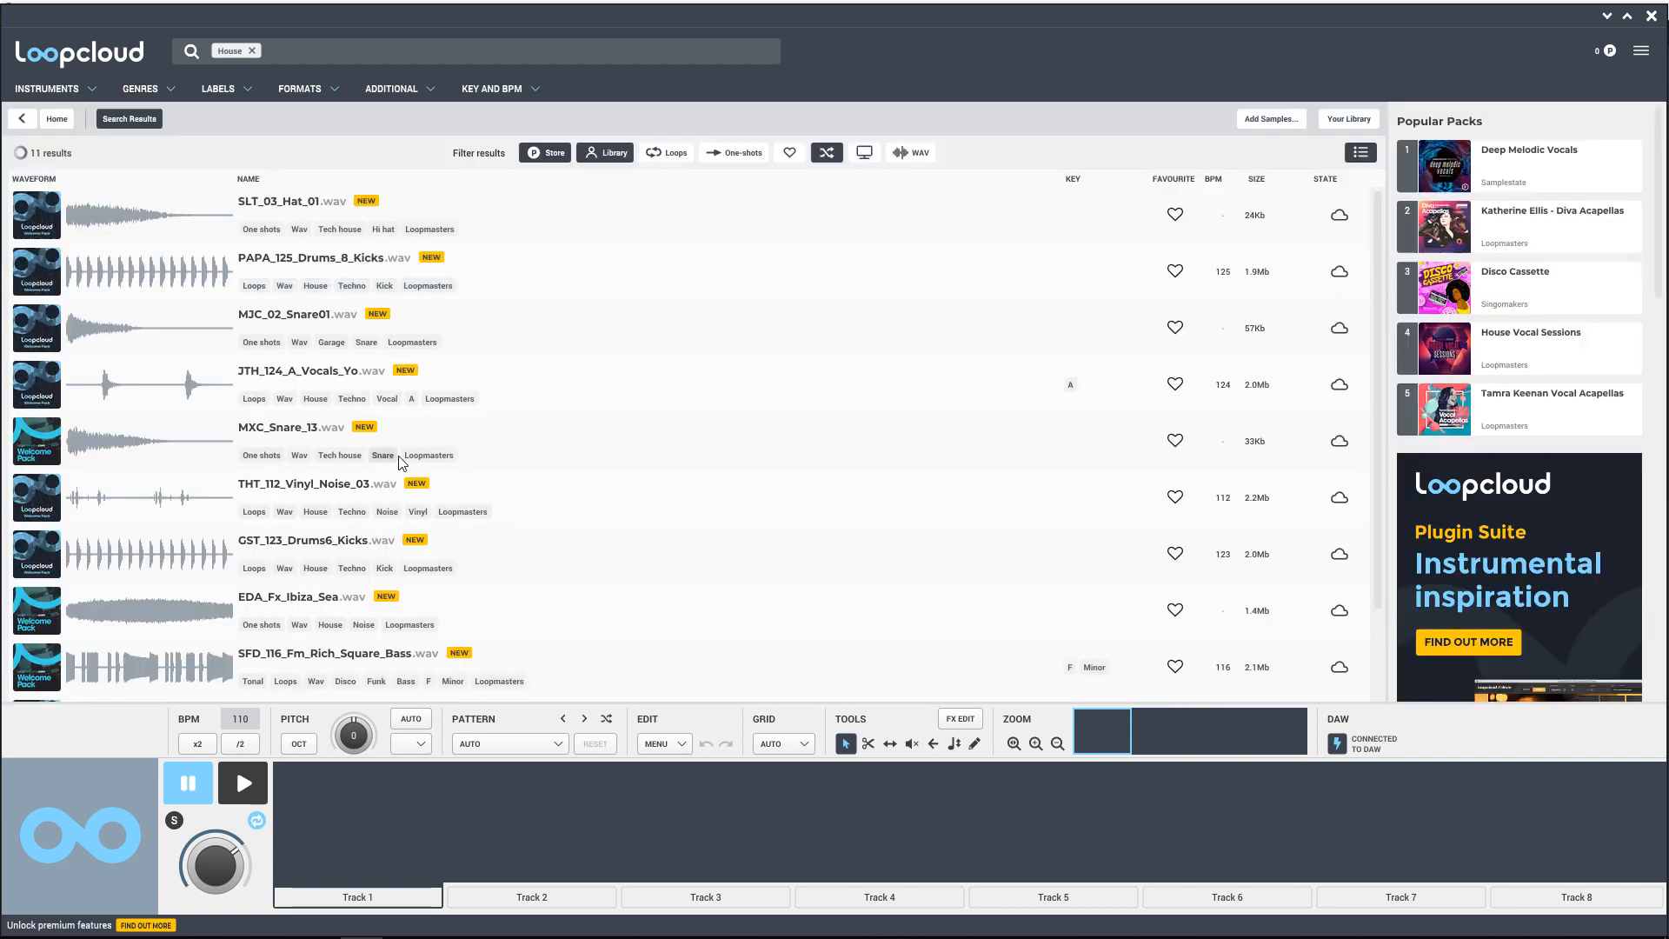
{"action": "mouse_move", "coordinate": [338, 478]}
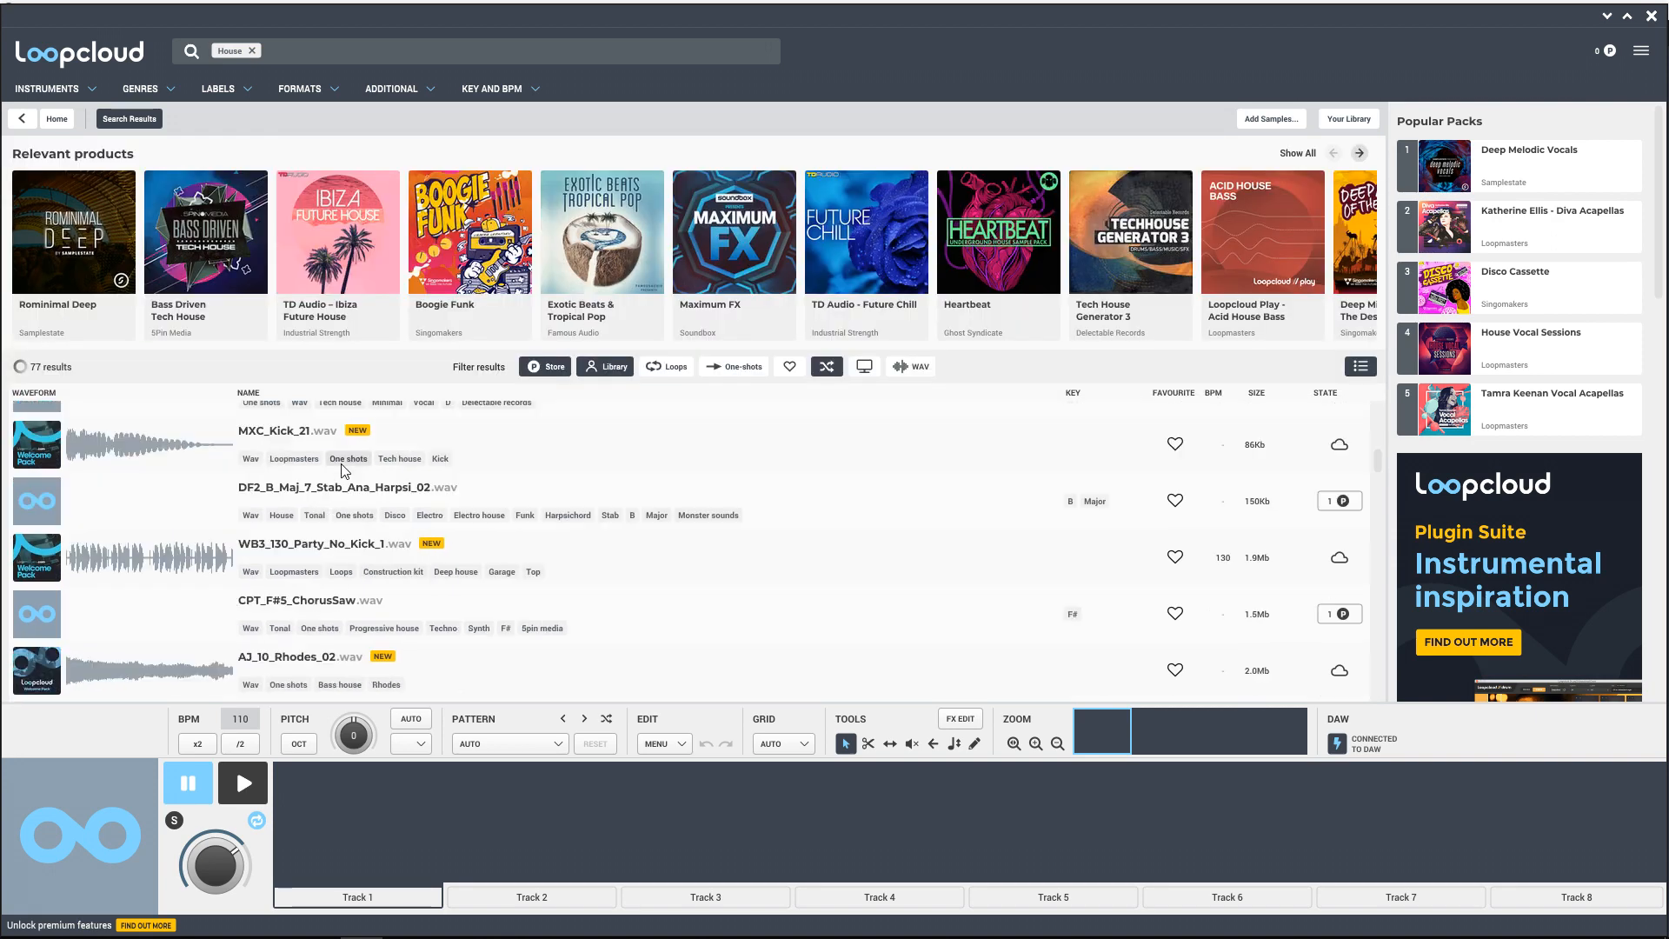
{"action": "scroll", "scroll_direction": "down", "scroll_amount": 3}
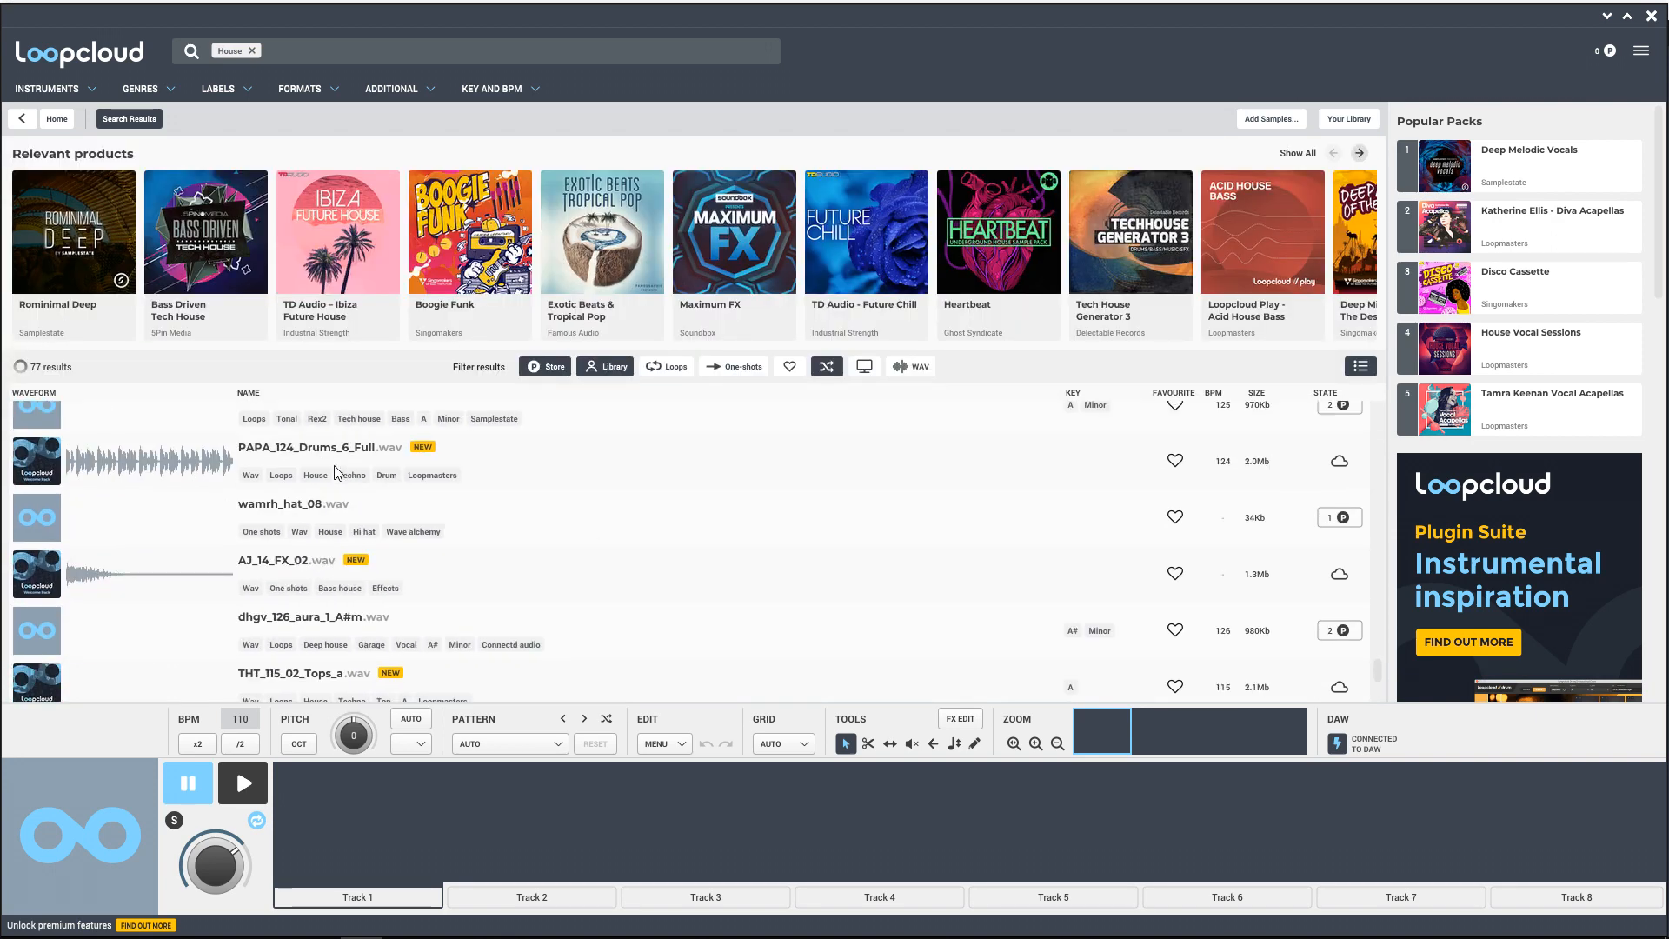
{"action": "scroll", "scroll_direction": "down", "scroll_amount": 3}
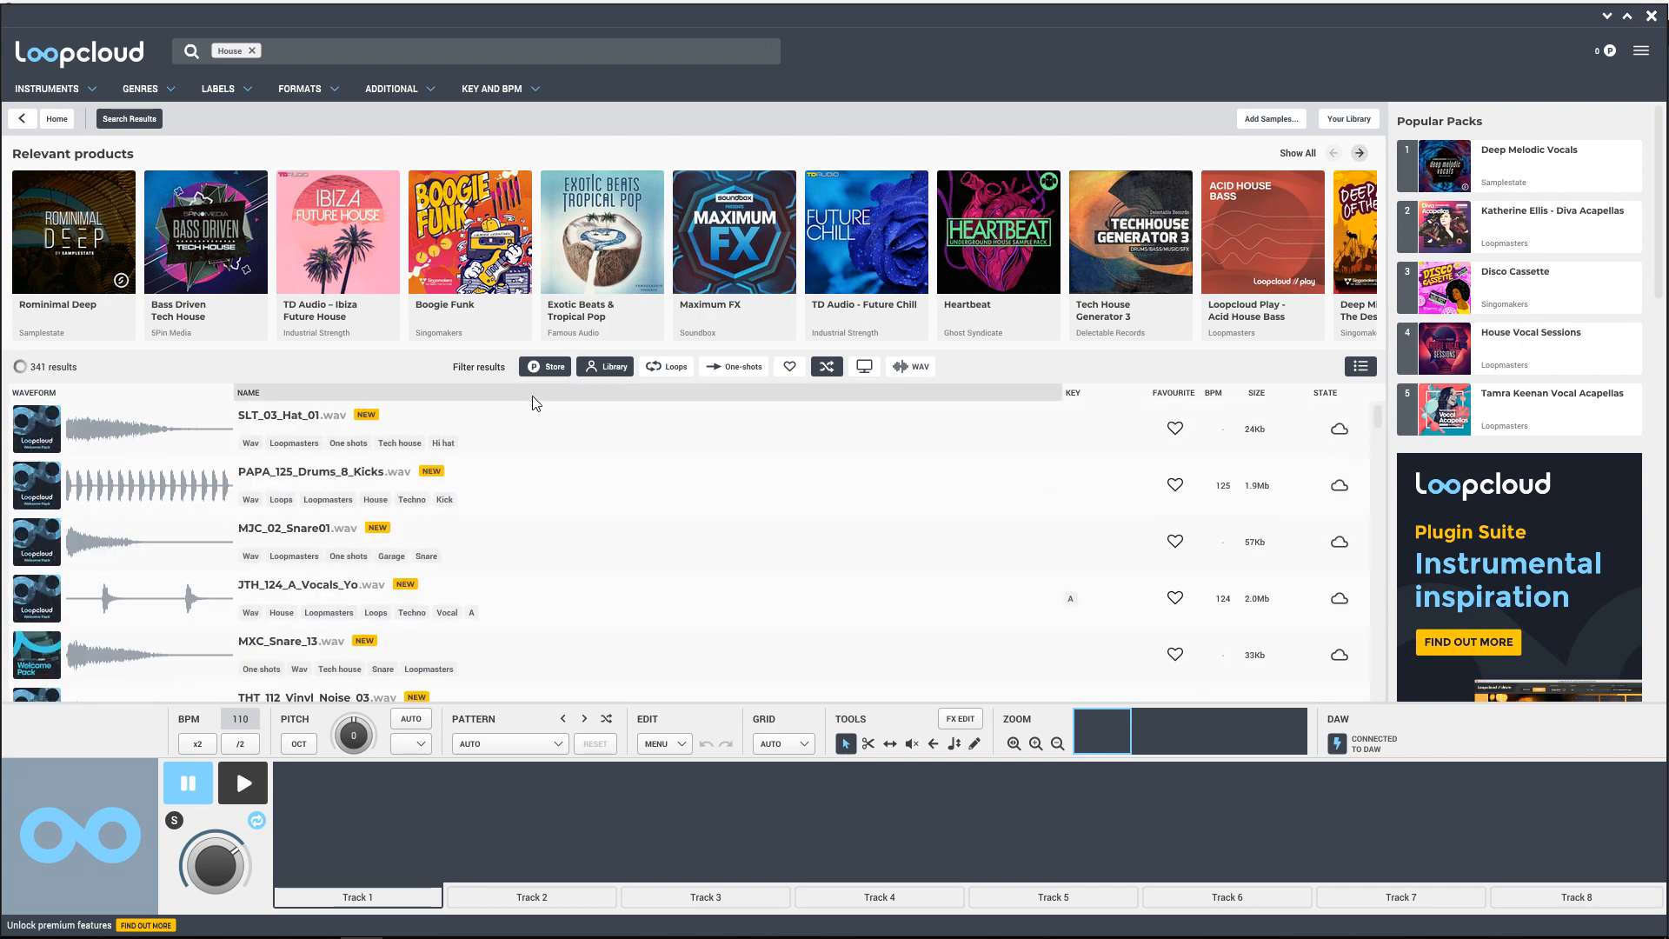
{"action": "left_click", "coordinate": [544, 366]}
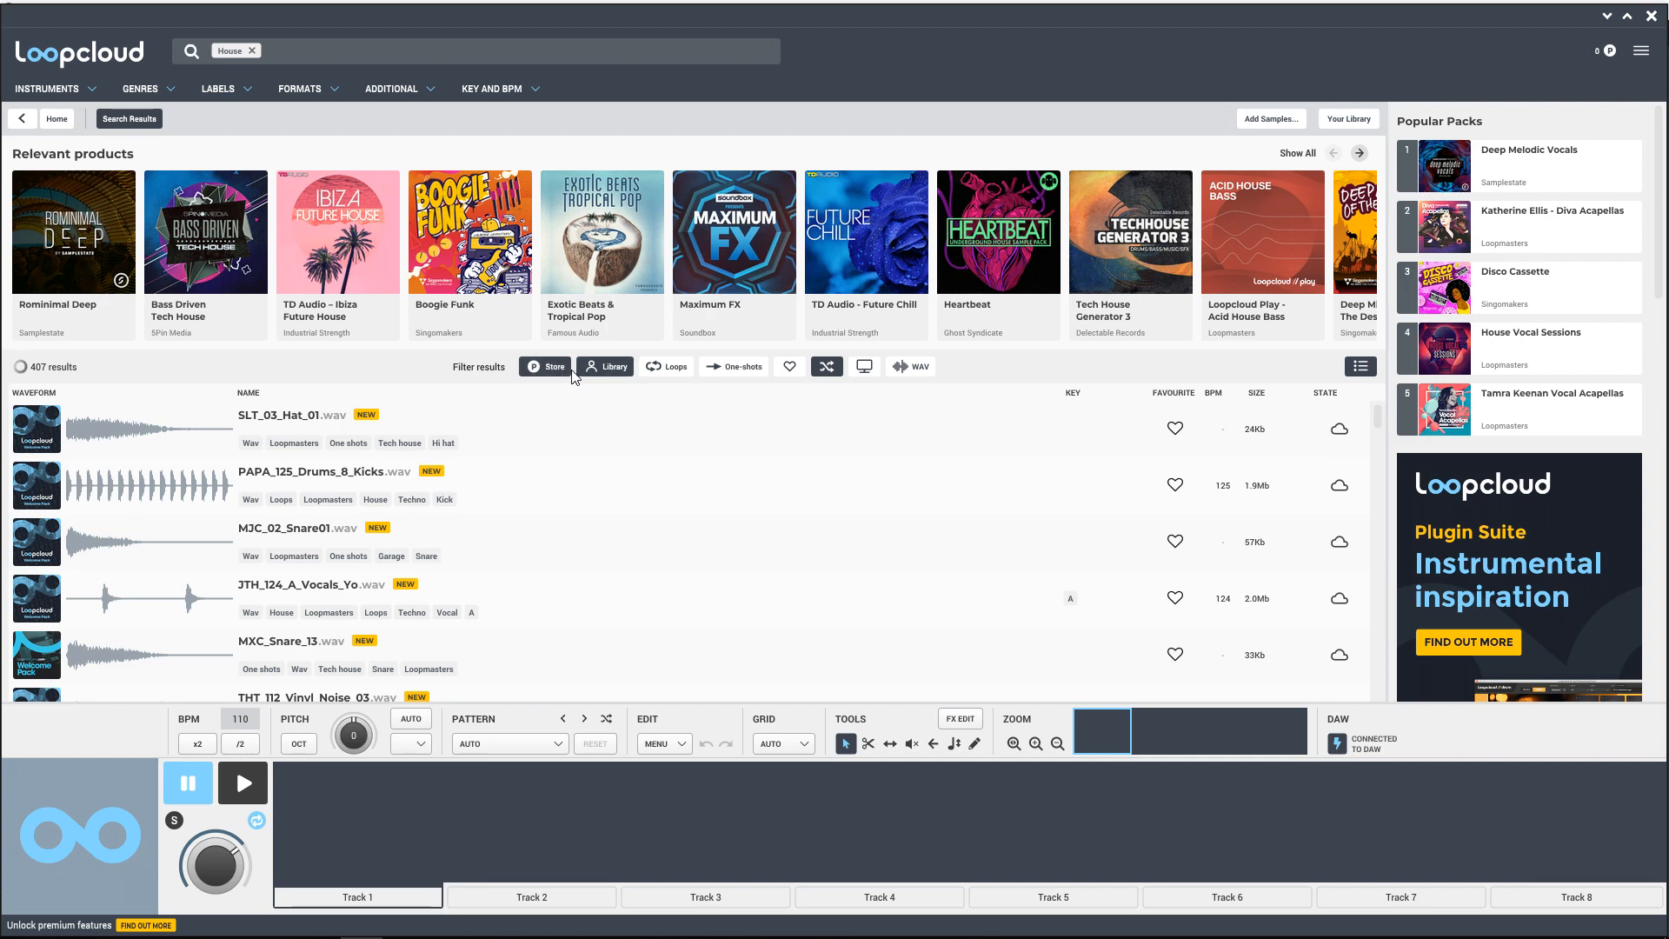
Step: Turn off Store in Filter results so only the 469 library samples remain
{"action": "left_click", "coordinate": [544, 365]}
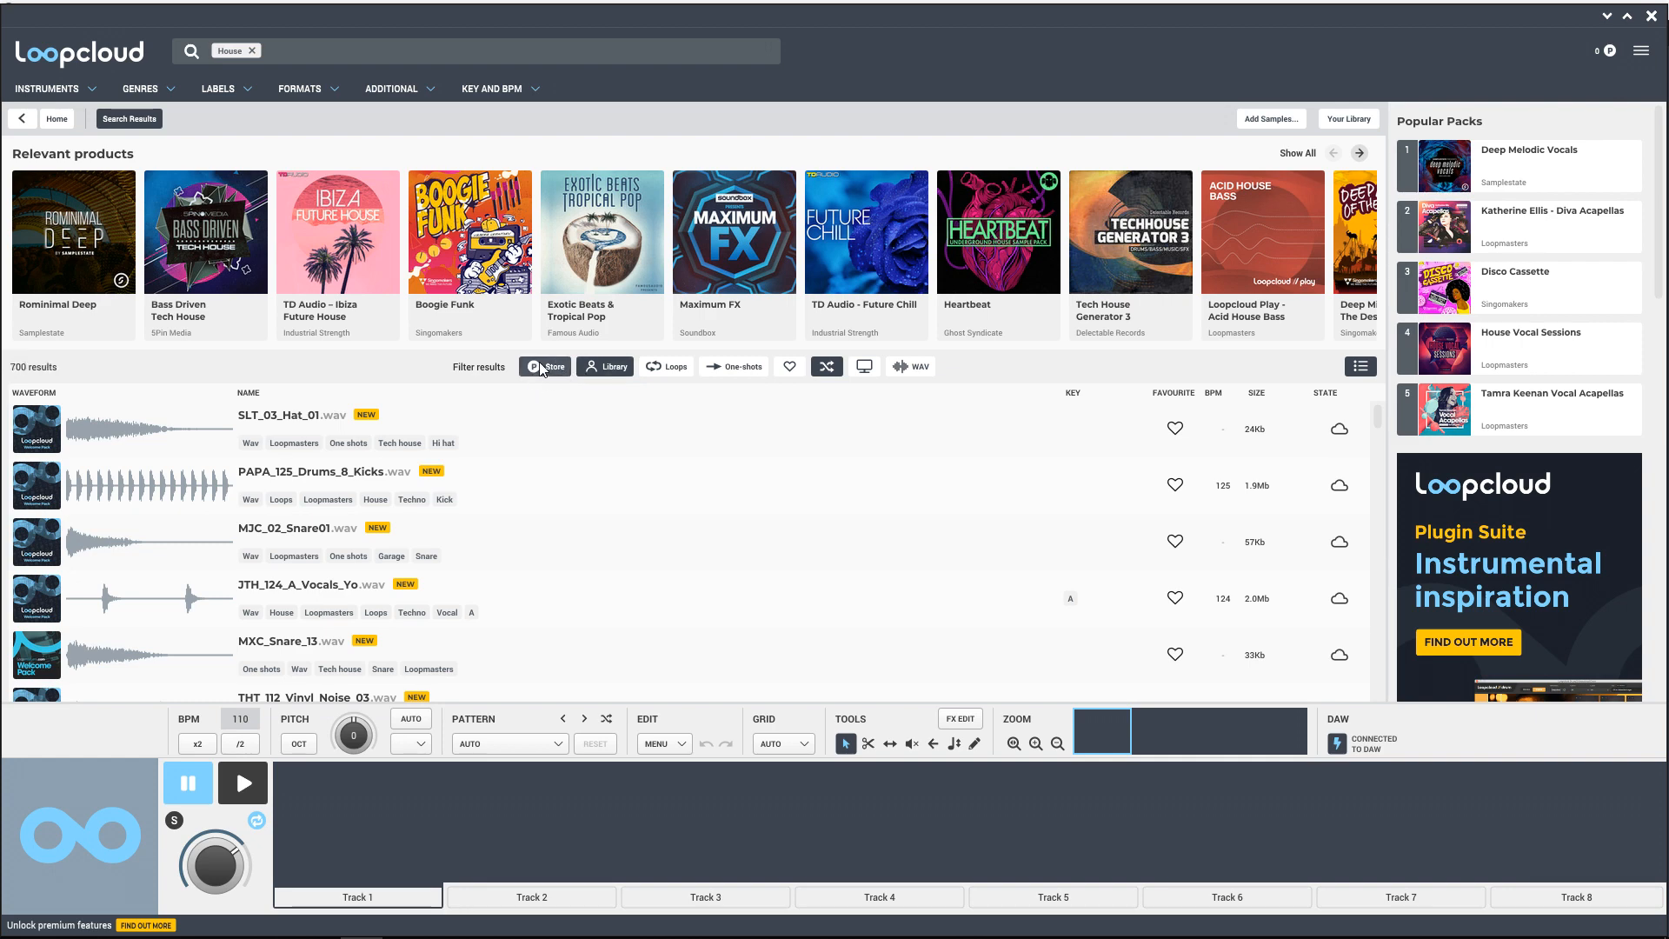
{"action": "mouse_move", "coordinate": [541, 379]}
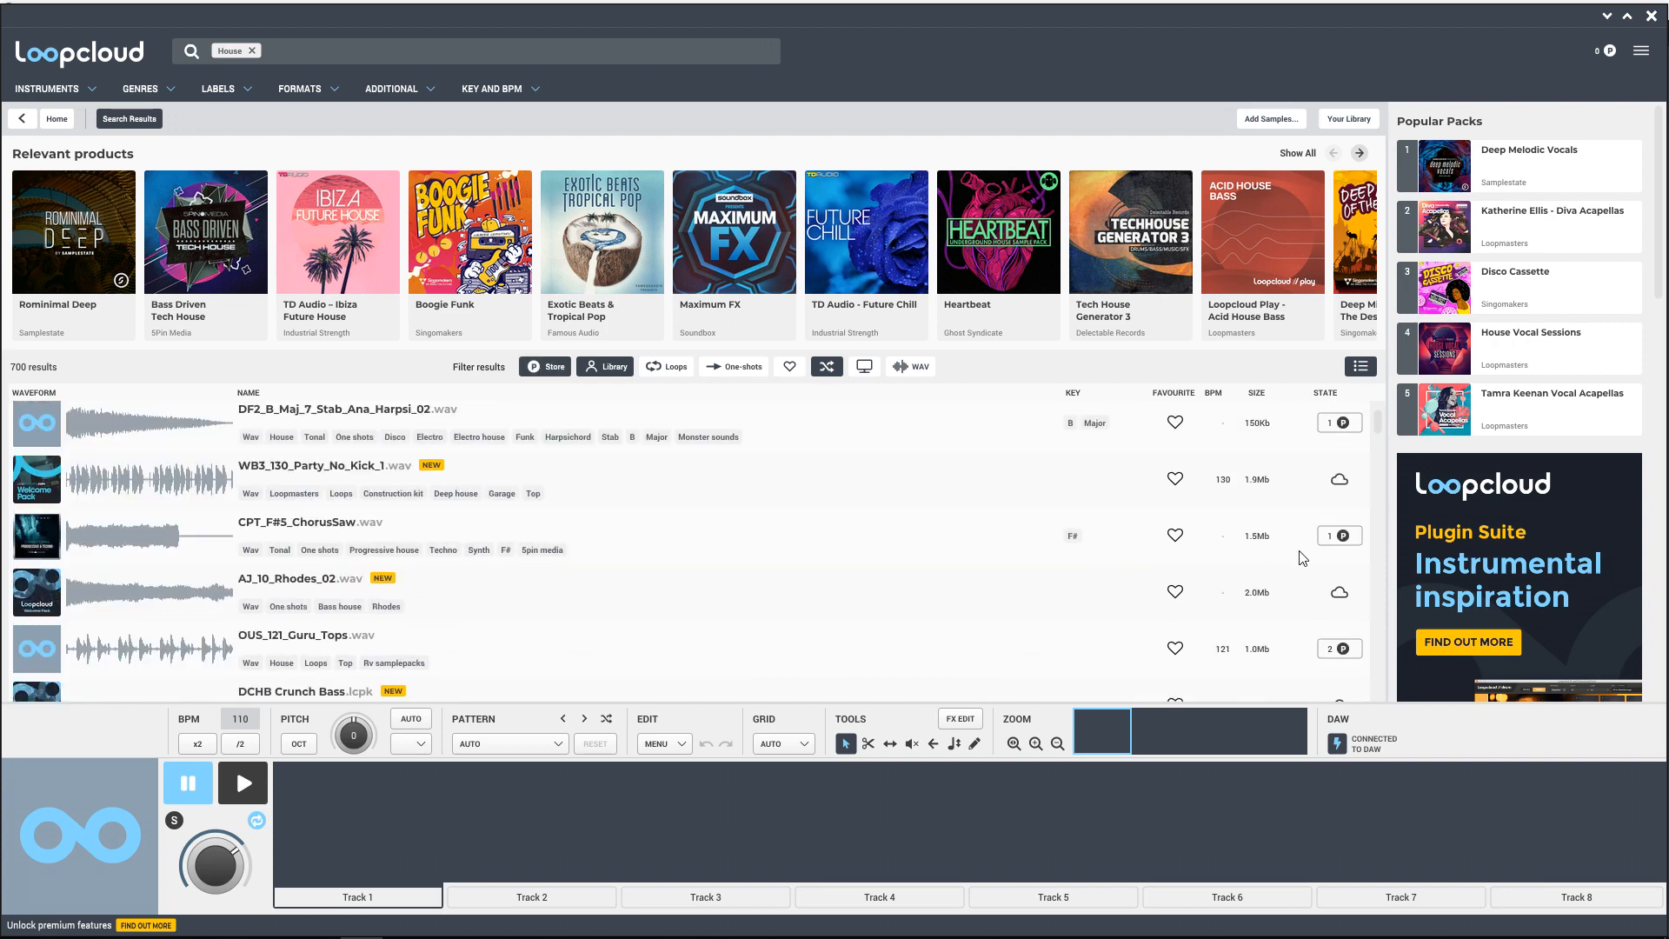
{"action": "left_click", "coordinate": [1339, 423]}
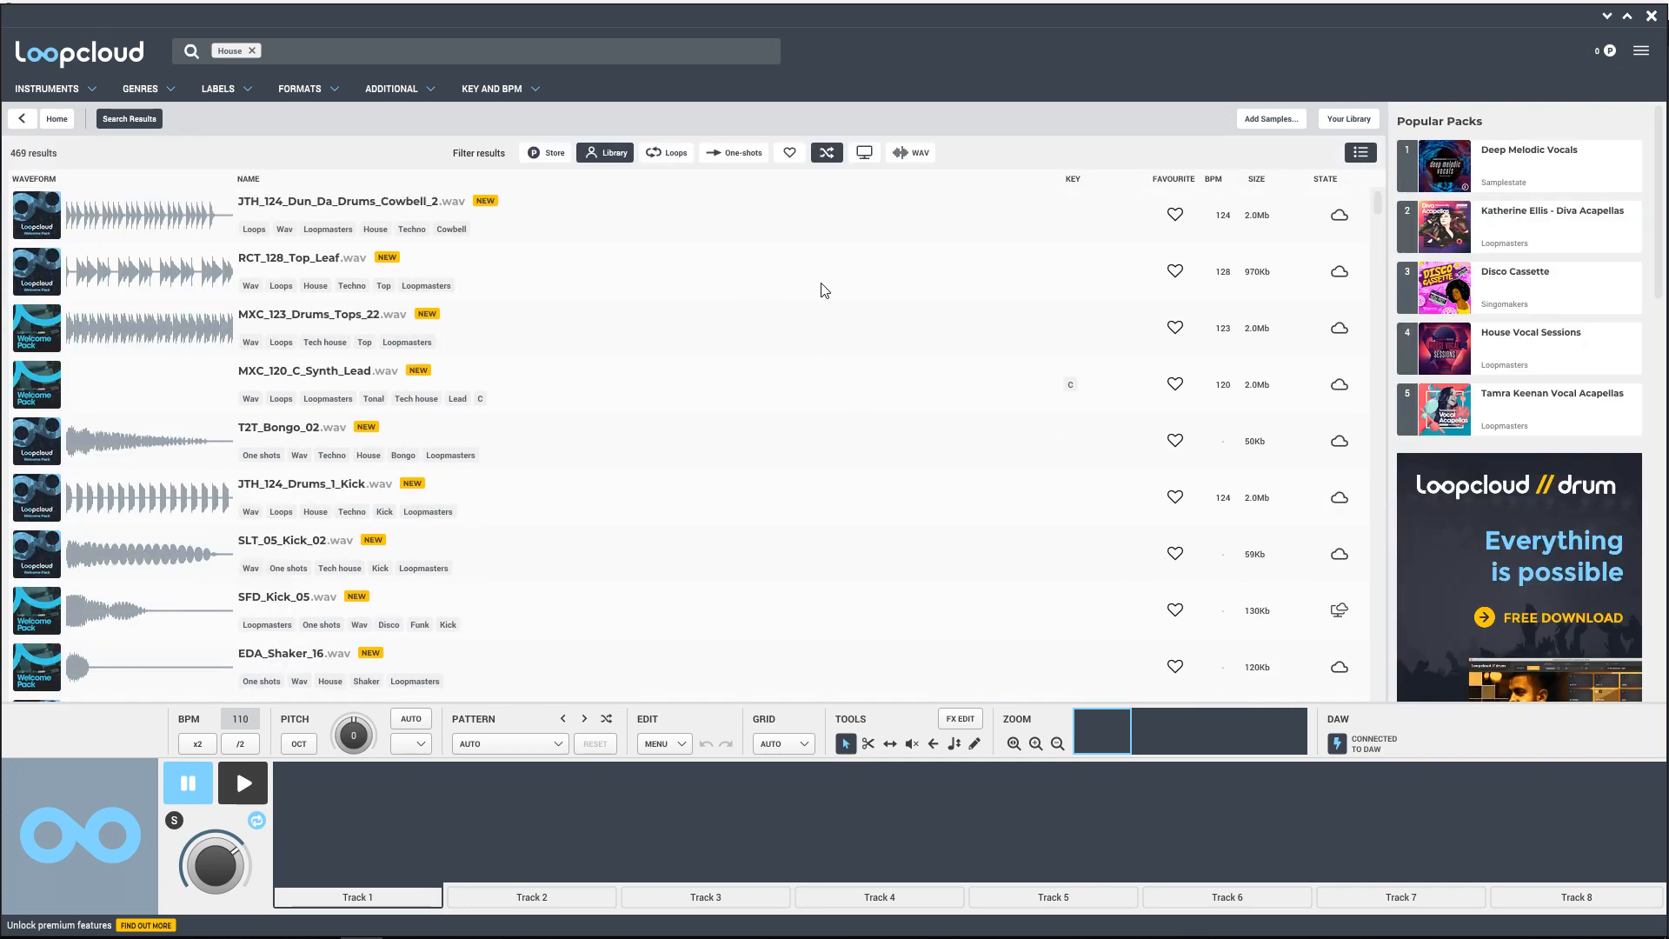
{"action": "scroll", "scroll_direction": "down", "scroll_amount": 3}
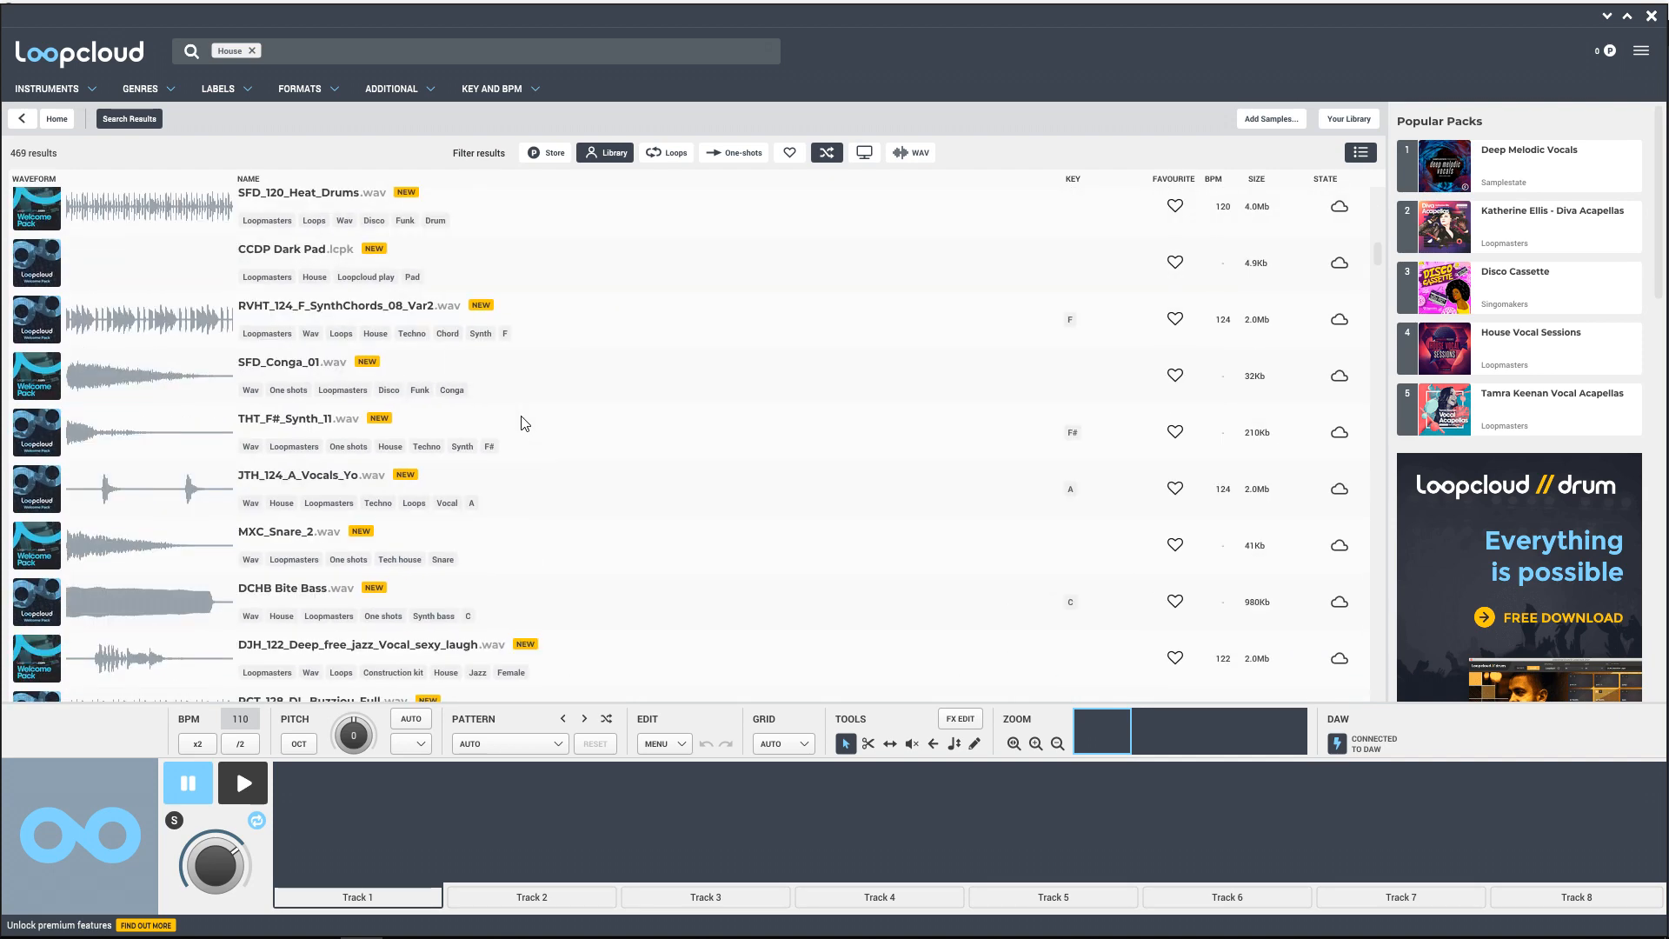
{"action": "scroll", "scroll_direction": "down", "scroll_amount": 3}
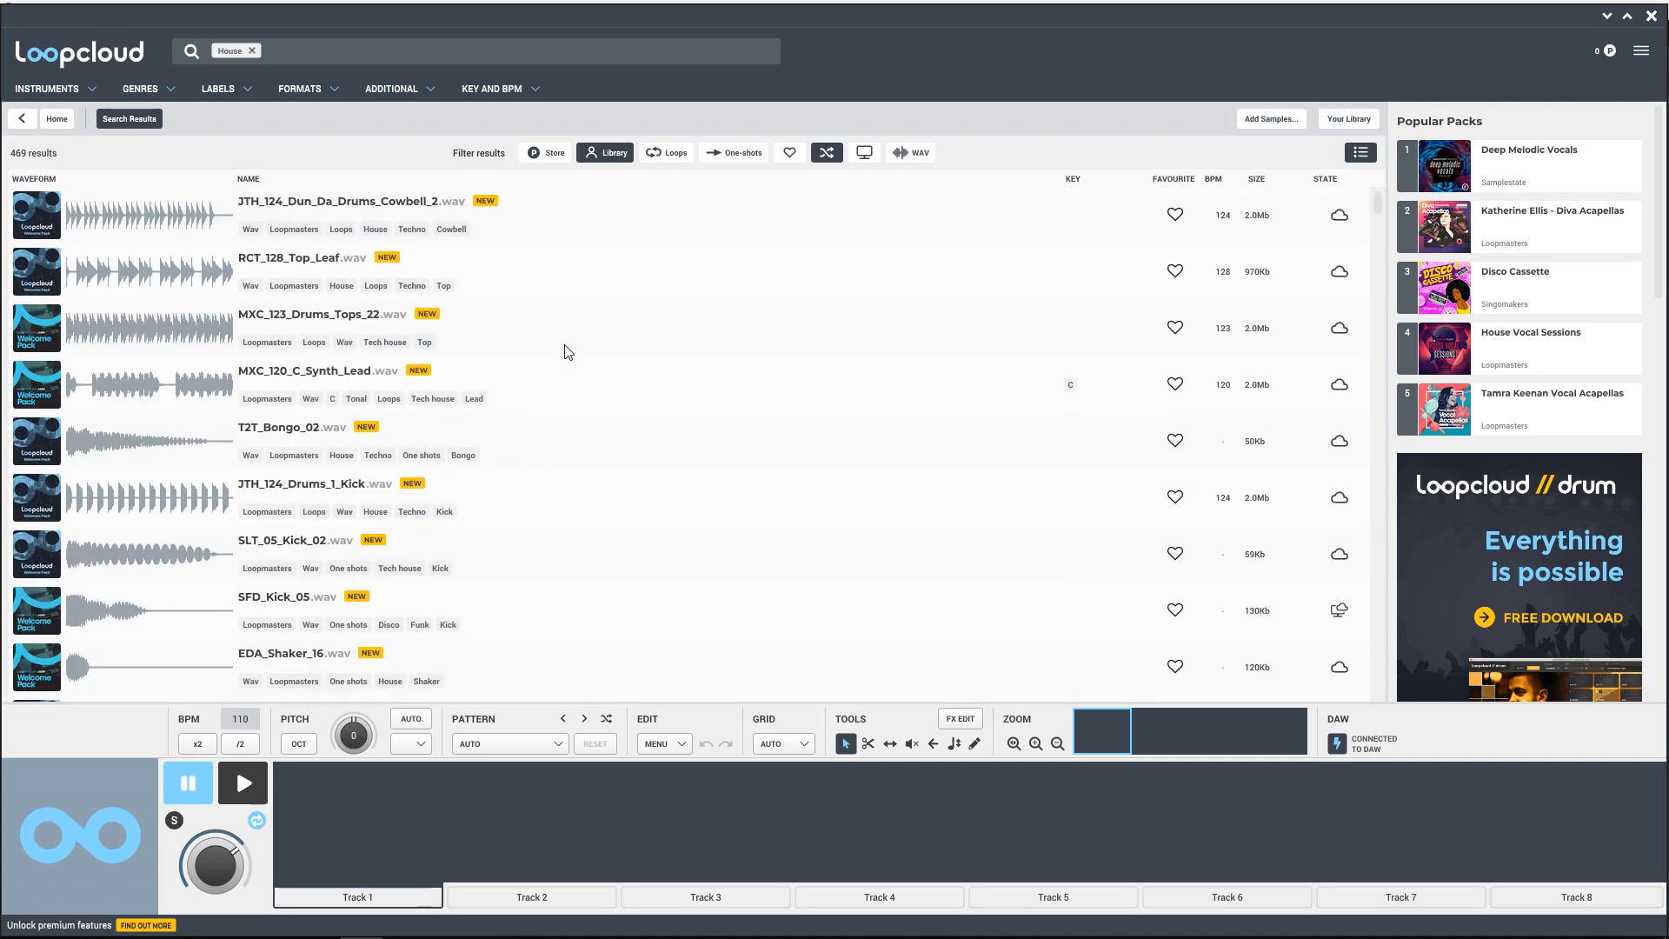
{"action": "mouse_move", "coordinate": [155, 255]}
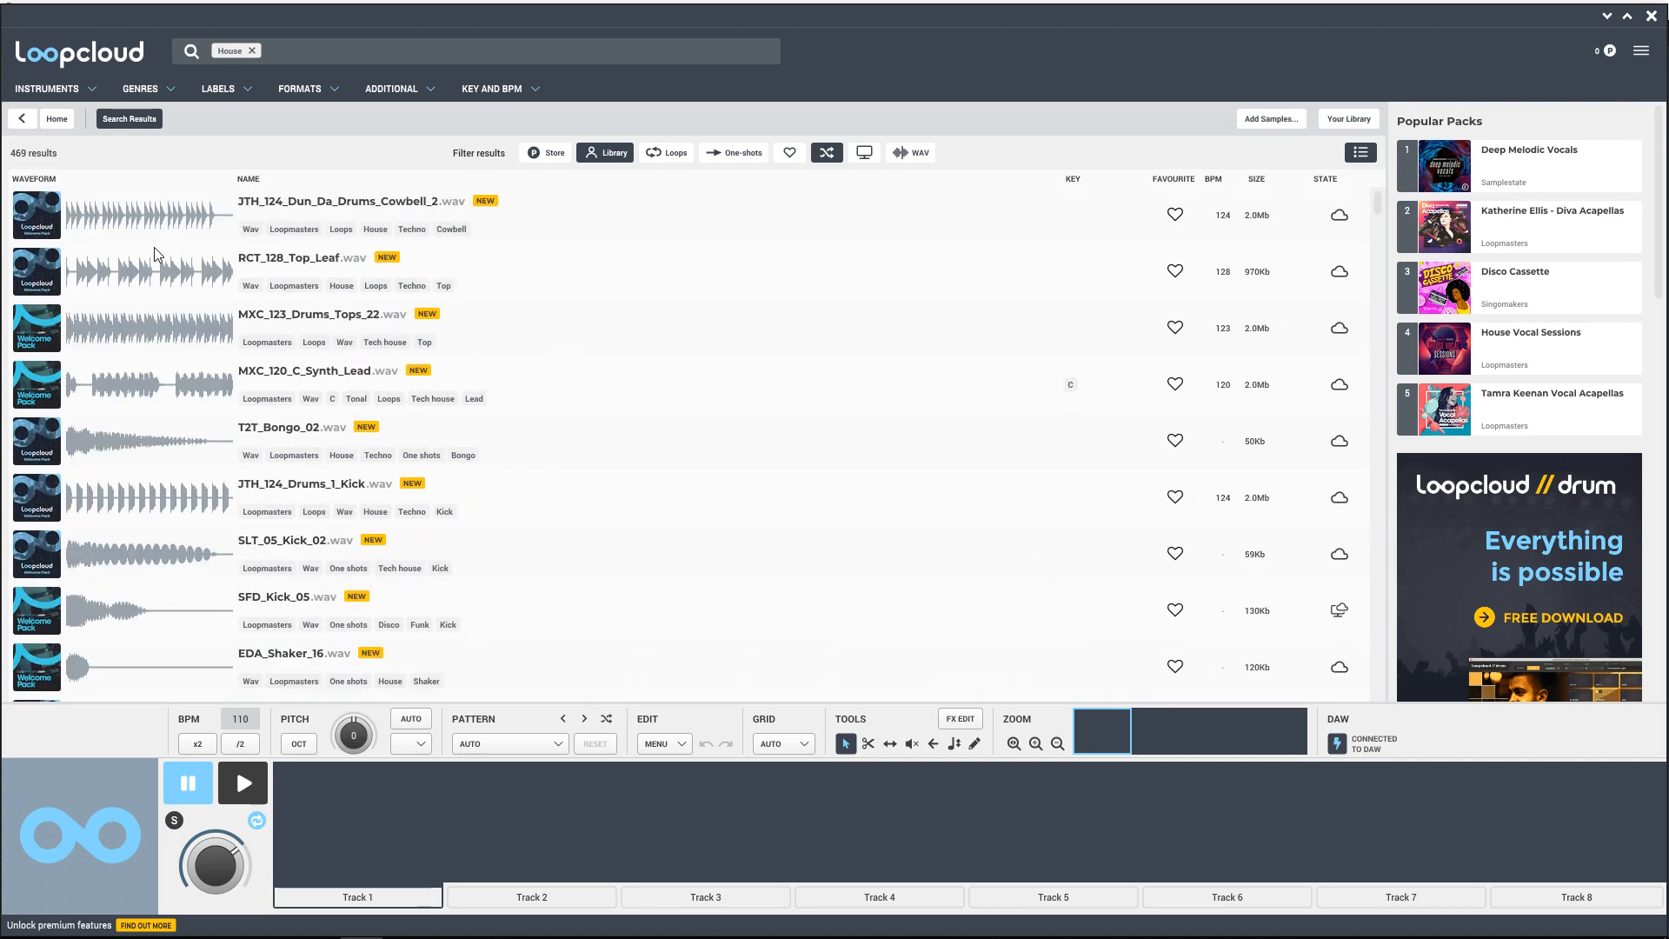
{"action": "mouse_move", "coordinate": [100, 138]}
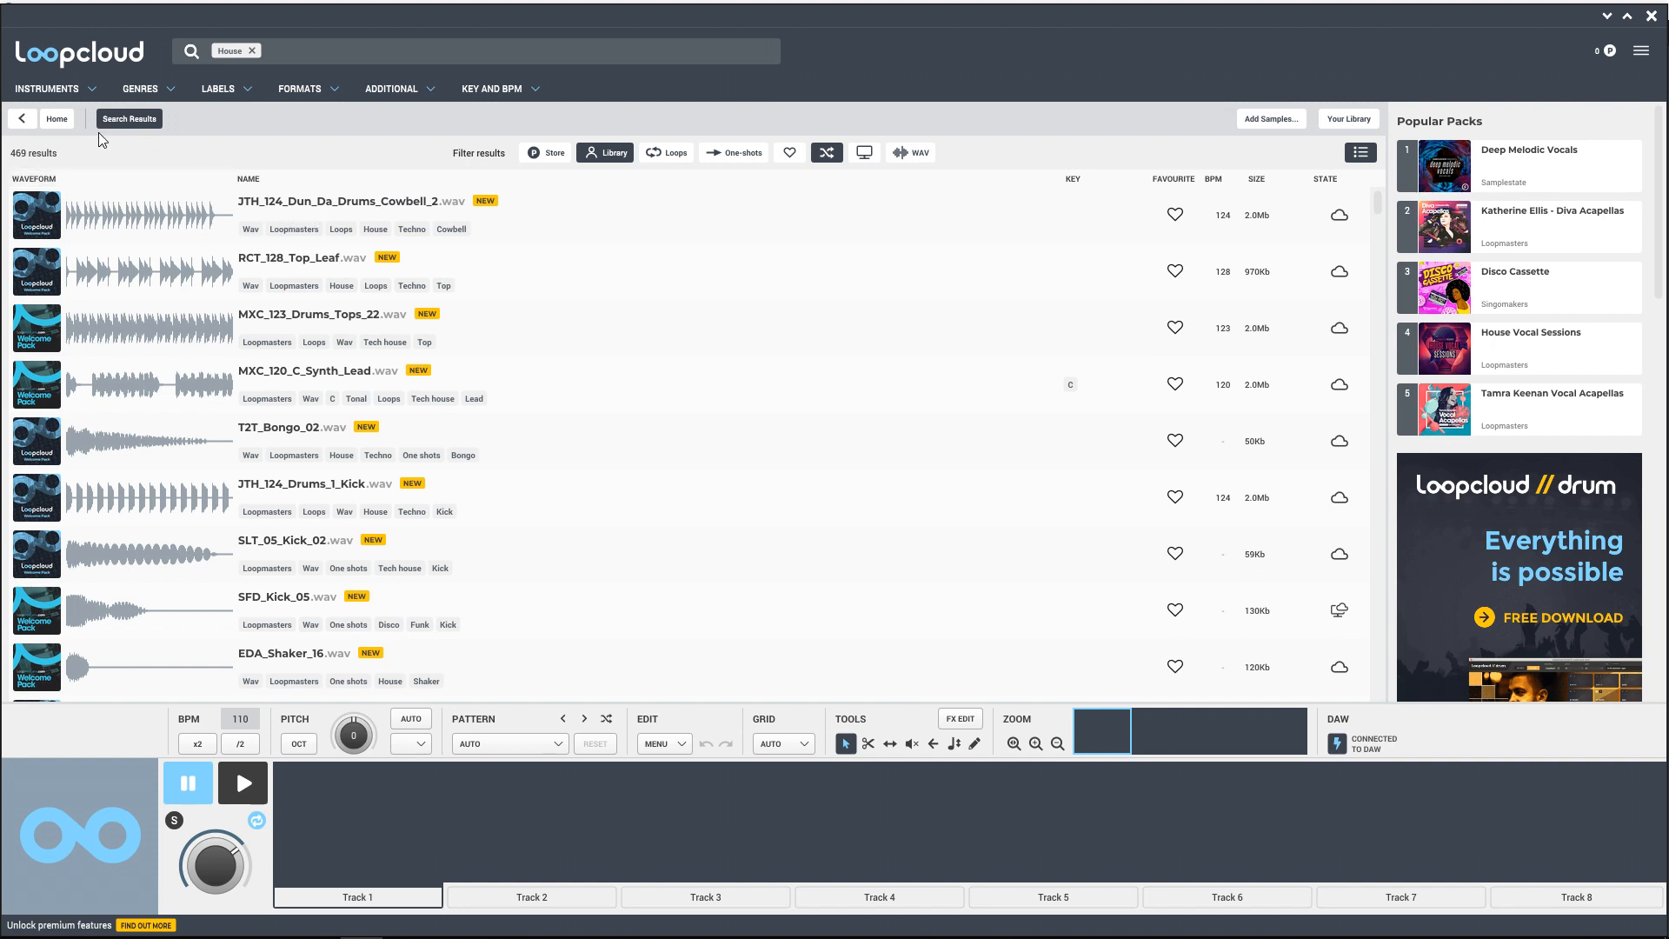
Step: Add a Kick instrument tag and load T2T_Kick_12.wav into the preview player
{"action": "left_click", "coordinate": [47, 89]}
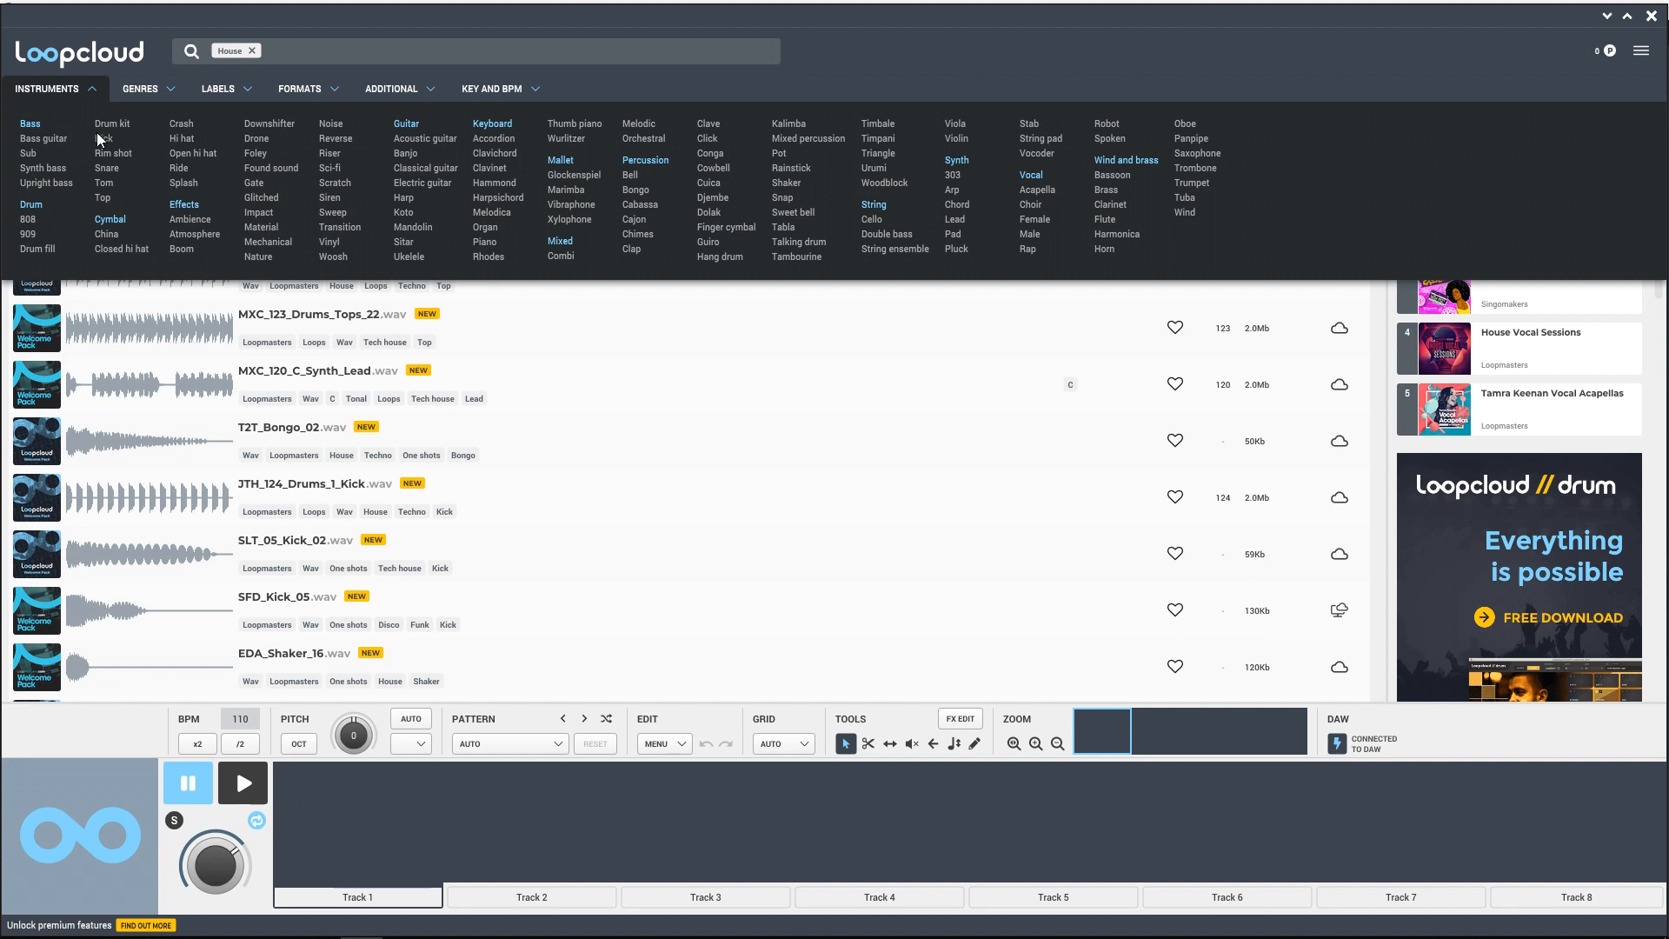
{"action": "left_click", "coordinate": [445, 511]}
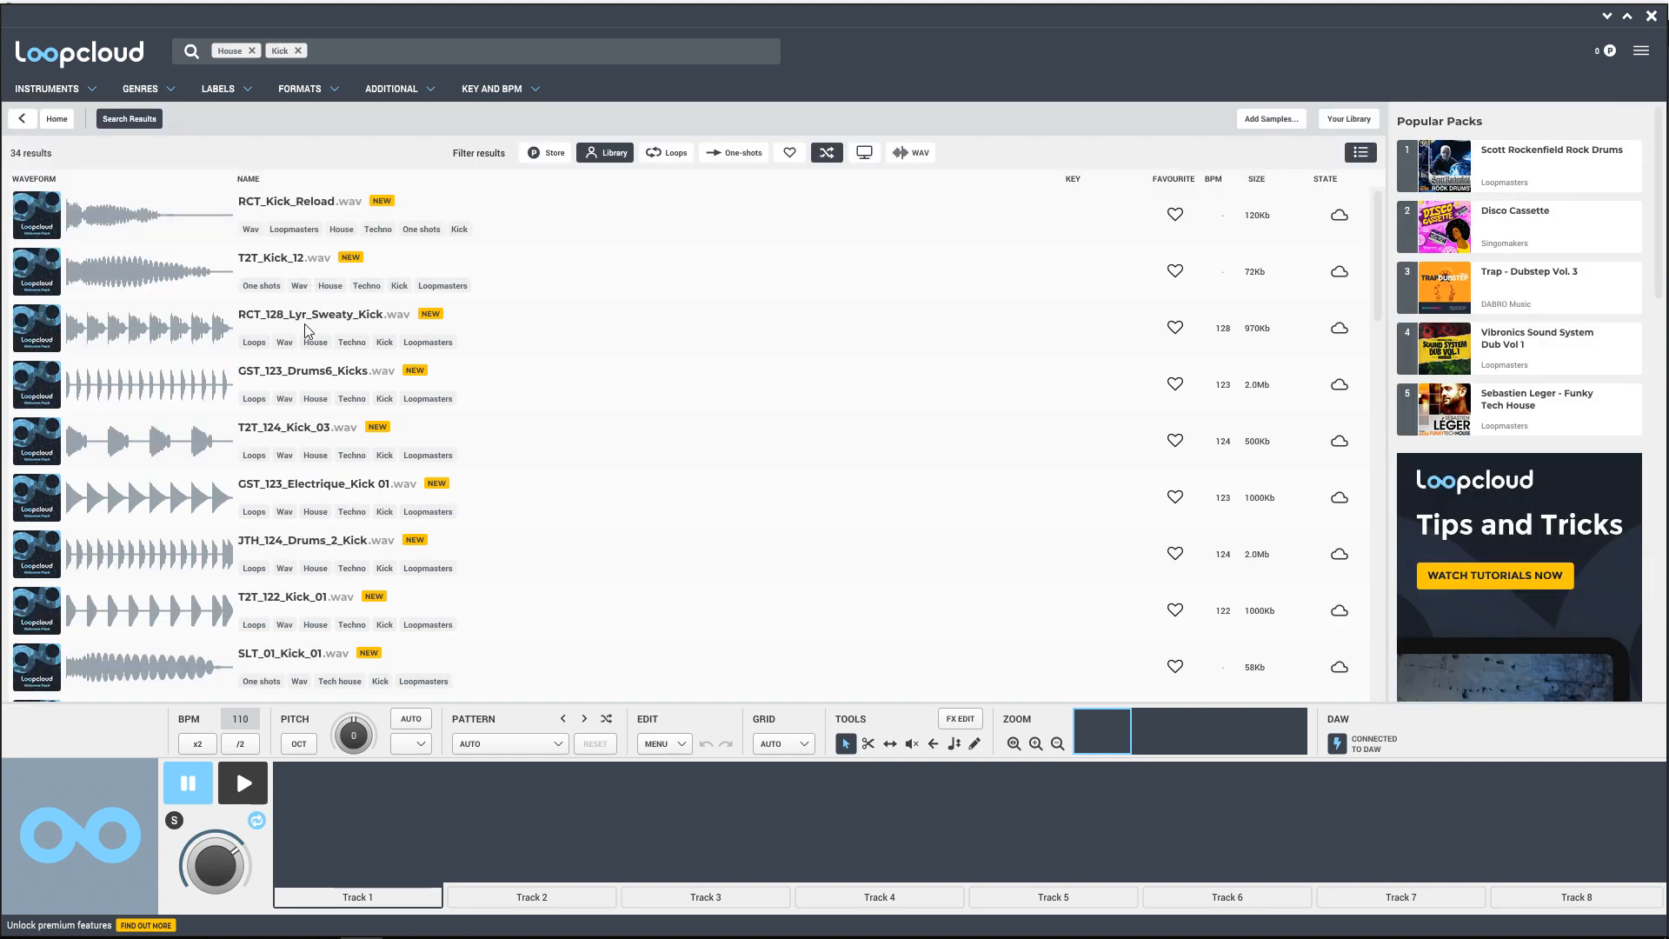
{"action": "mouse_move", "coordinate": [408, 316]}
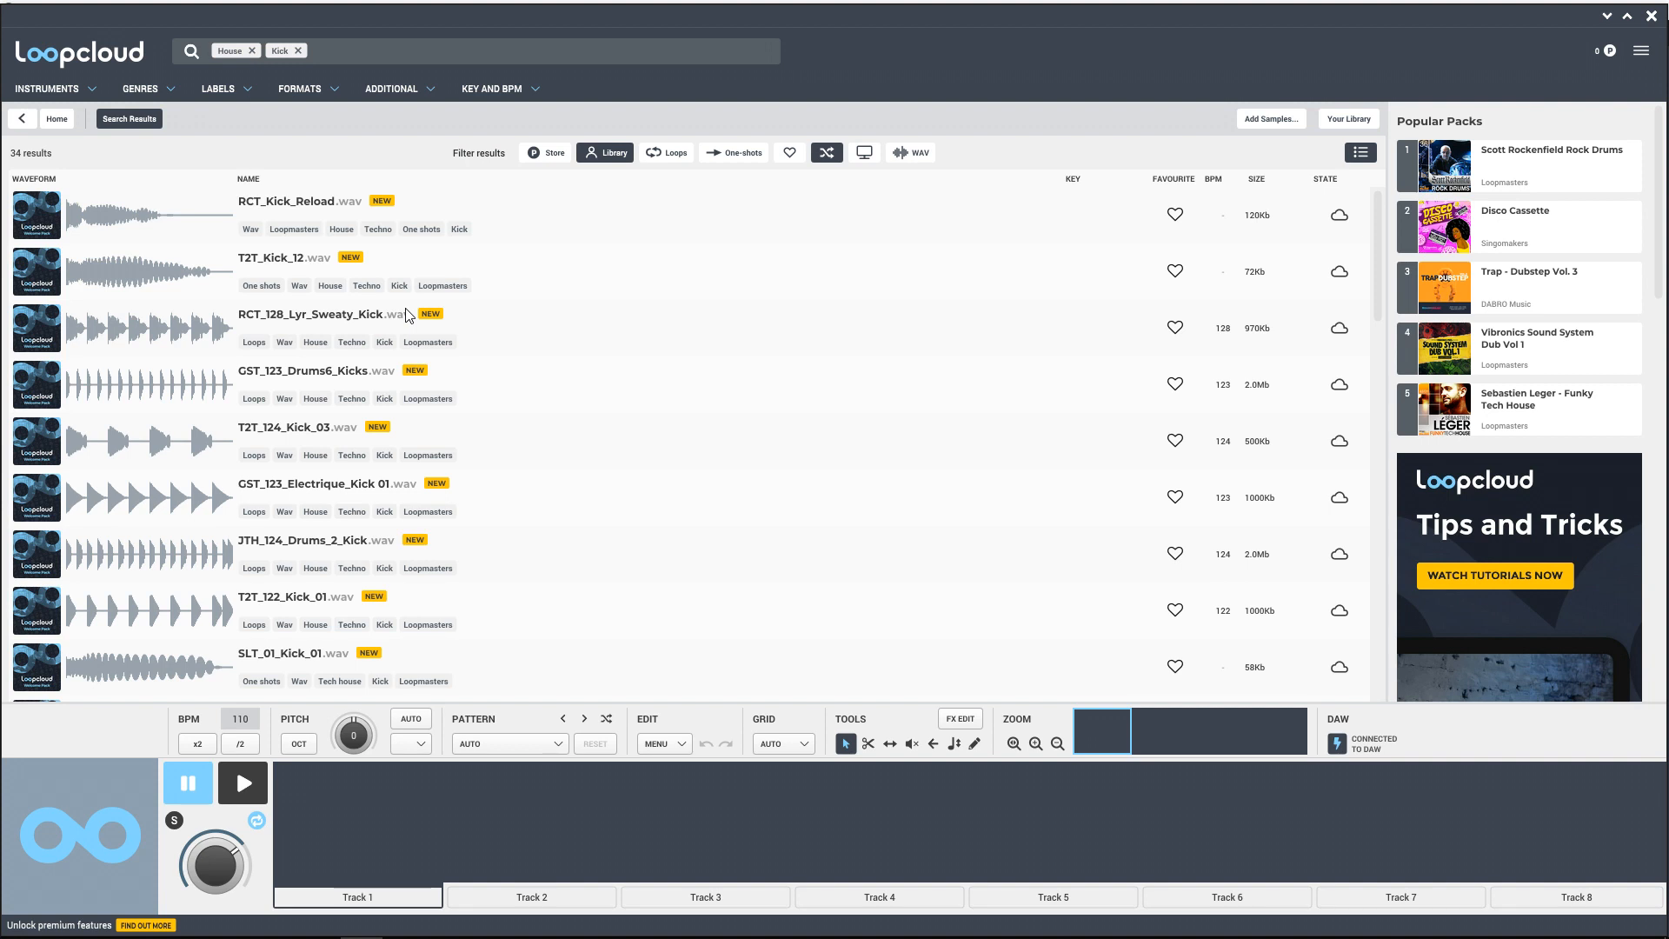
{"action": "mouse_move", "coordinate": [234, 331]}
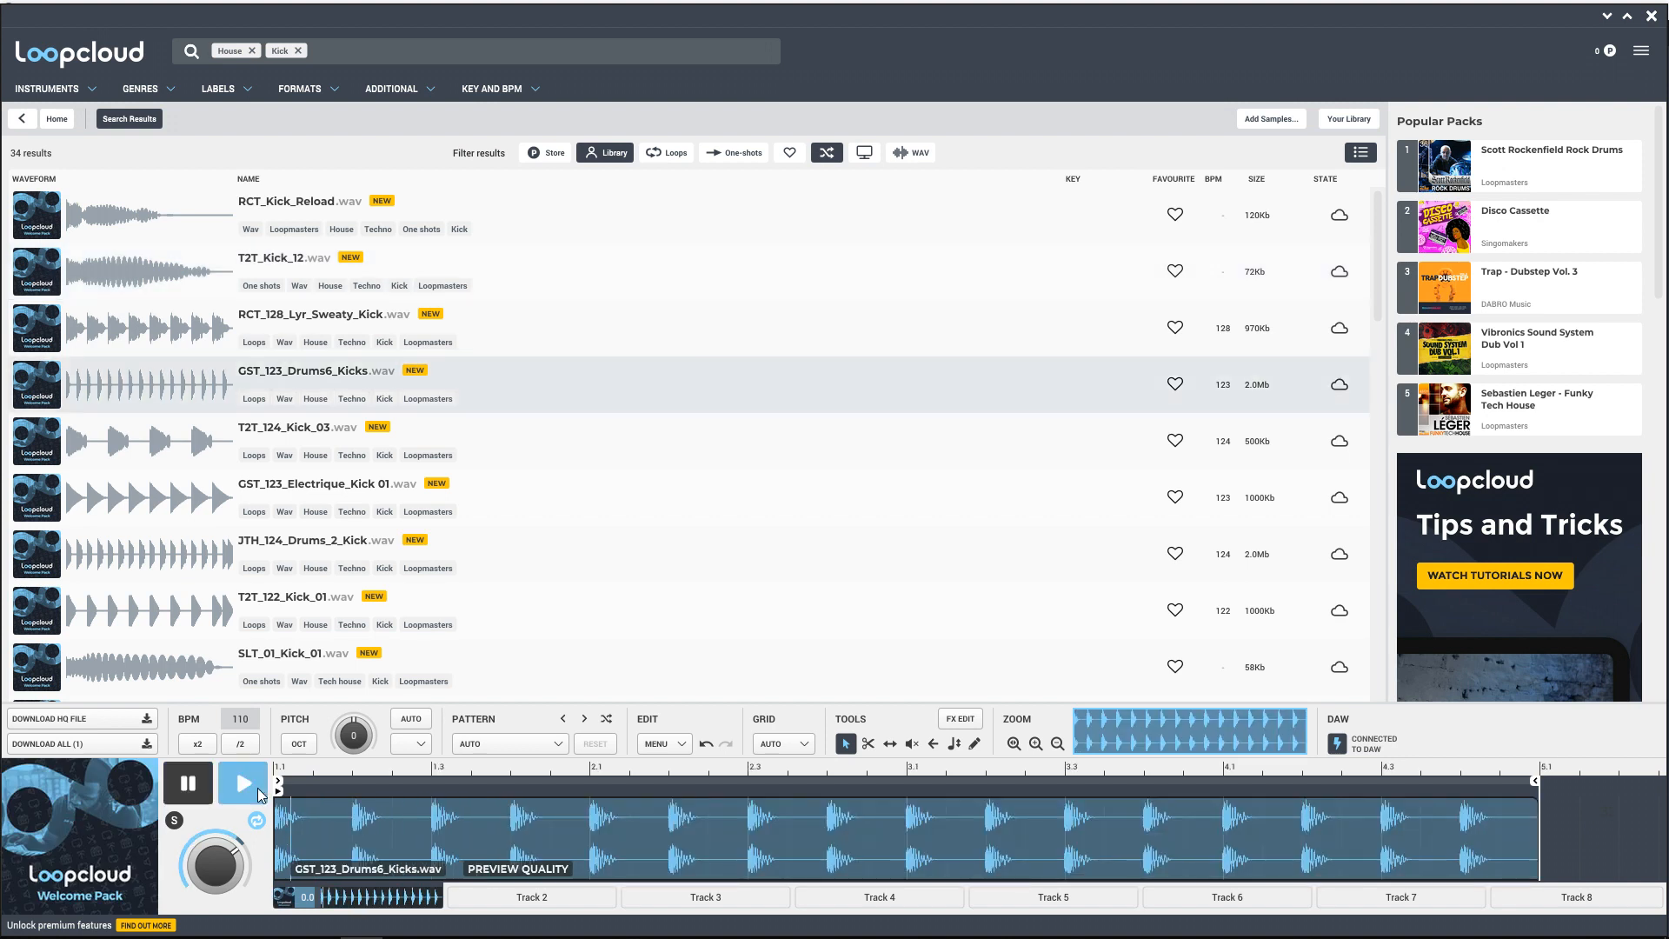
{"action": "mouse_move", "coordinate": [242, 783]}
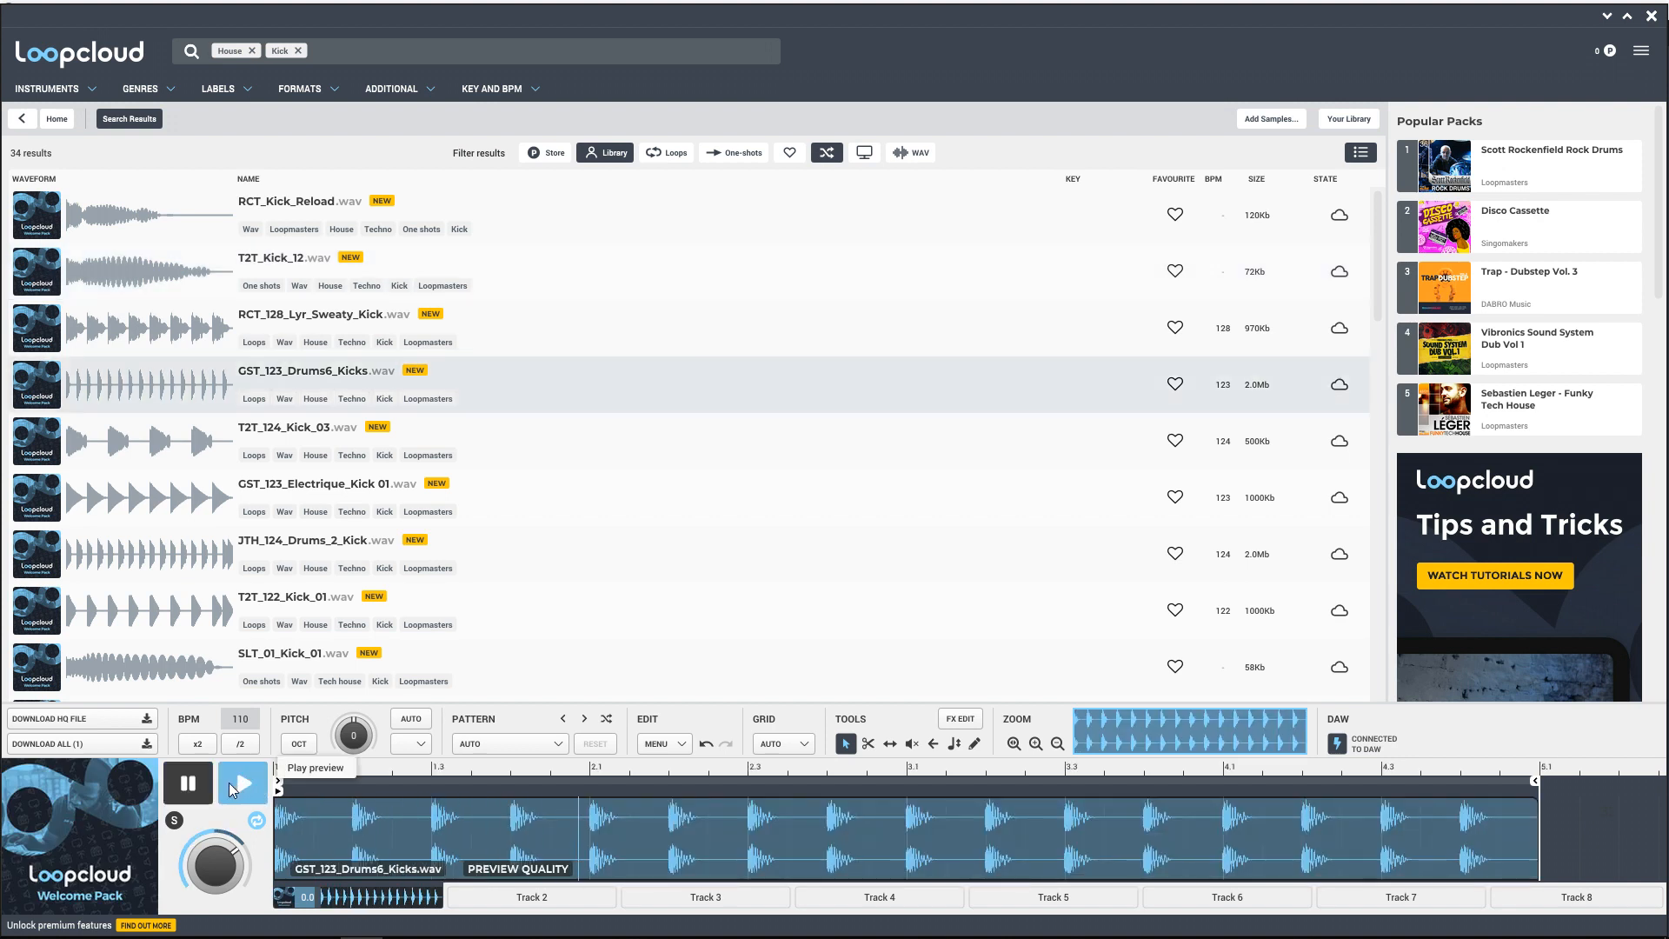
{"action": "left_click", "coordinate": [149, 271]}
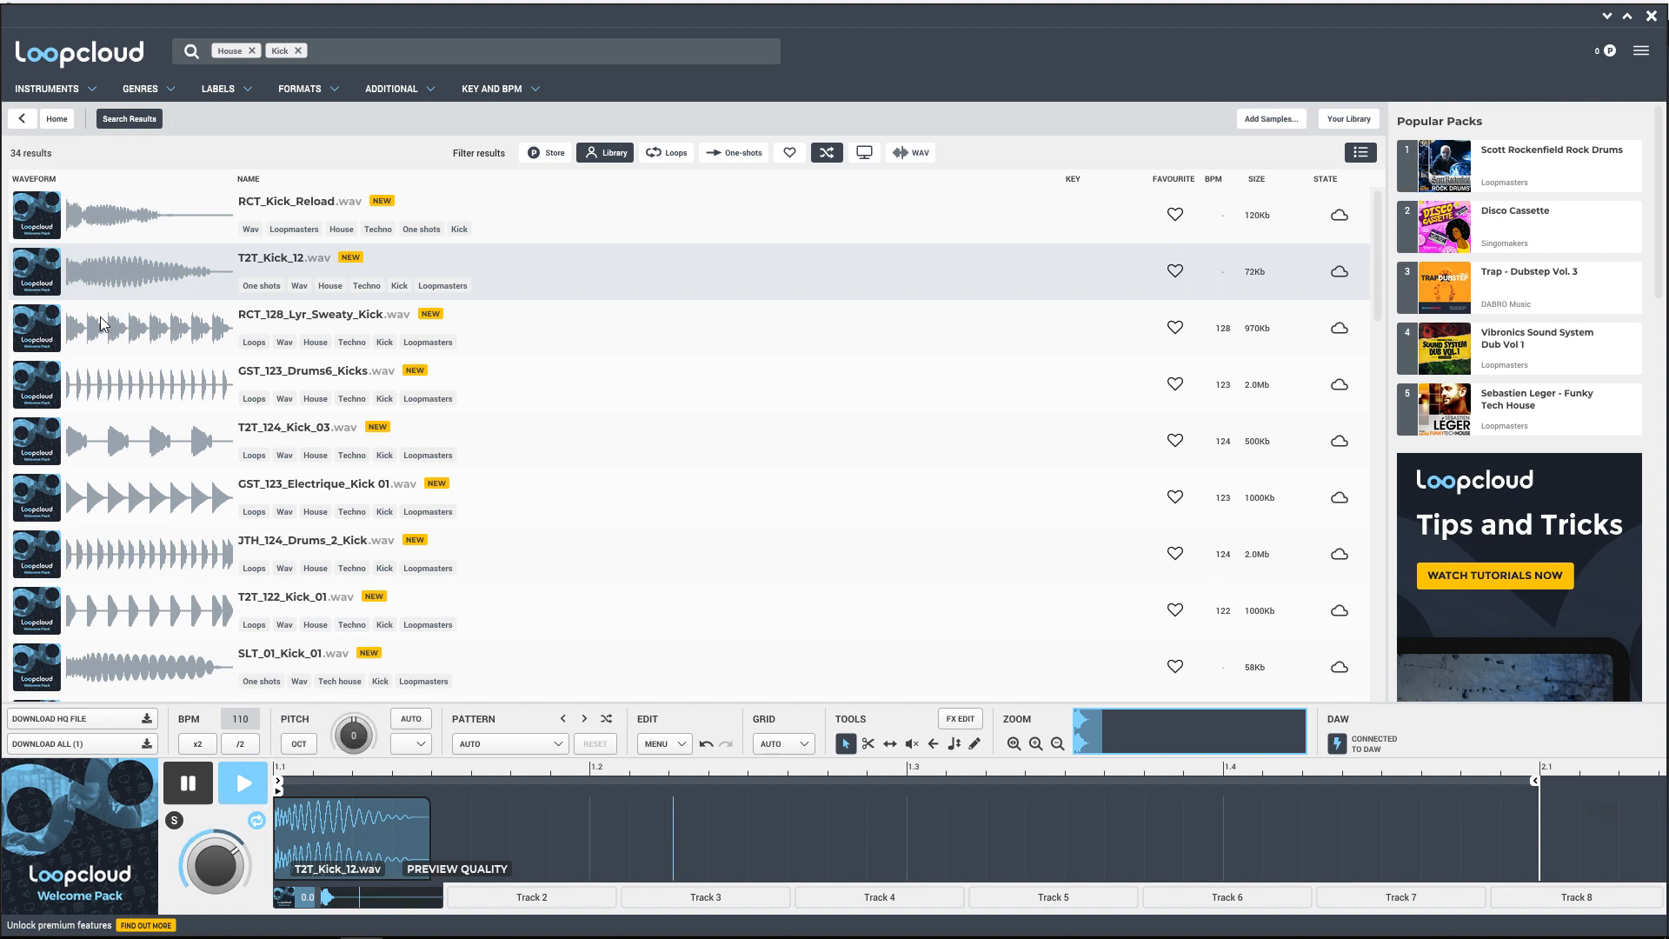
Step: Apply the House Kick 2 factory pattern to T2T_124_Kick_03 on Track 1 and preview it, then move to Track 2
{"action": "left_click", "coordinate": [242, 783]}
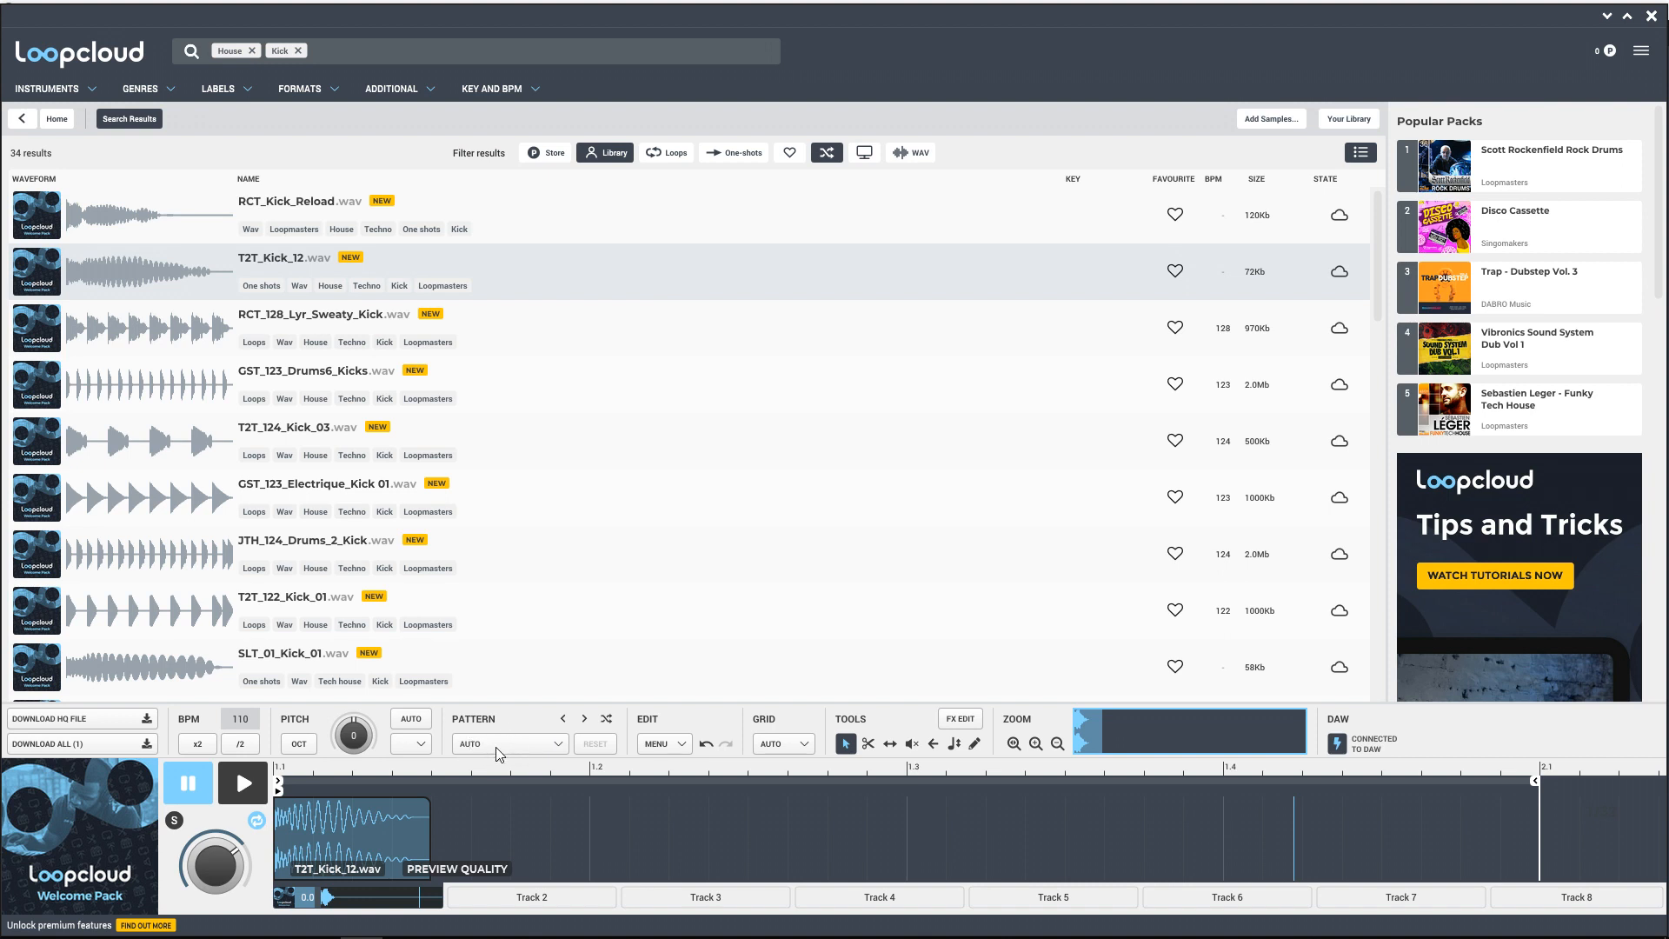
{"action": "left_click", "coordinate": [501, 743]}
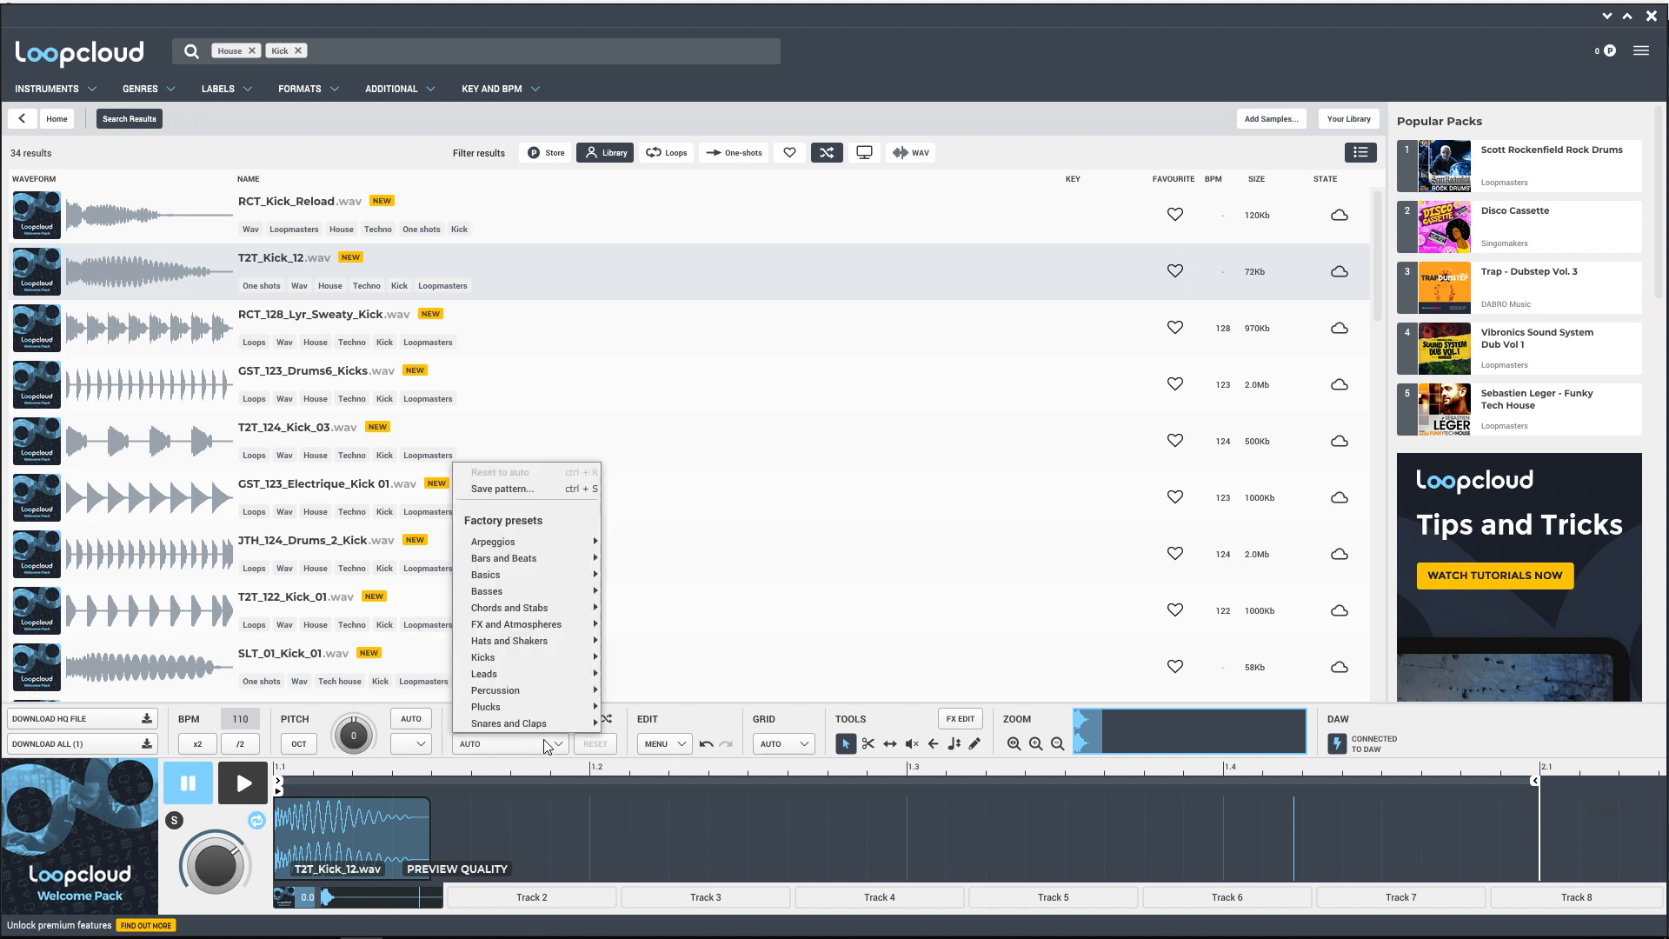
{"action": "mouse_move", "coordinate": [483, 658]}
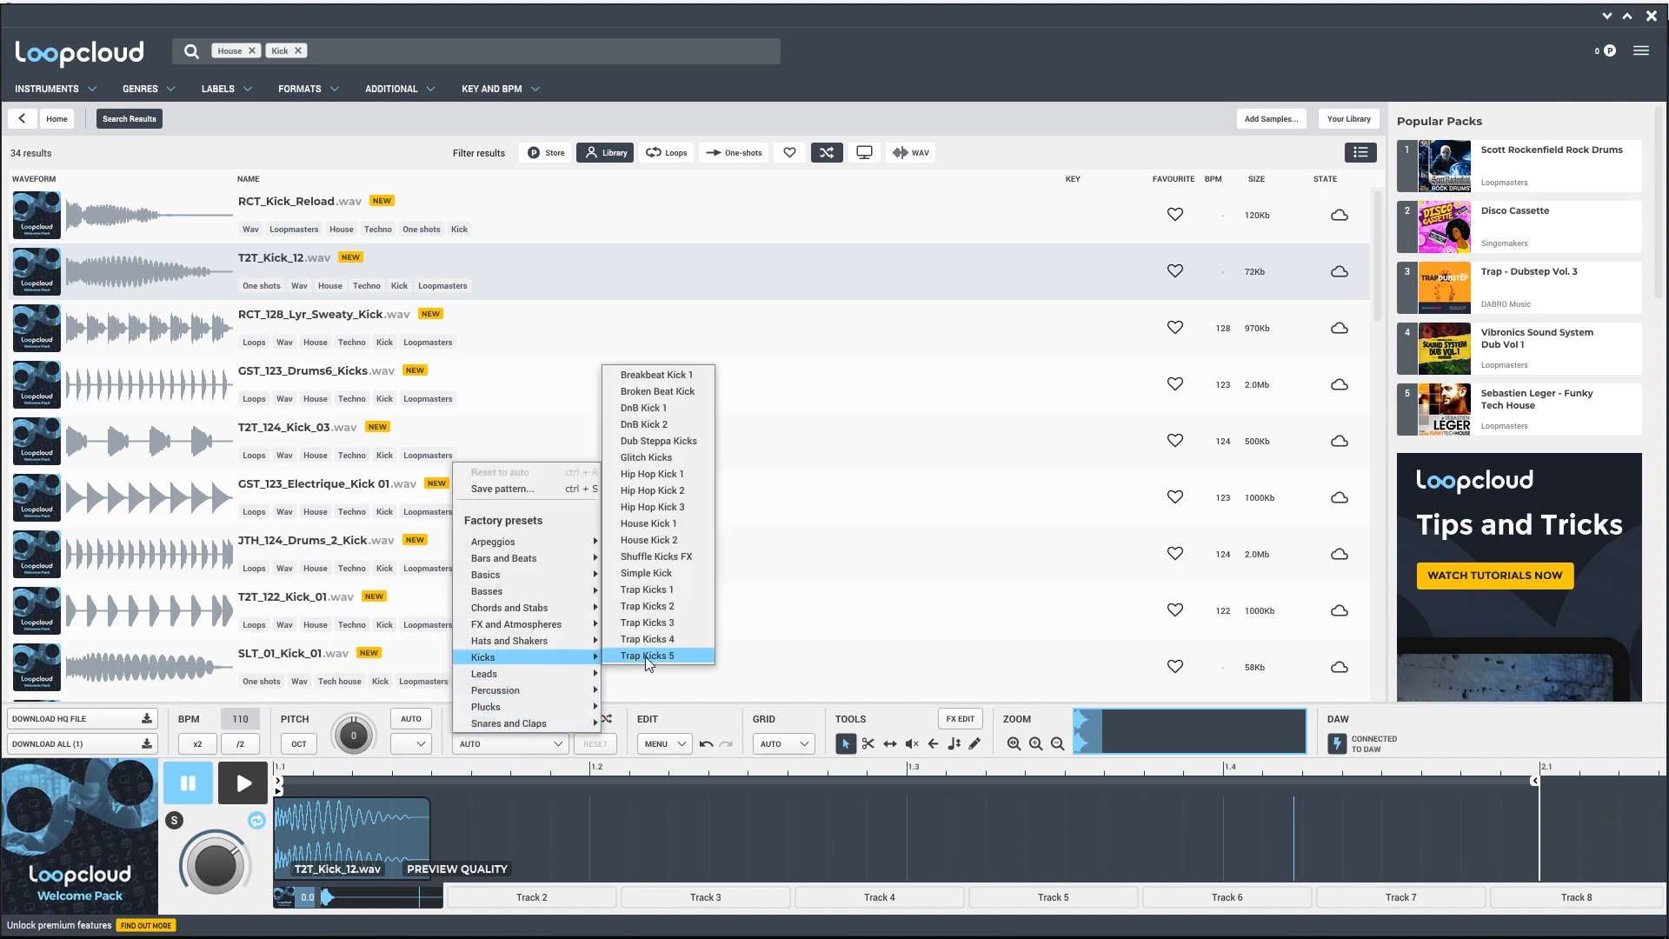
{"action": "mouse_move", "coordinate": [649, 540]}
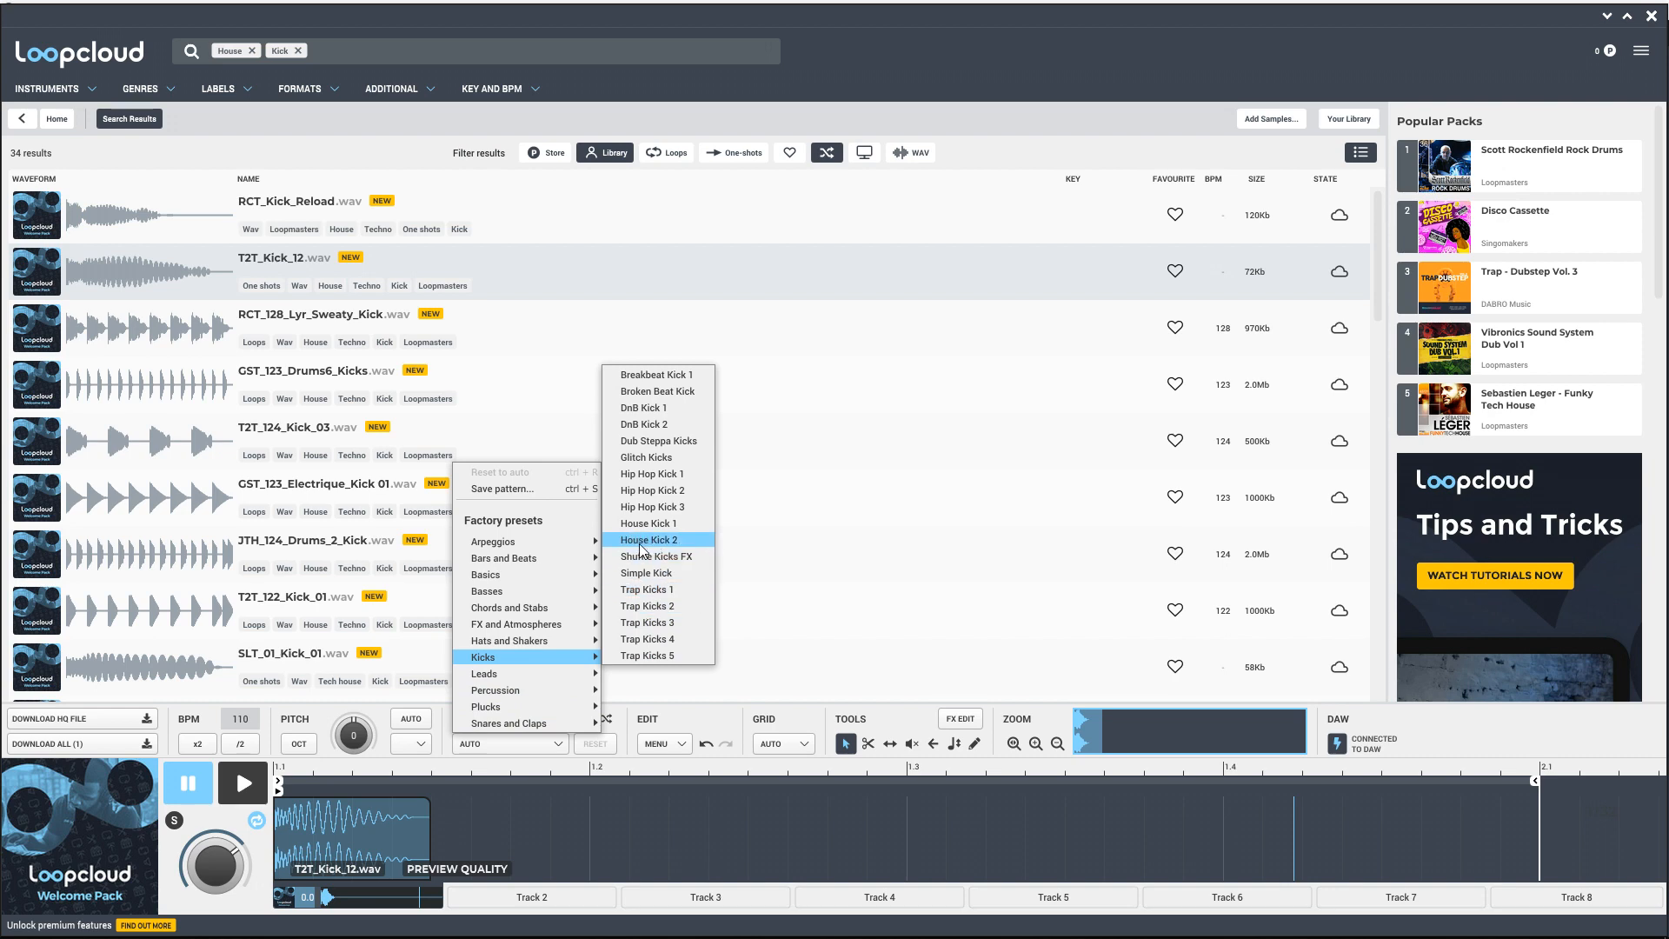
{"action": "left_click", "coordinate": [650, 540]}
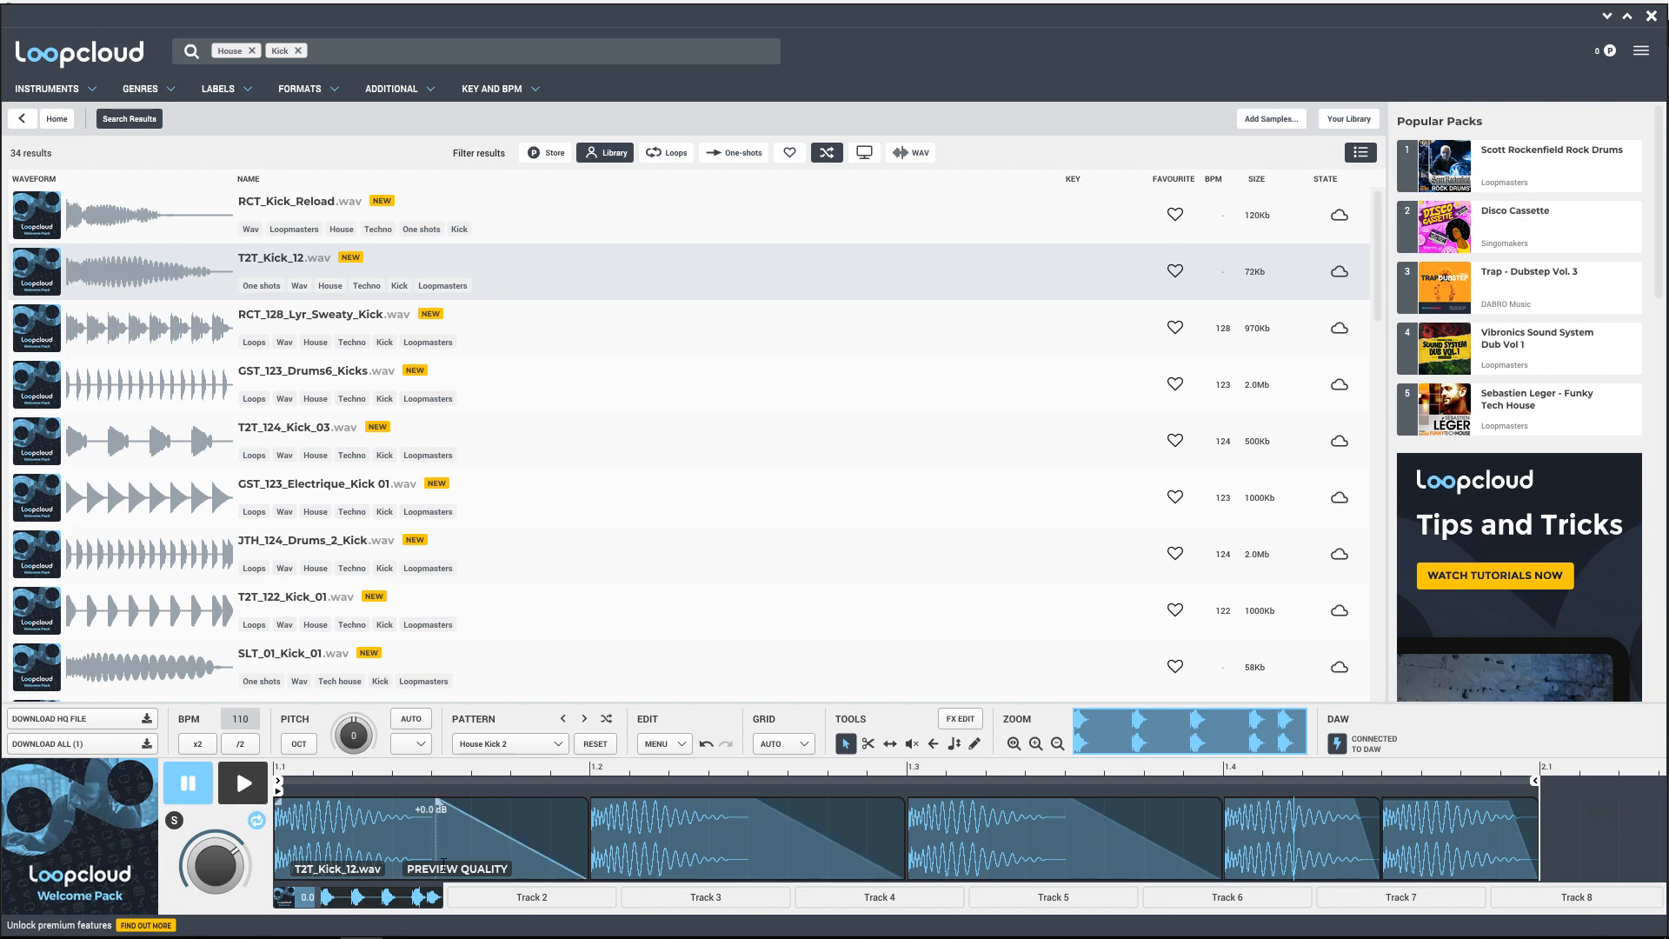
{"action": "mouse_move", "coordinate": [242, 782]}
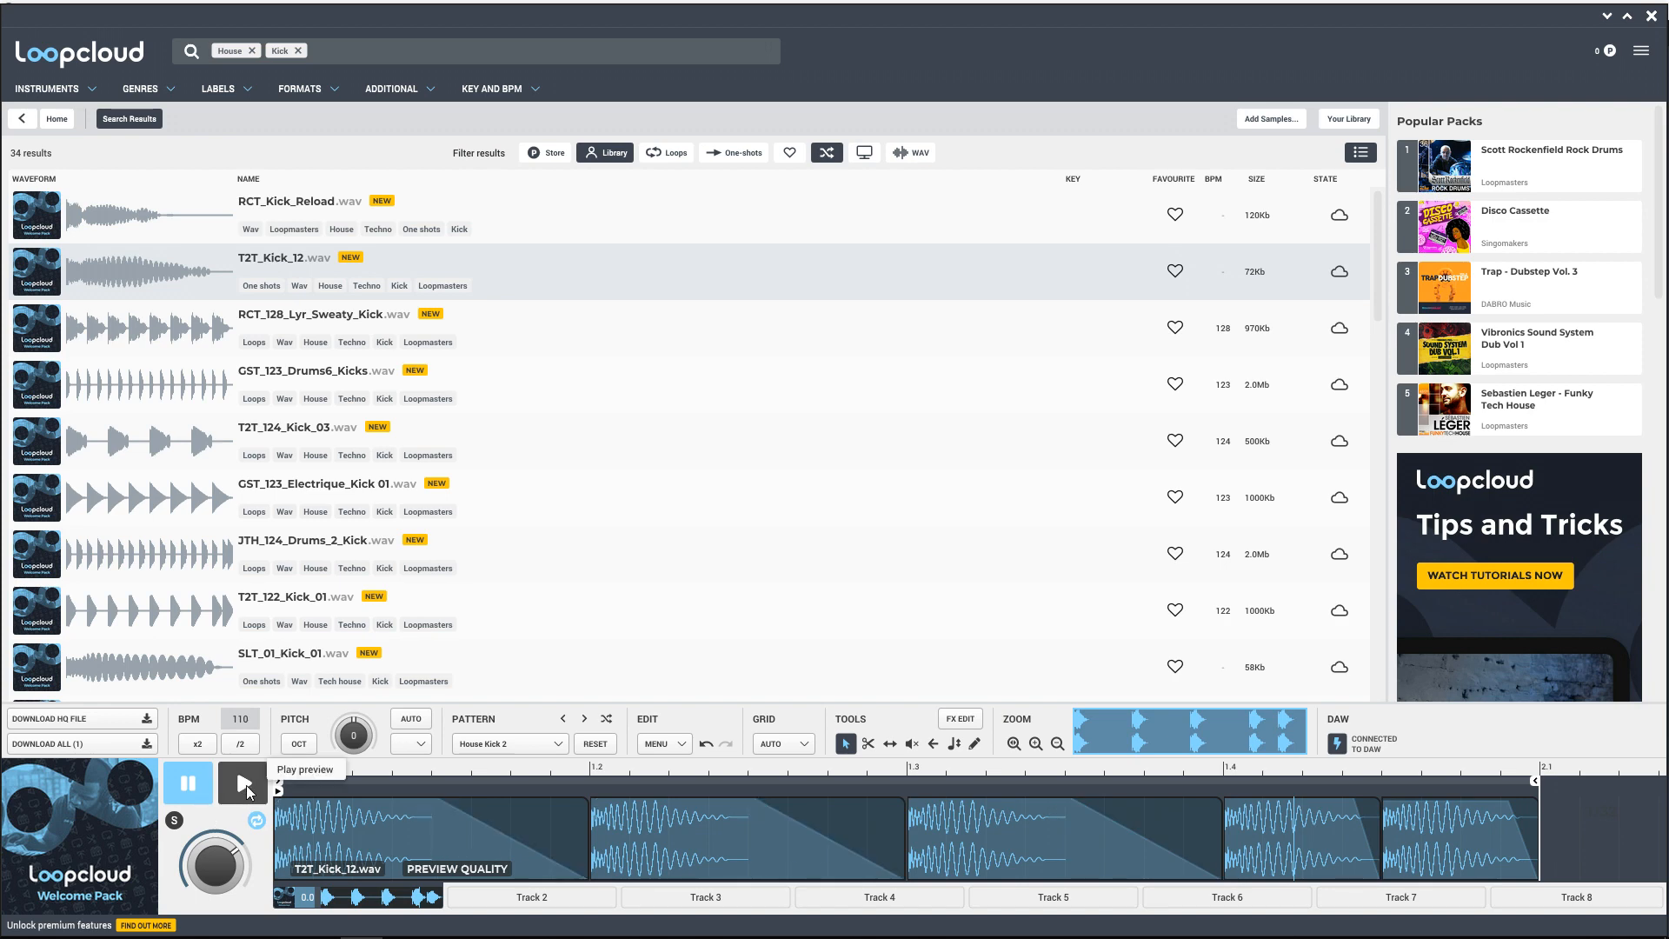
{"action": "left_click", "coordinate": [244, 783]}
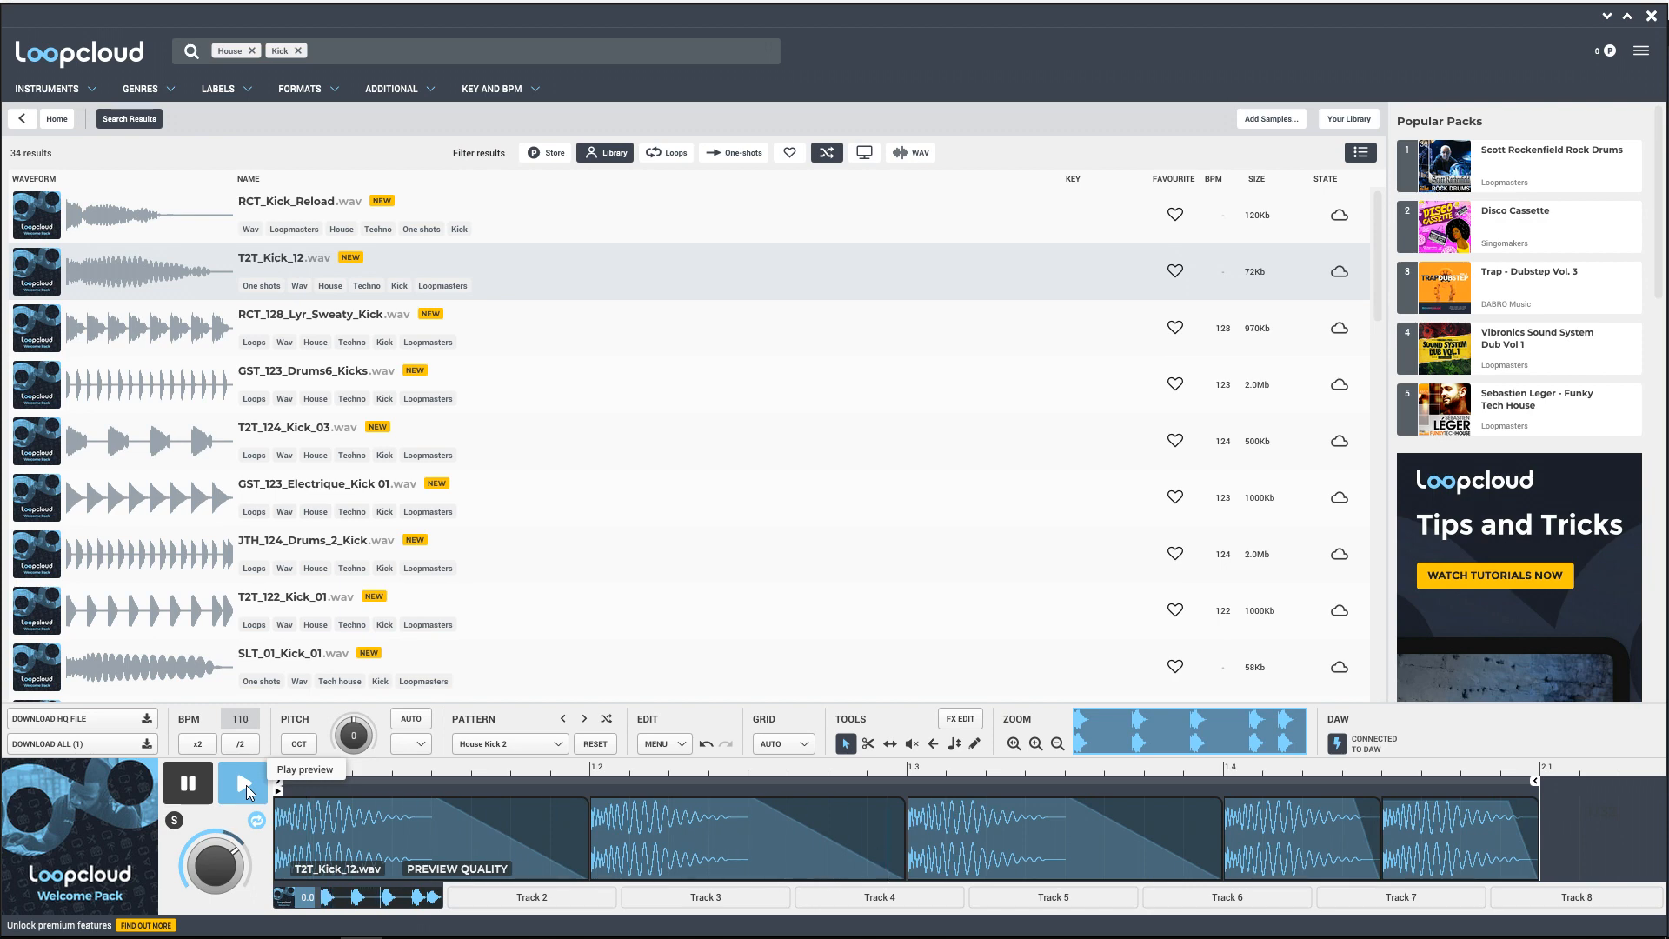
{"action": "left_click", "coordinate": [138, 215]}
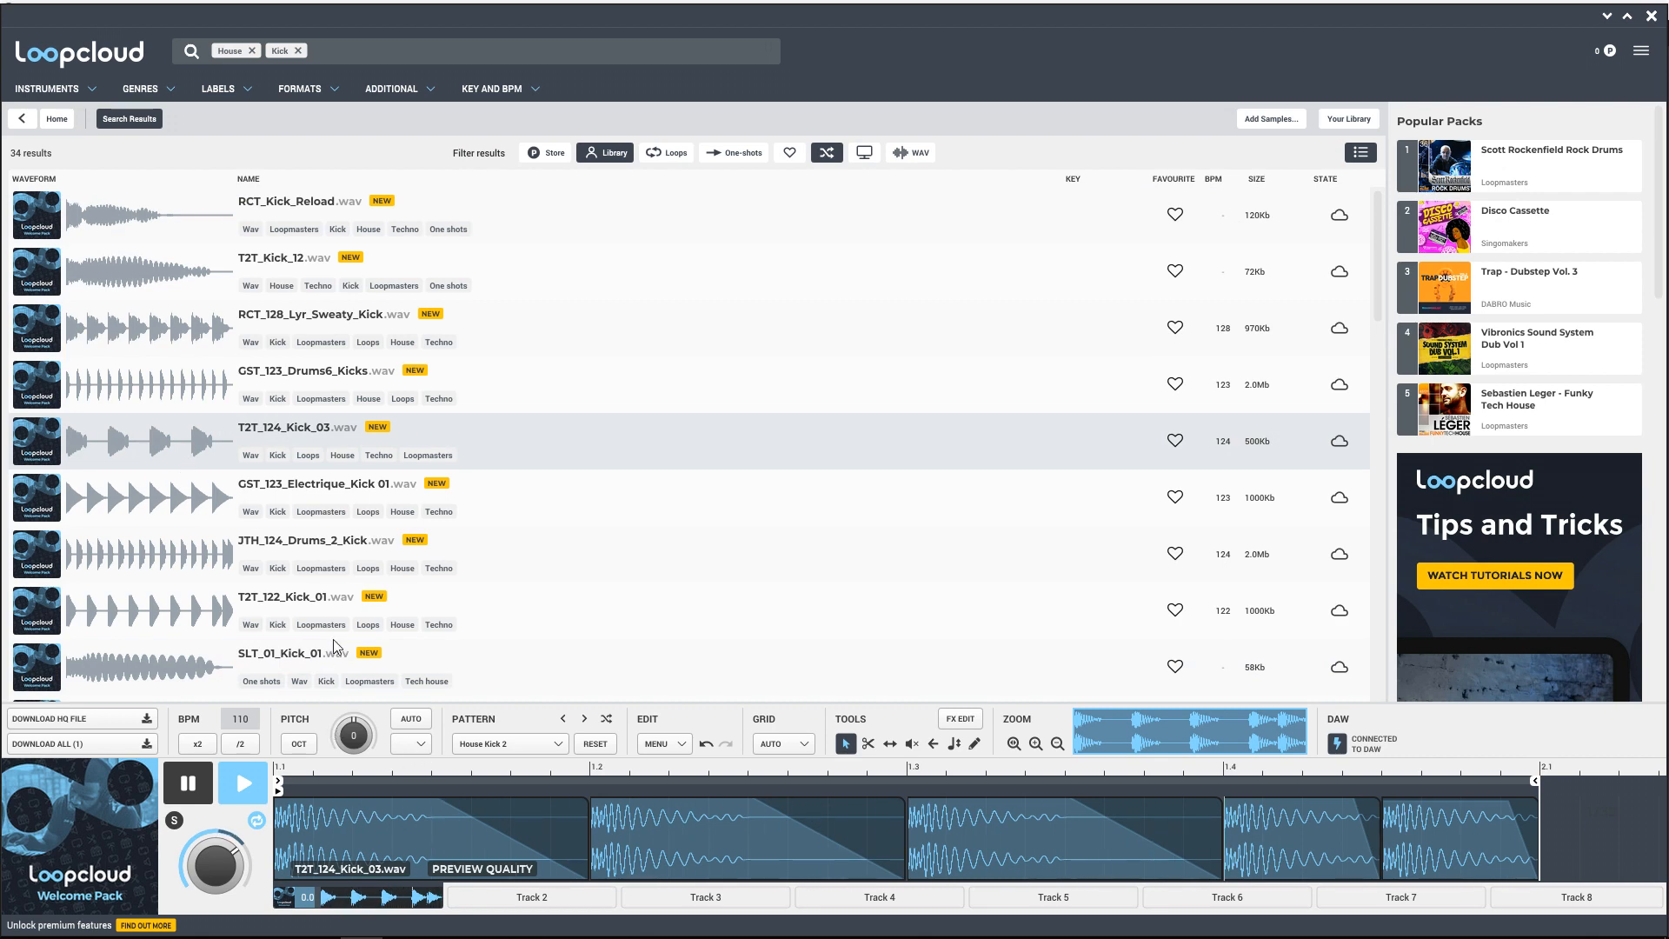
{"action": "mouse_move", "coordinate": [563, 719]}
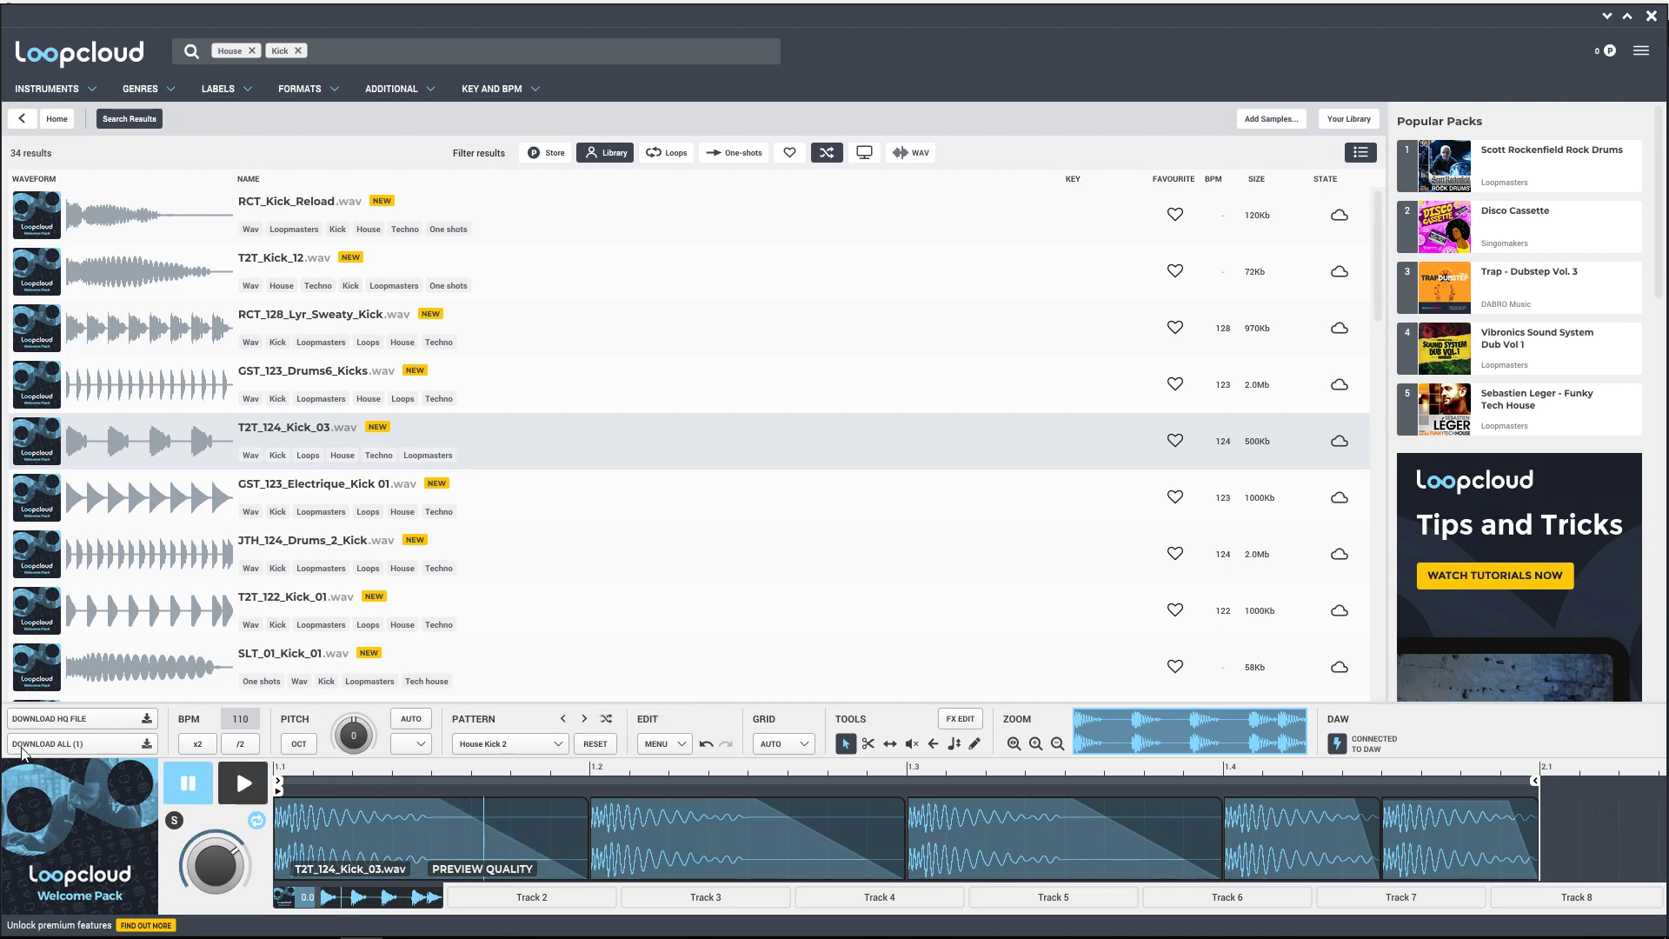
{"action": "mouse_move", "coordinate": [223, 513]}
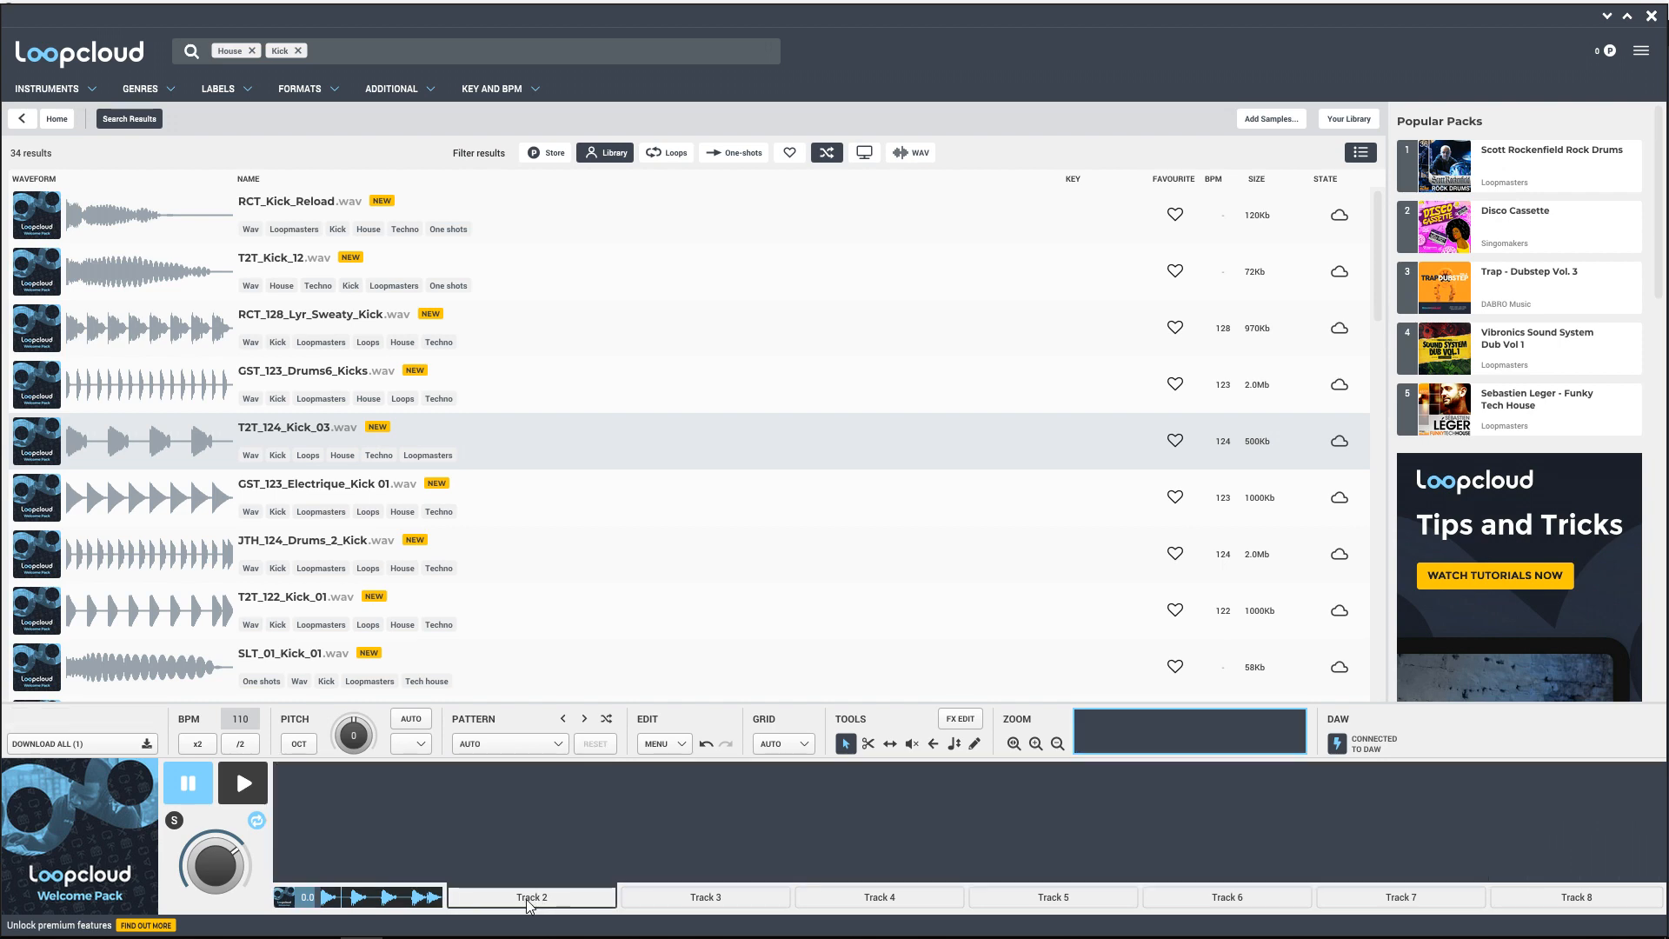
{"action": "mouse_move", "coordinate": [606, 911]}
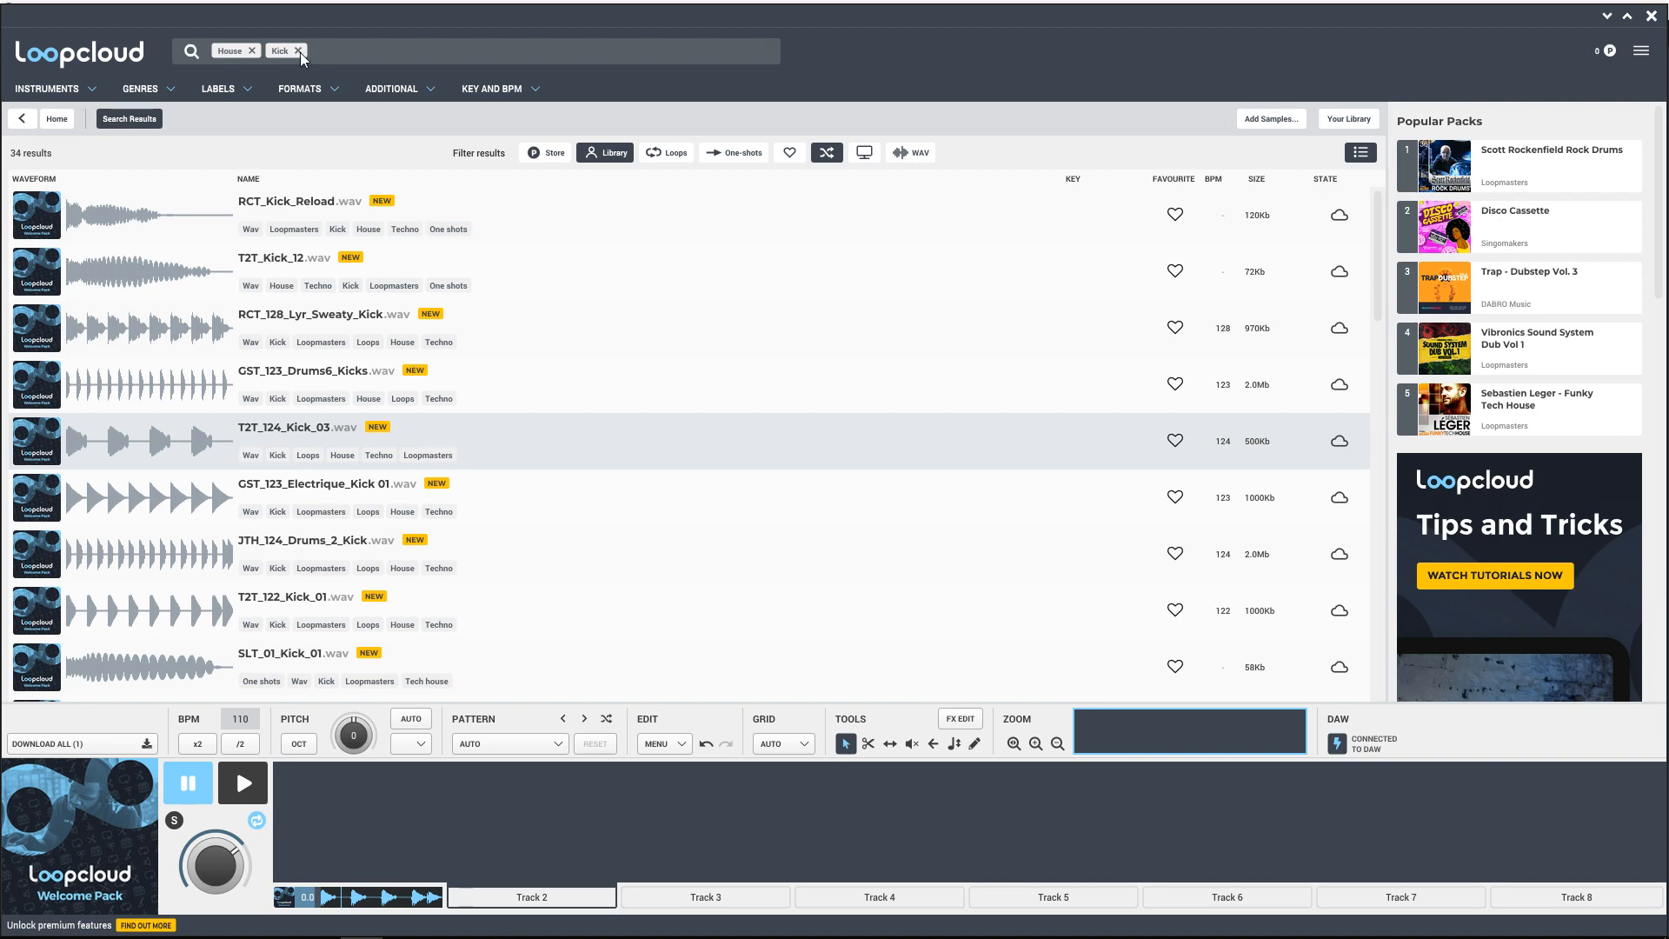
Step: Replace the Kick tag with Bass and Synth bass so the results list house bass samples
{"action": "left_click", "coordinate": [300, 51]}
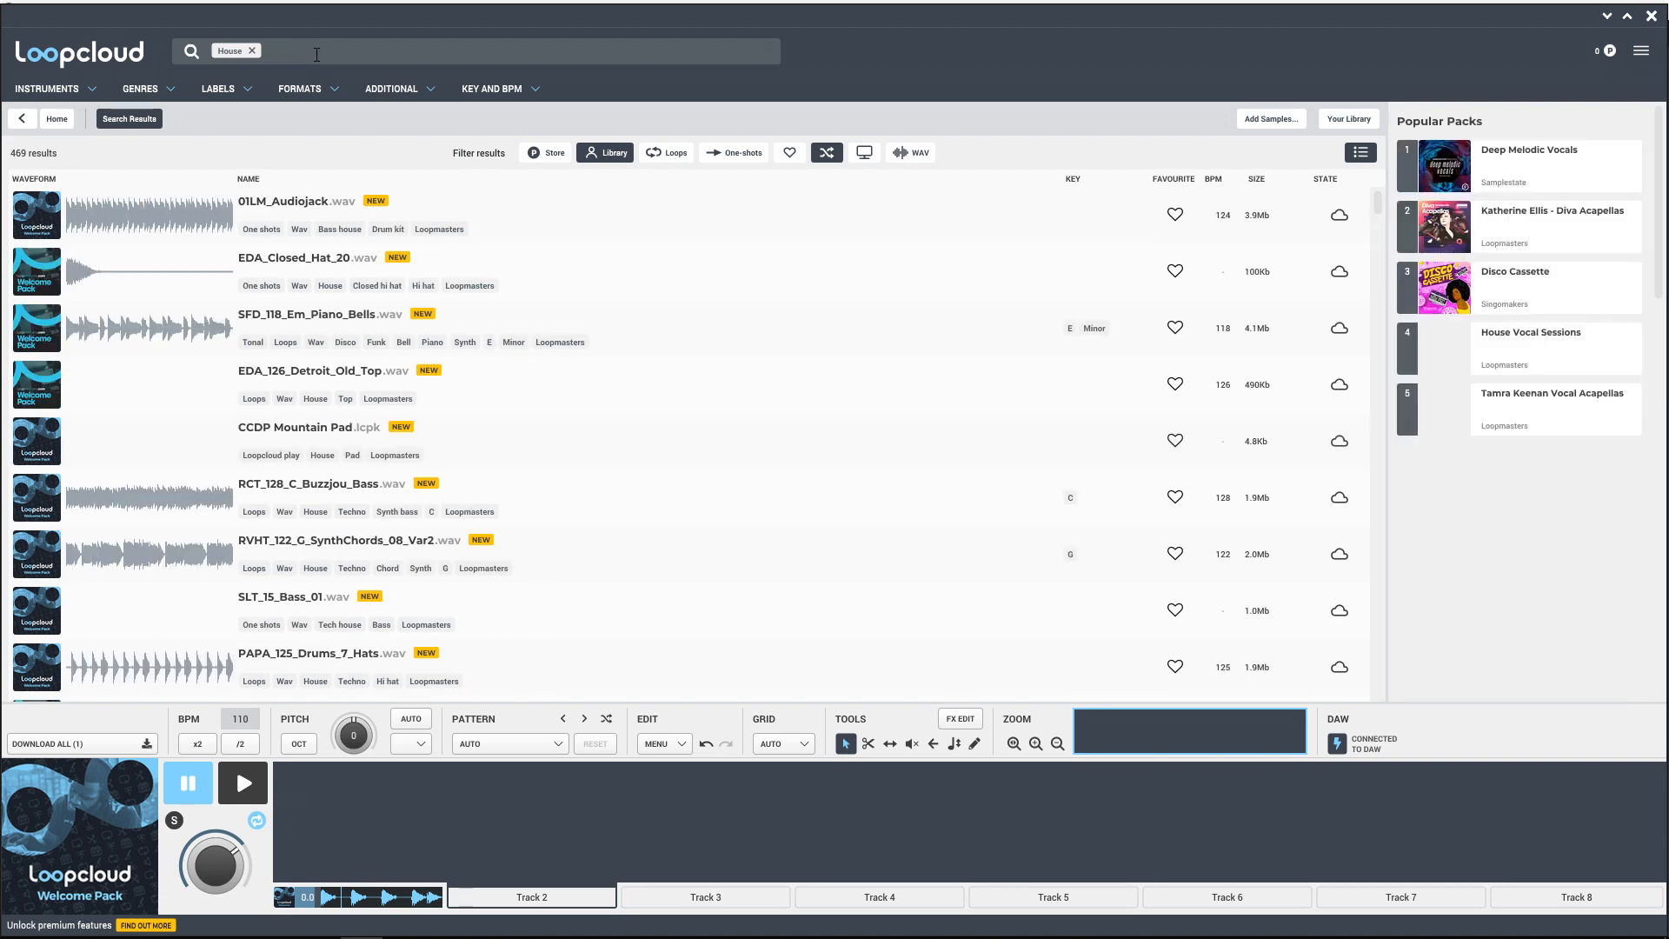
{"action": "left_click", "coordinate": [46, 89]}
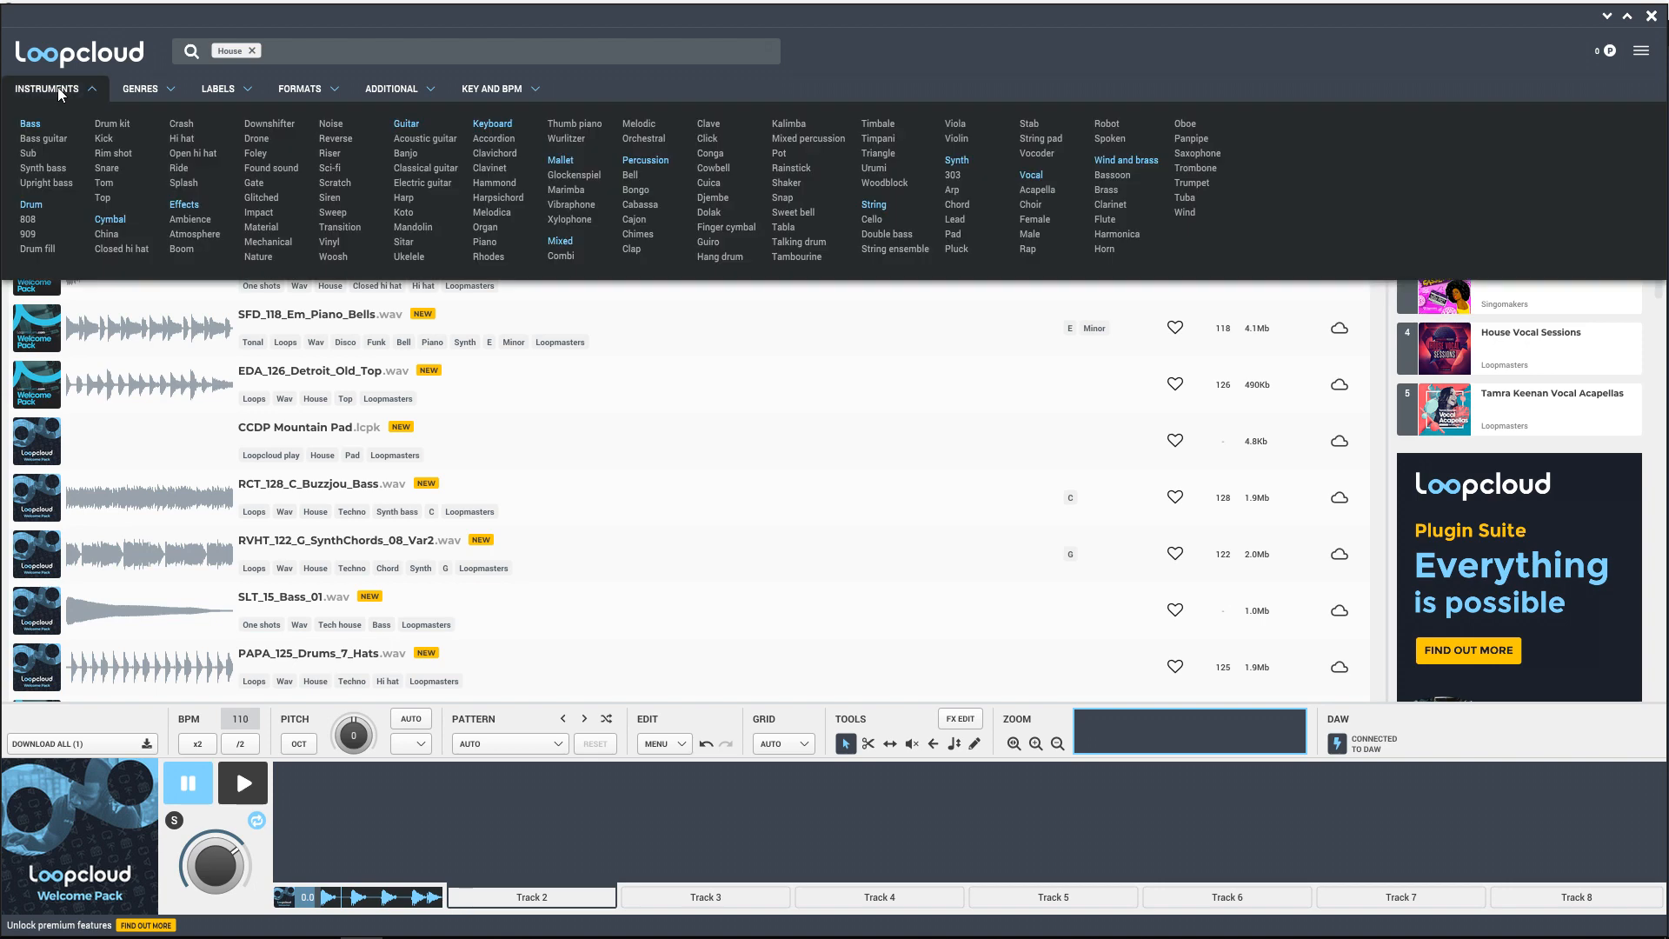
{"action": "left_click", "coordinate": [29, 124]}
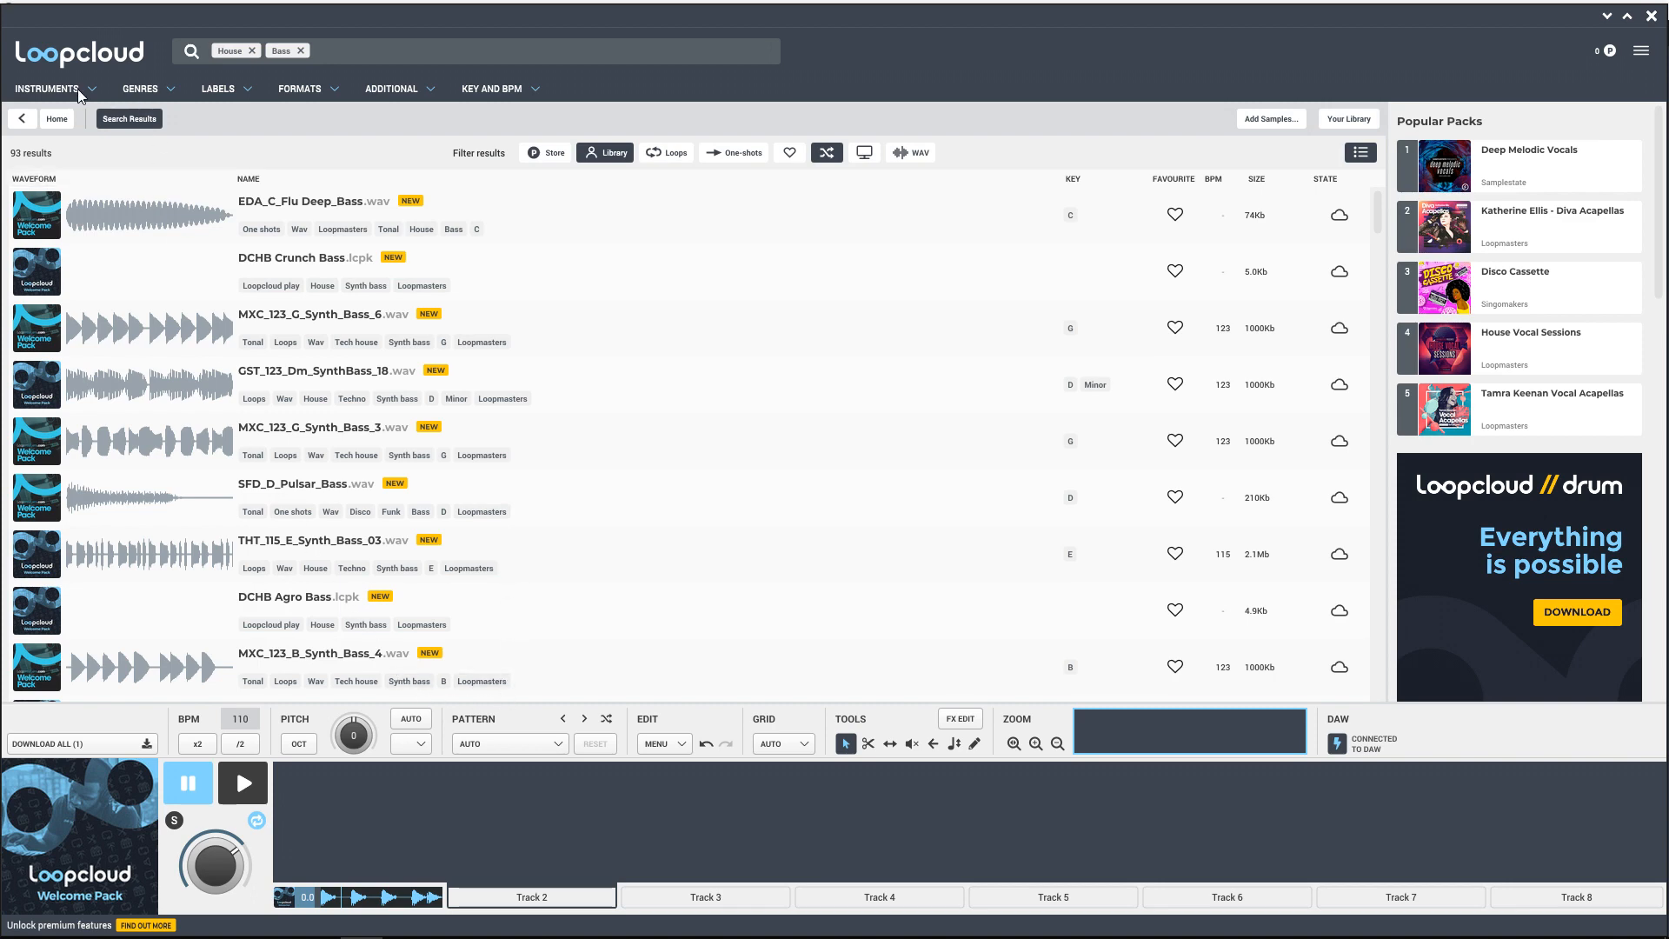
{"action": "left_click", "coordinate": [47, 89]}
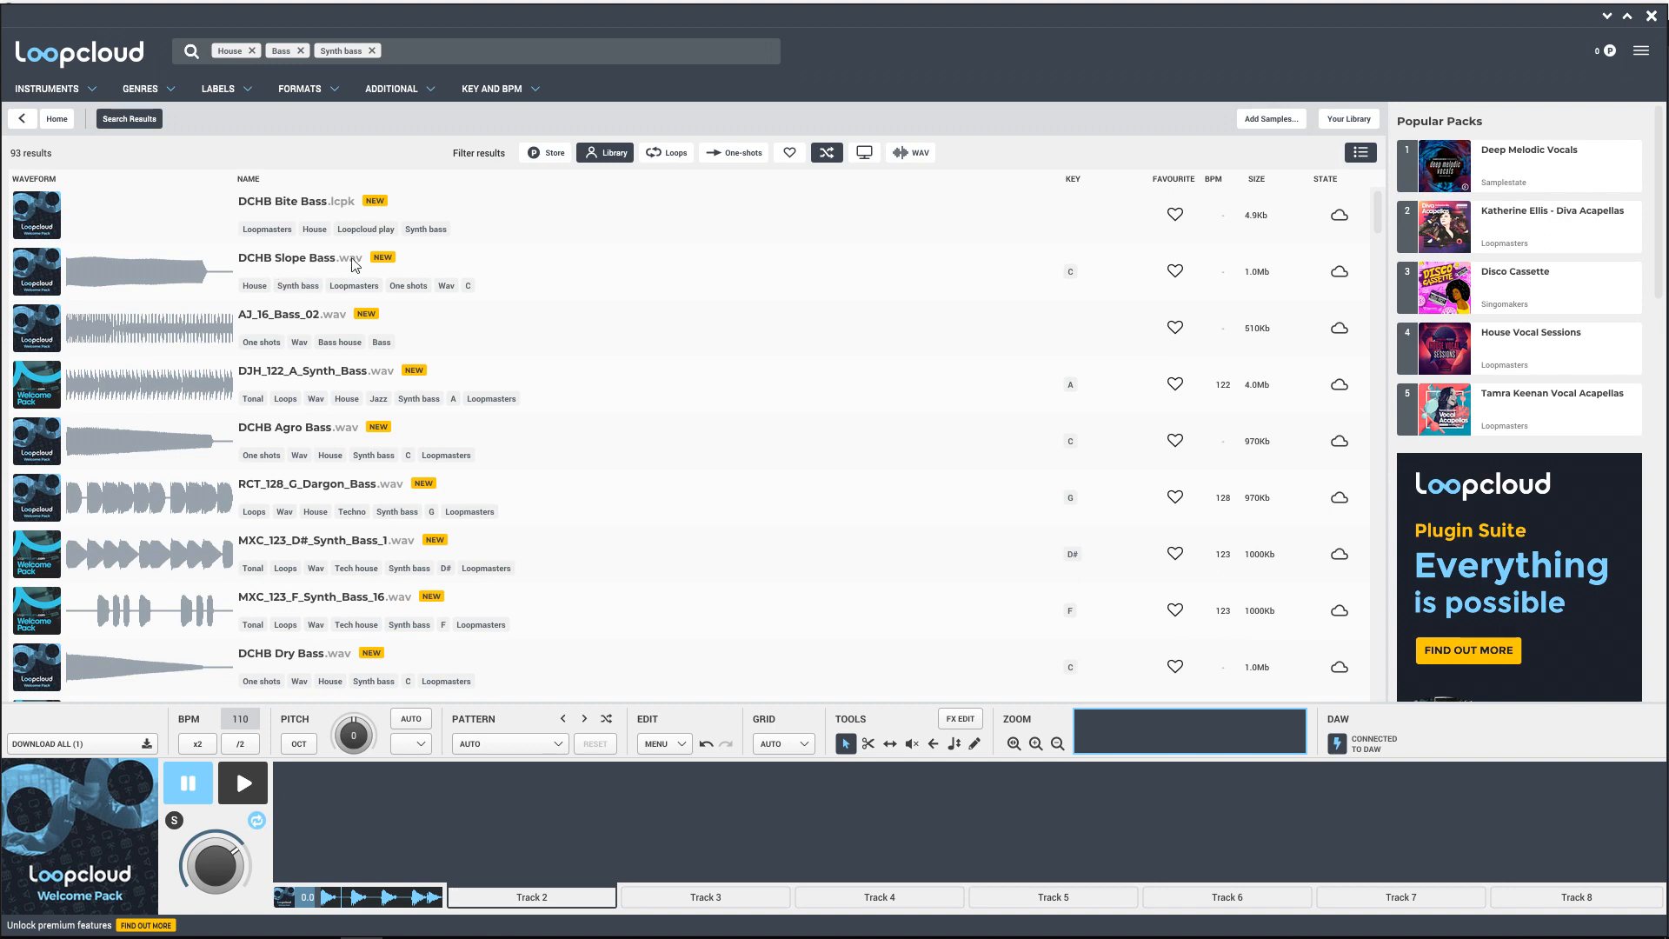
{"action": "mouse_move", "coordinate": [189, 397]}
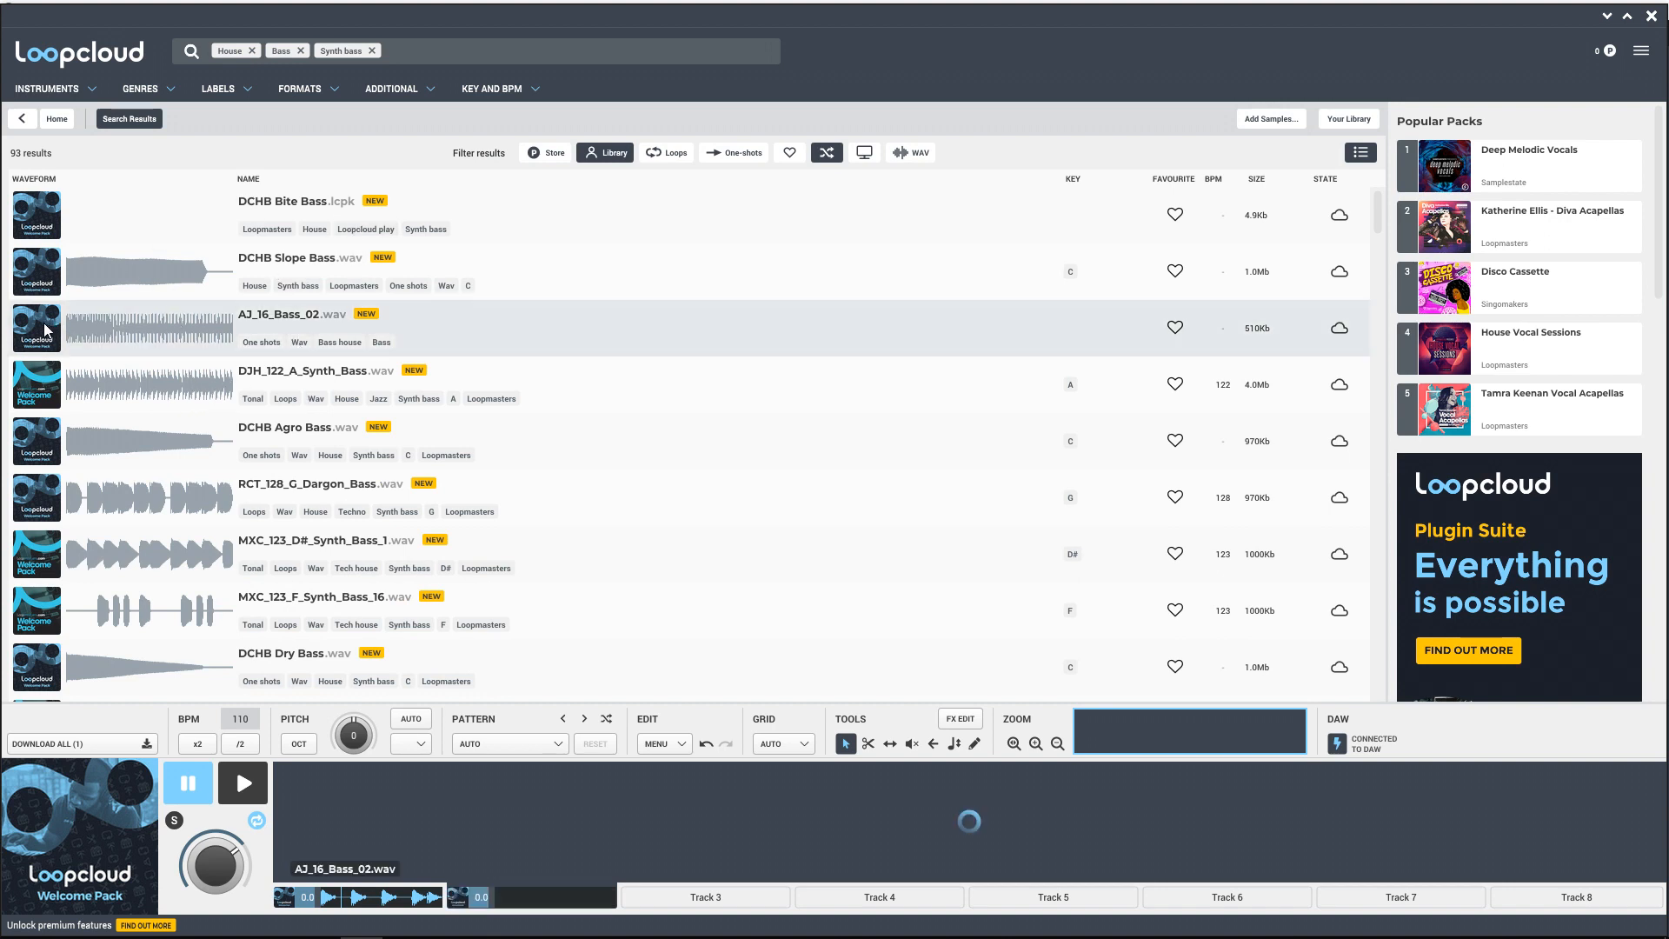
Step: Audition AJ_16_Bass_02 on Track 2, then load DJH_122_A_Synth_Bass instead
{"action": "left_click", "coordinate": [242, 782]}
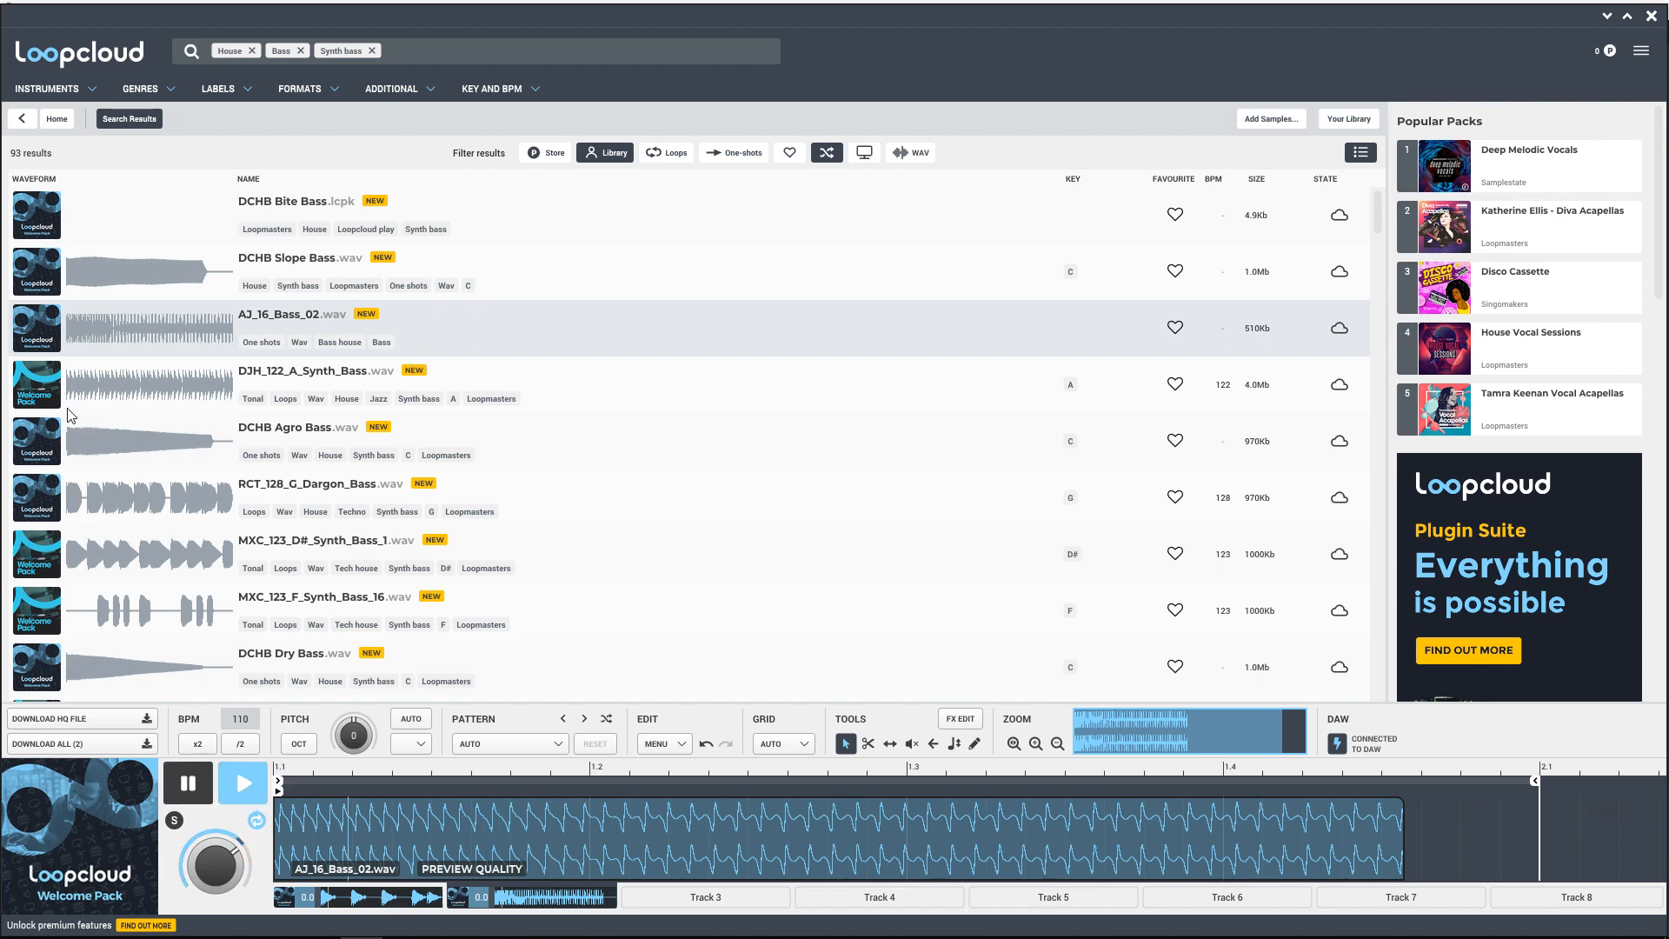
{"action": "left_click", "coordinate": [149, 384]}
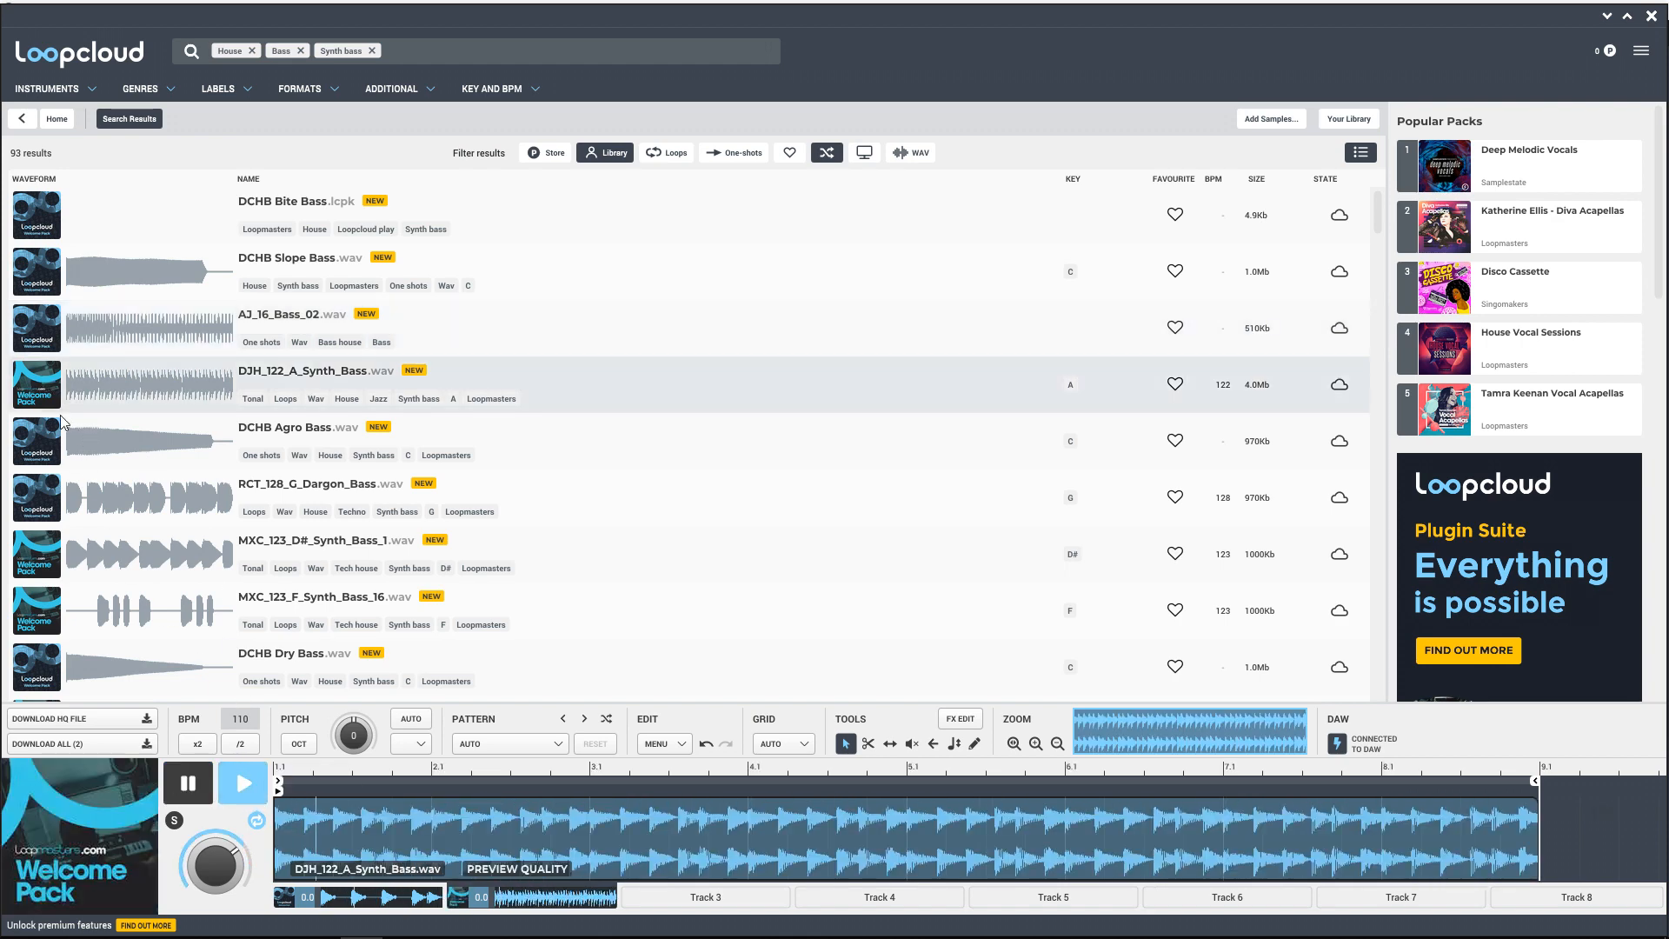
{"action": "scroll", "scroll_direction": "down", "scroll_amount": 3}
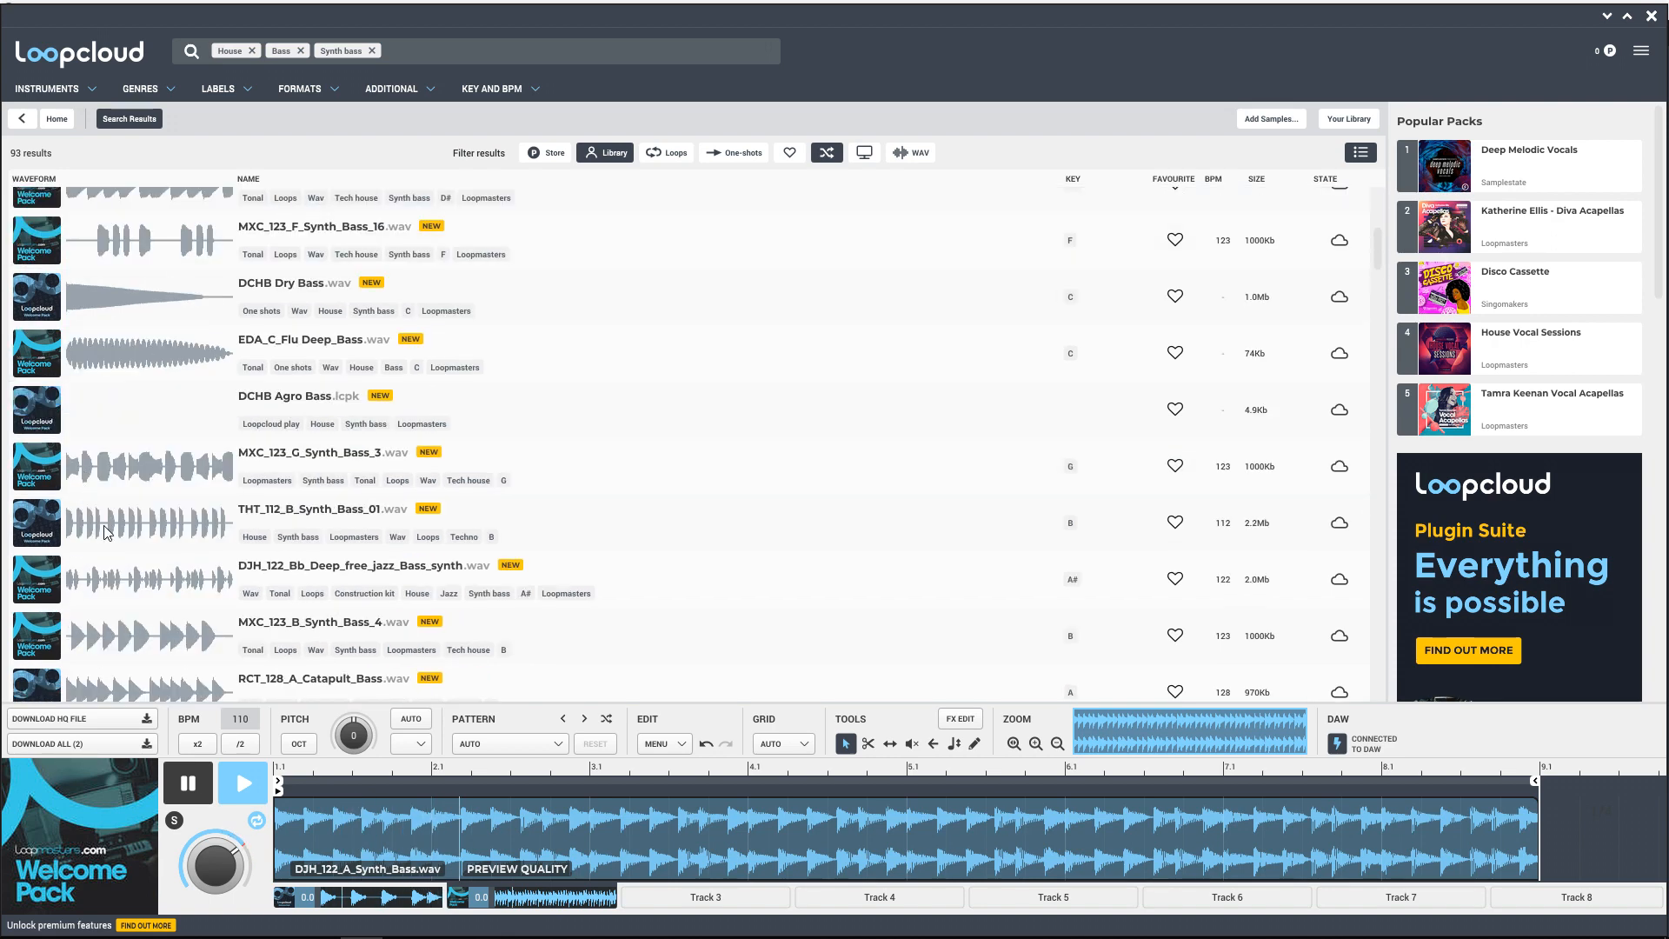
{"action": "mouse_move", "coordinate": [493, 739]}
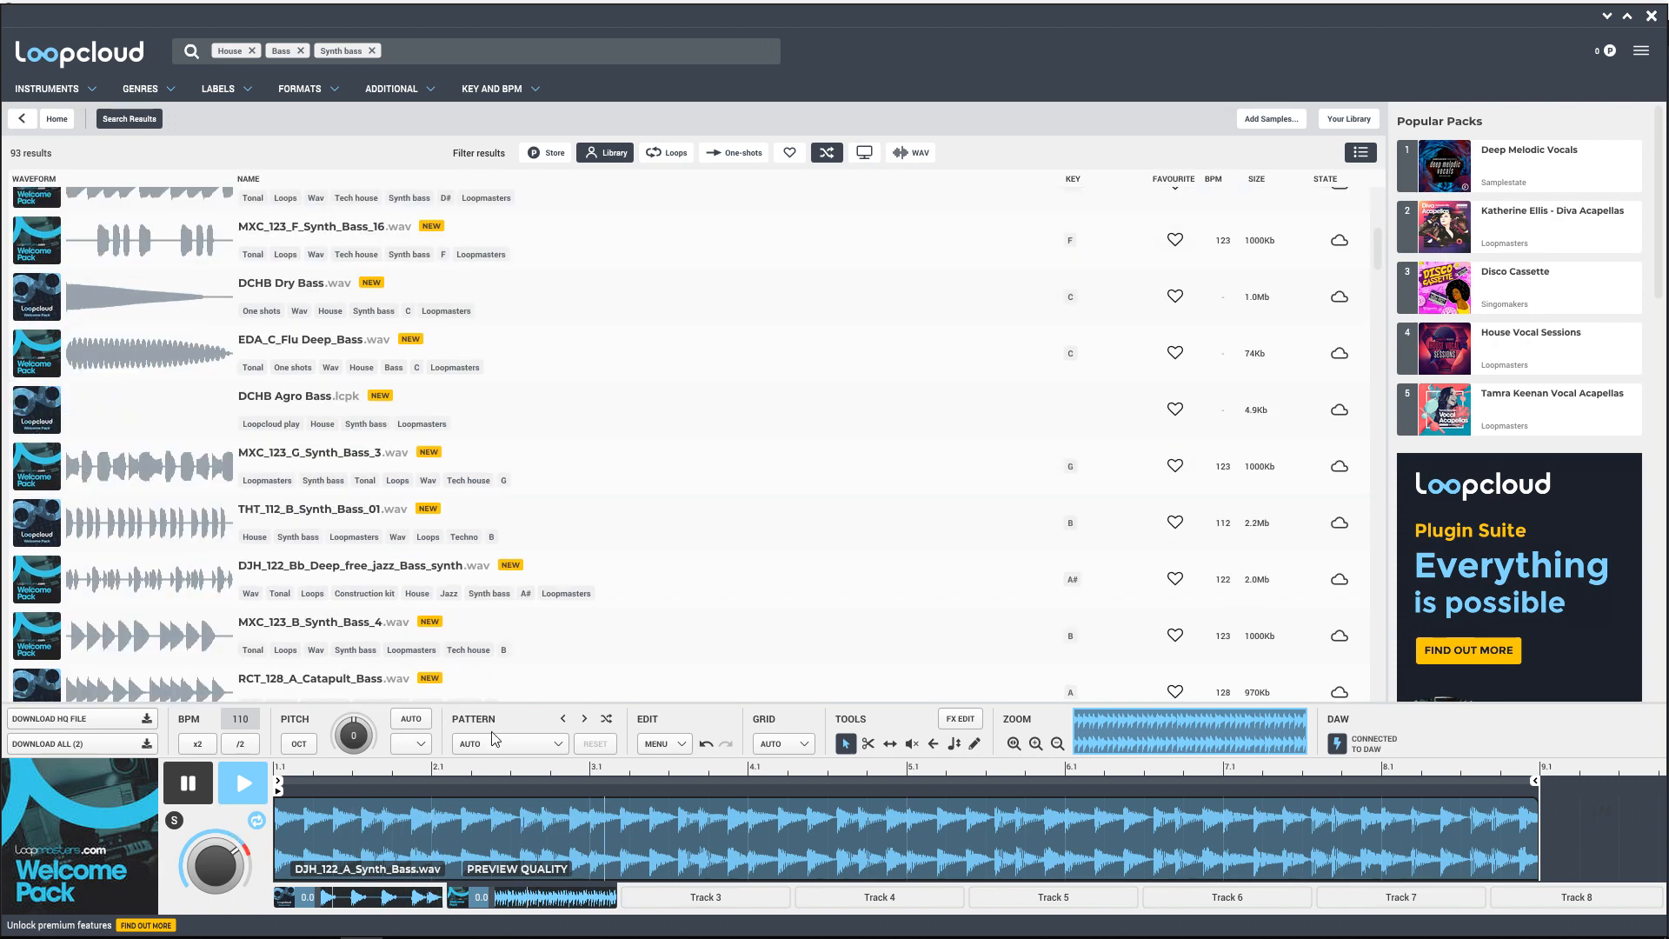
Step: Give the Track 2 bass a Basses pattern preset, settling on Deep House
{"action": "left_click", "coordinate": [497, 744]}
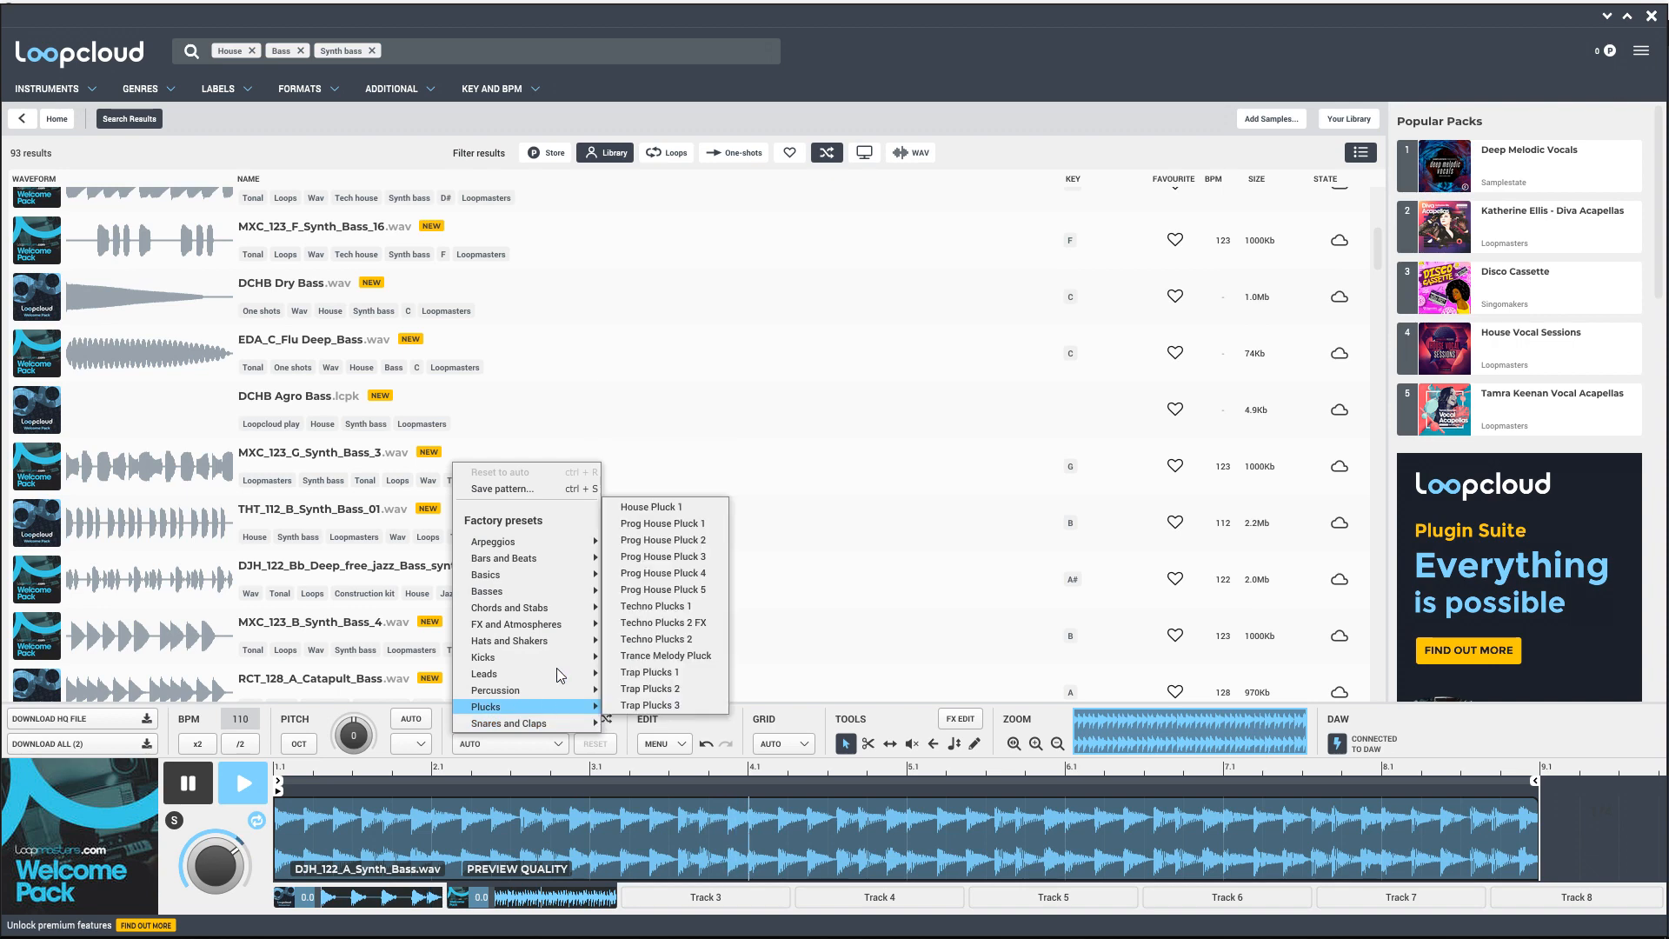
{"action": "mouse_move", "coordinate": [527, 591]}
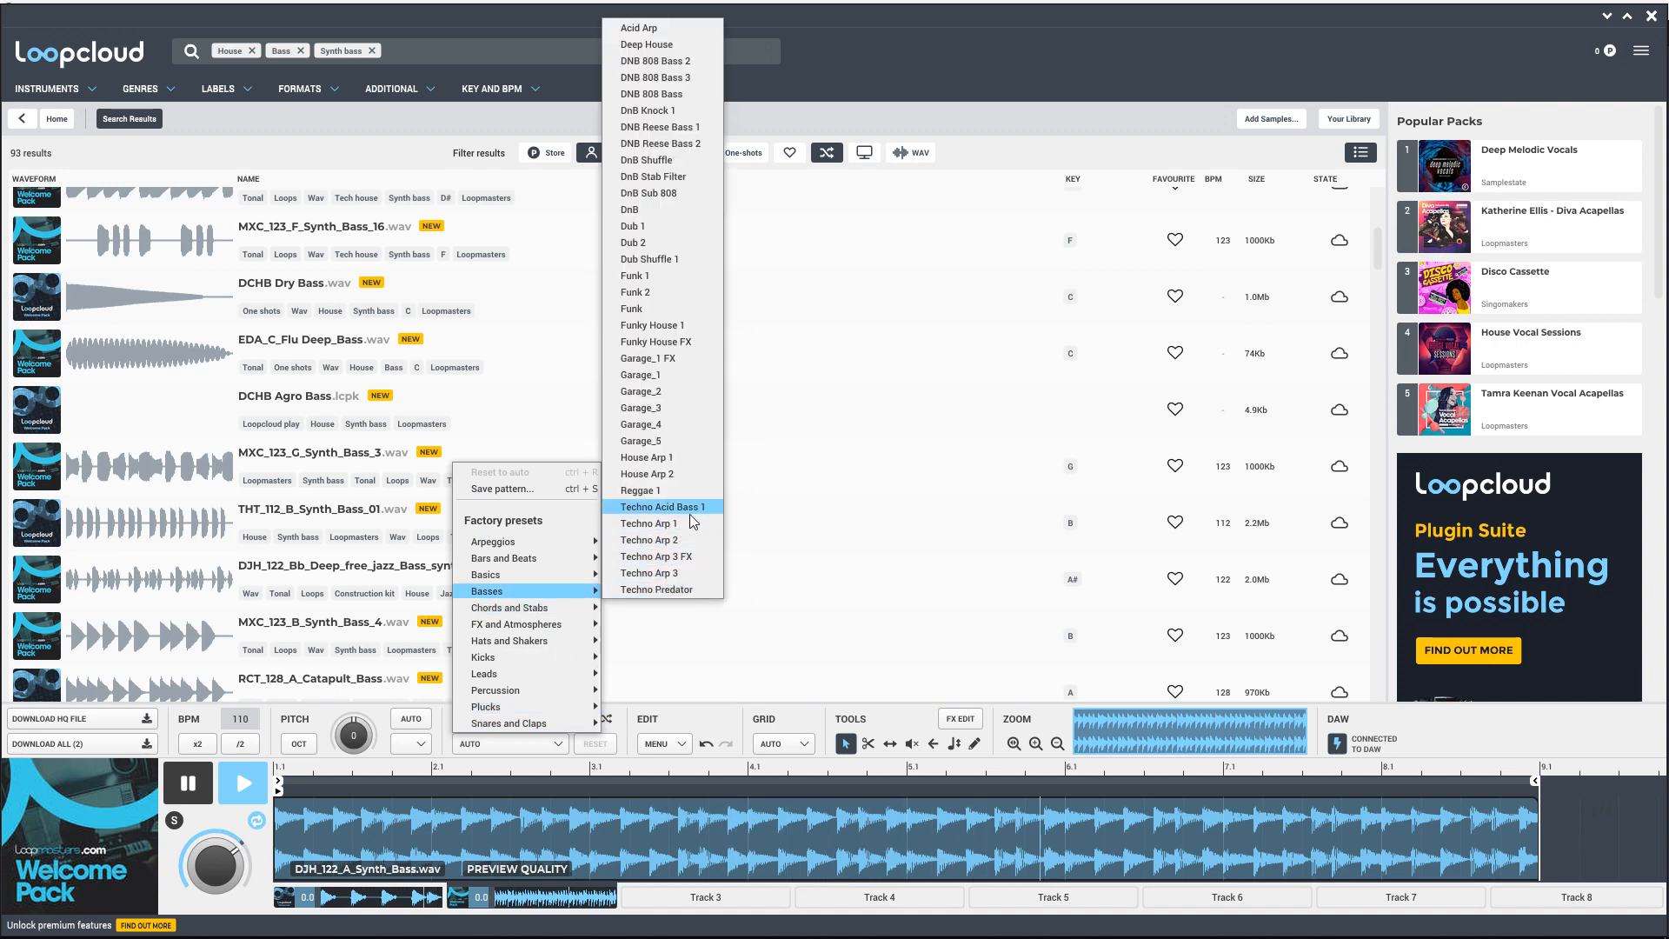
{"action": "mouse_move", "coordinate": [687, 456]}
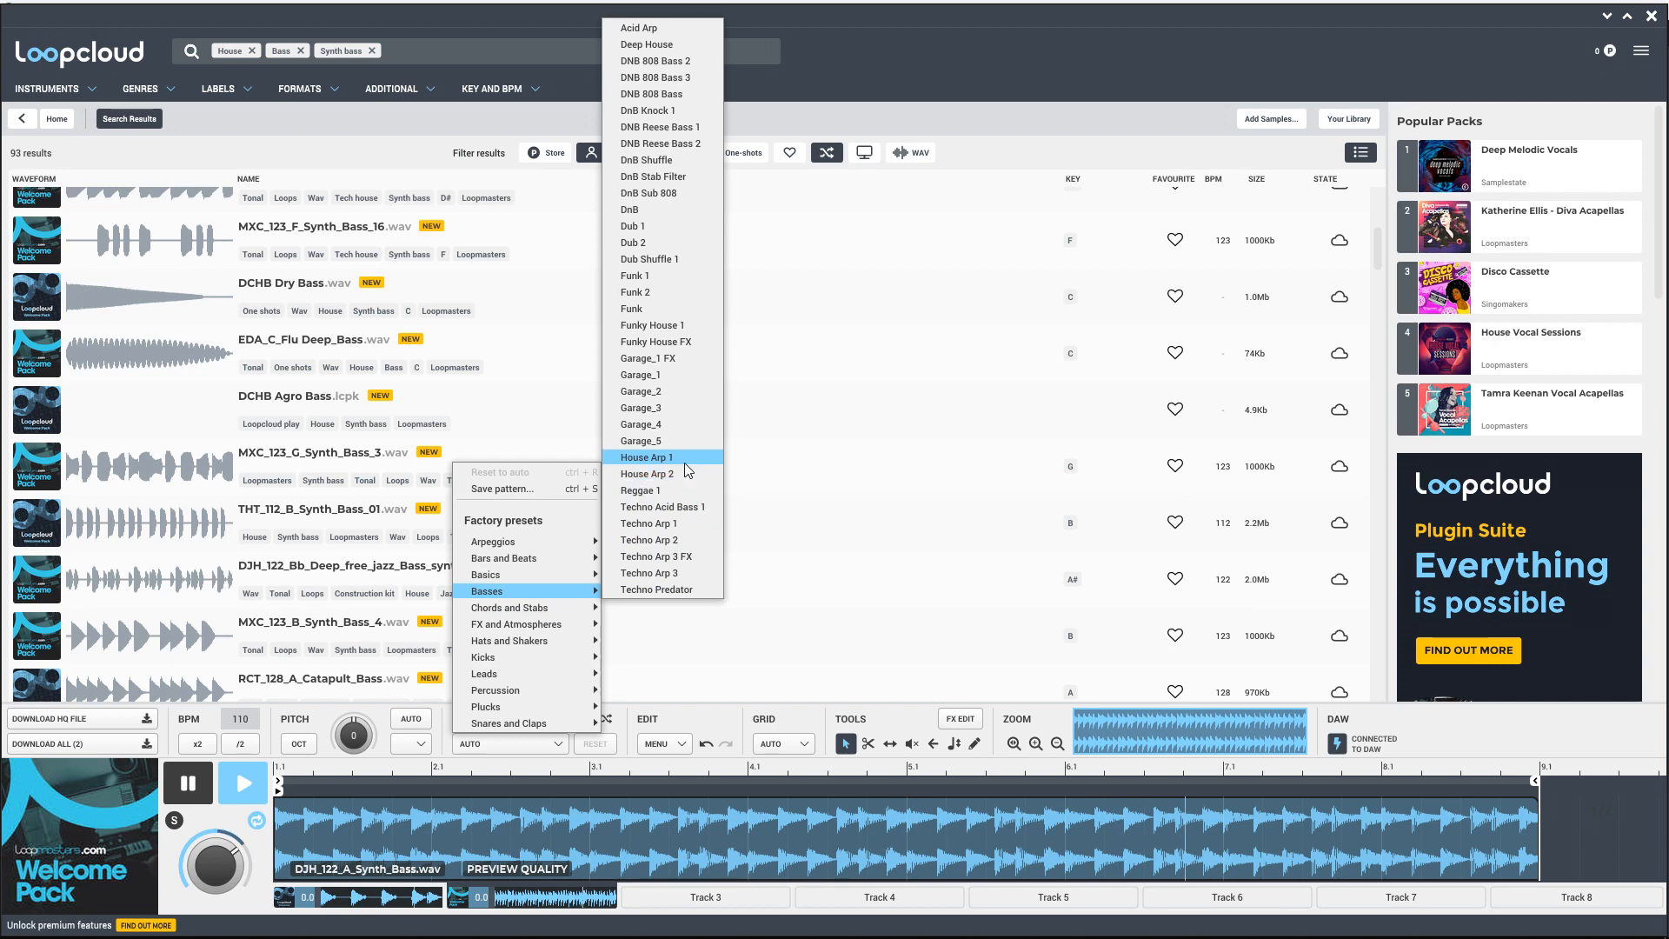
{"action": "left_click", "coordinate": [683, 331]}
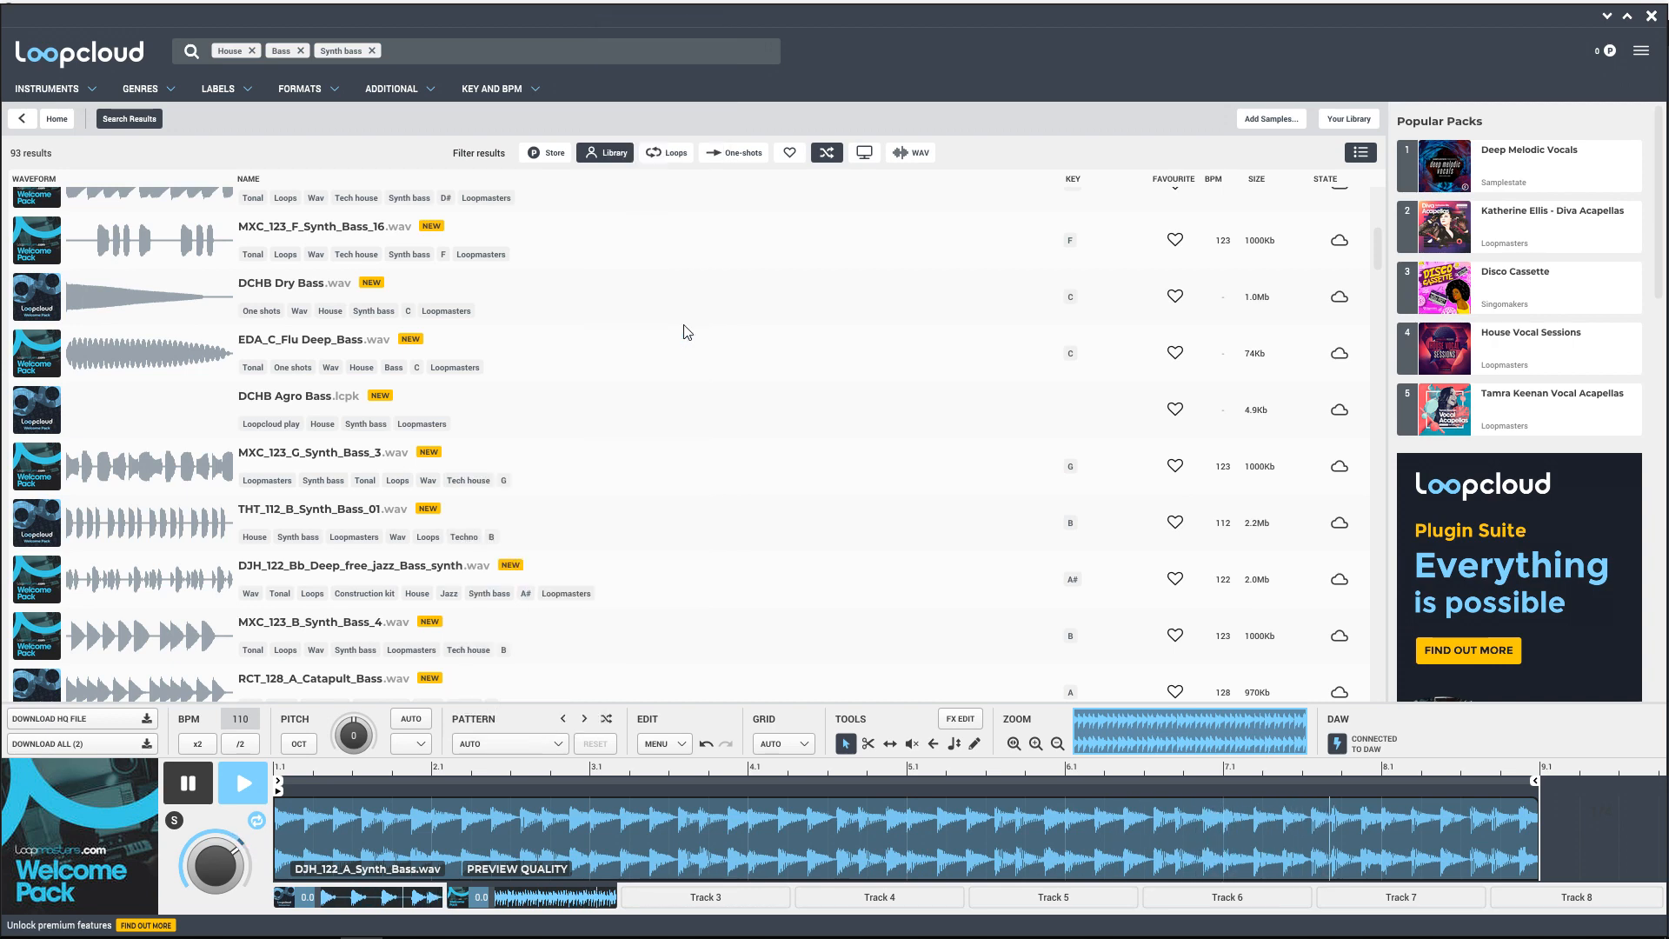
{"action": "left_click", "coordinate": [508, 744]}
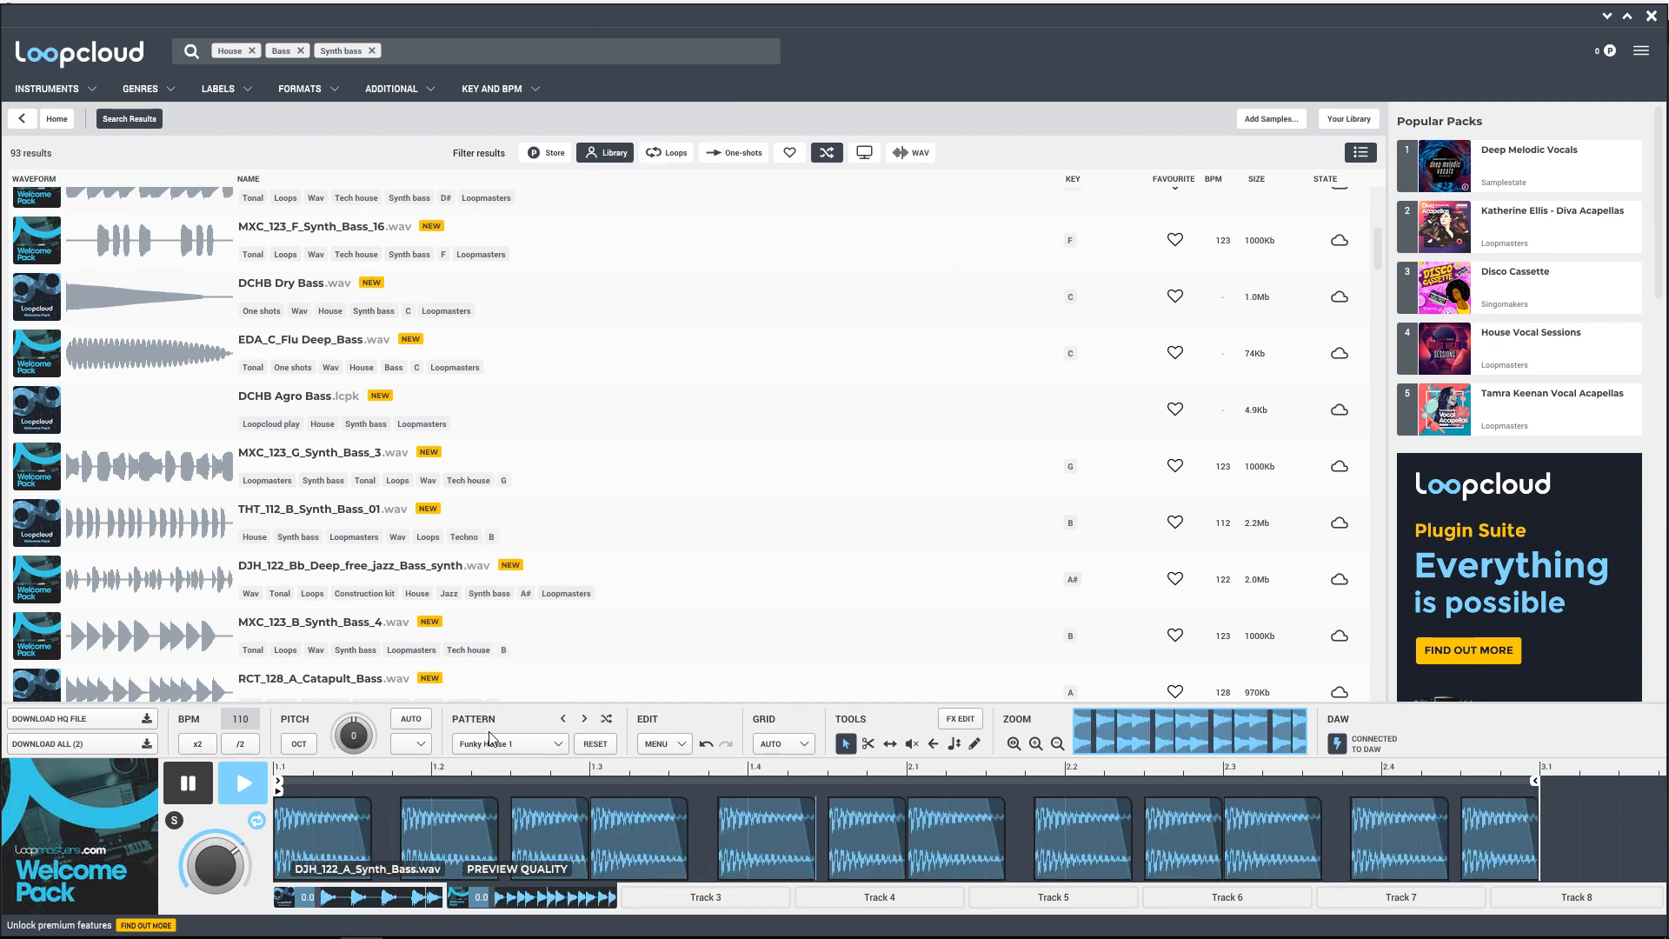
{"action": "left_click", "coordinate": [508, 743]}
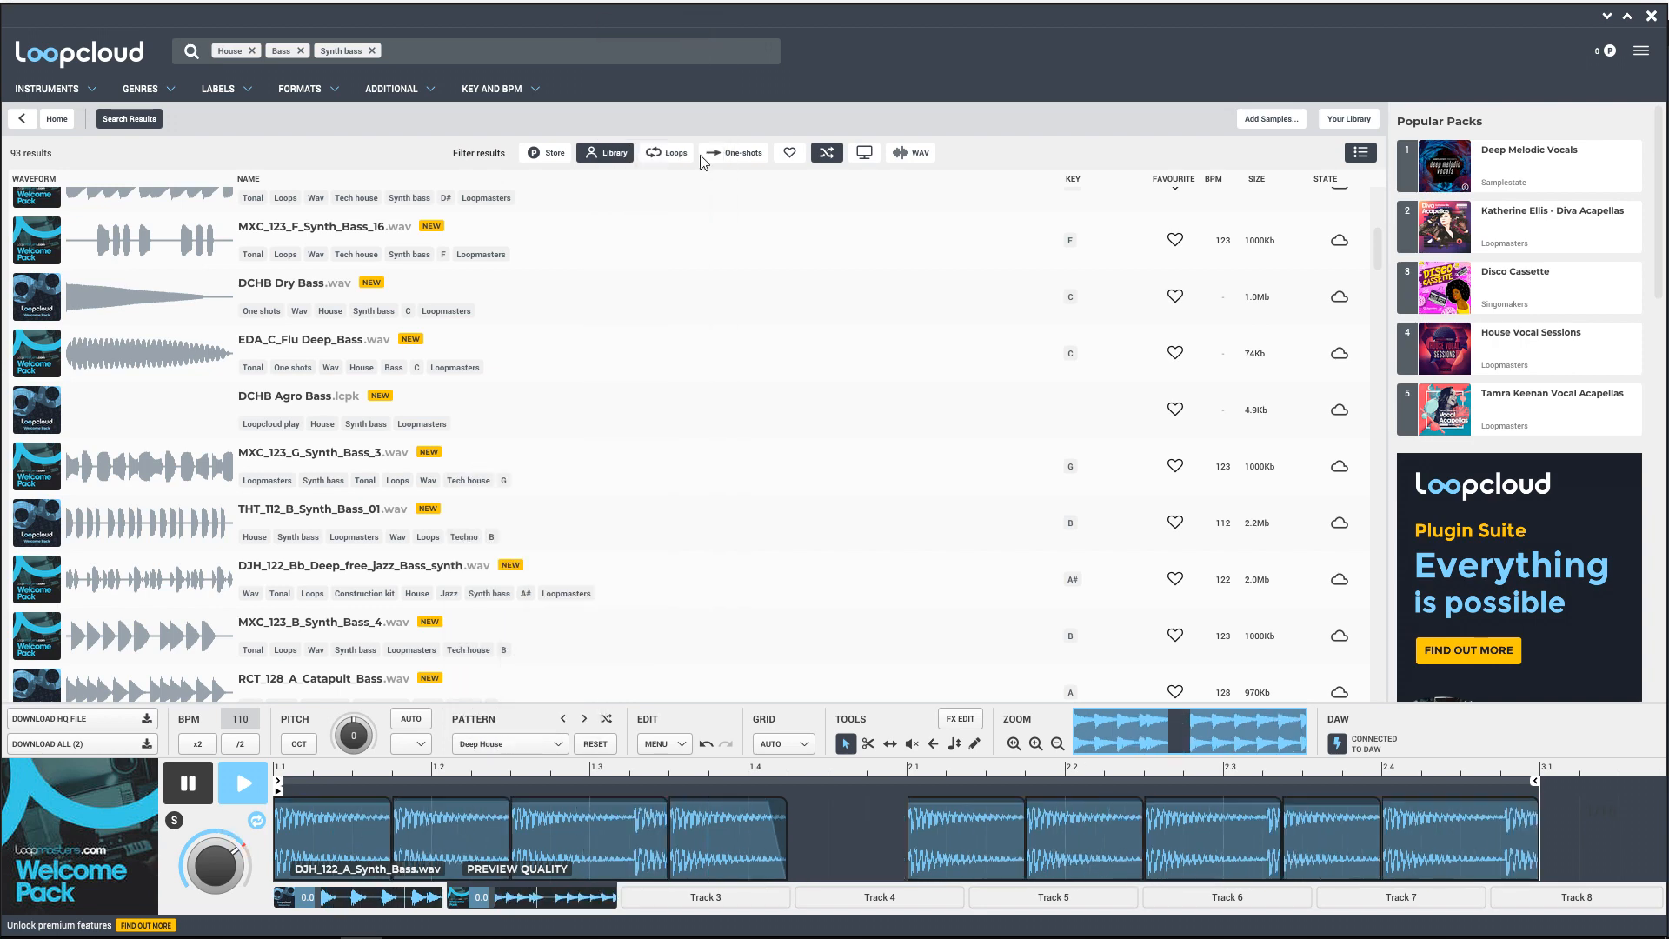
{"action": "mouse_move", "coordinate": [412, 650]}
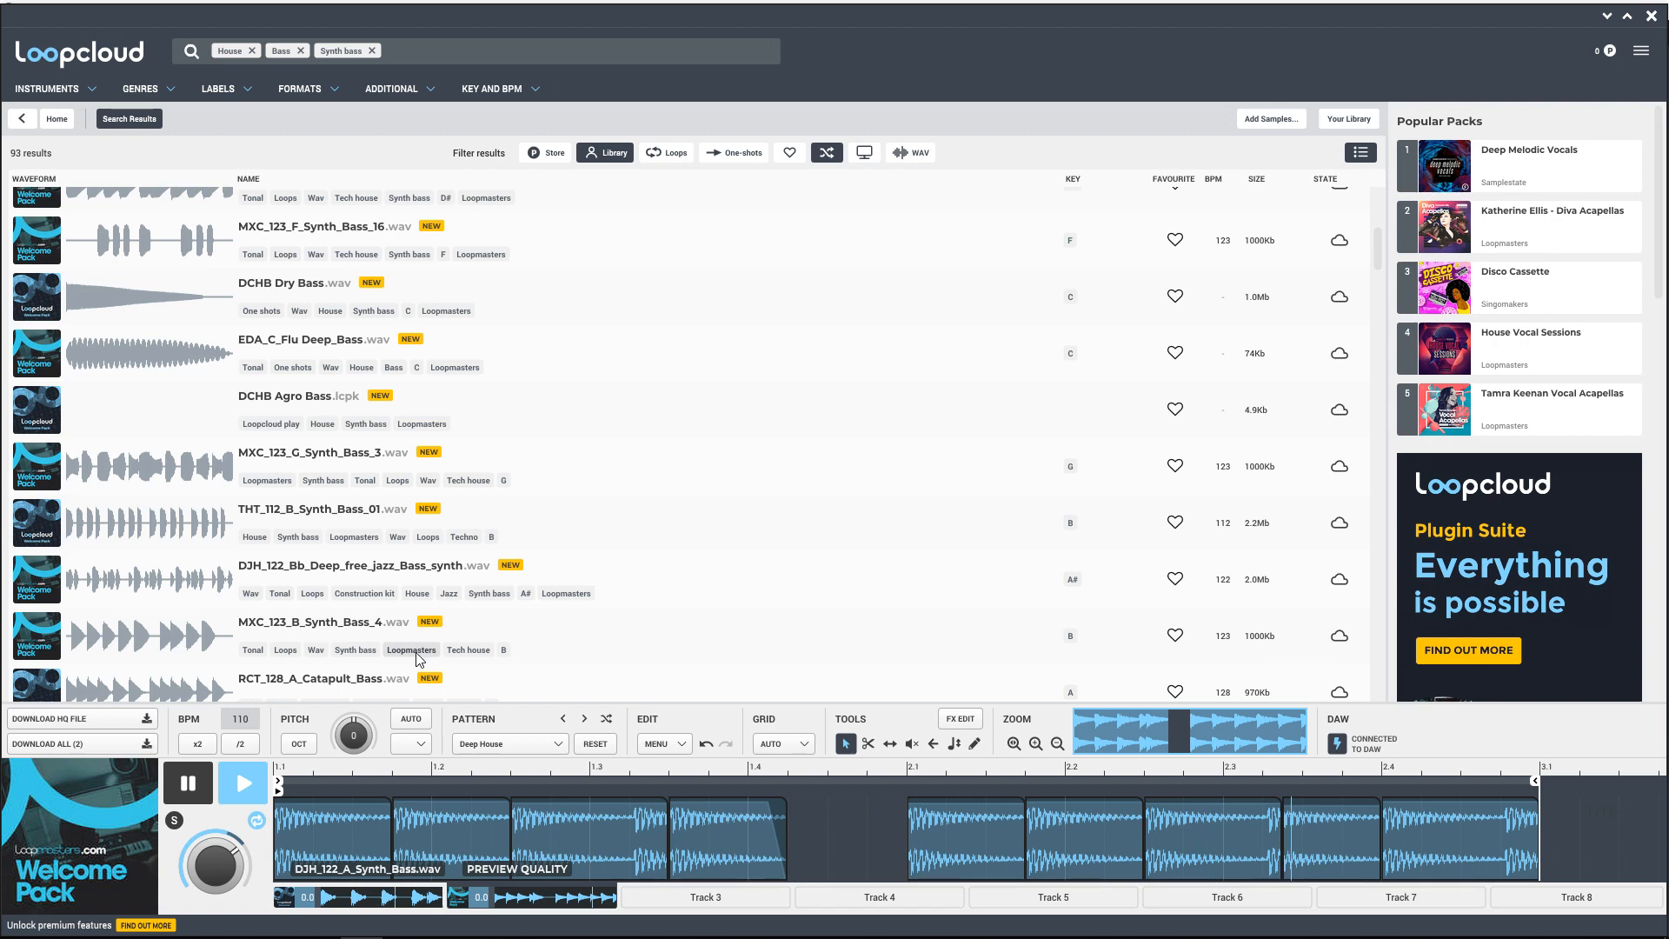
Step: Load THT_115_A_Synth_Bass_01 as the bass loop, pause the preview and try to add a third track
{"action": "scroll", "scroll_direction": "down", "scroll_amount": 3}
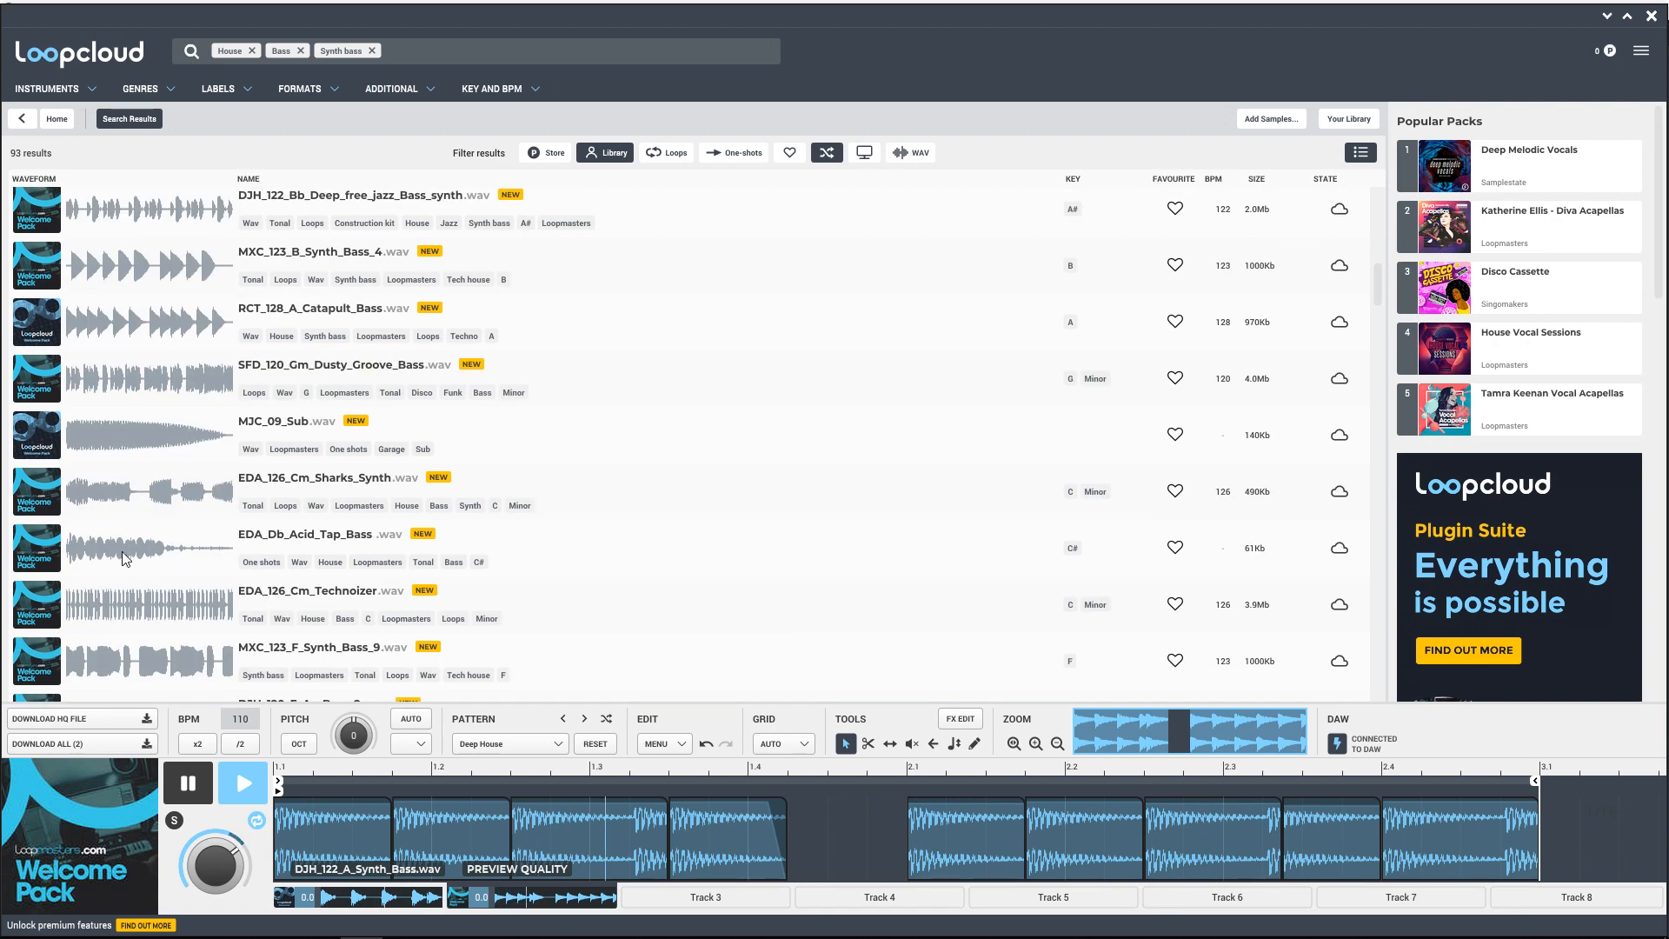
{"action": "scroll", "scroll_direction": "down", "scroll_amount": 3}
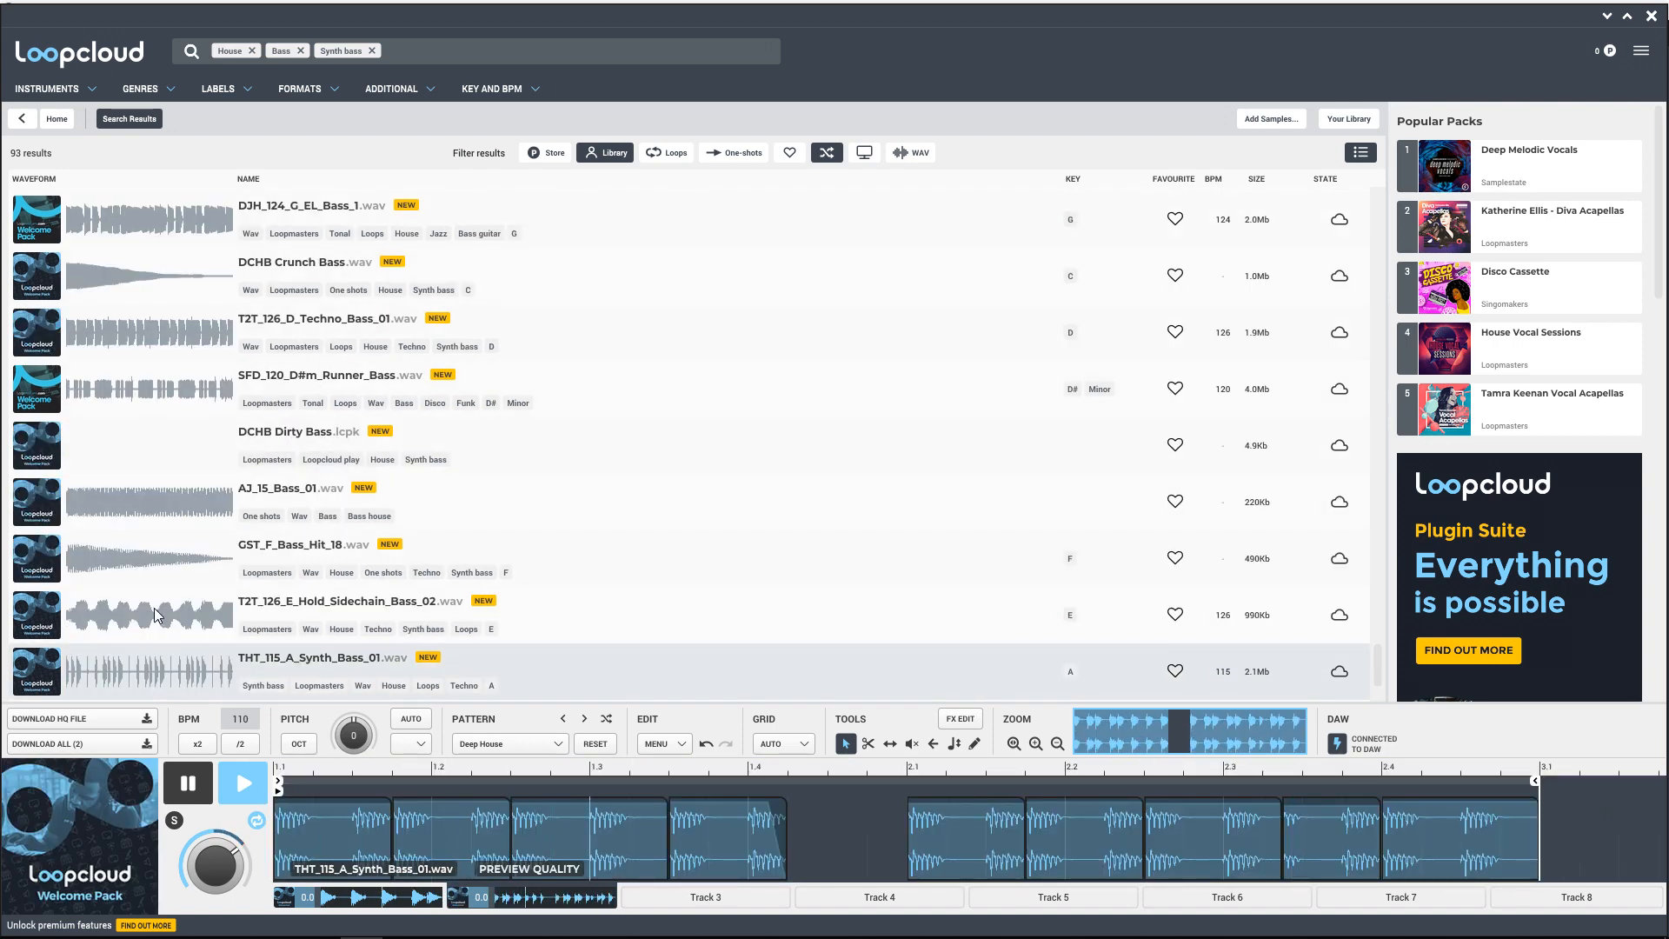
{"action": "scroll", "scroll_direction": "down", "scroll_amount": 3}
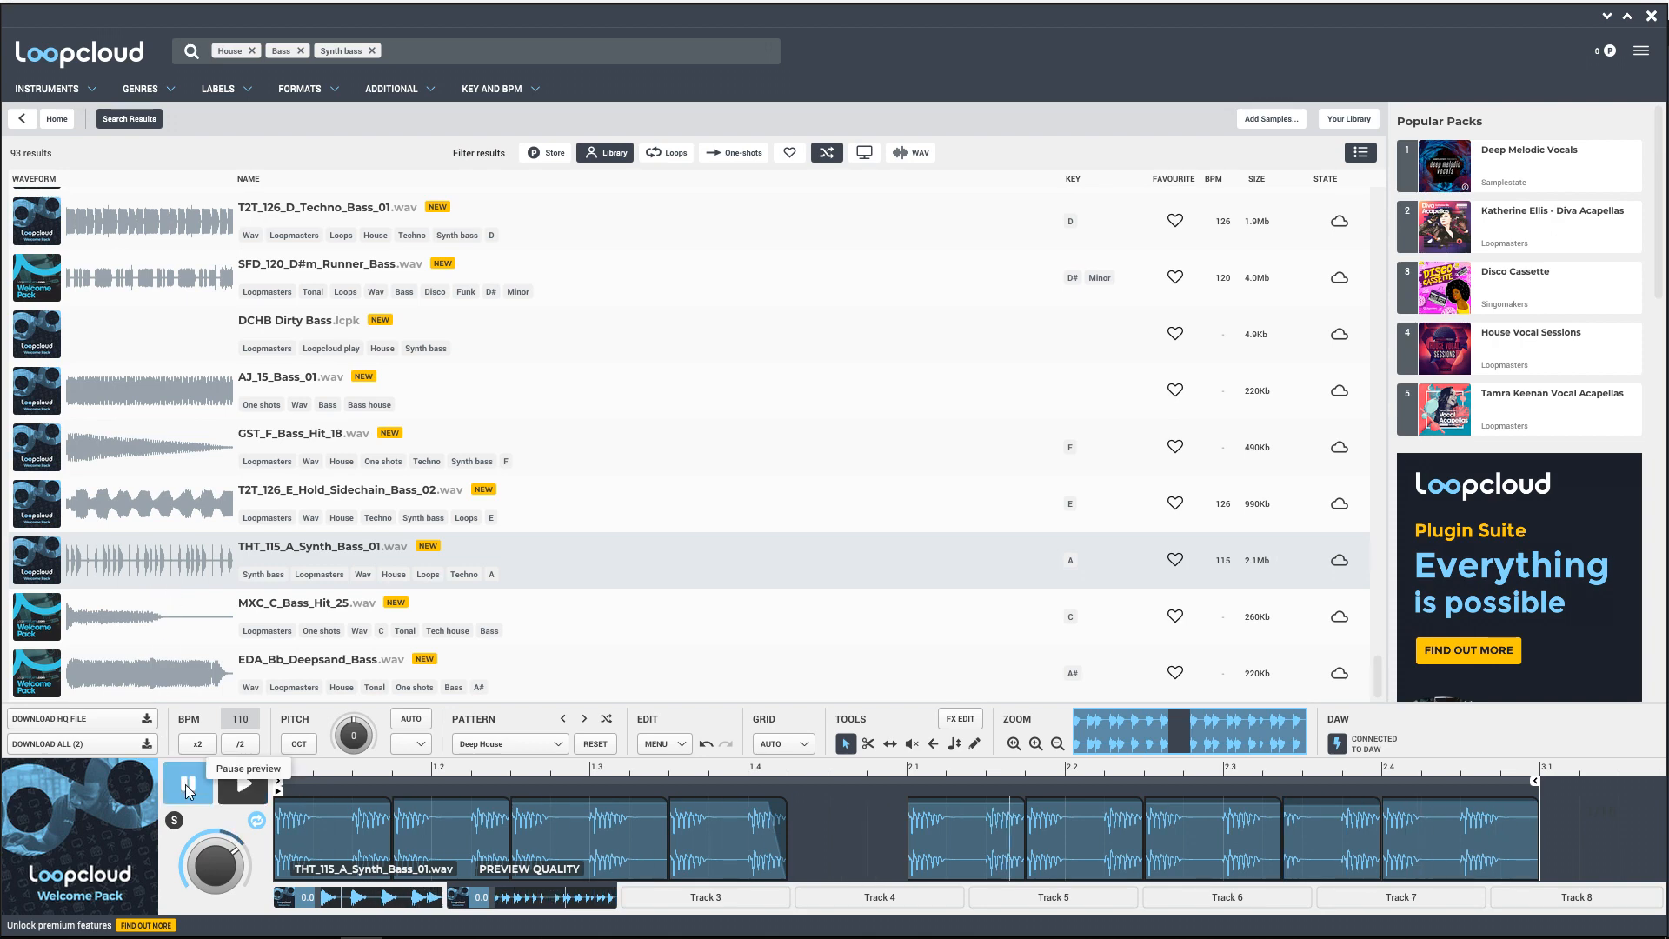
{"action": "left_click", "coordinate": [188, 783]}
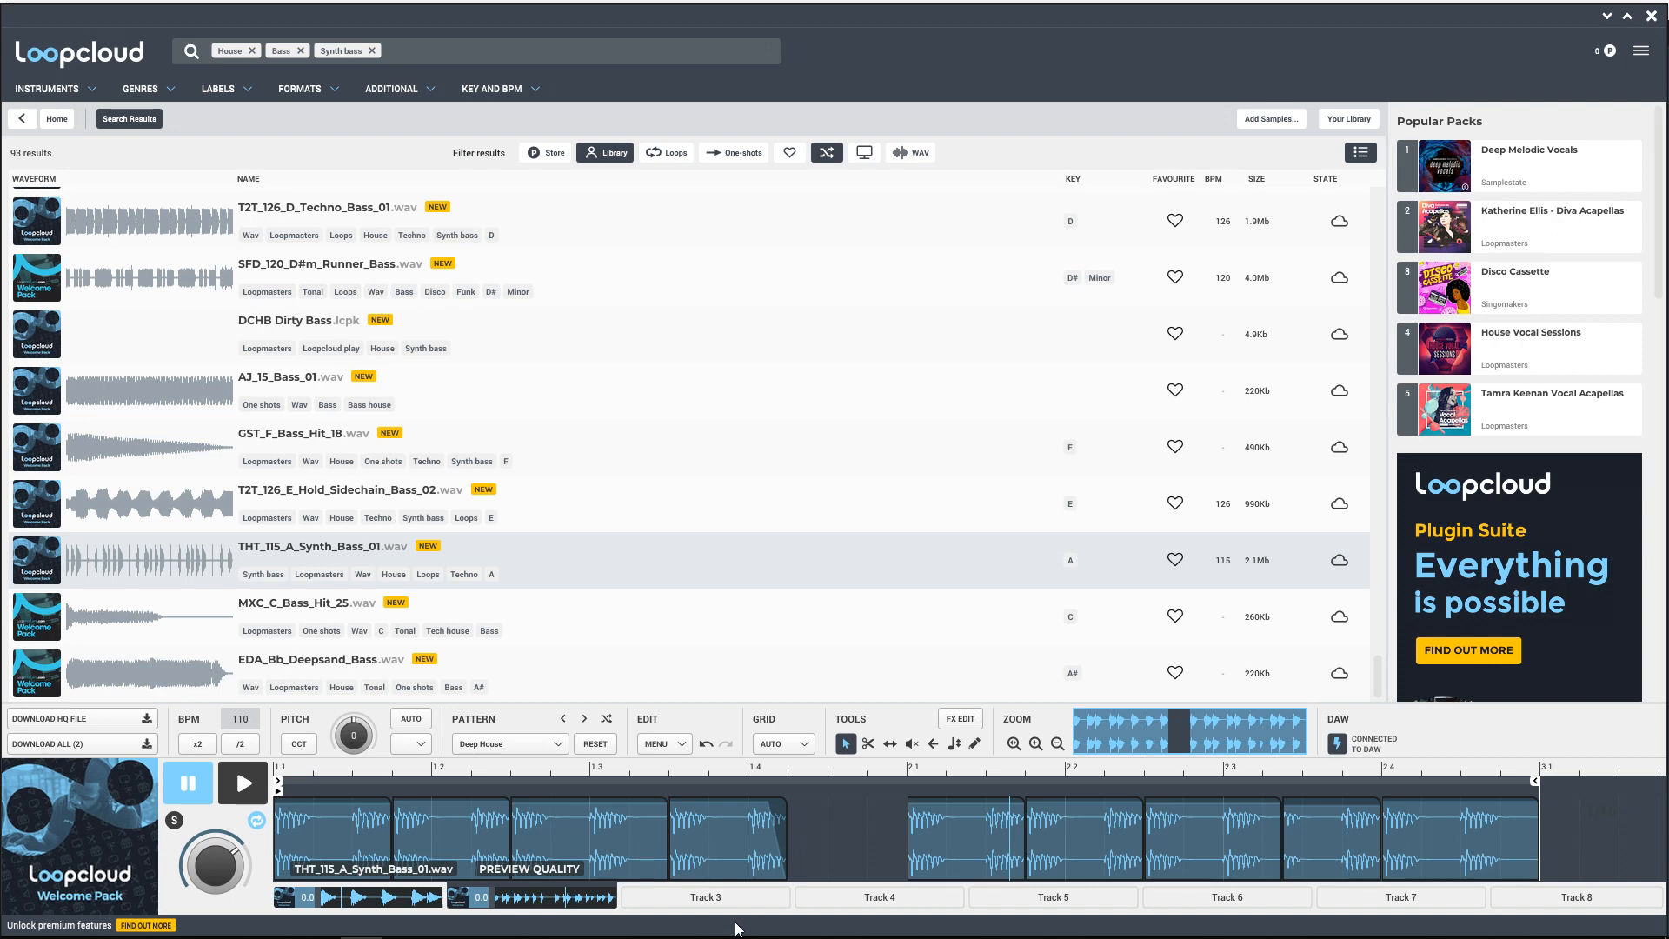
{"action": "left_click", "coordinate": [706, 896]}
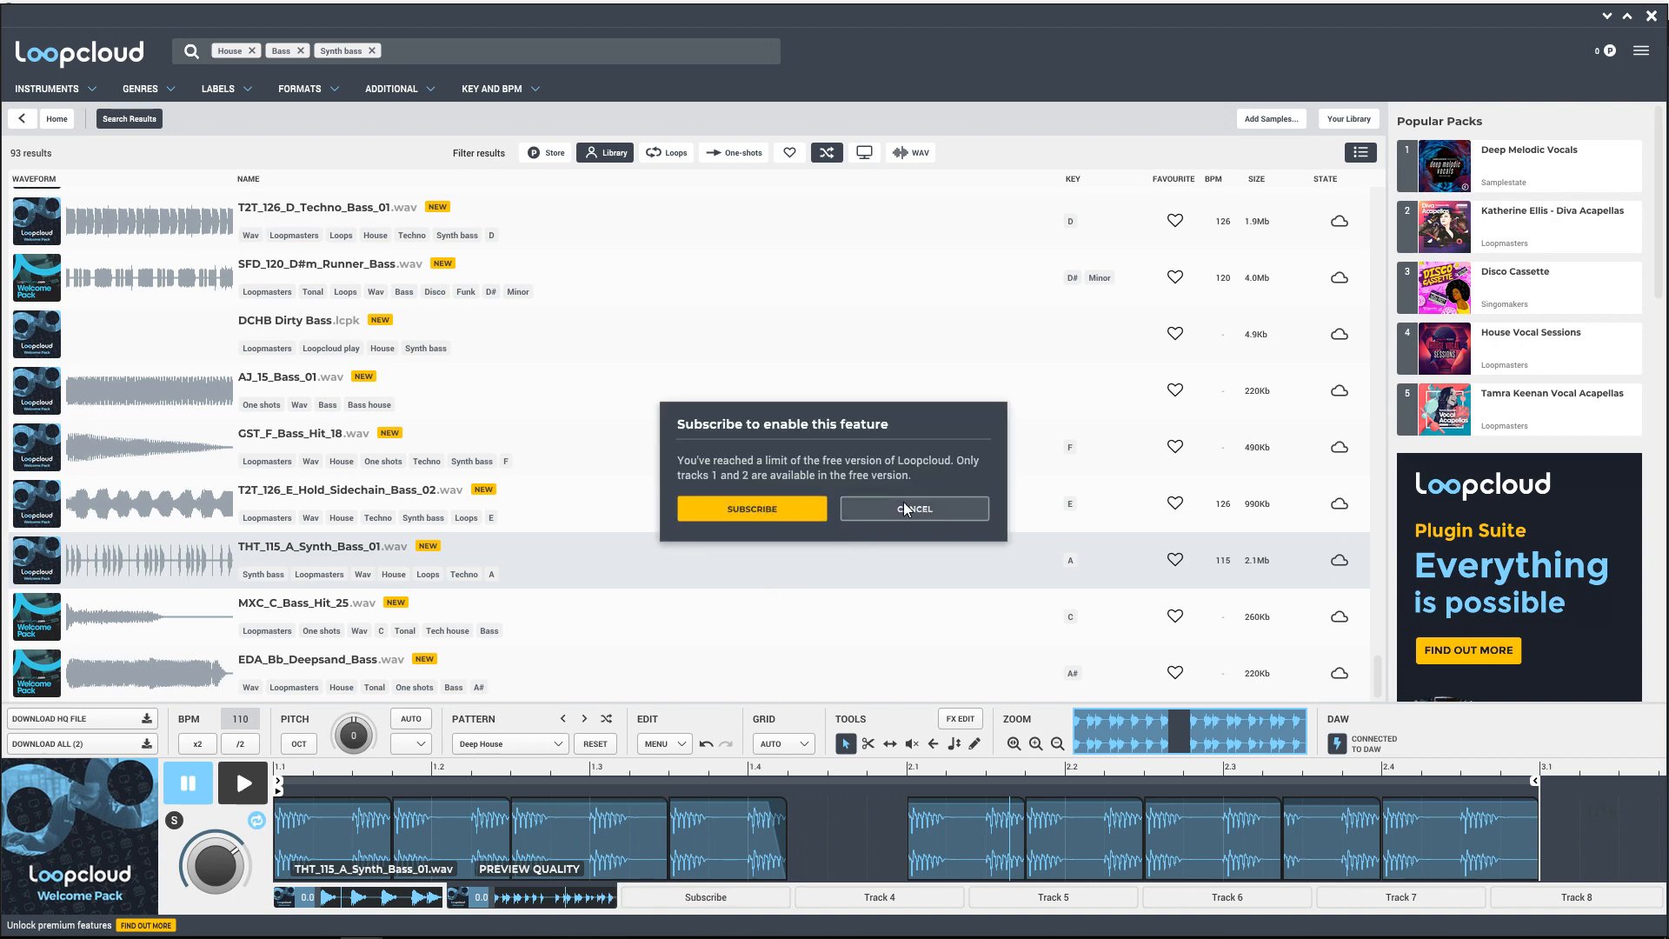
Step: Cancel the subscription prompt about only tracks 1 and 2 being free
{"action": "left_click", "coordinate": [913, 508]}
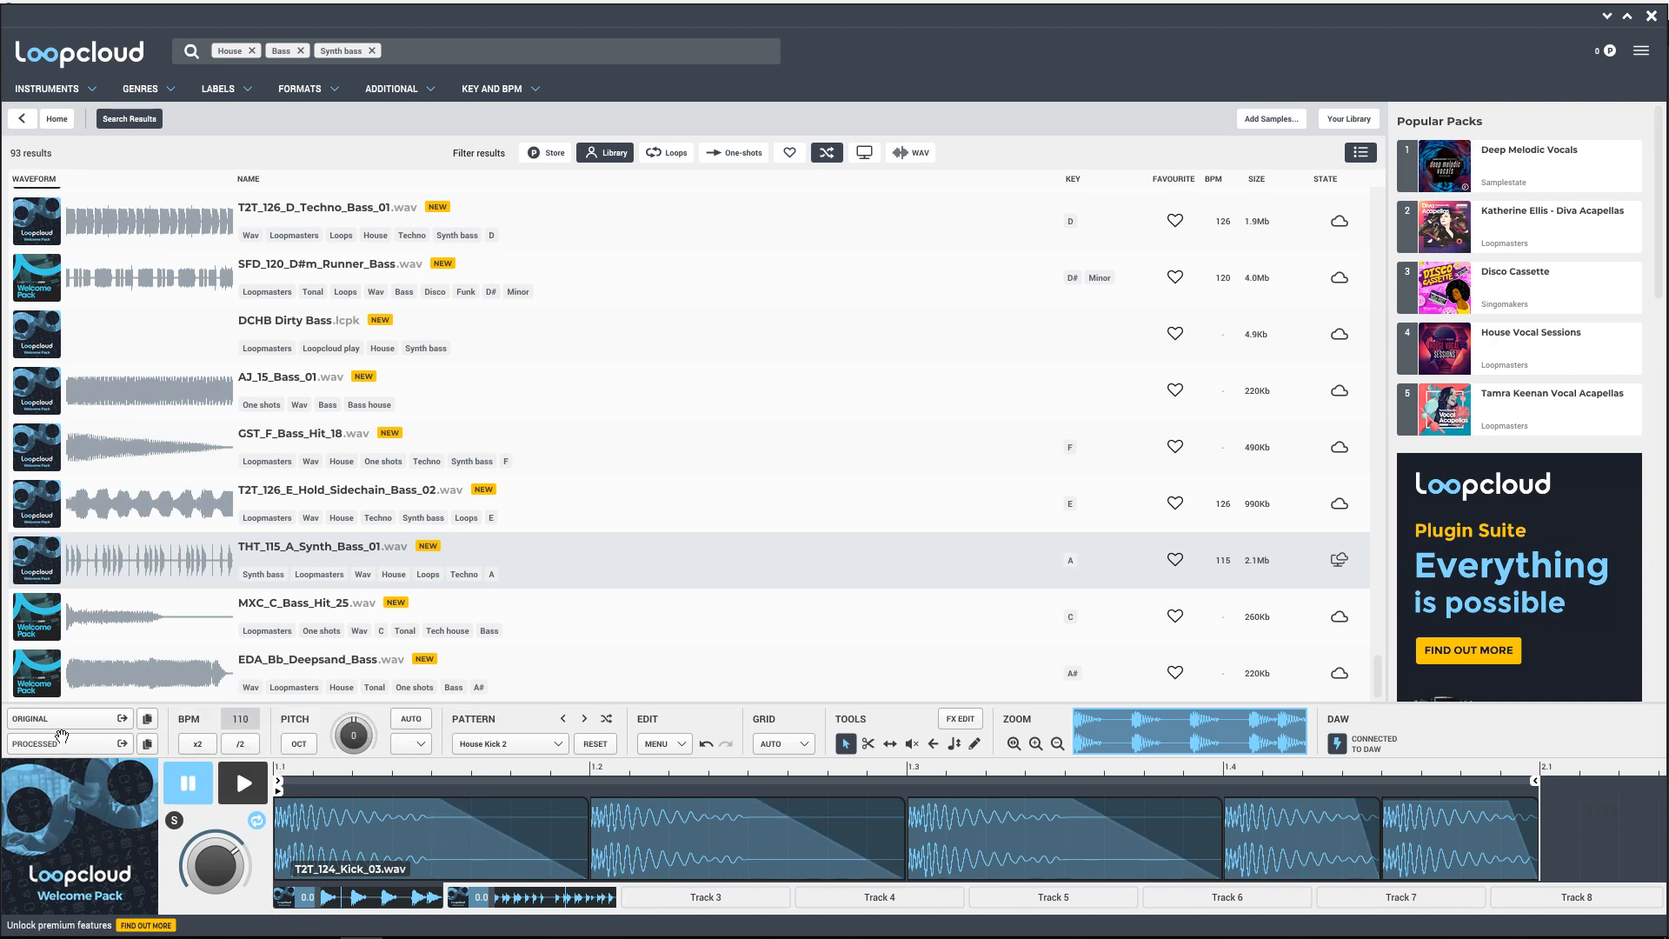
{"action": "mouse_move", "coordinate": [505, 785]}
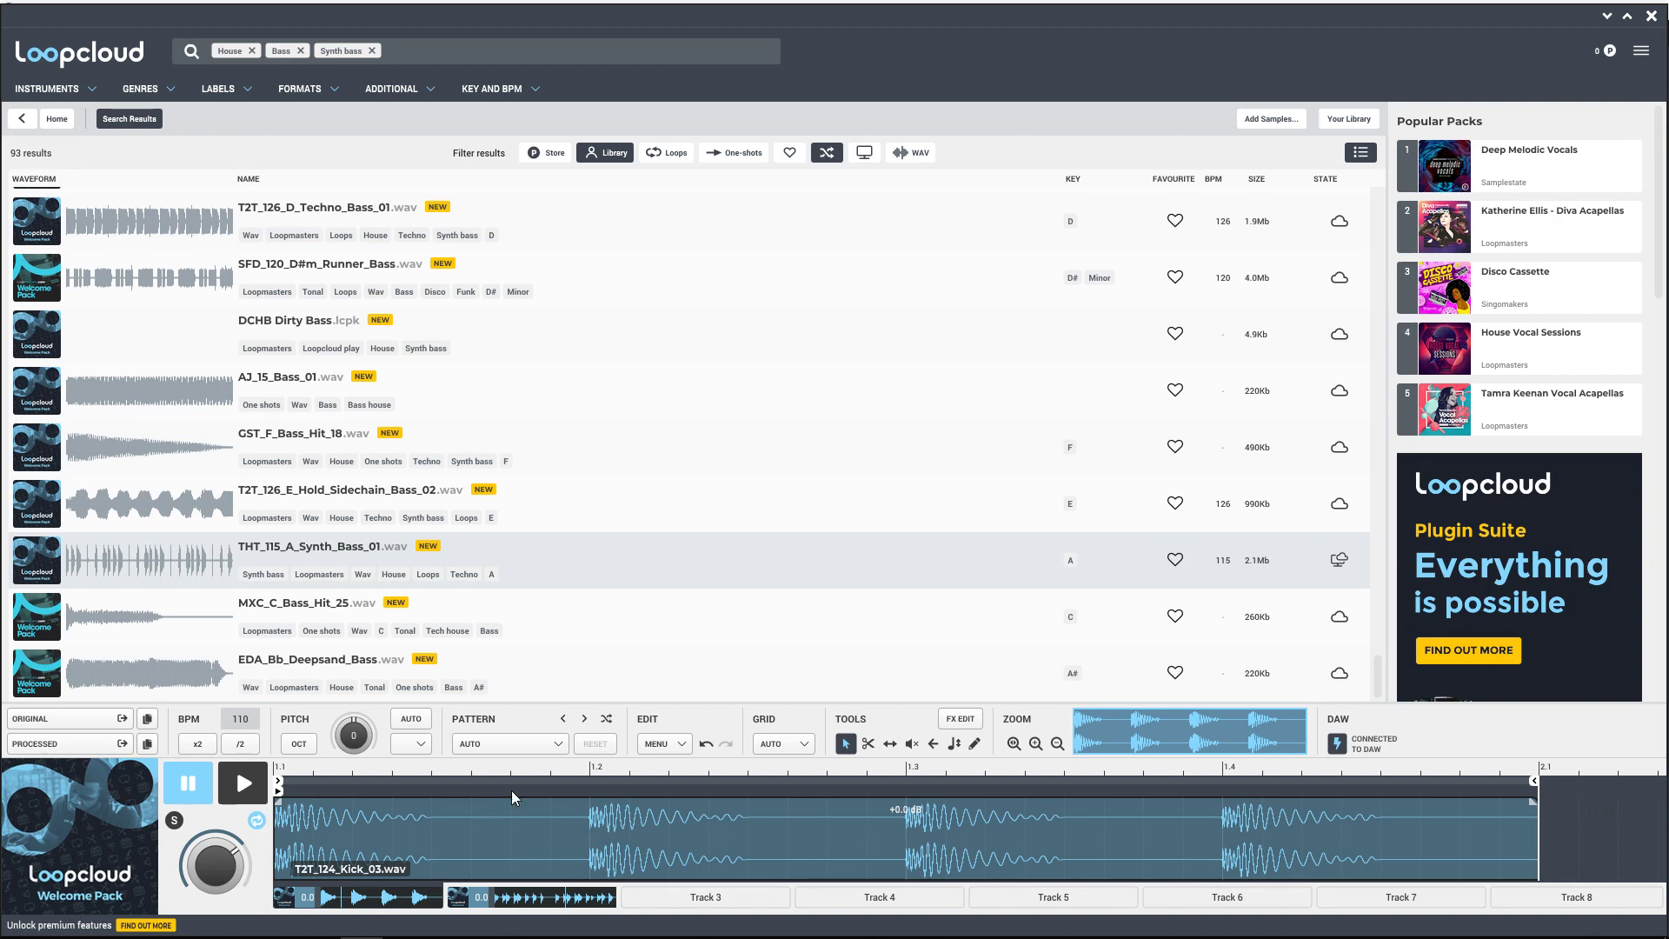
Step: Set the Track 1 kick's pattern back to Factory presets > Kicks > House Kick 2
{"action": "left_click", "coordinate": [485, 657]}
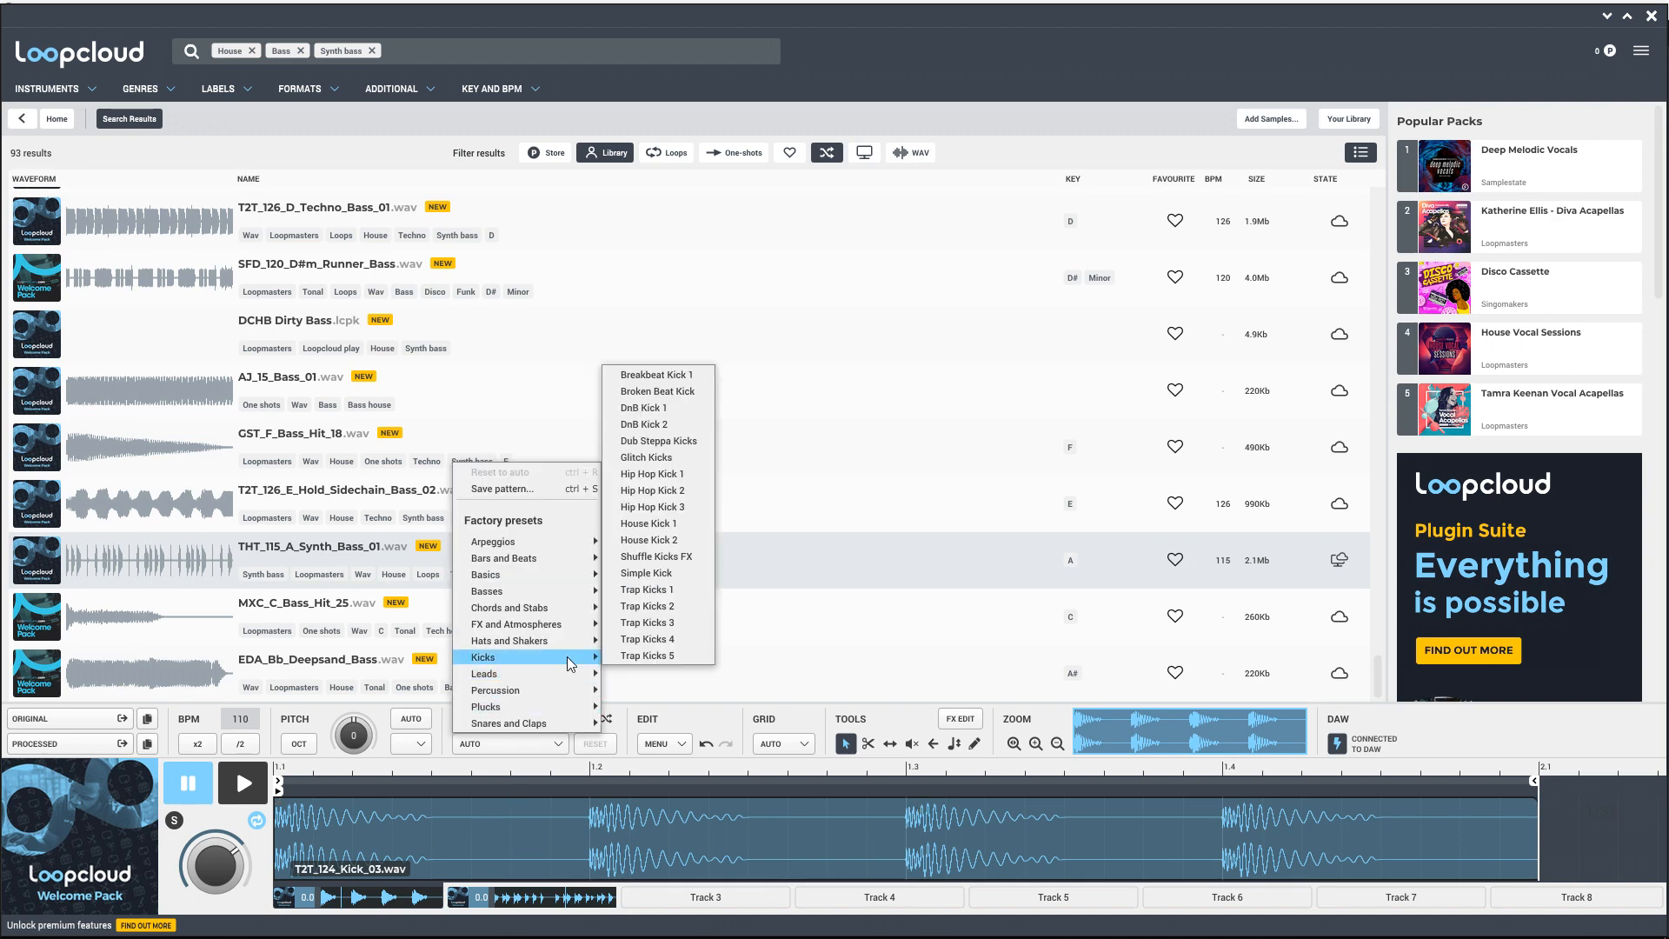
{"action": "mouse_move", "coordinate": [650, 540]}
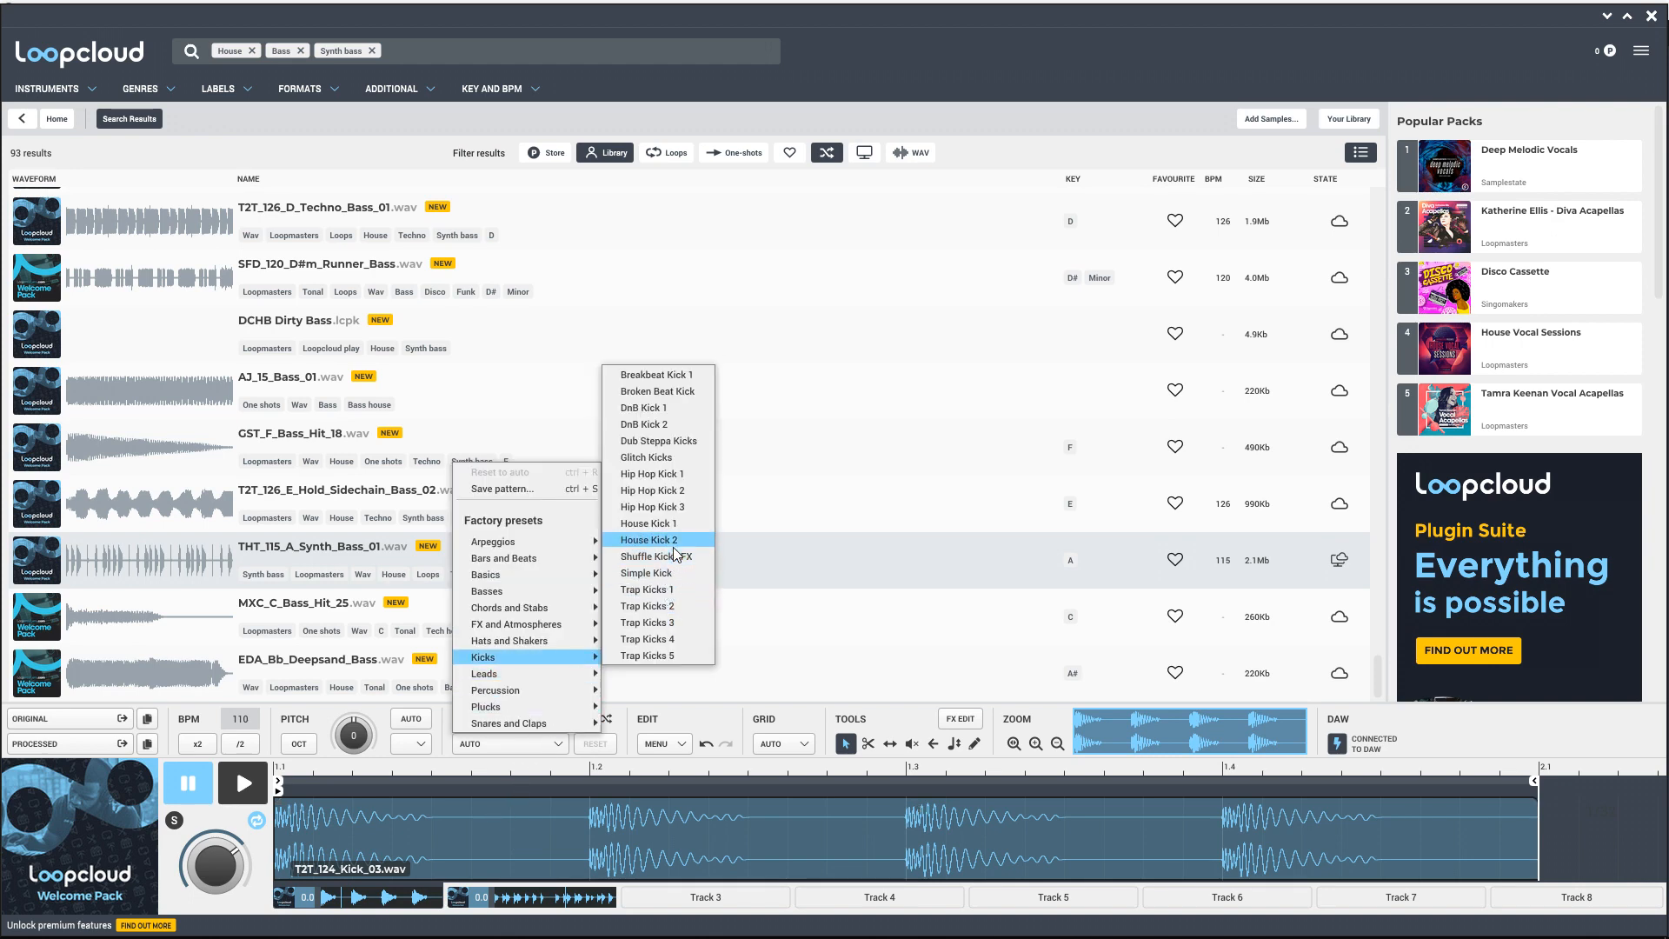
{"action": "left_click", "coordinate": [650, 540]}
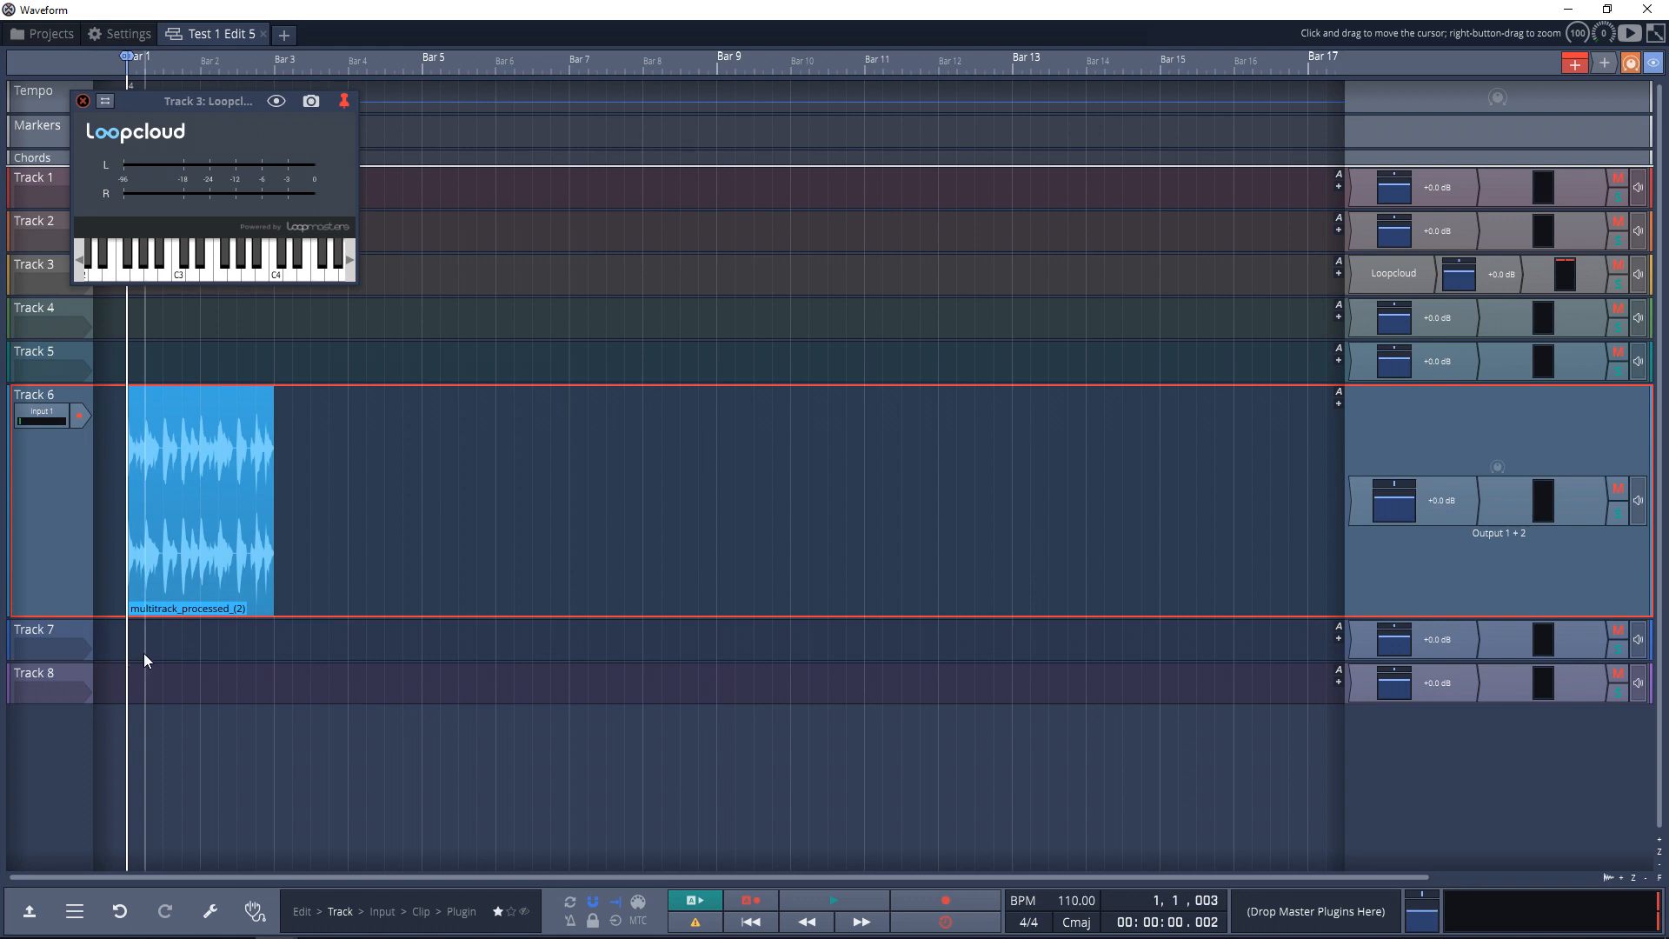
Step: Play the edit with the new Track 6 clip and close the Loopcloud plugin window
{"action": "left_click", "coordinate": [834, 899]}
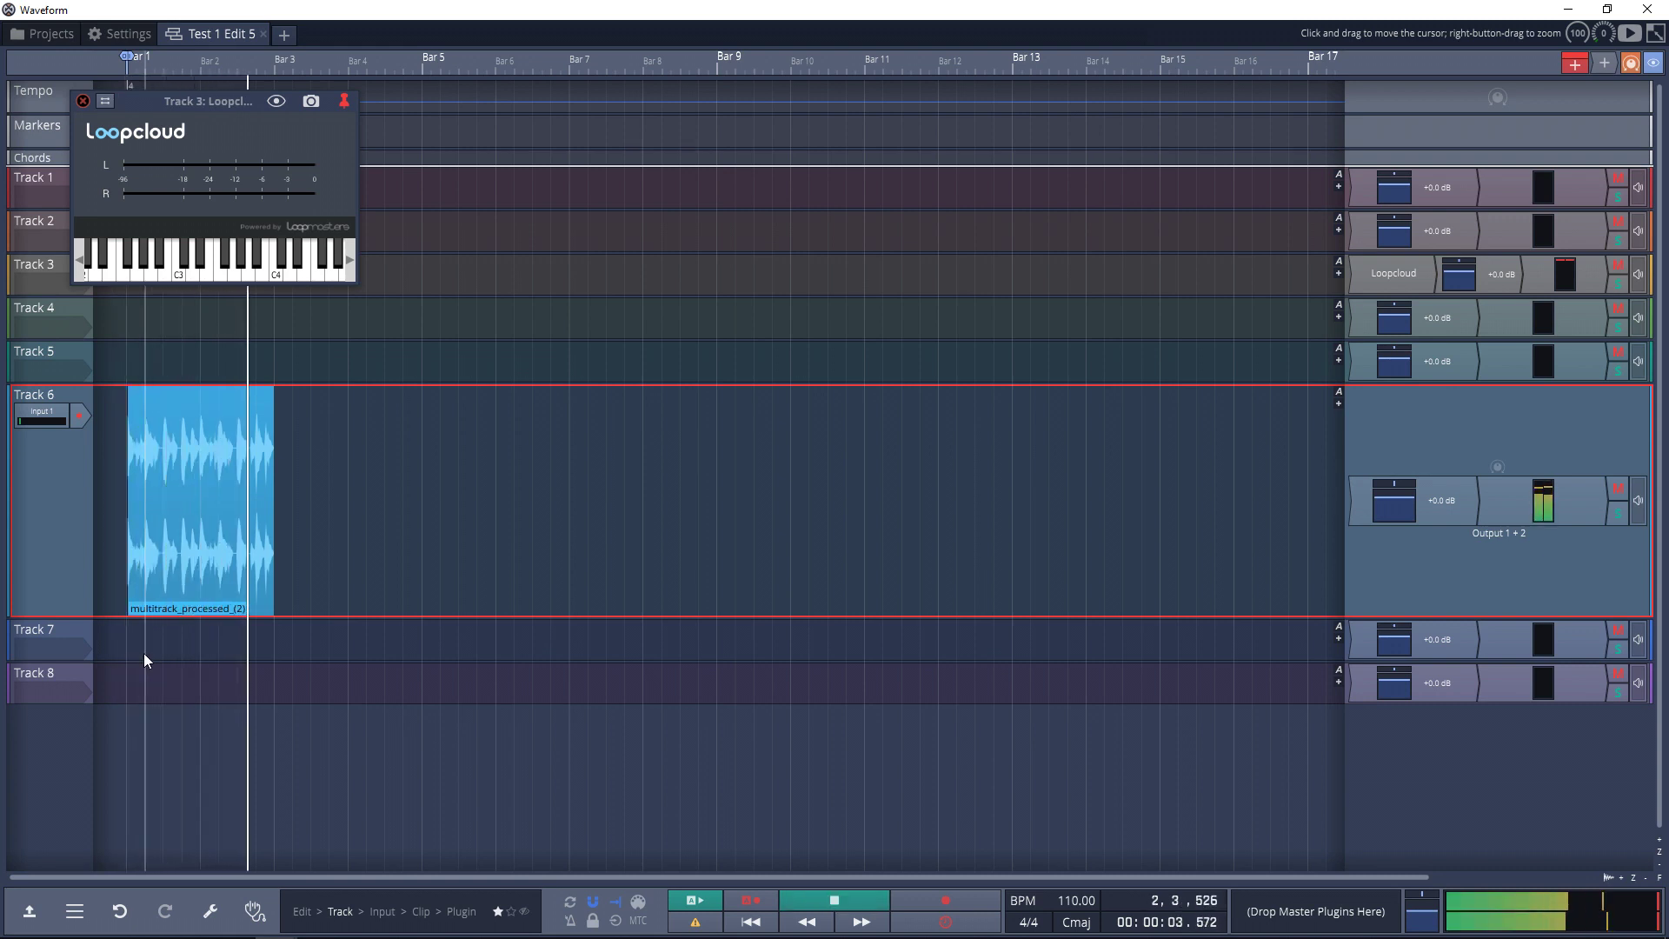
{"action": "left_click", "coordinate": [179, 639]}
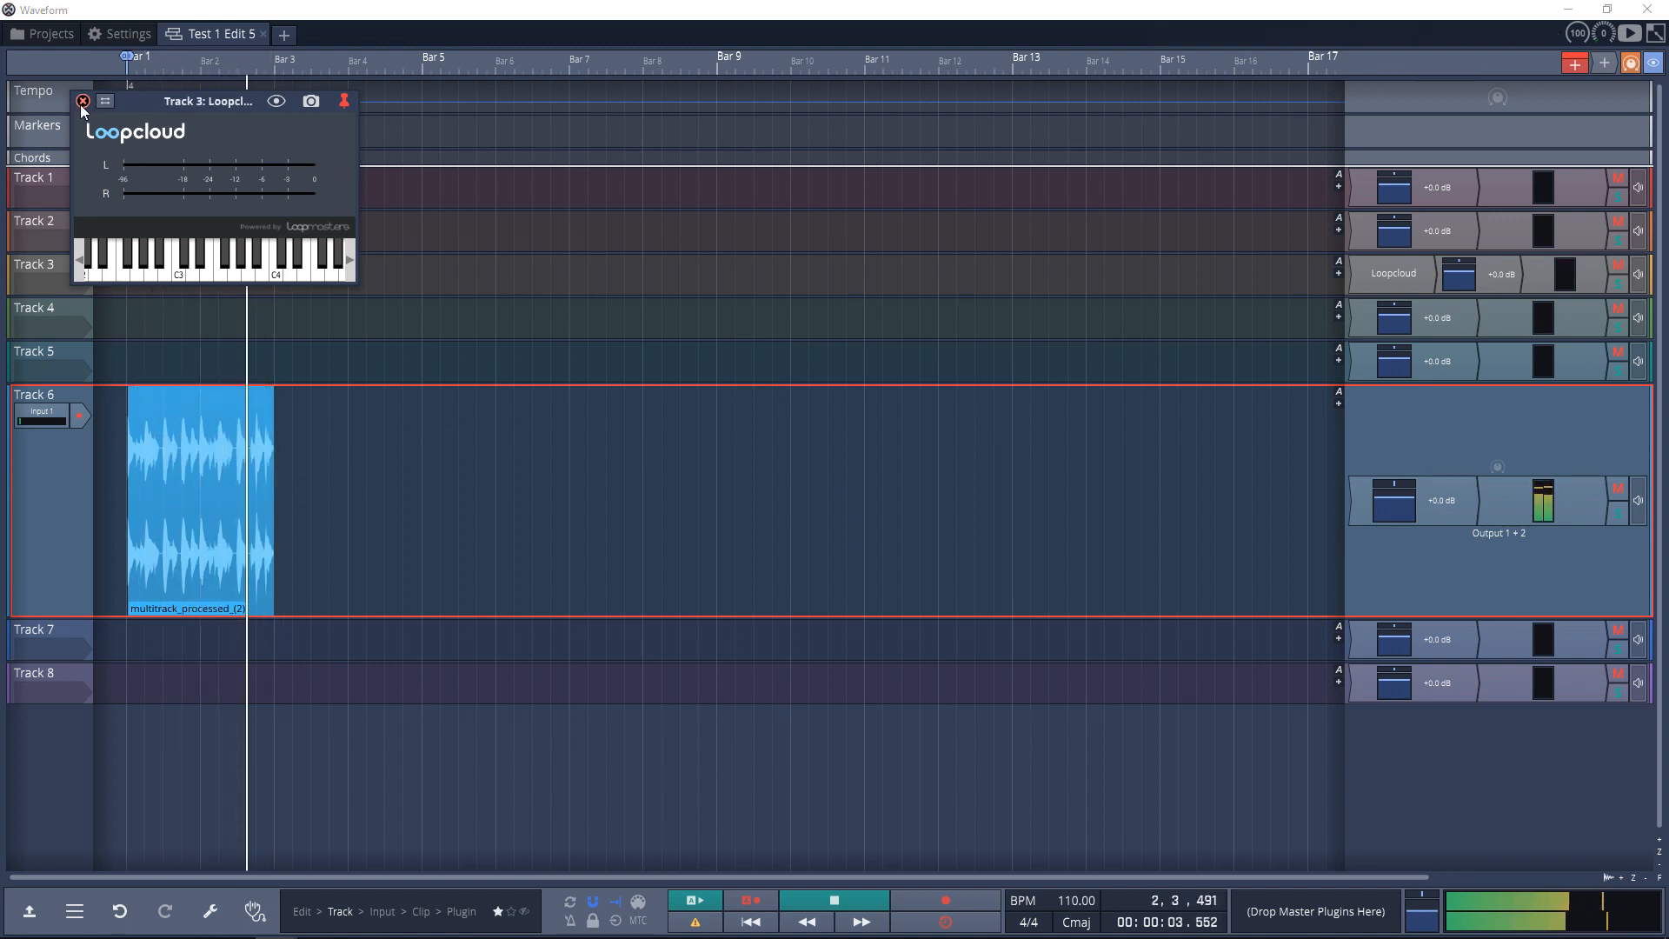
{"action": "left_click", "coordinate": [82, 100]}
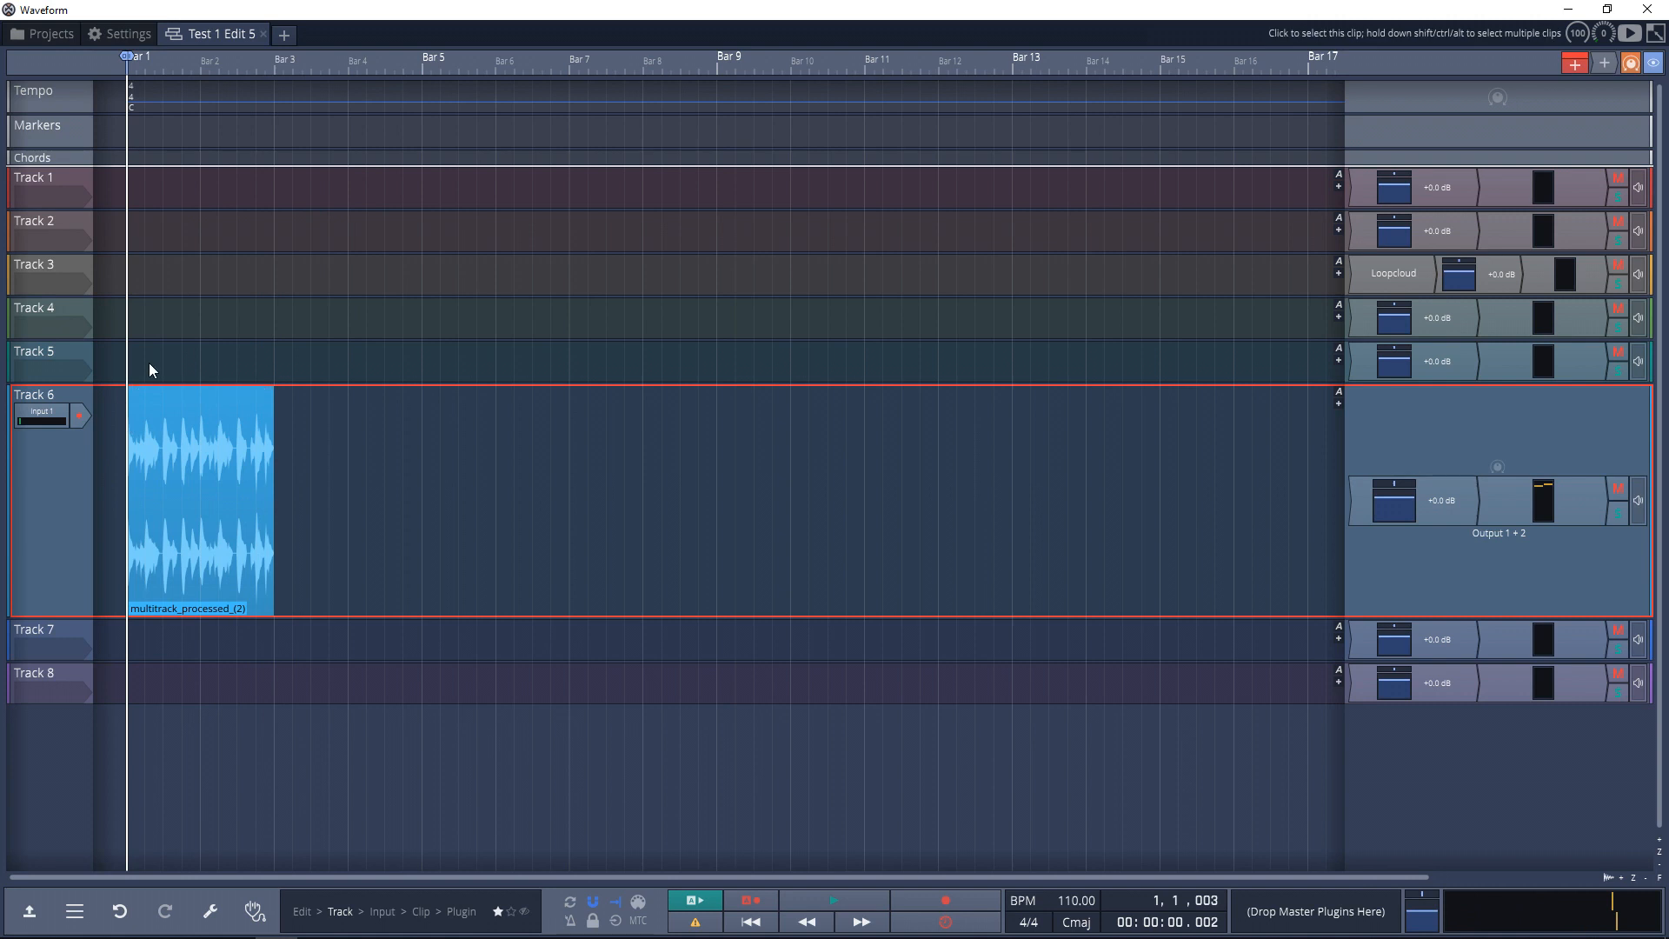
{"action": "mouse_move", "coordinate": [128, 77]}
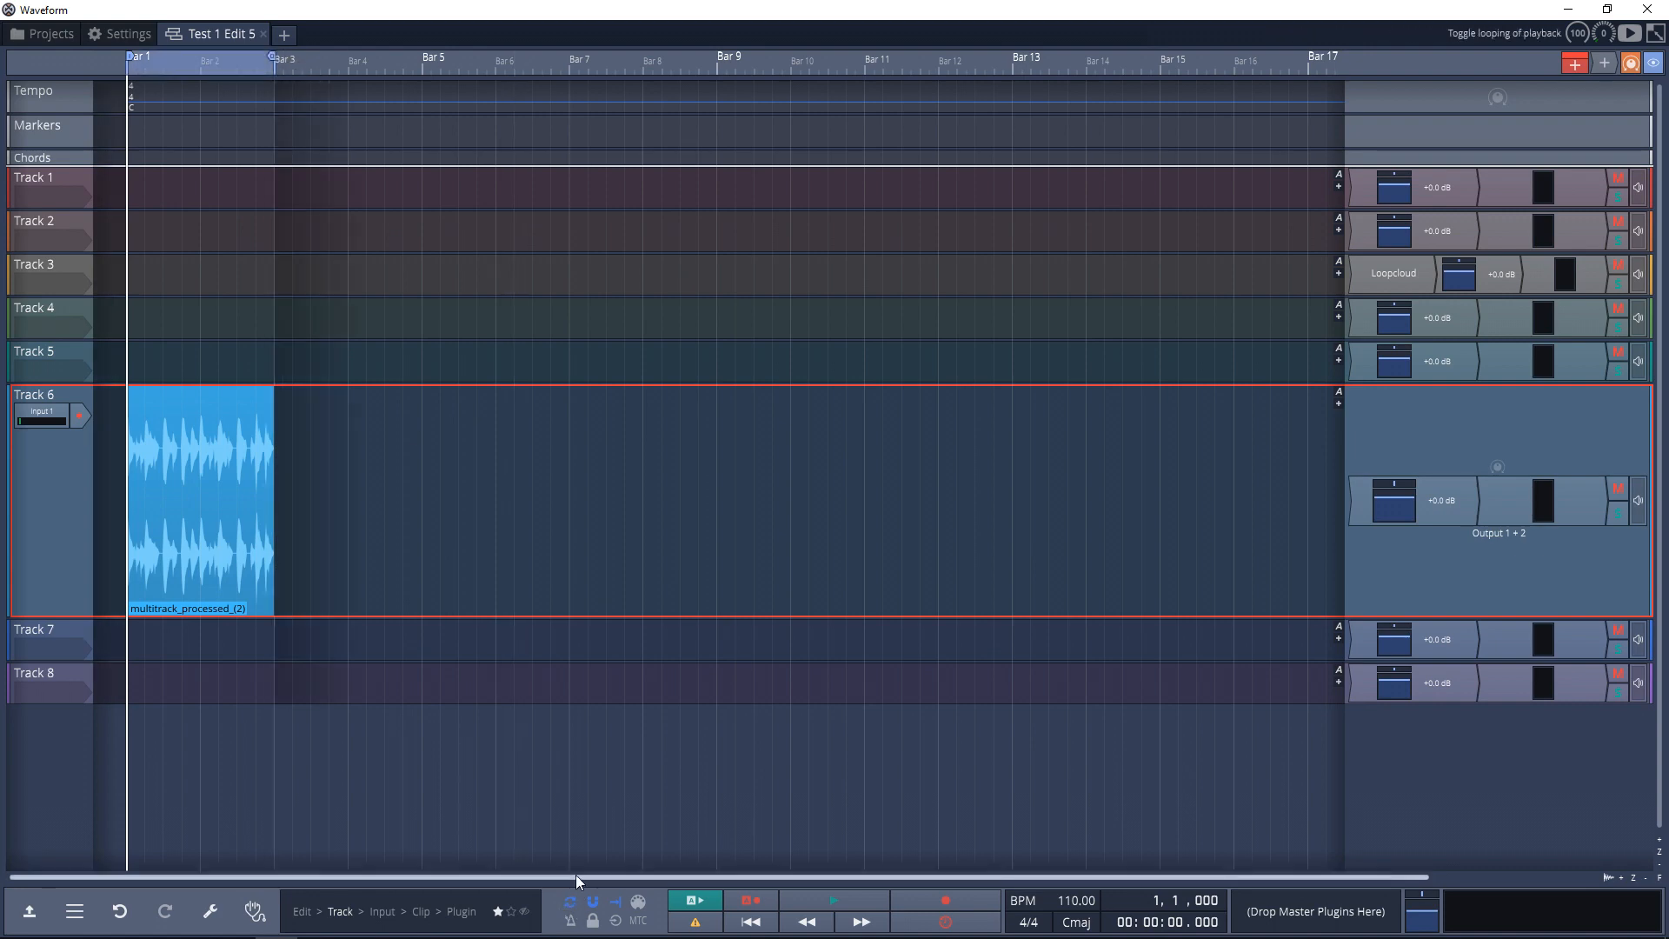
Step: Loop playback over the two-bar Track 6 clip from the start
{"action": "left_click", "coordinate": [834, 899]}
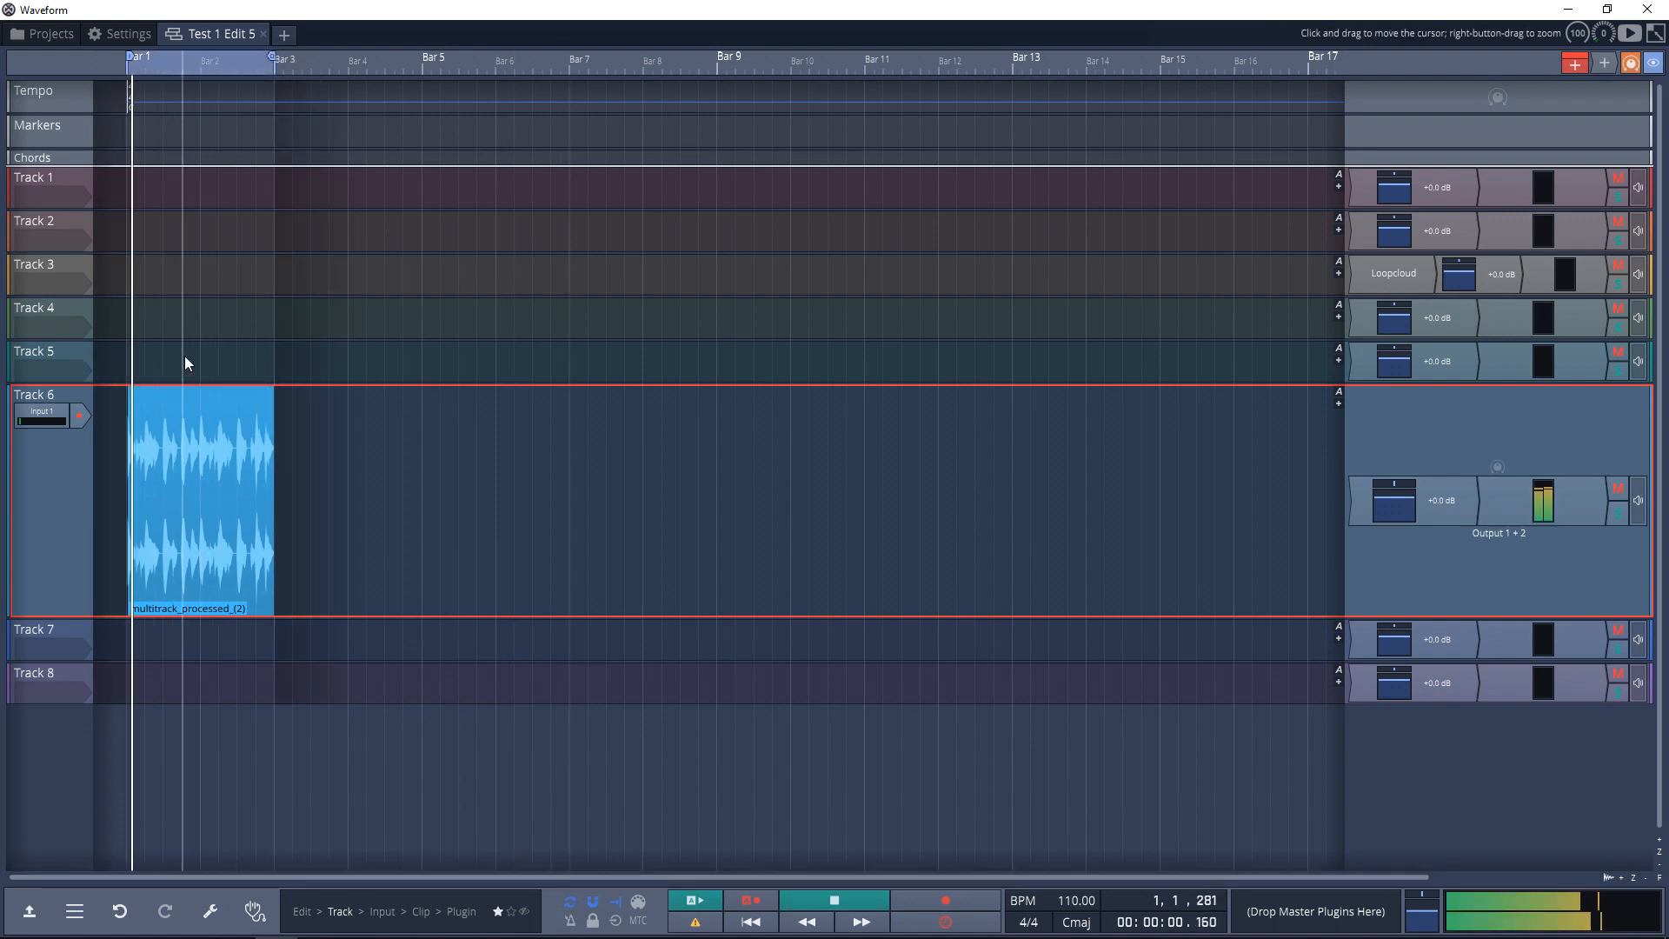
{"action": "left_click", "coordinate": [833, 900]}
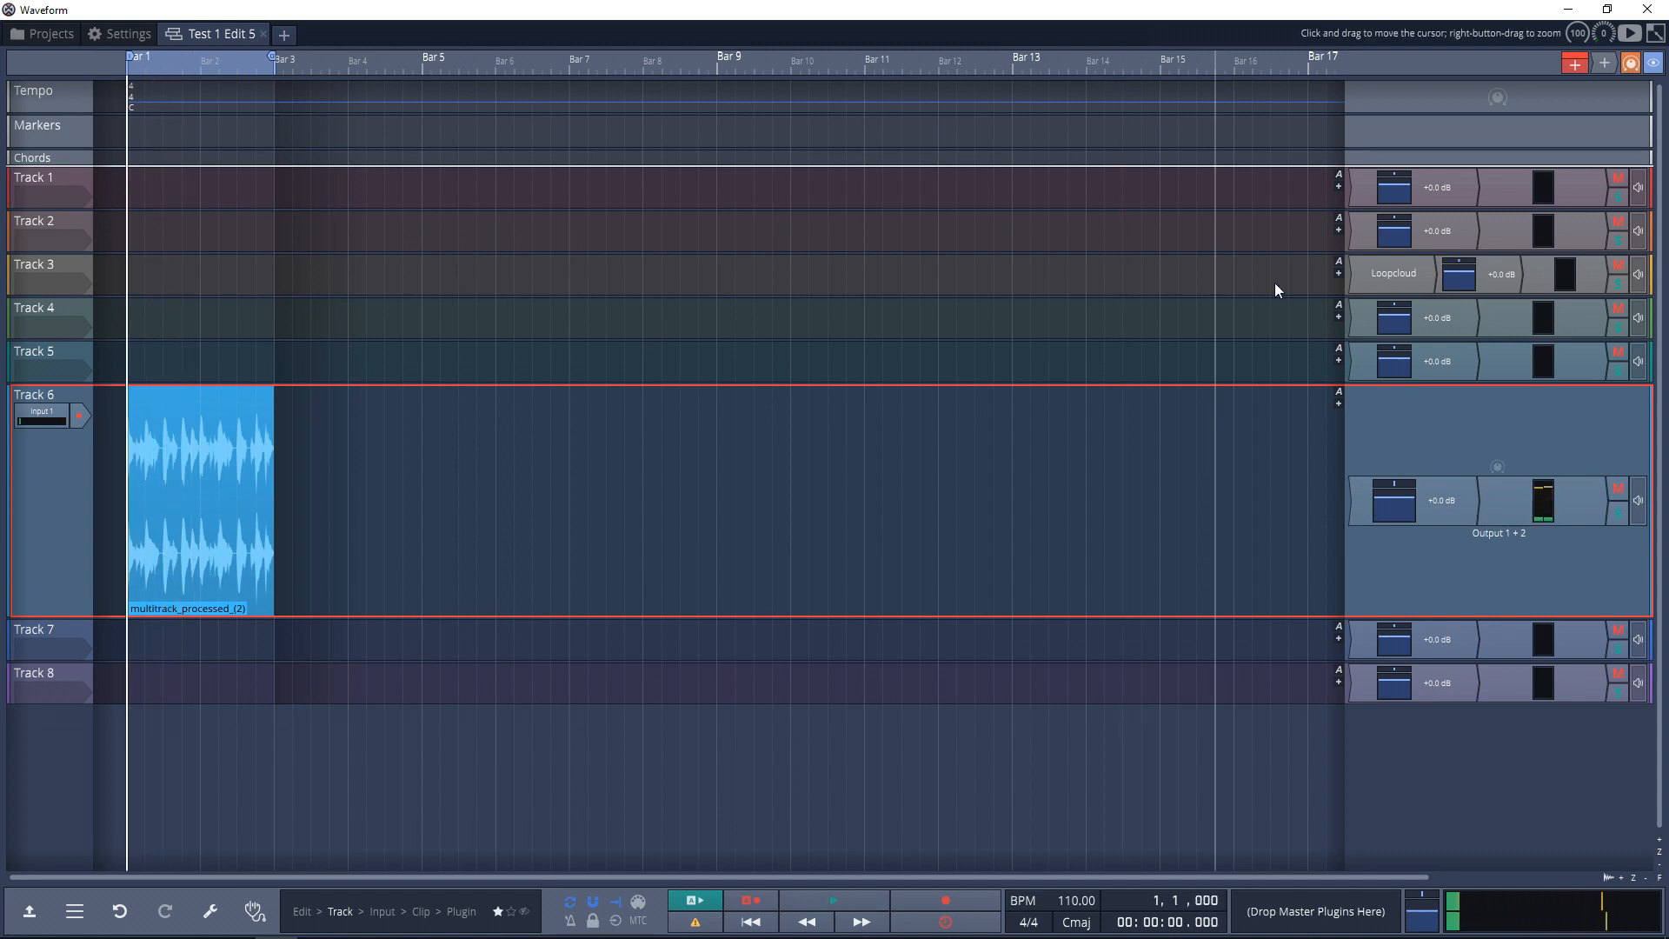
{"action": "mouse_move", "coordinate": [1474, 305]}
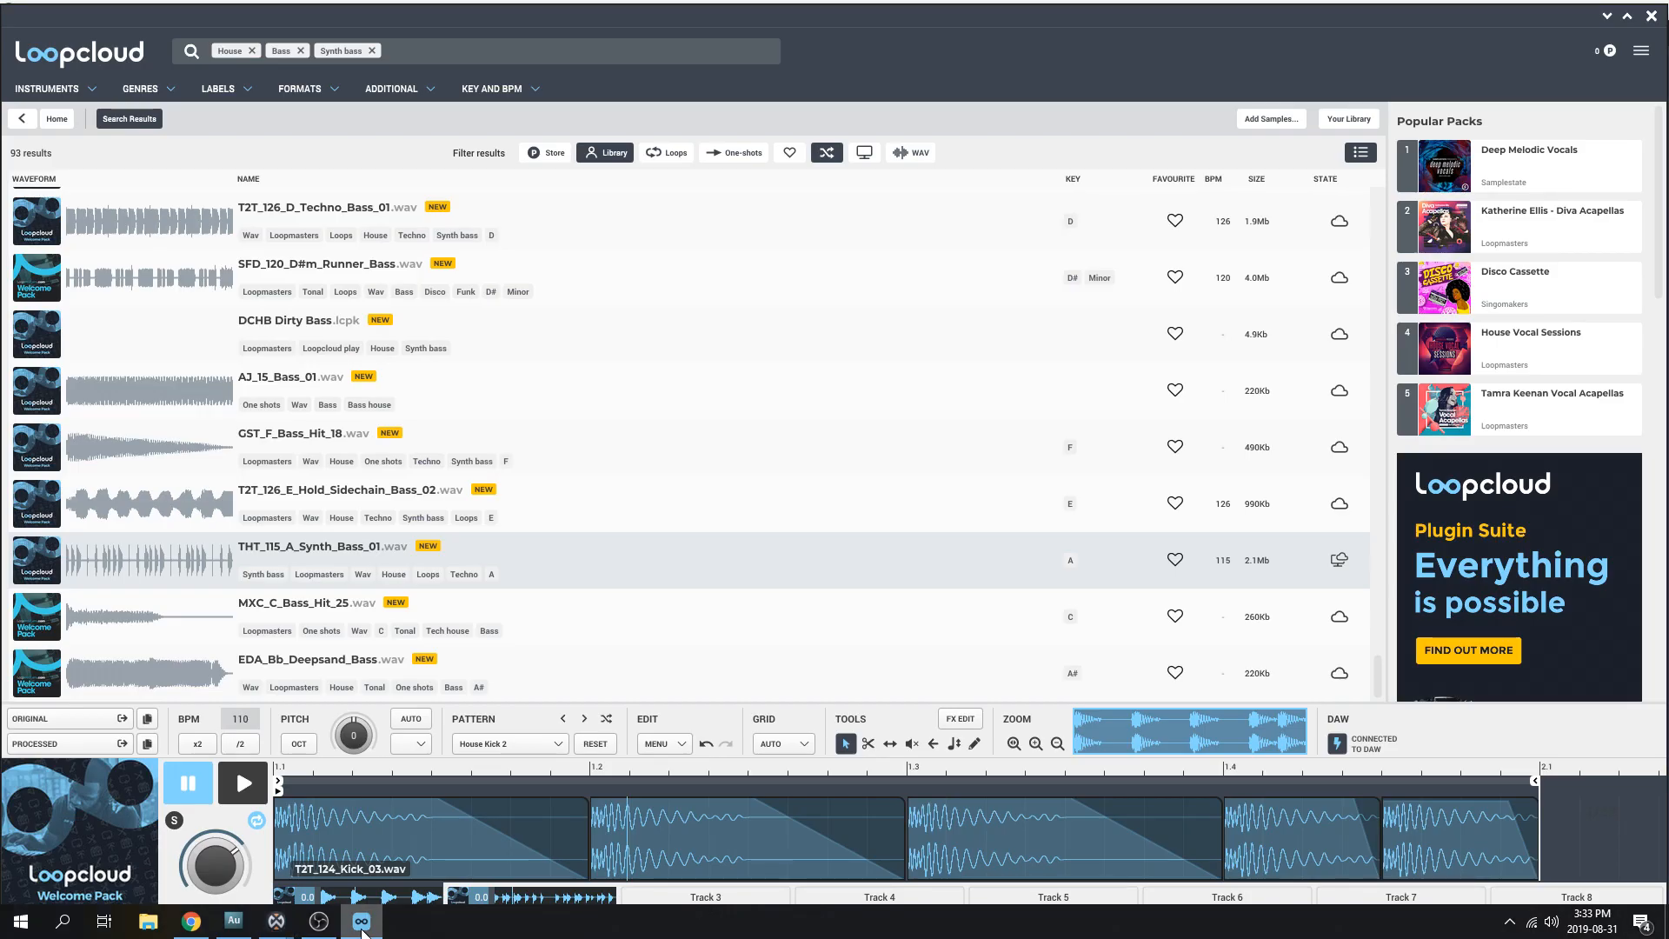
Step: Clear all tracks from the player and add Lead to the House search tags
{"action": "right_click", "coordinate": [409, 872]}
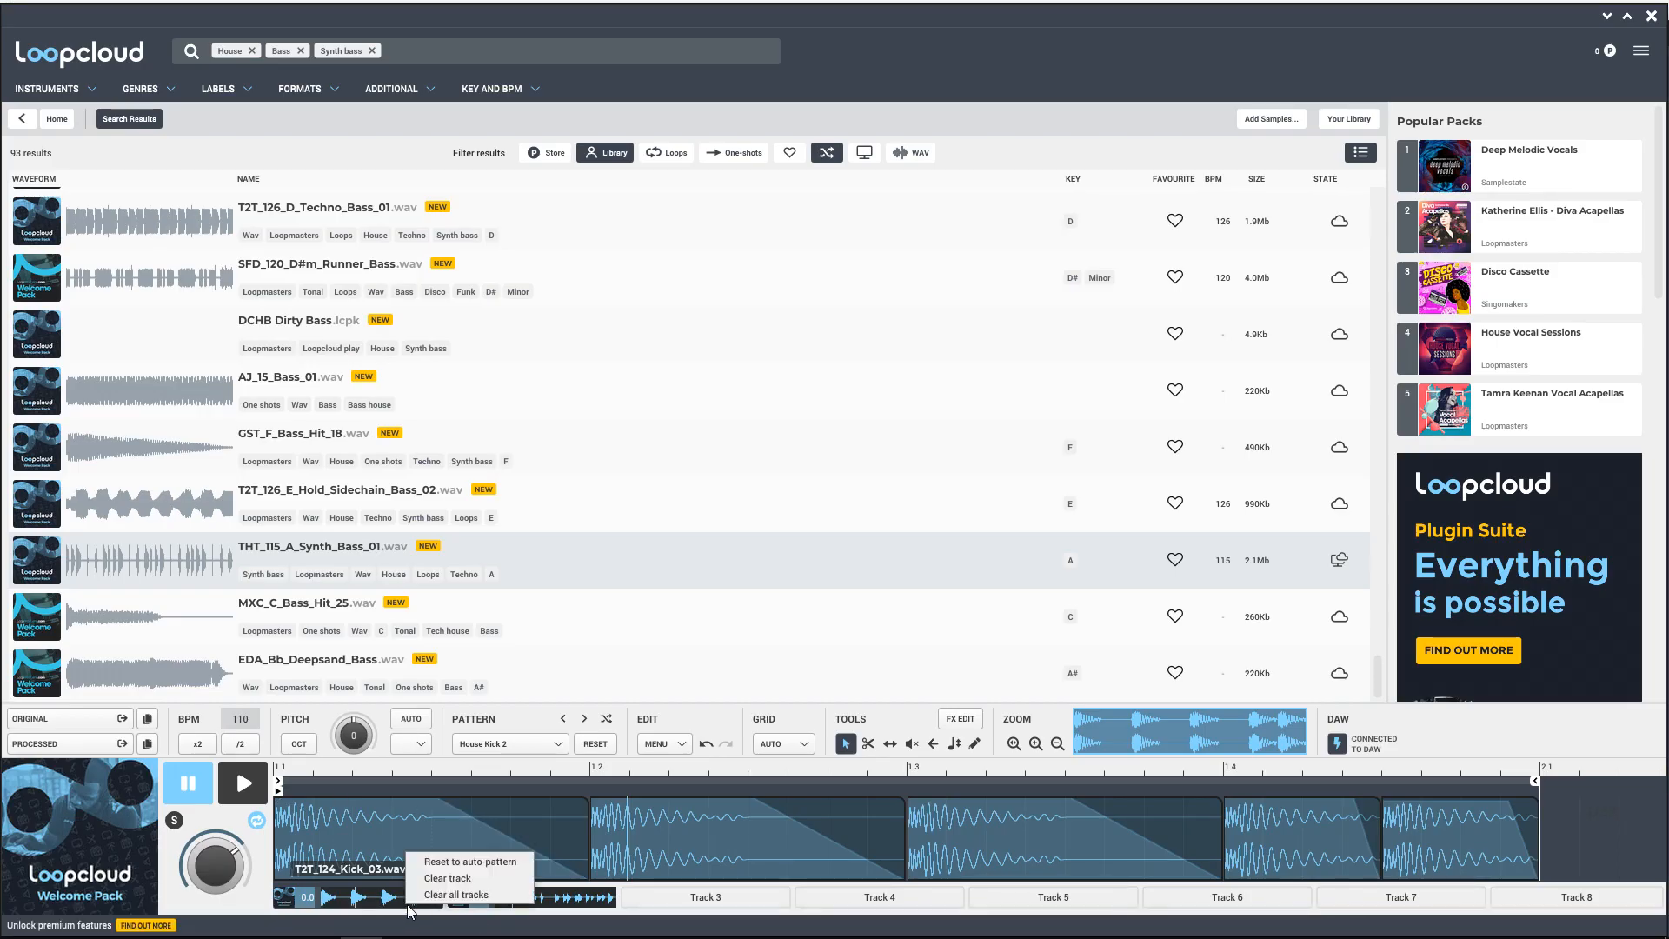
{"action": "left_click", "coordinate": [455, 894]}
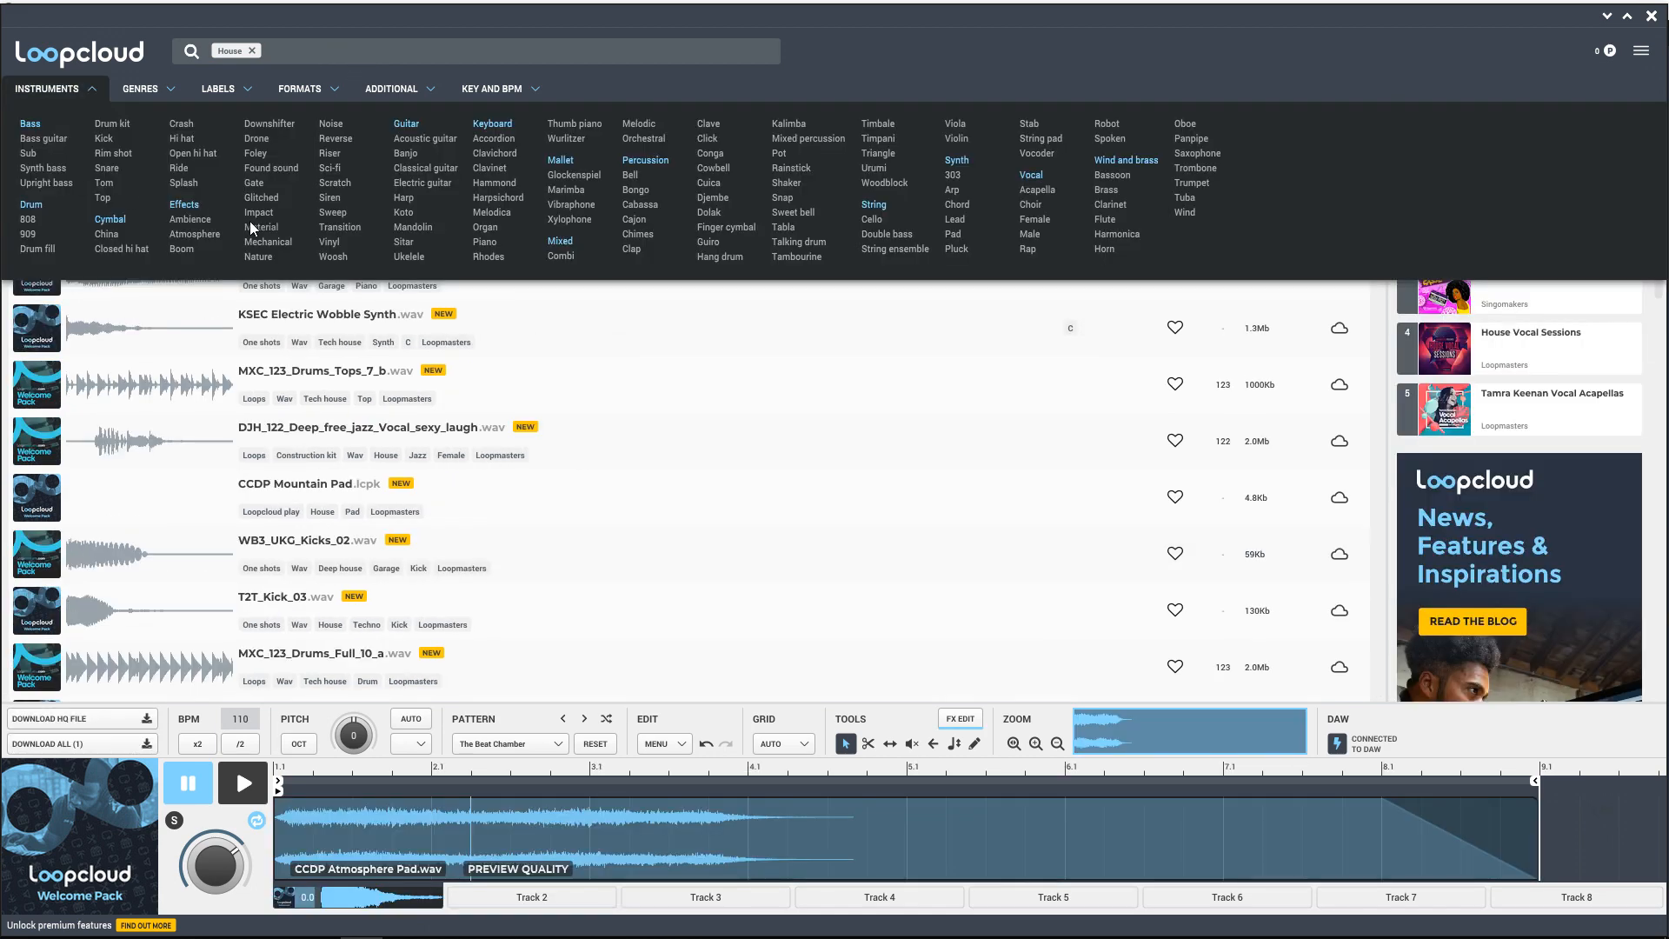
{"action": "mouse_move", "coordinate": [474, 263]}
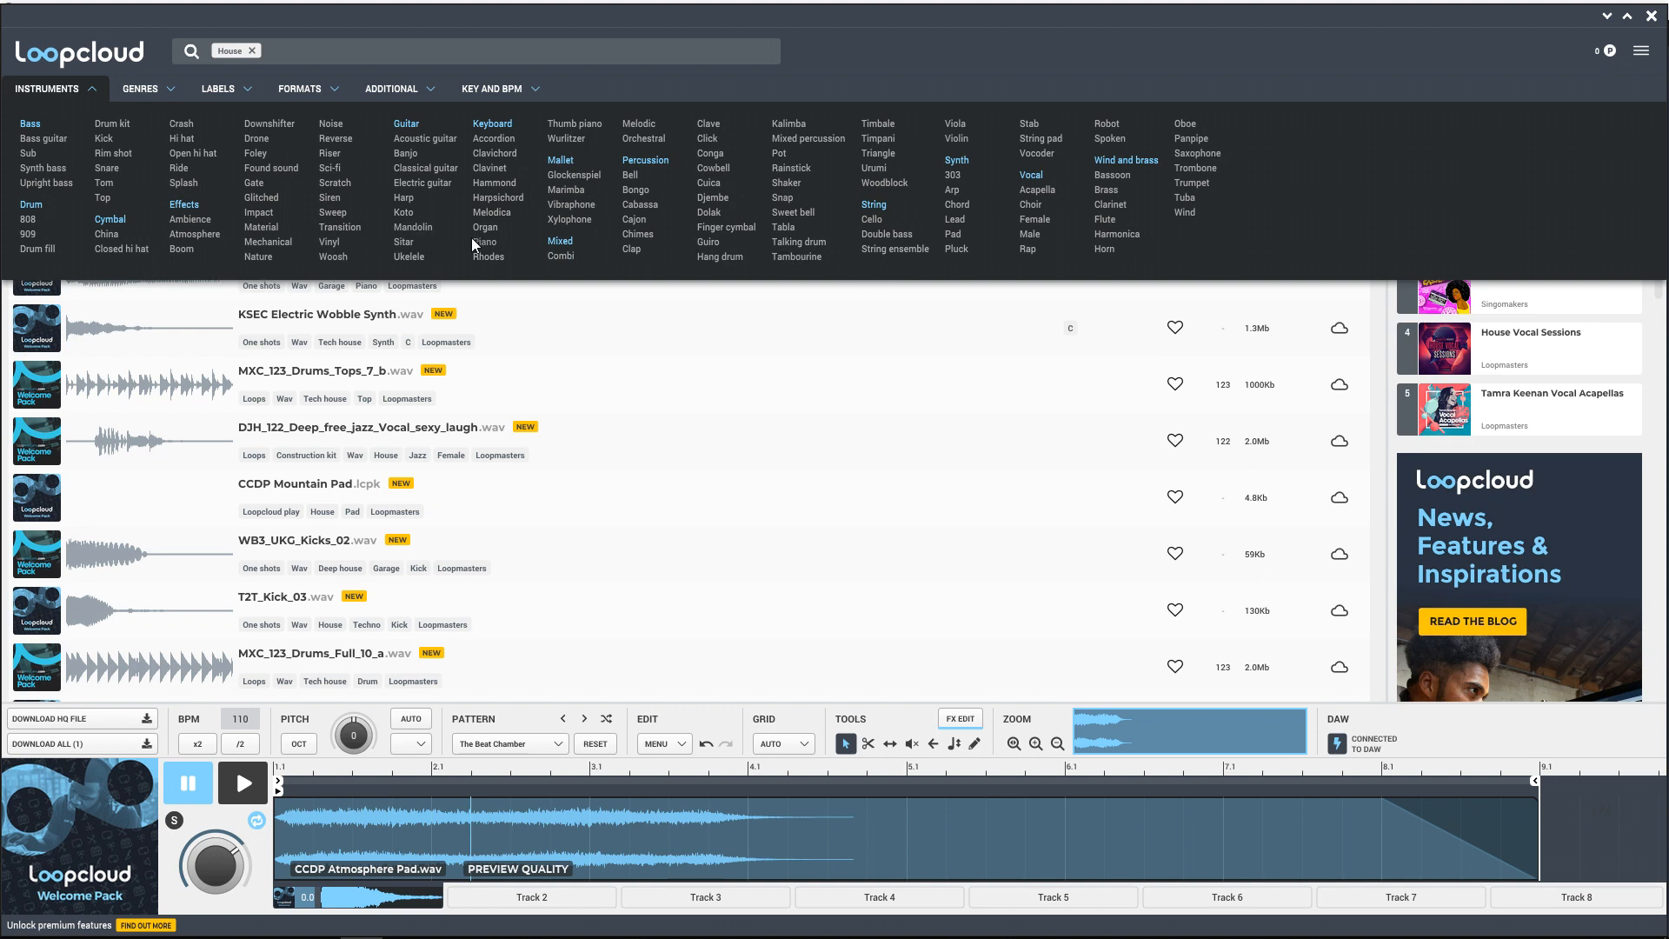
{"action": "left_click", "coordinate": [953, 219]}
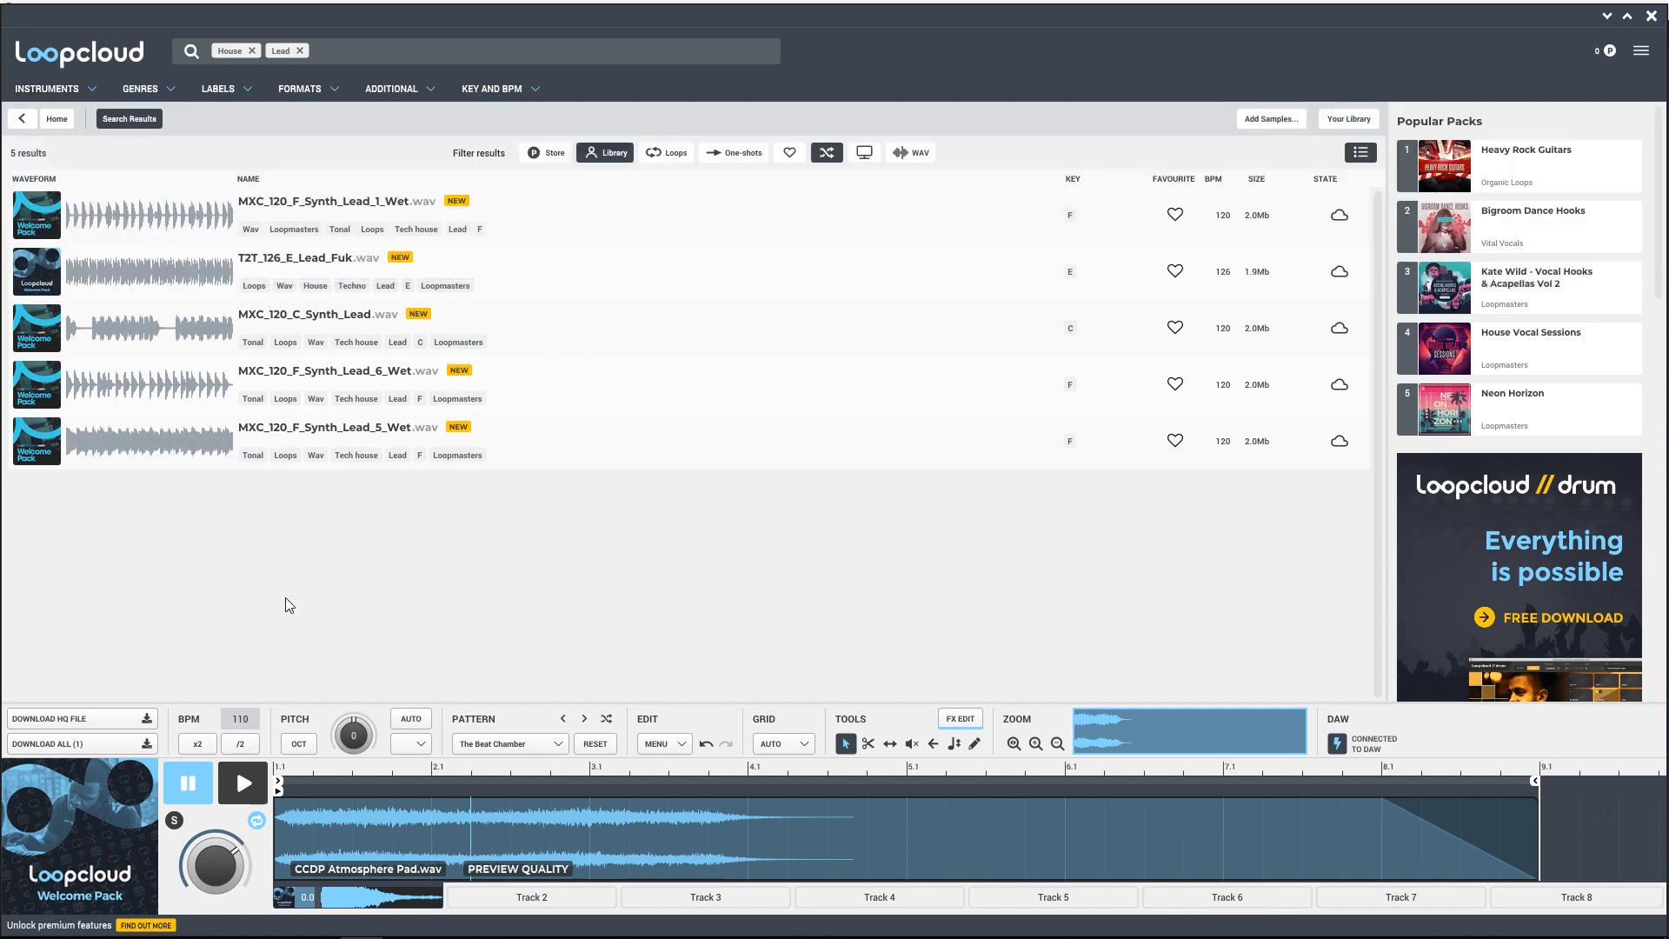
{"action": "mouse_move", "coordinate": [170, 428]}
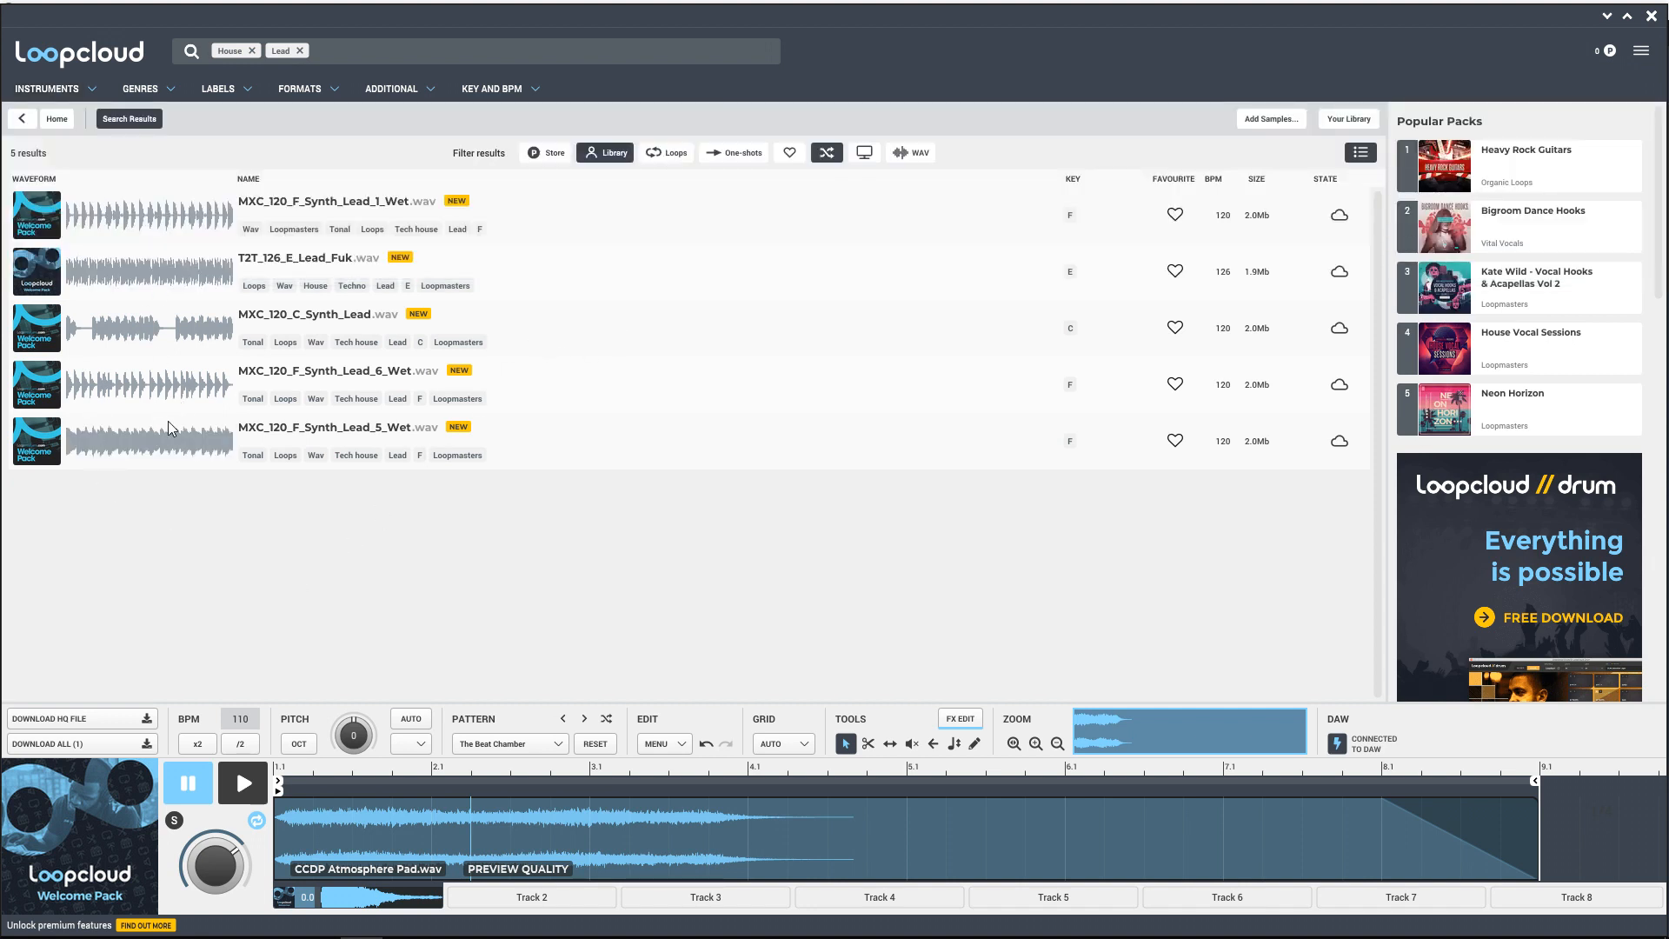
Step: Load MXC_120_F_Synth_Lead_1_Wet and drive it with the House Lead 2 factory pattern
{"action": "left_click", "coordinate": [658, 744]}
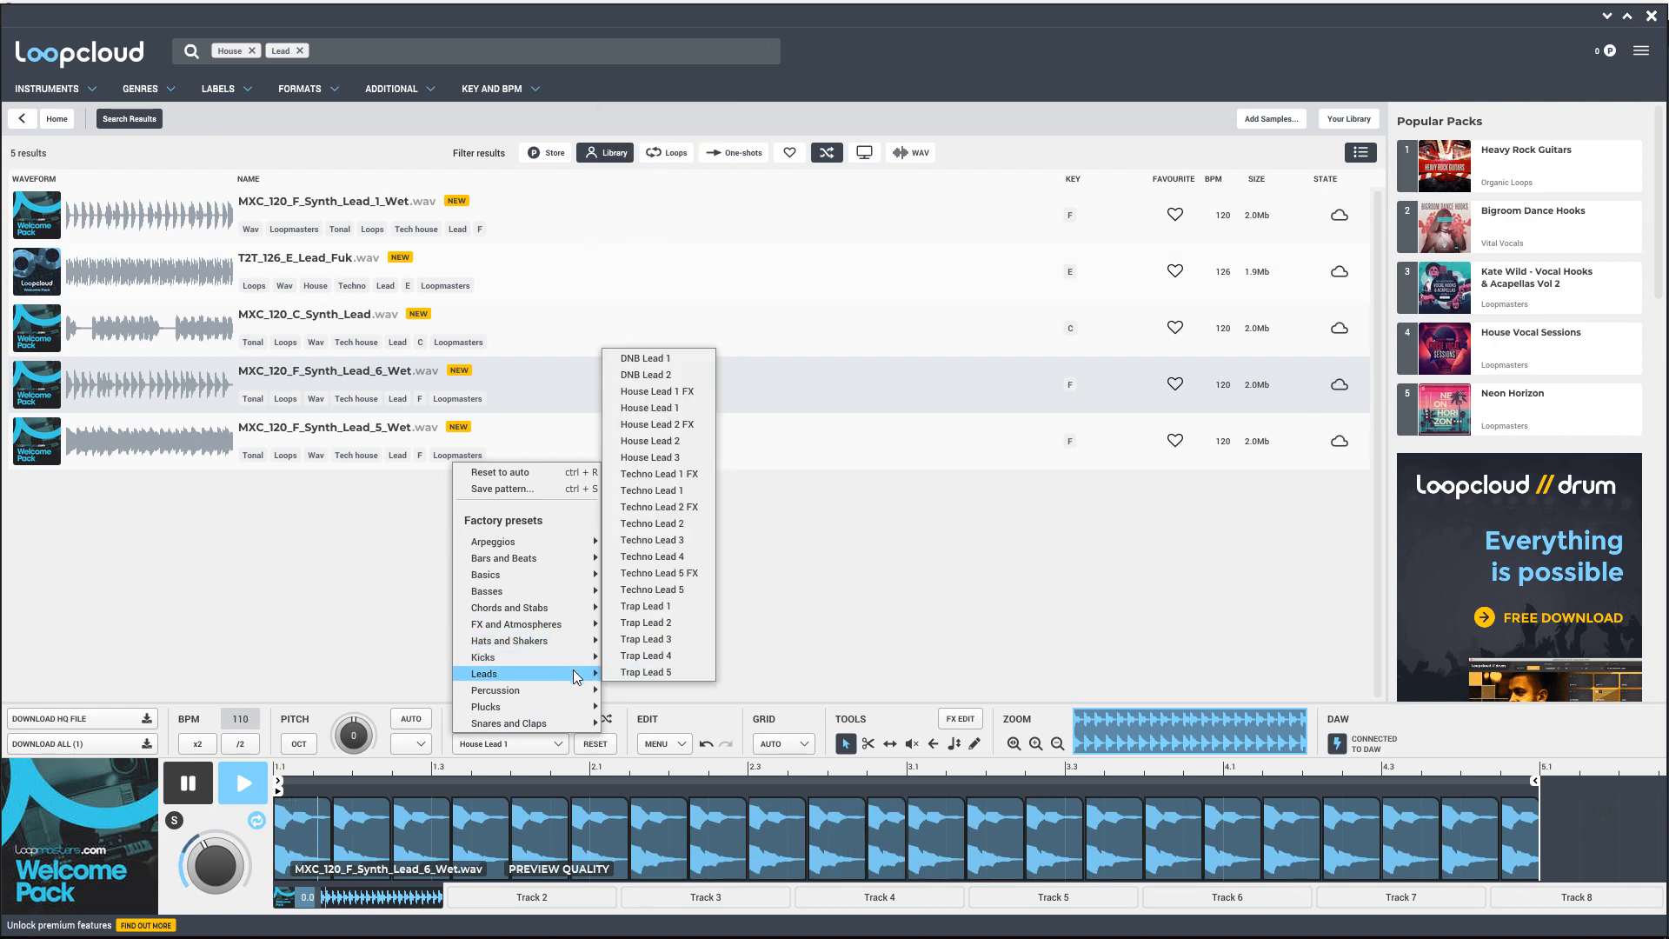
{"action": "mouse_move", "coordinate": [651, 441]}
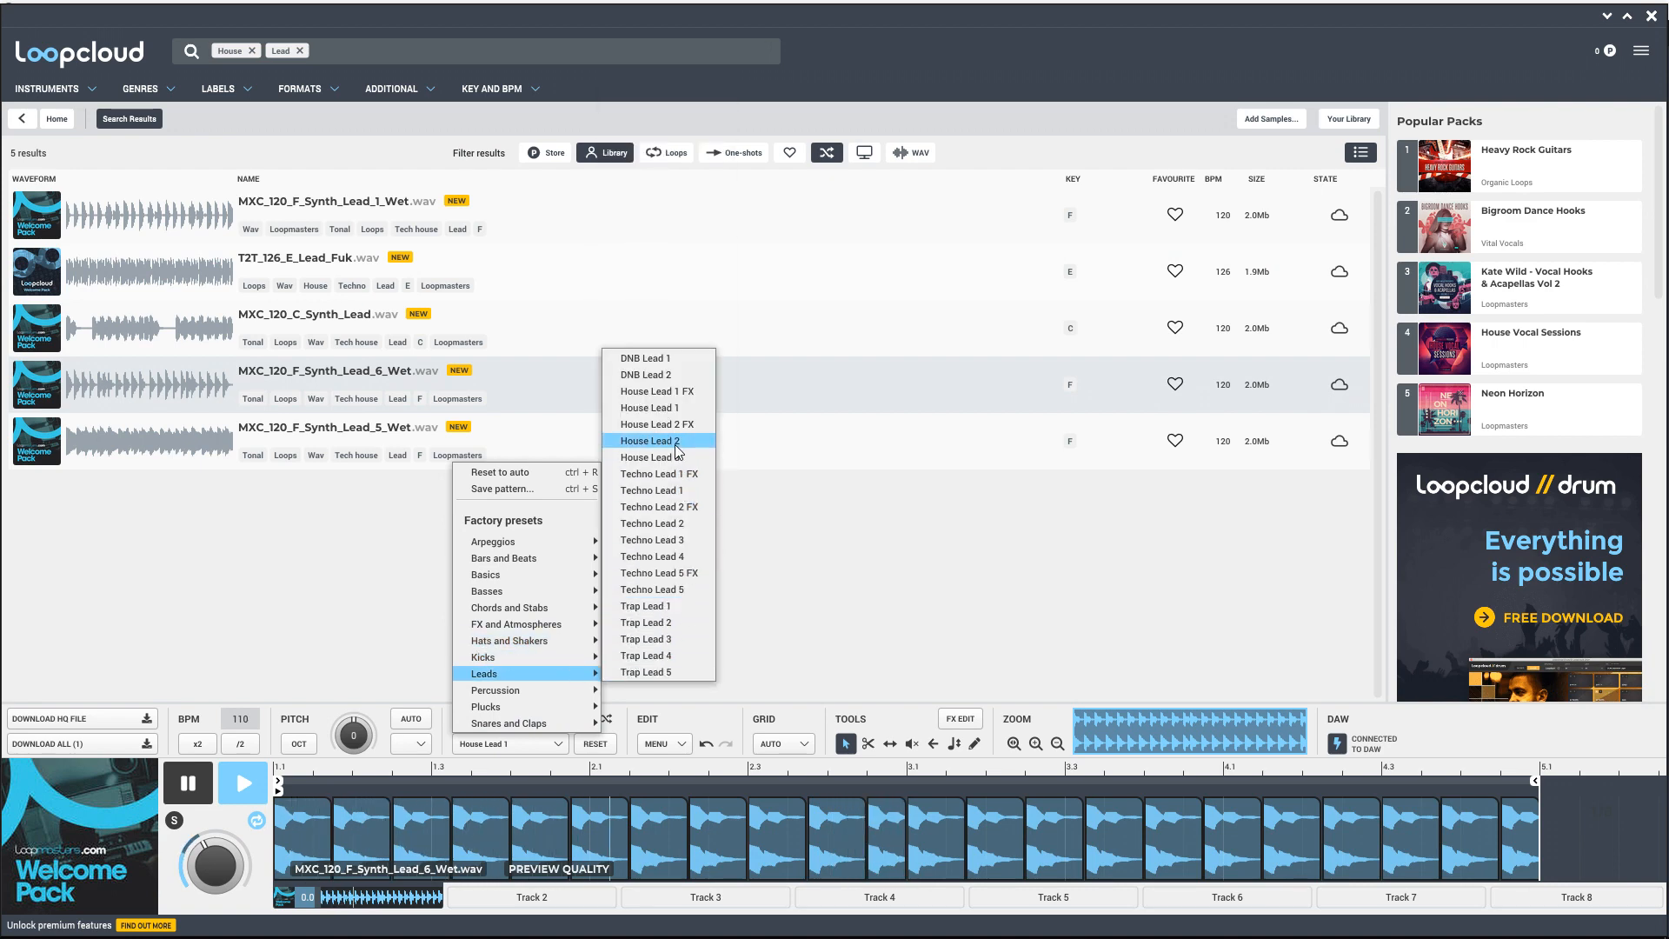
{"action": "left_click", "coordinate": [654, 441]}
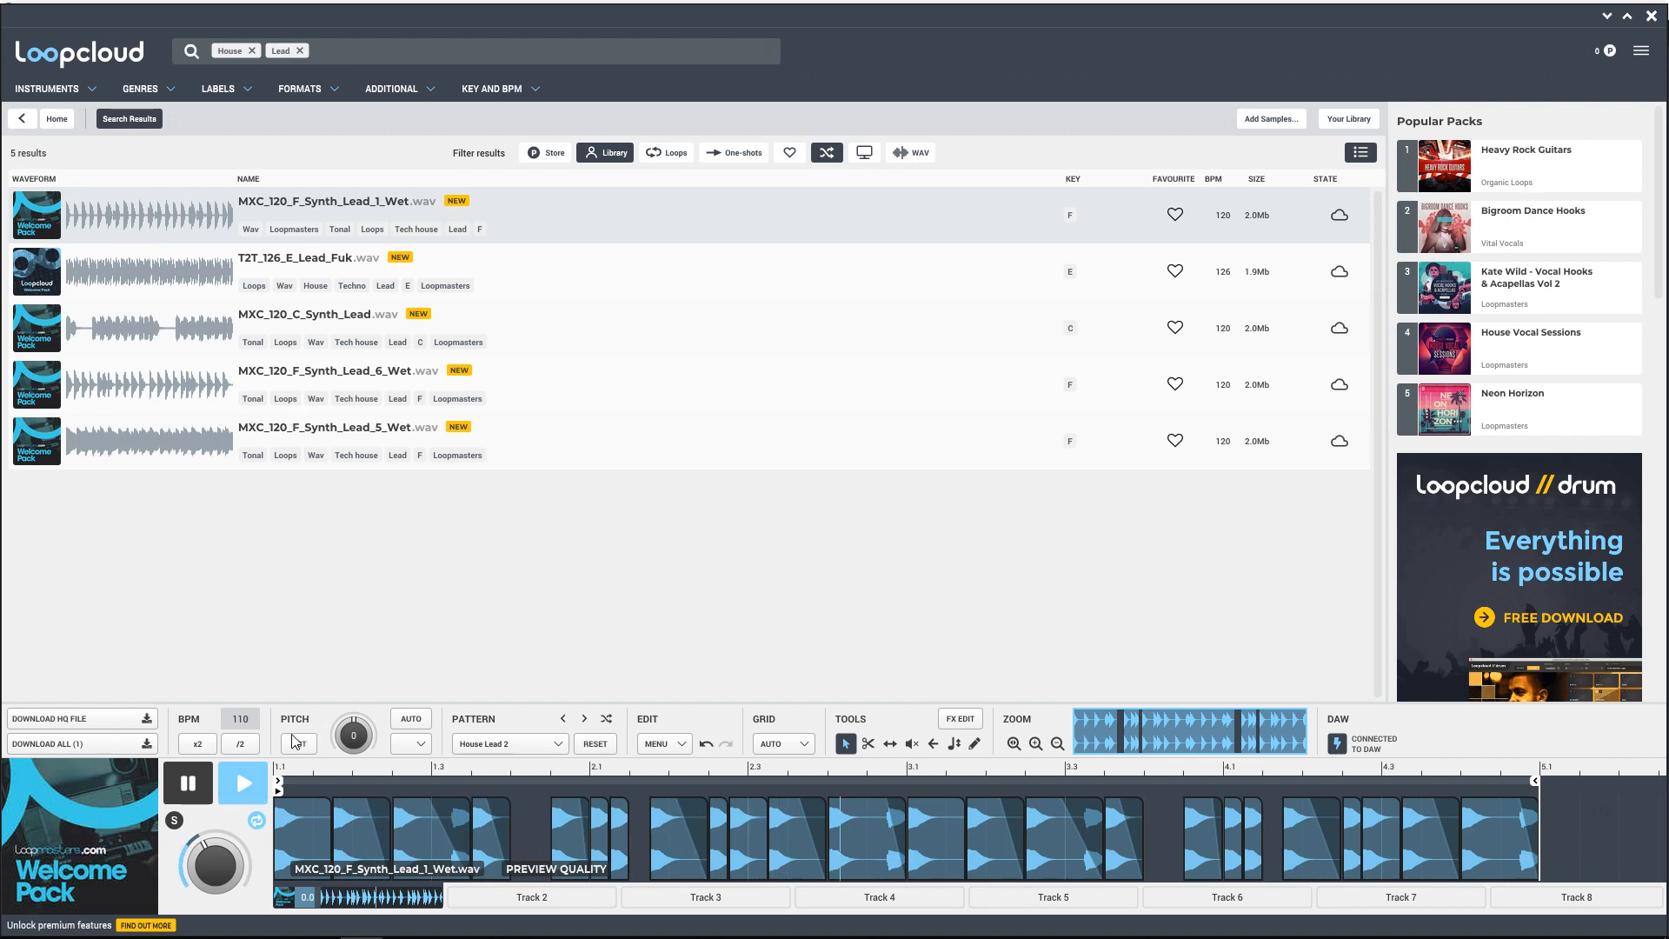
Step: Leave the lead results and switch to Your Library, listing its sample pack folders
{"action": "left_click", "coordinate": [299, 743]}
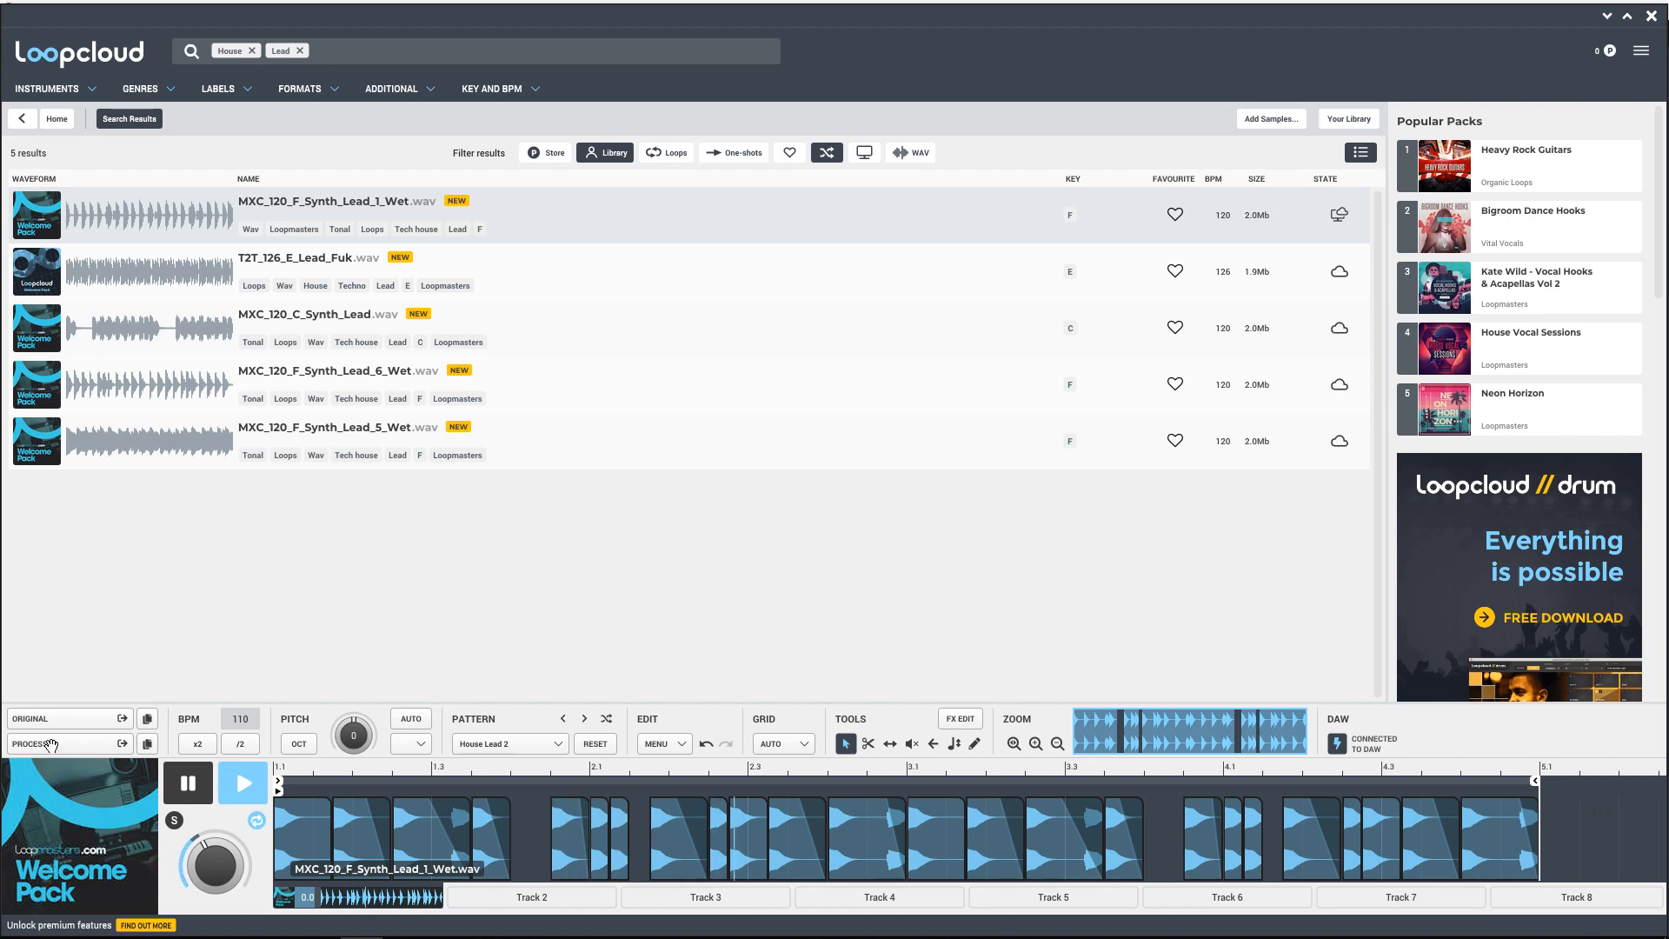
{"action": "mouse_move", "coordinate": [47, 745]}
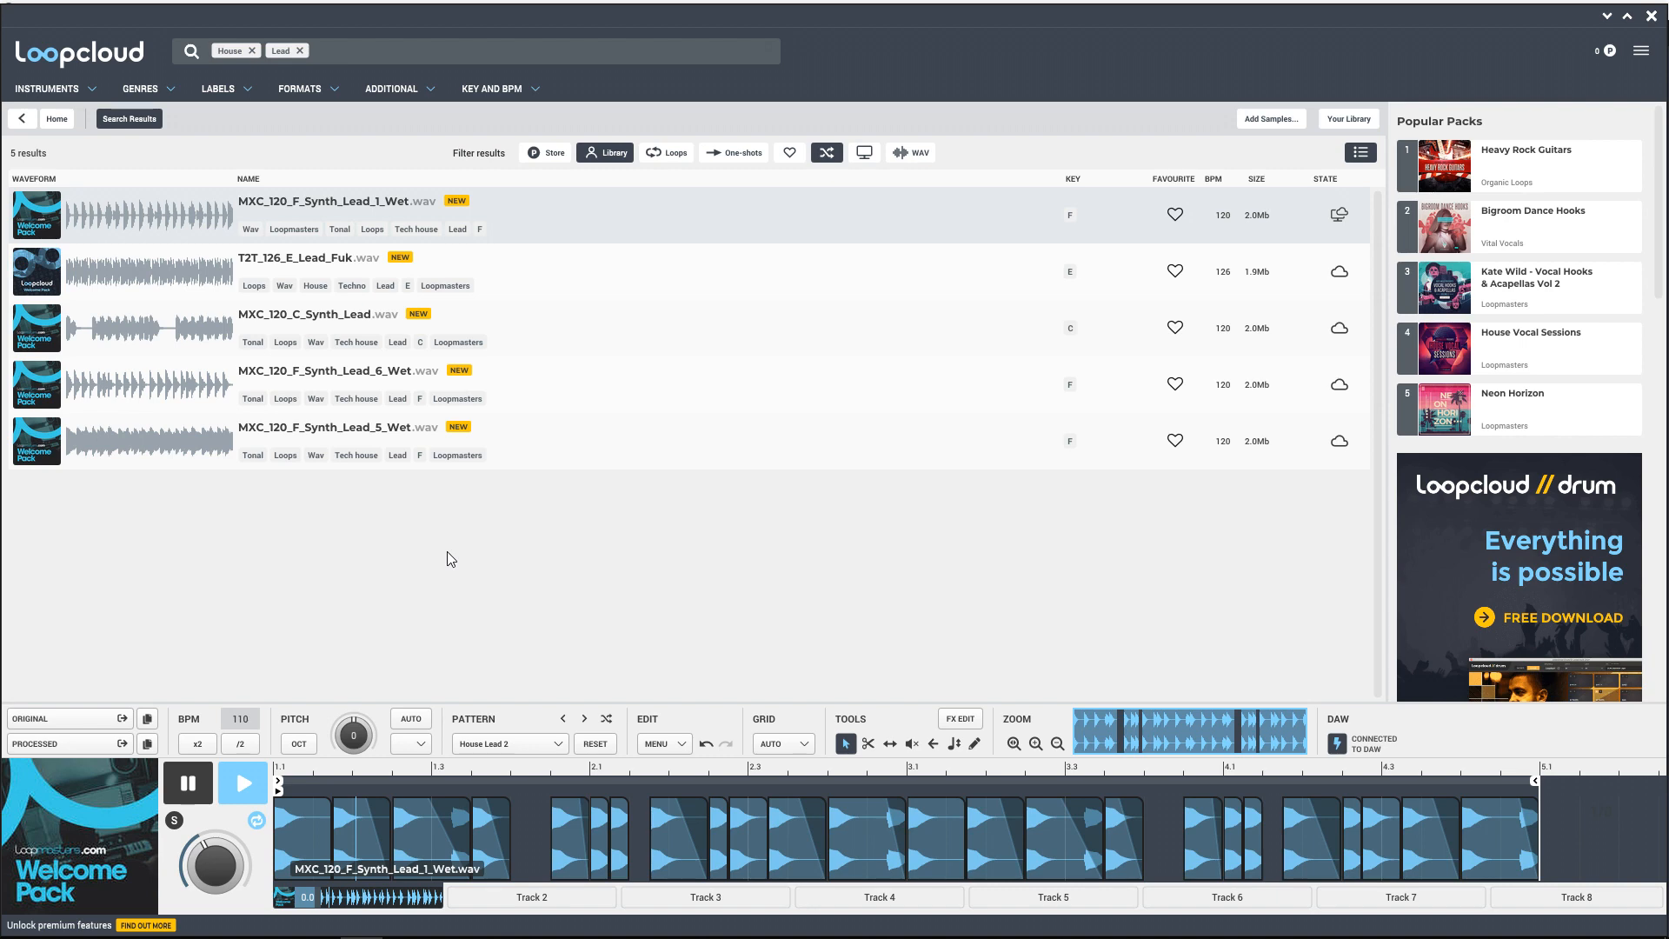
{"action": "mouse_move", "coordinate": [1350, 118]}
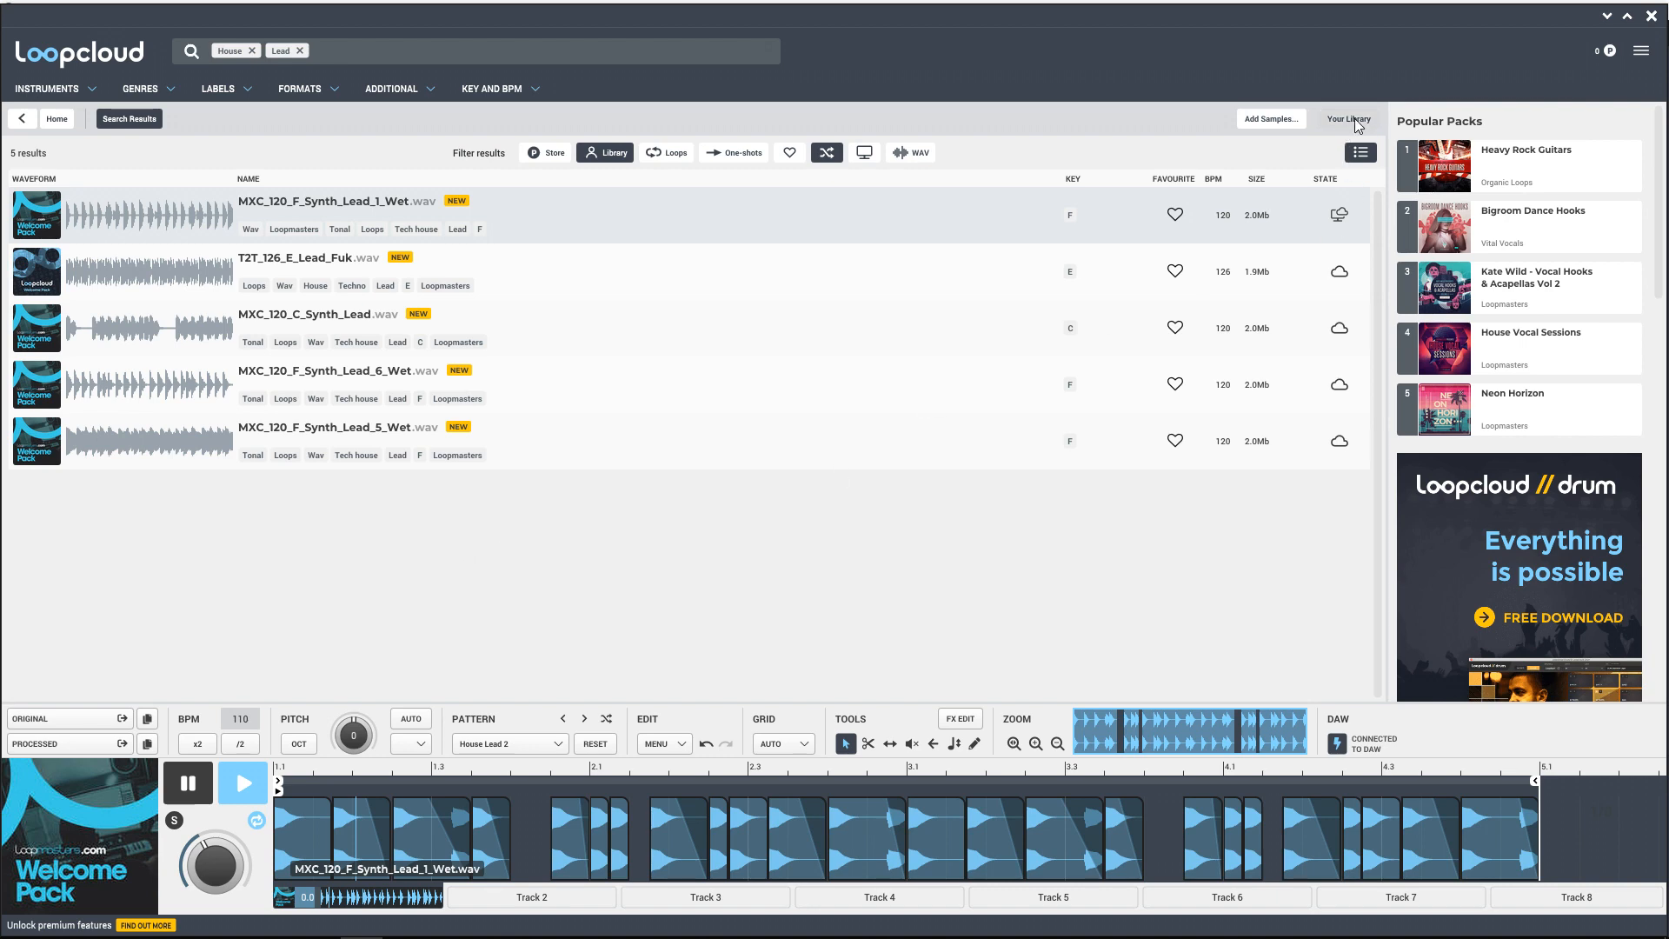
{"action": "left_click", "coordinate": [1347, 118]}
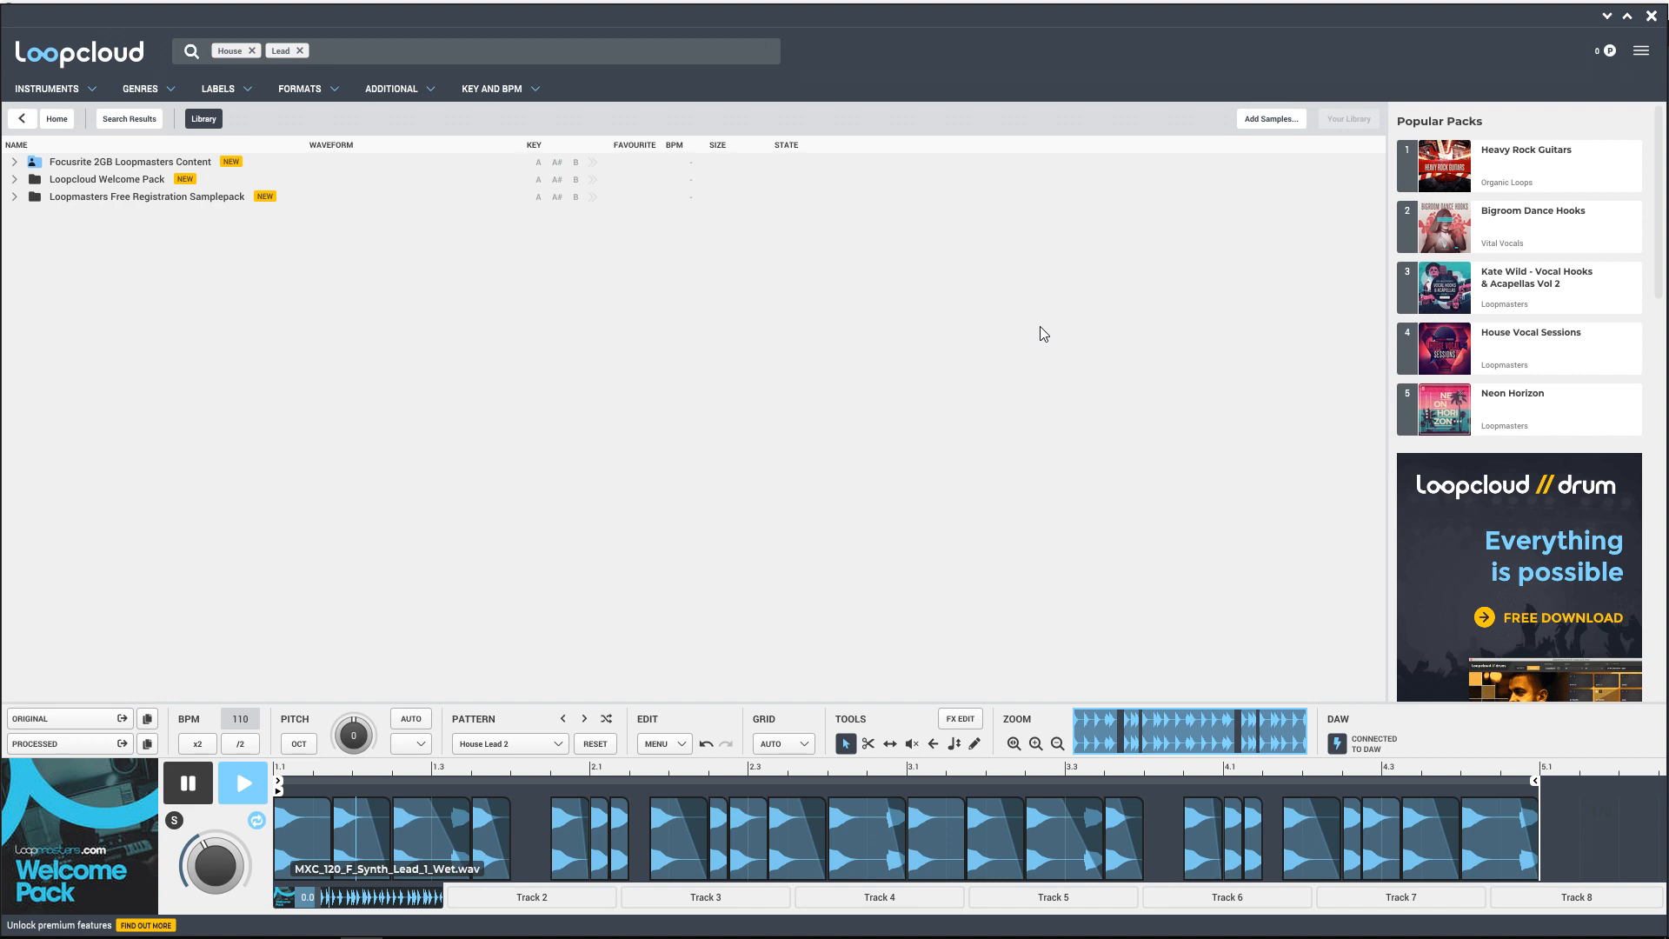
{"action": "mouse_move", "coordinate": [1343, 127]}
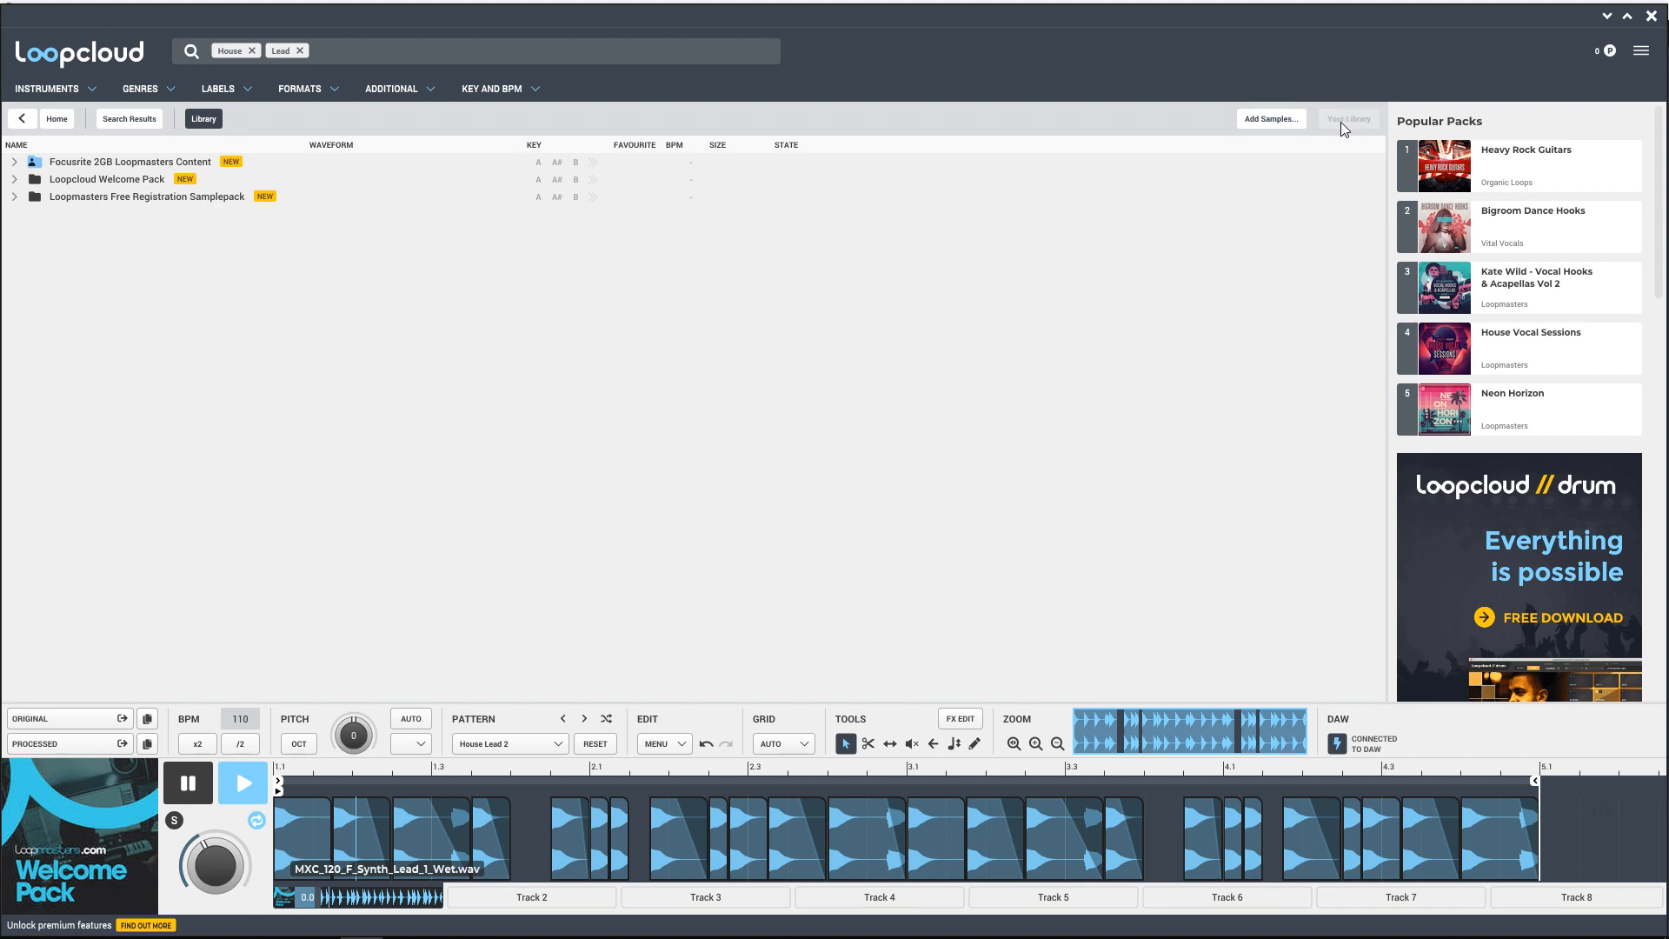
{"action": "mouse_move", "coordinate": [1361, 128]}
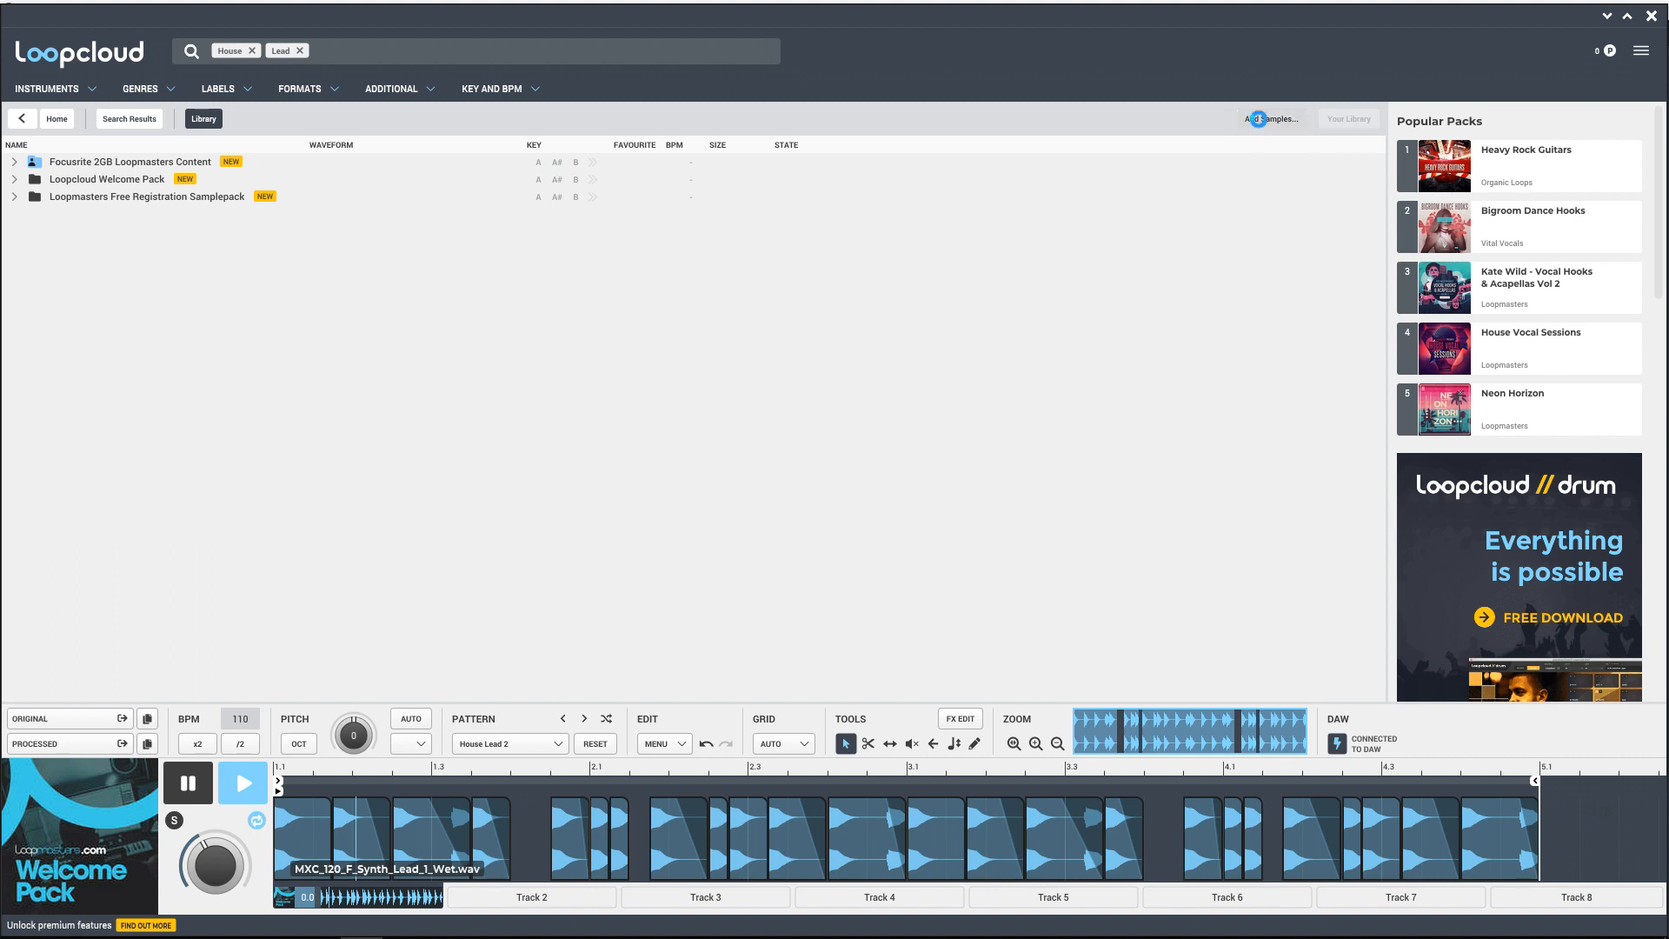
{"action": "left_click", "coordinate": [1271, 118]}
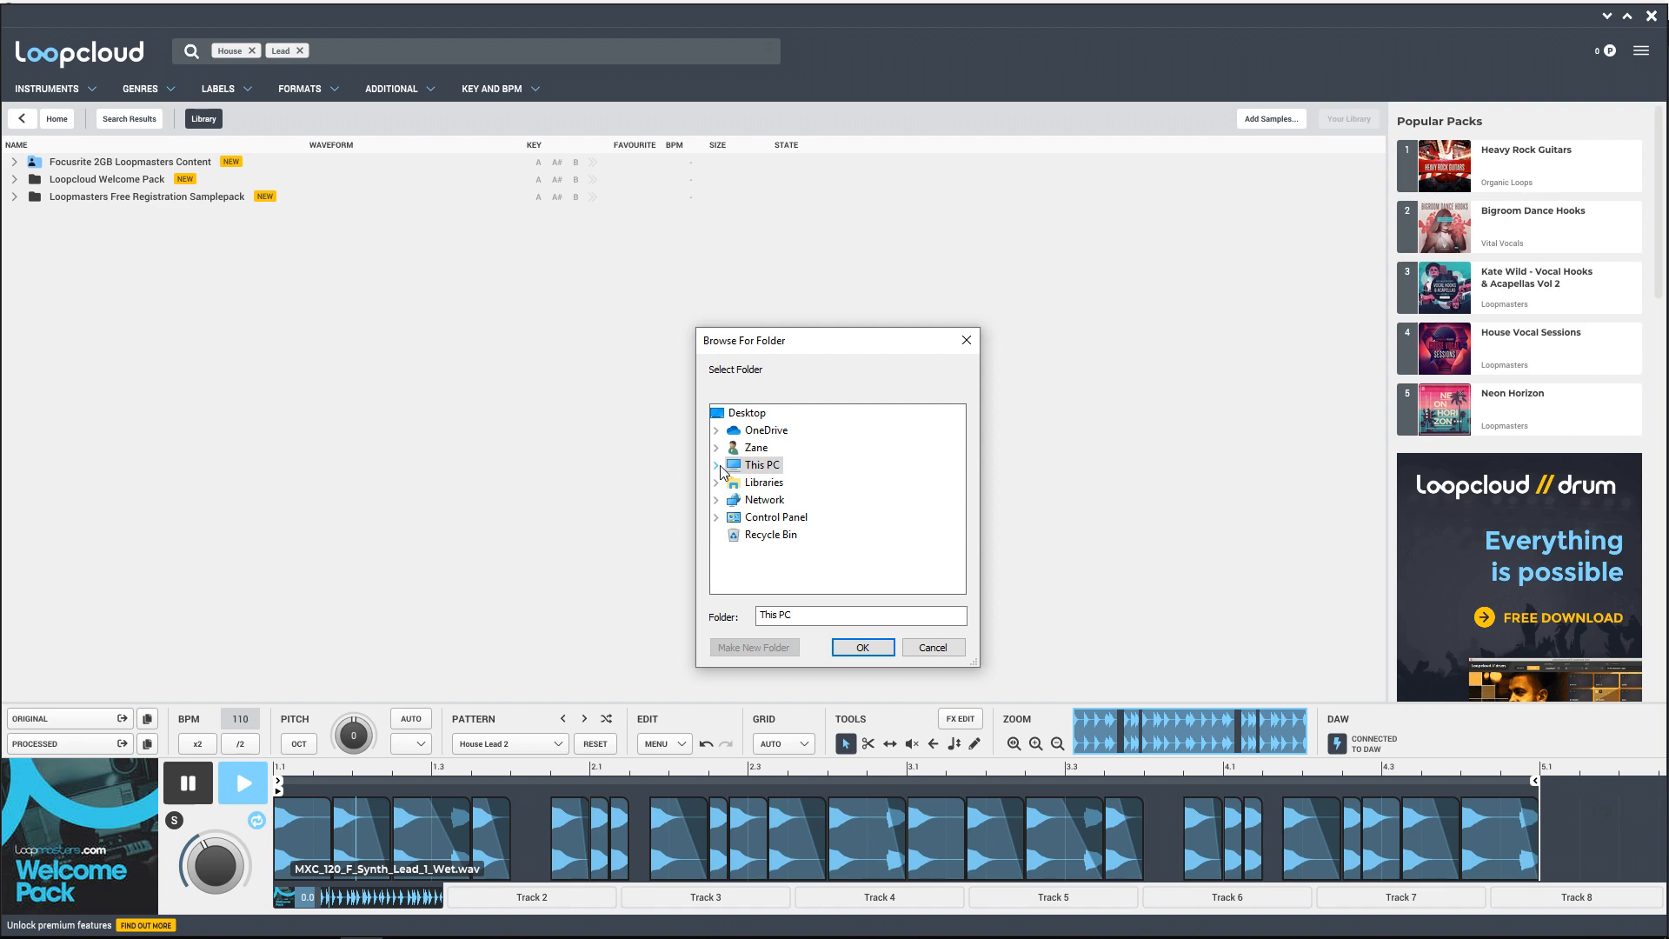
{"action": "left_click", "coordinate": [716, 465]}
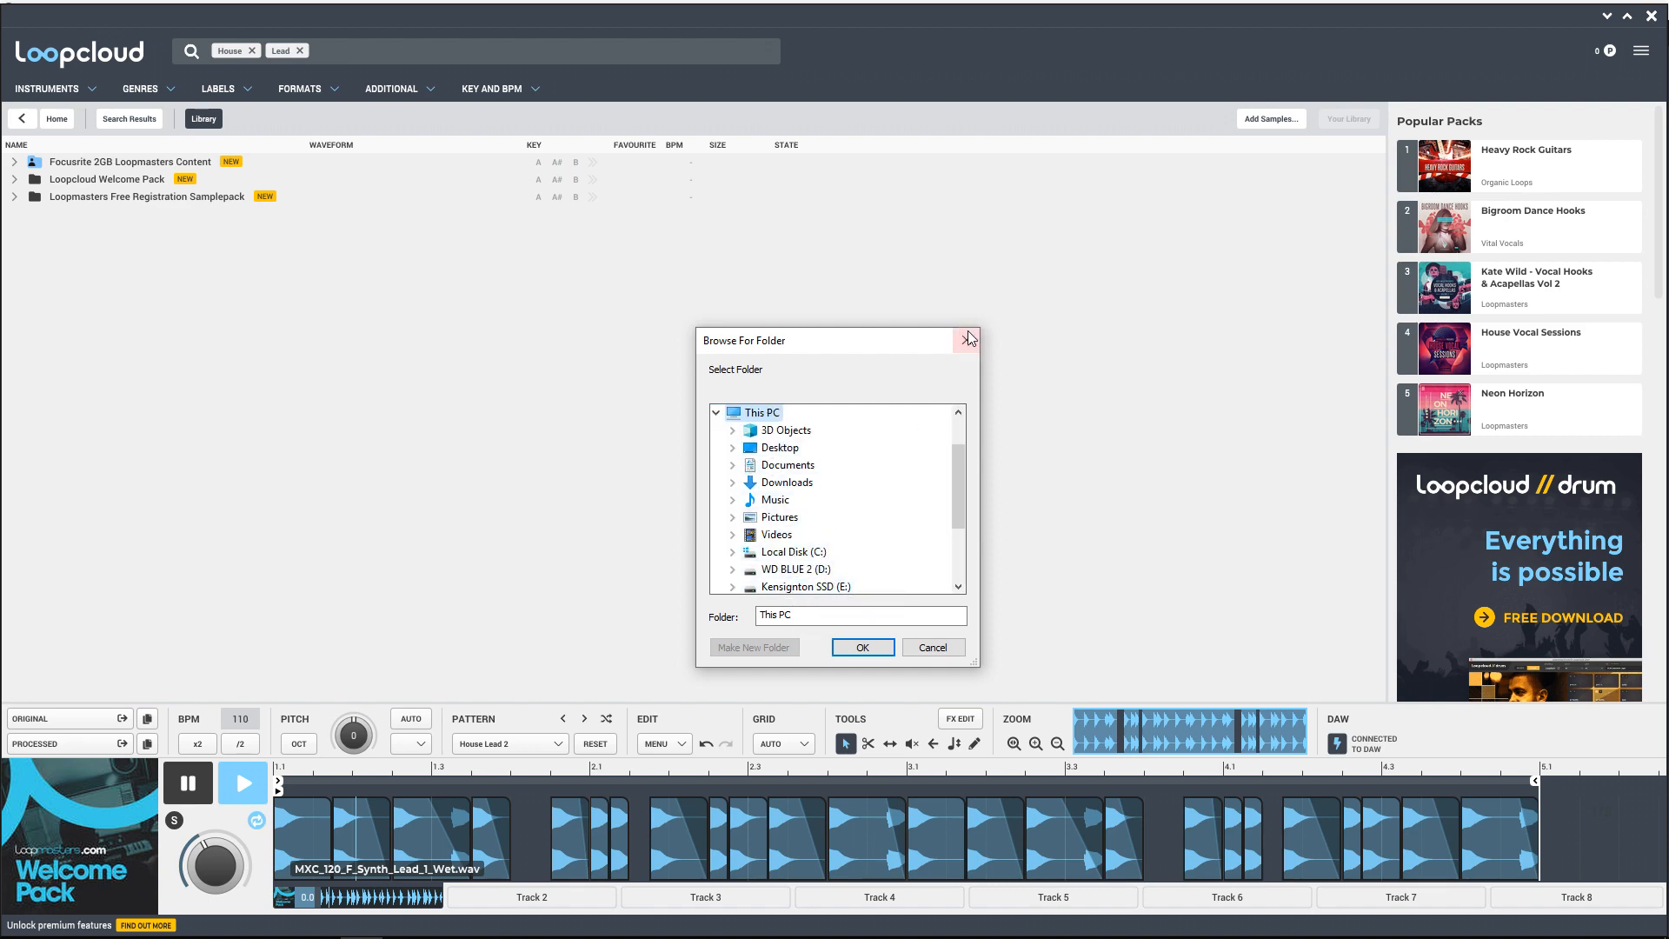
{"action": "left_click", "coordinate": [967, 339]}
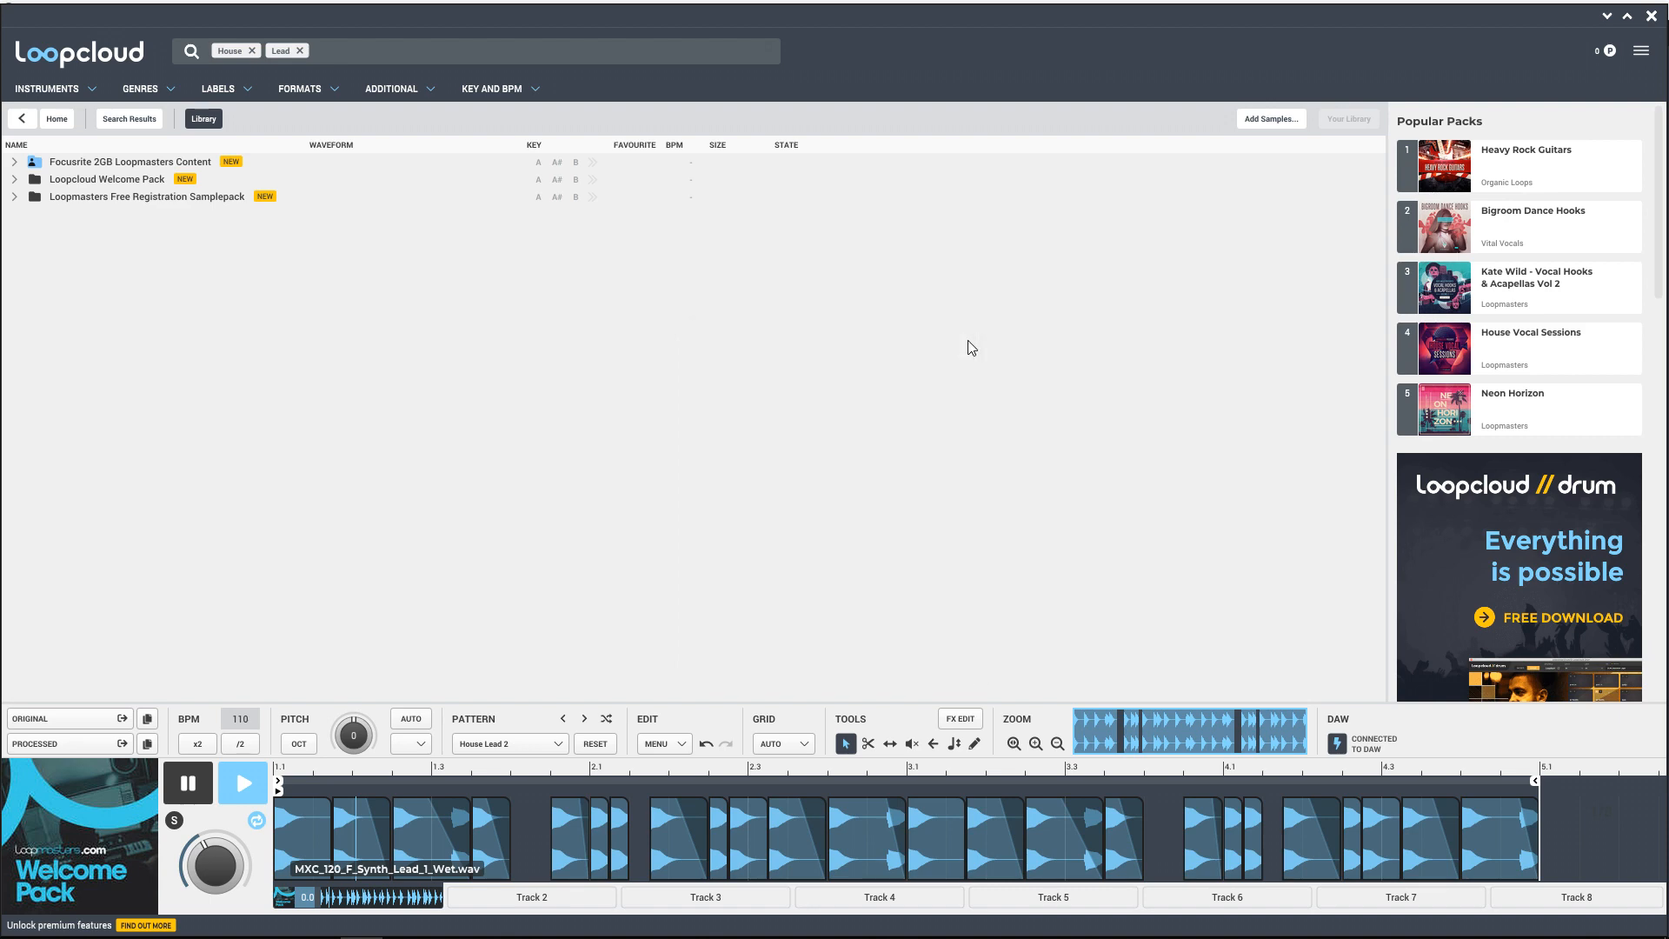
{"action": "mouse_move", "coordinate": [659, 393]}
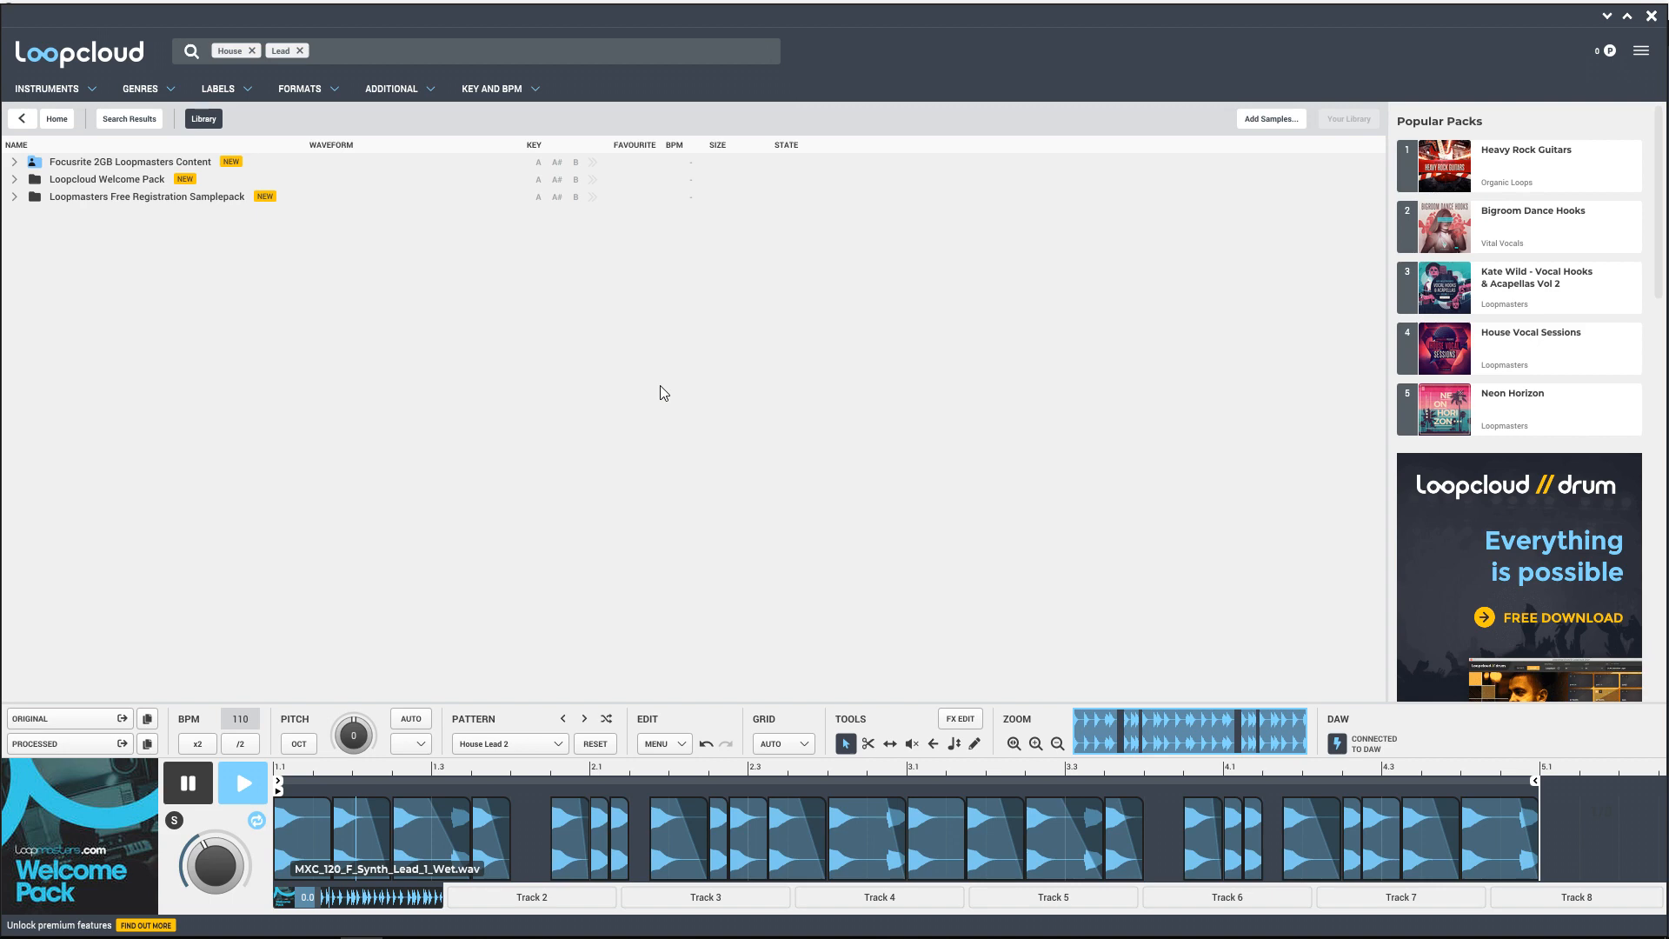
Step: Load the 01LM_Audiojack.wav house drums demo from the Welcome Pack into the player
{"action": "left_click", "coordinate": [15, 179]}
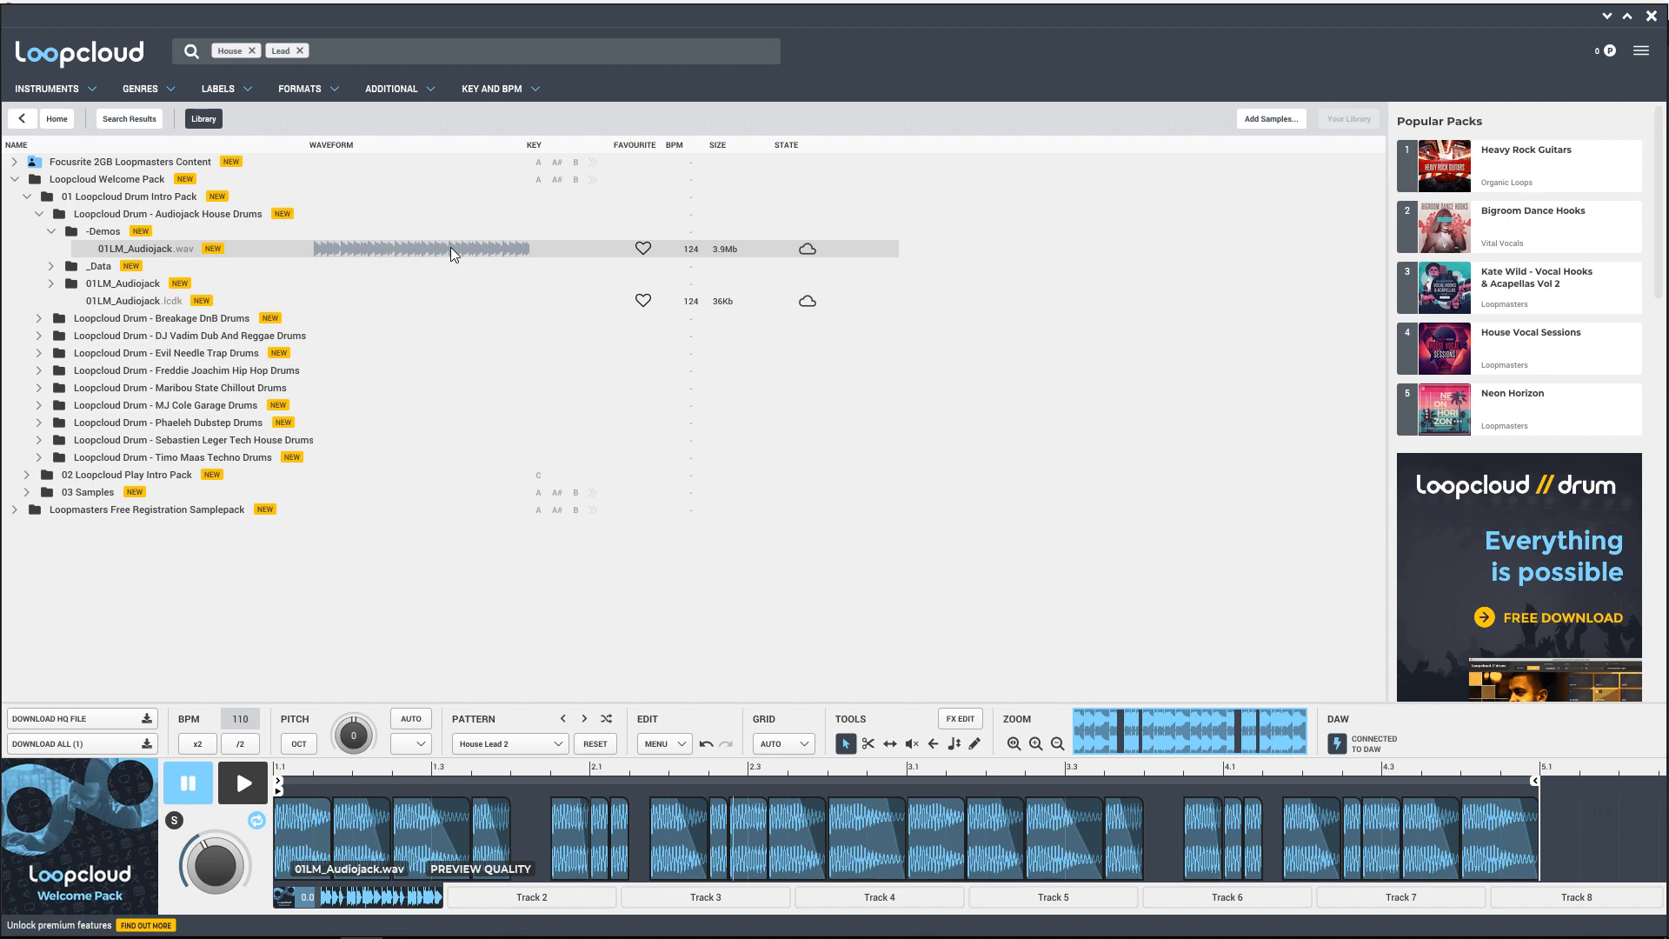
{"action": "mouse_move", "coordinate": [687, 253]}
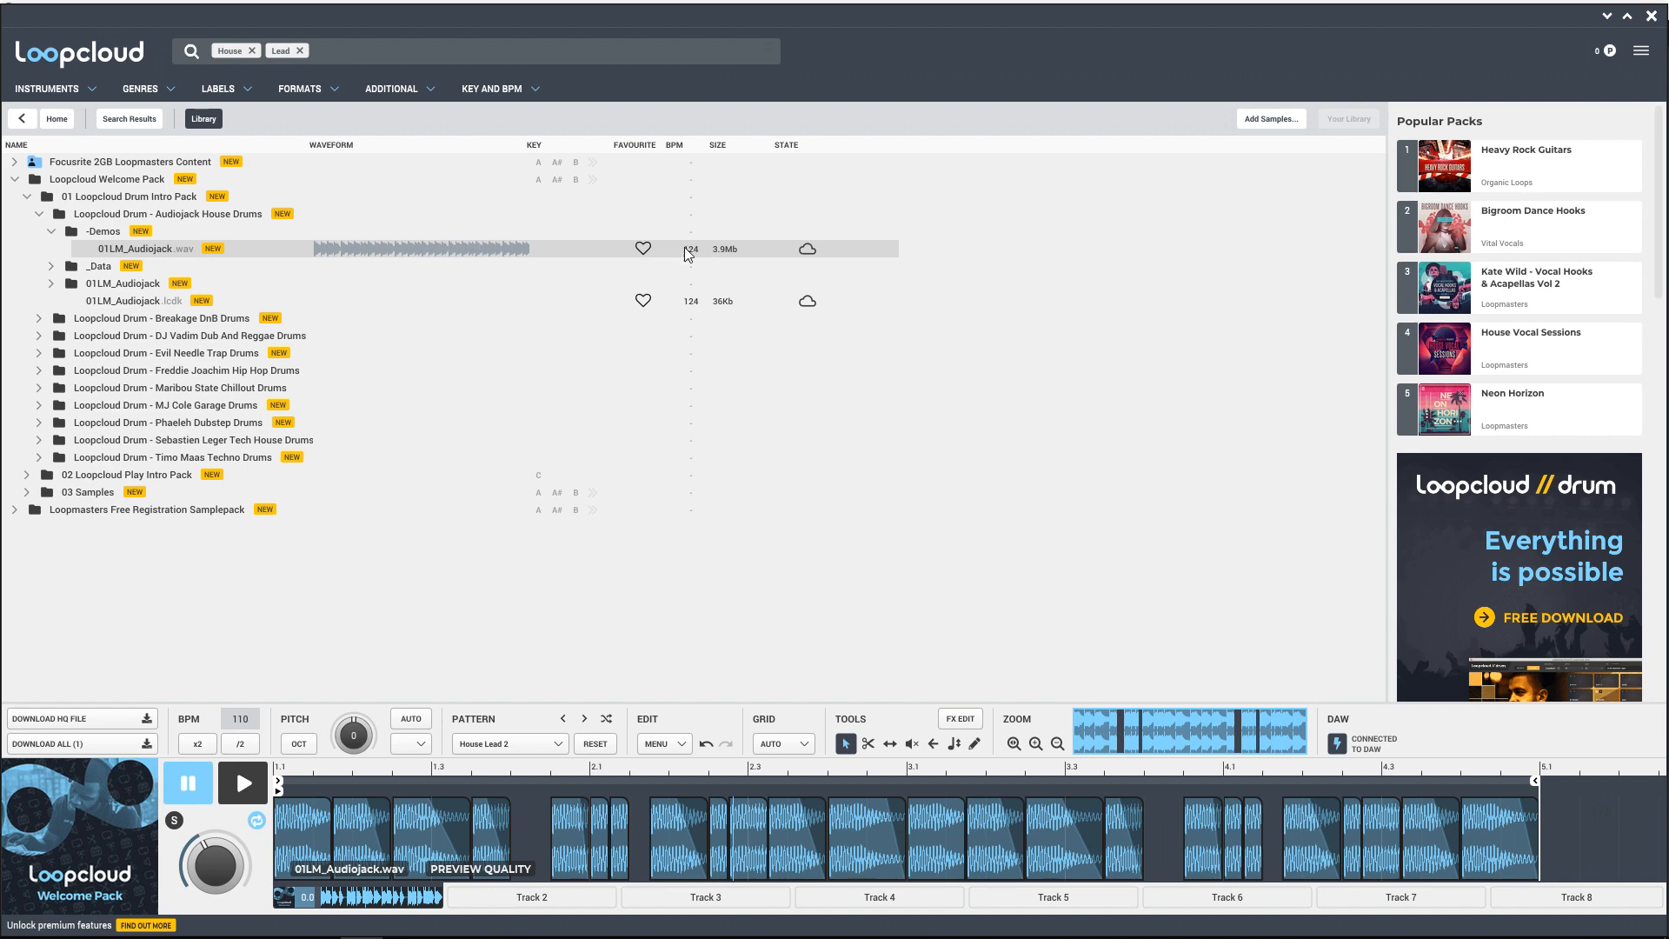
{"action": "mouse_move", "coordinate": [556, 145]}
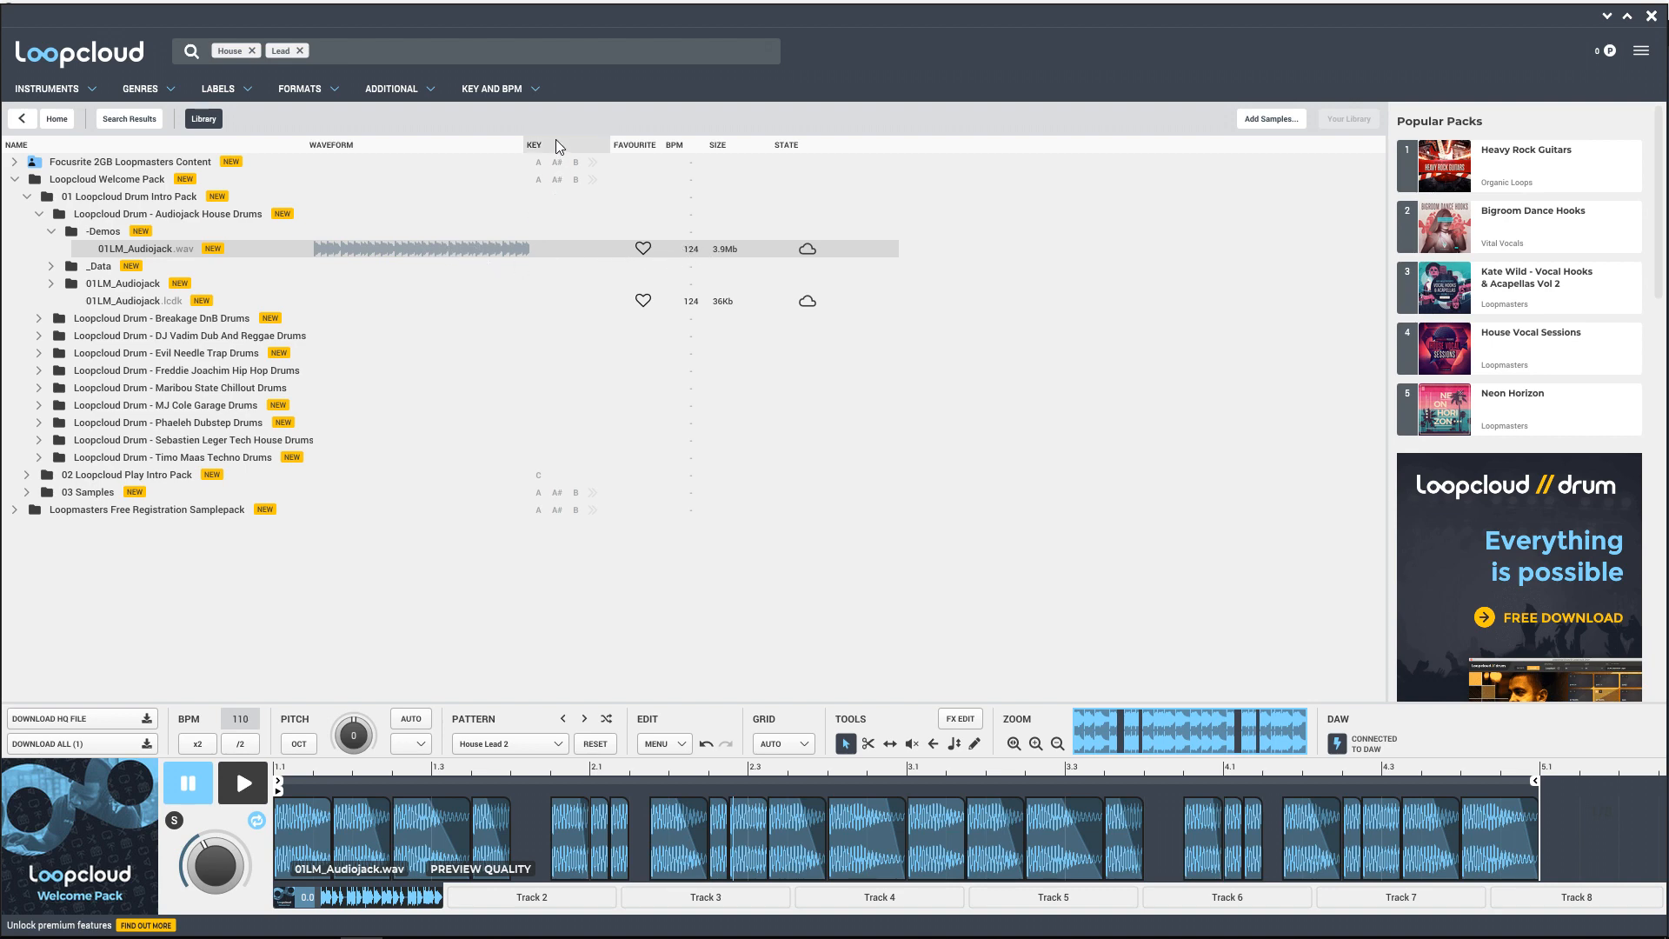
{"action": "mouse_move", "coordinate": [573, 532]}
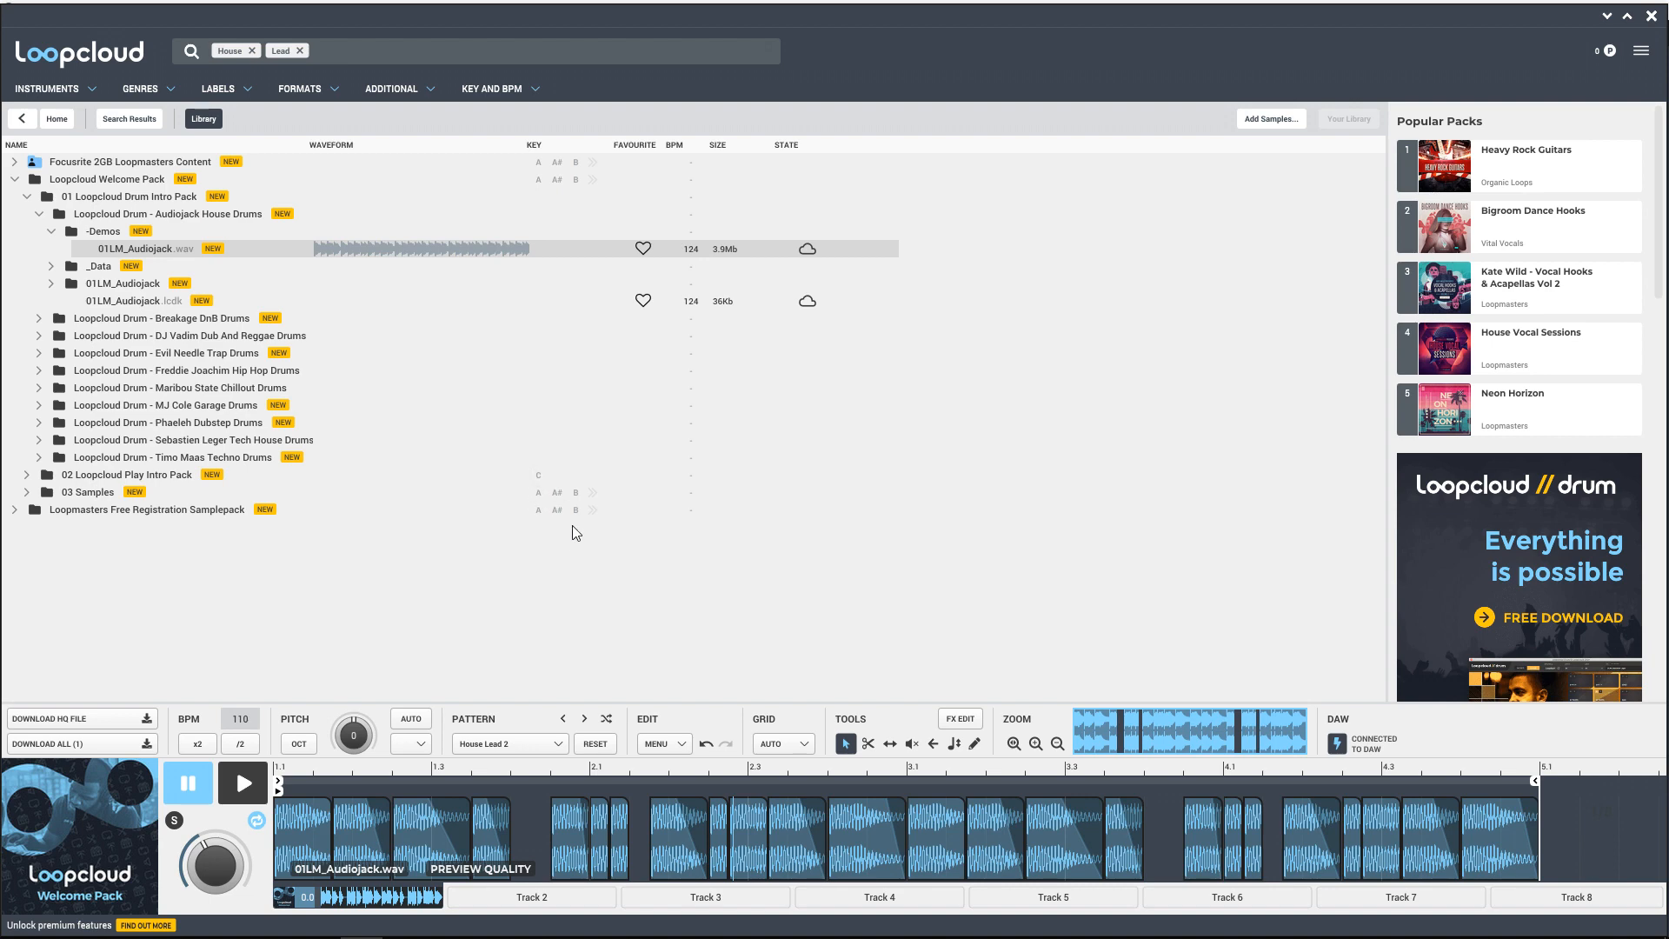
{"action": "mouse_move", "coordinate": [580, 508]}
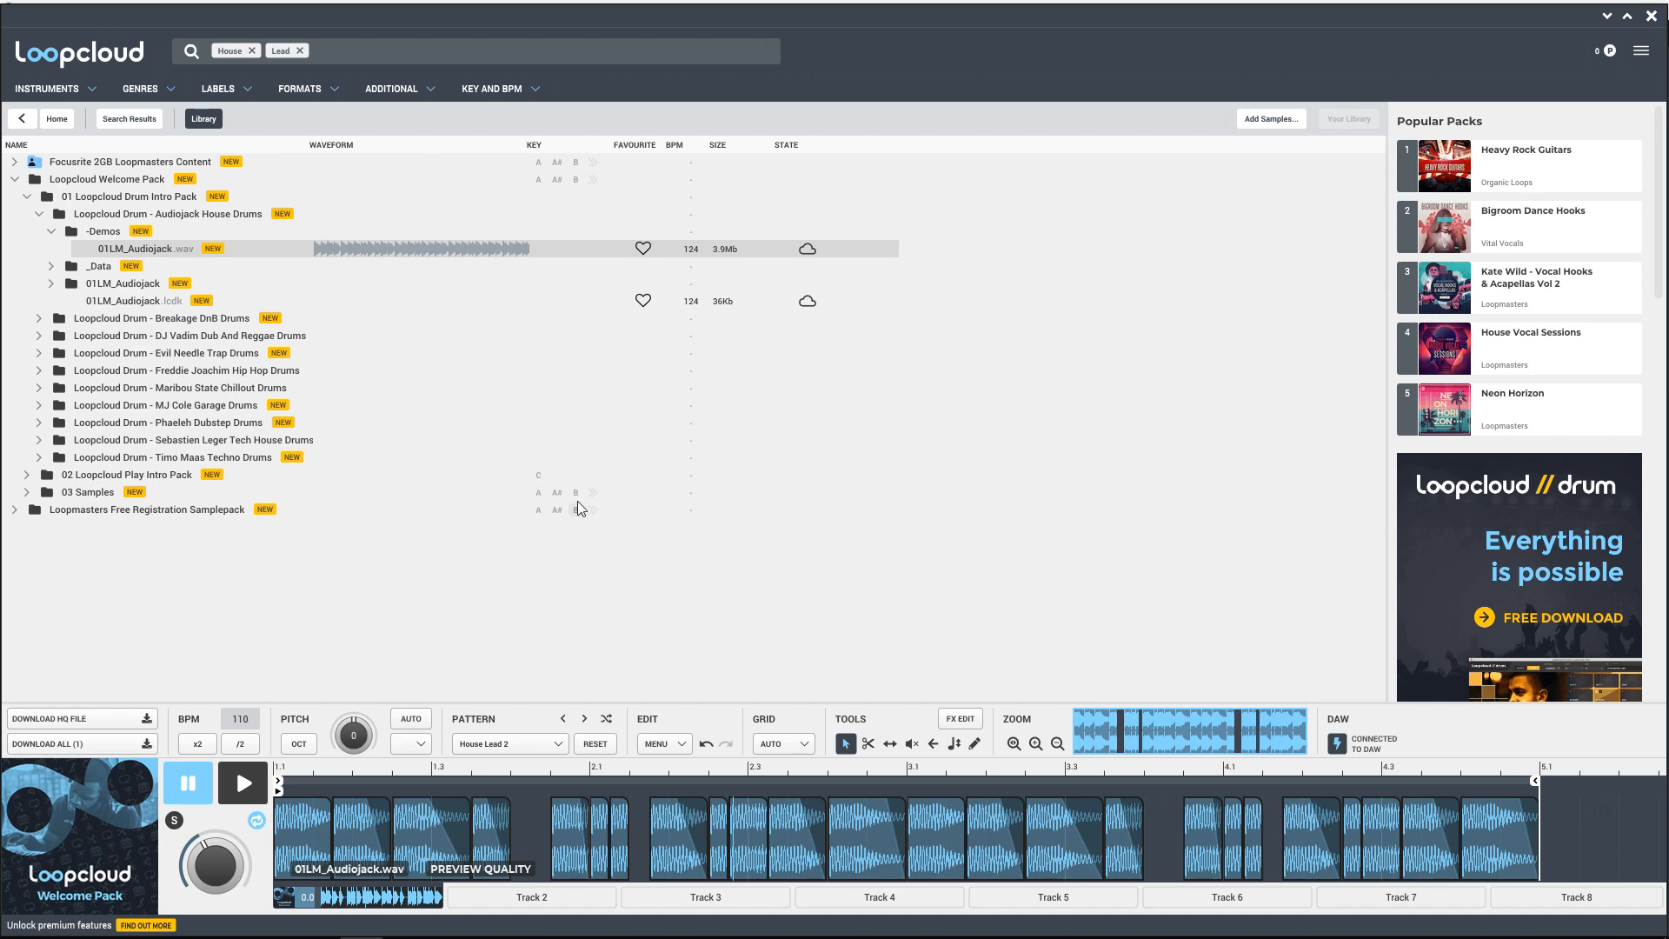